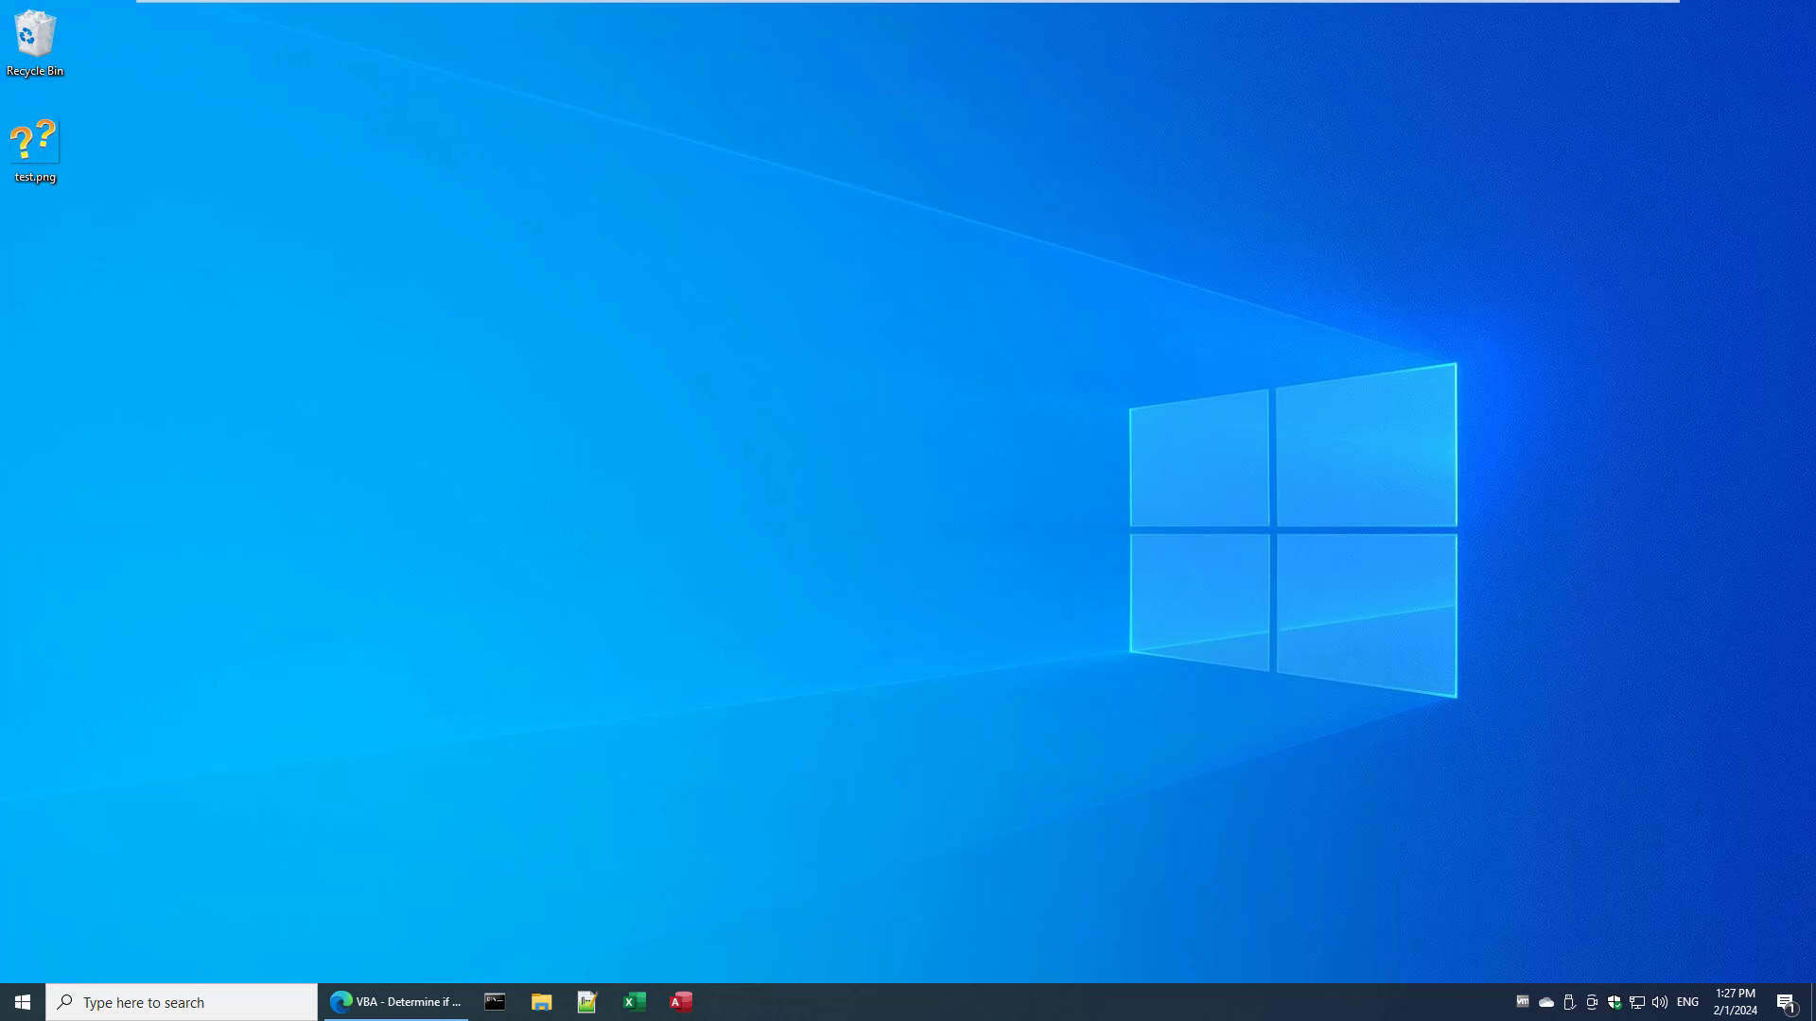
# - Bring back the devhut 'Determine if a File Exists or Not' article and review its Dir and FileExists samples
pyautogui.click(396, 1001)
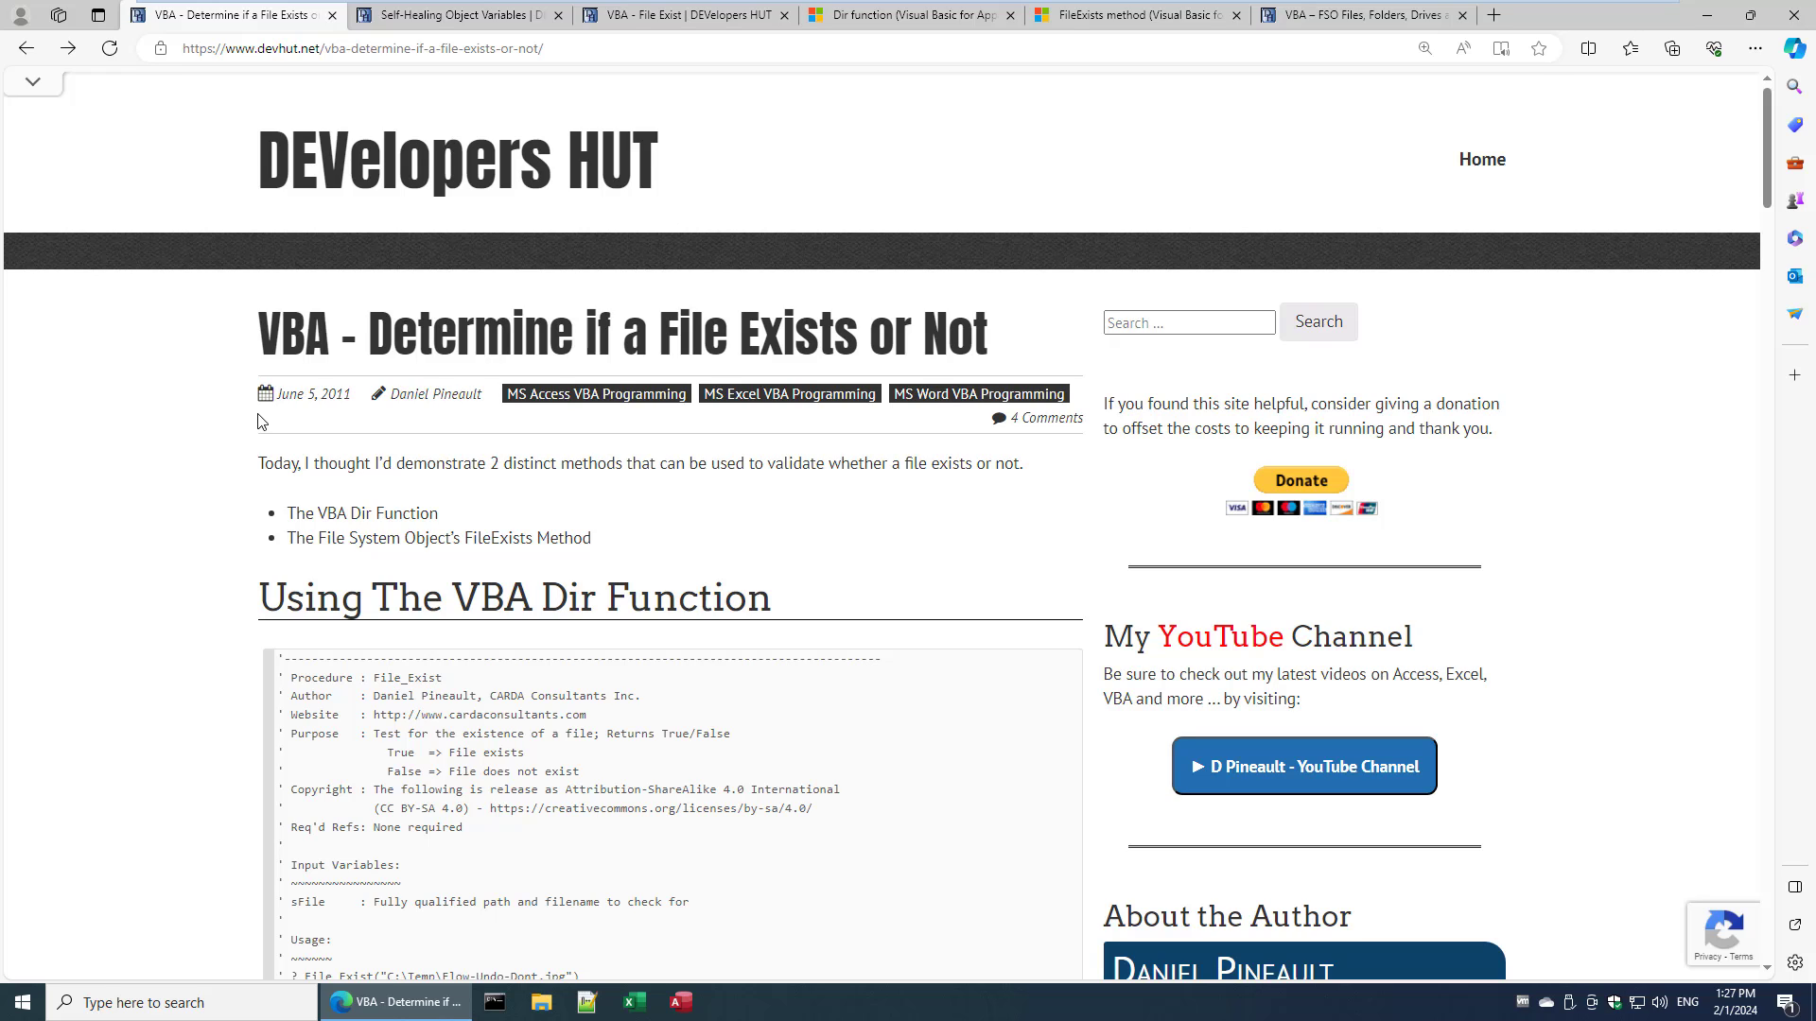
pyautogui.moveTo(289, 420)
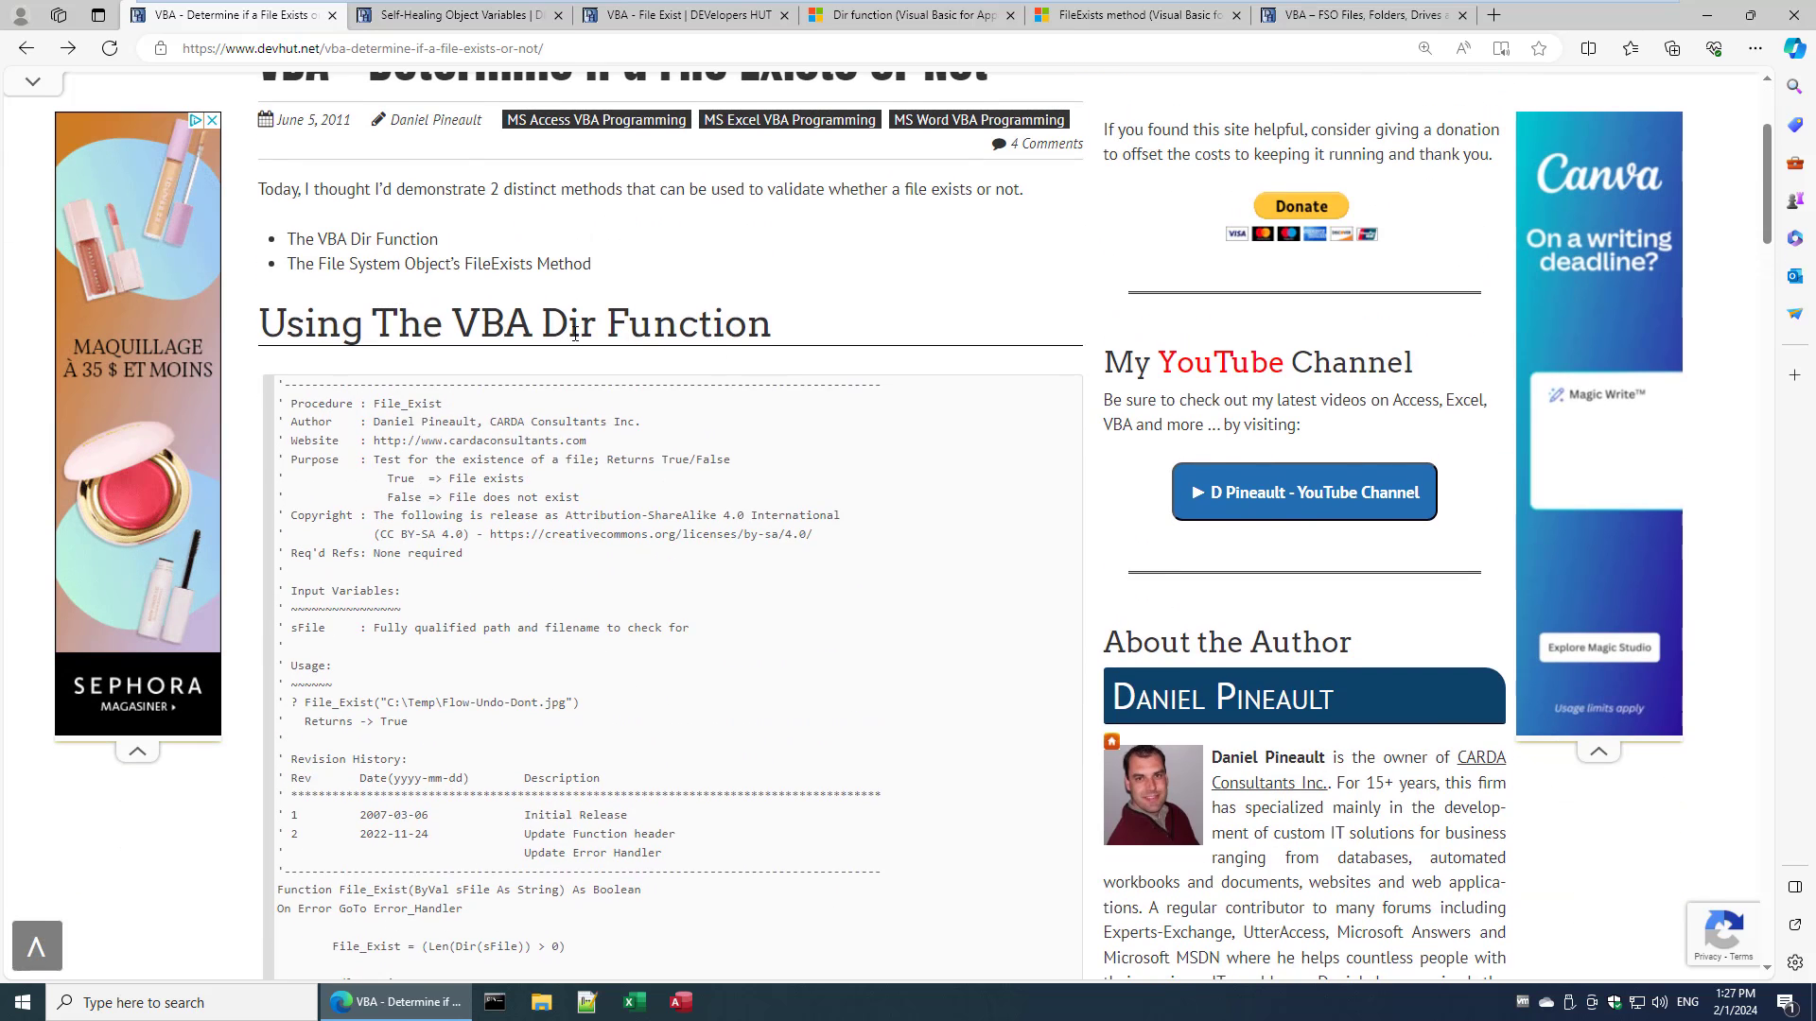
pyautogui.scroll(-3)
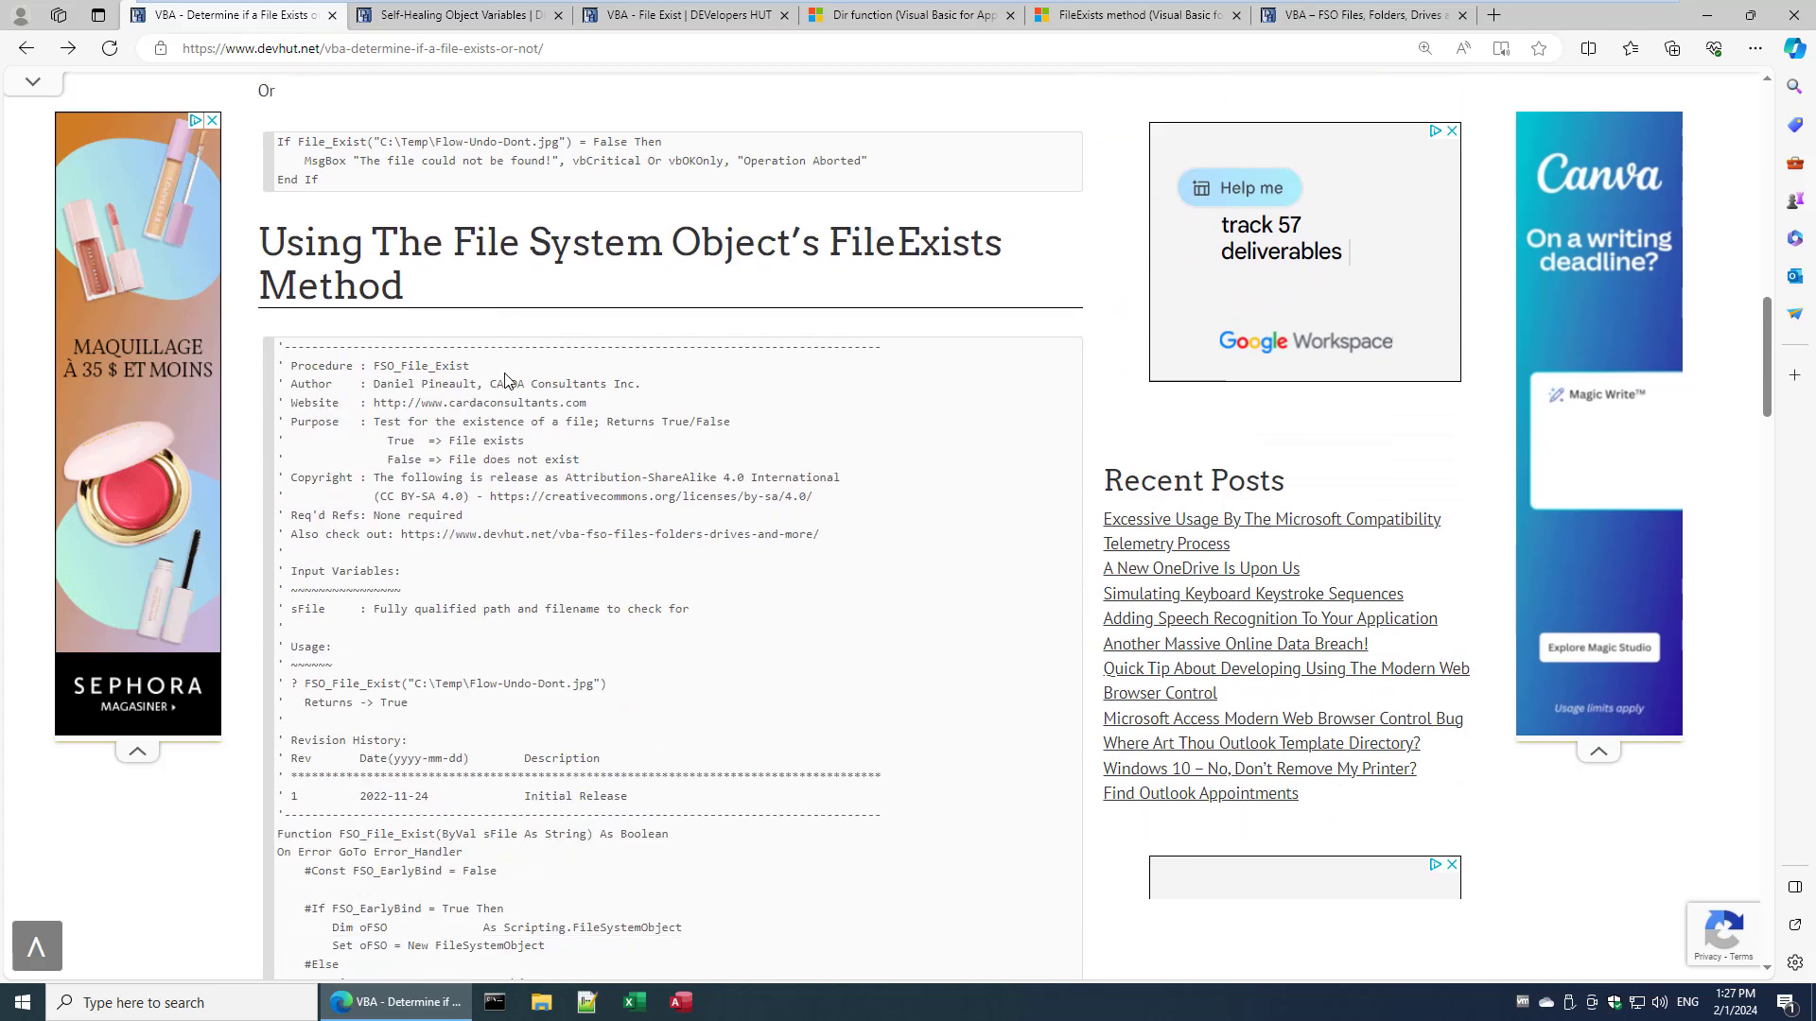
pyautogui.scroll(-3)
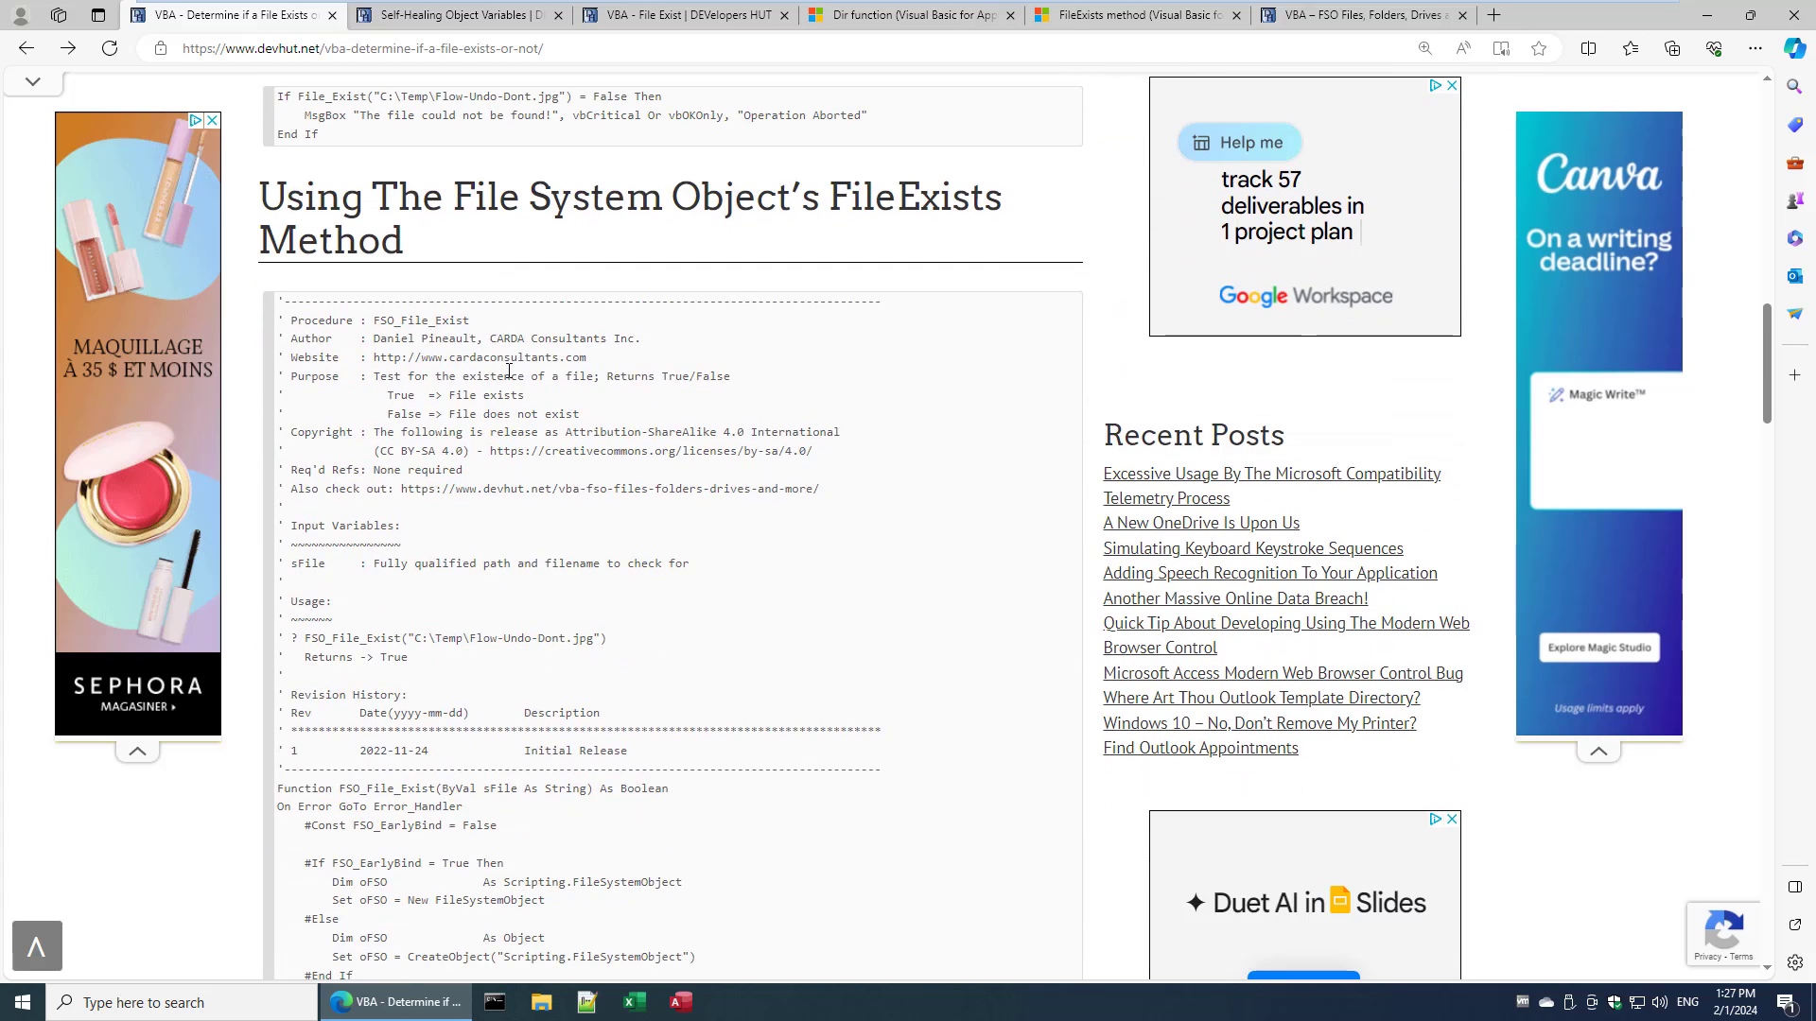
pyautogui.scroll(-3)
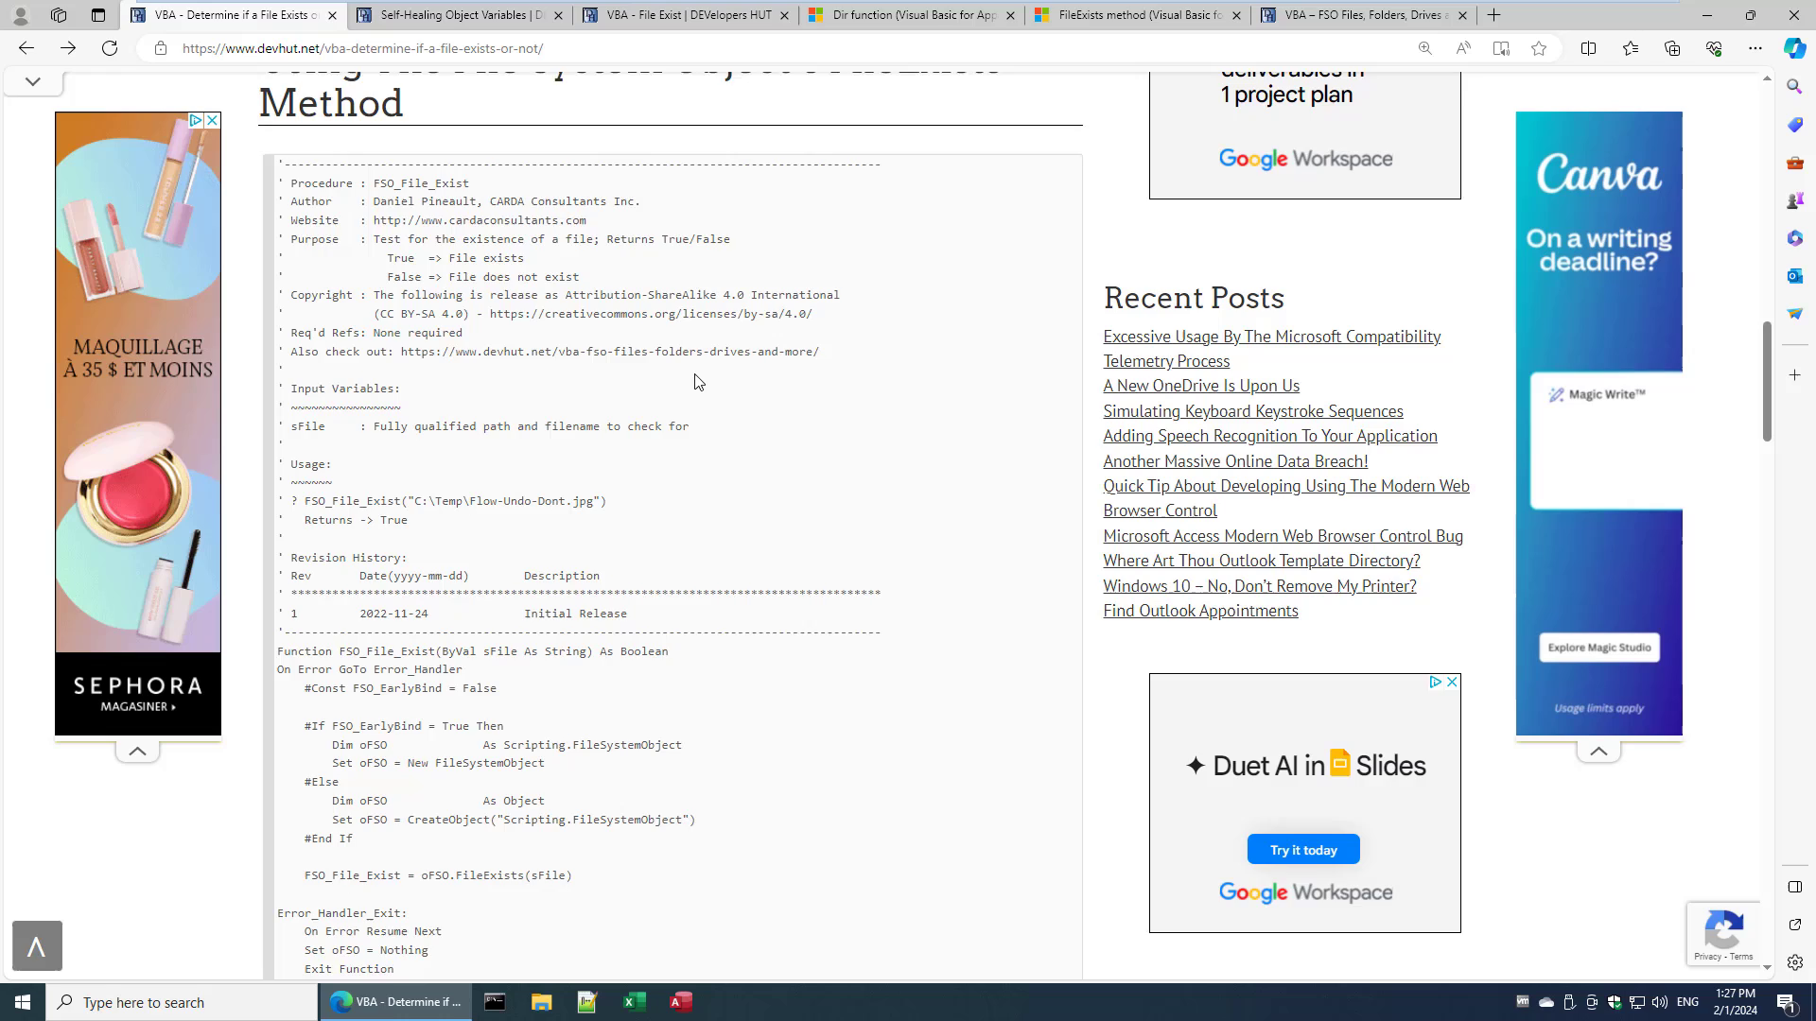
pyautogui.scroll(-3)
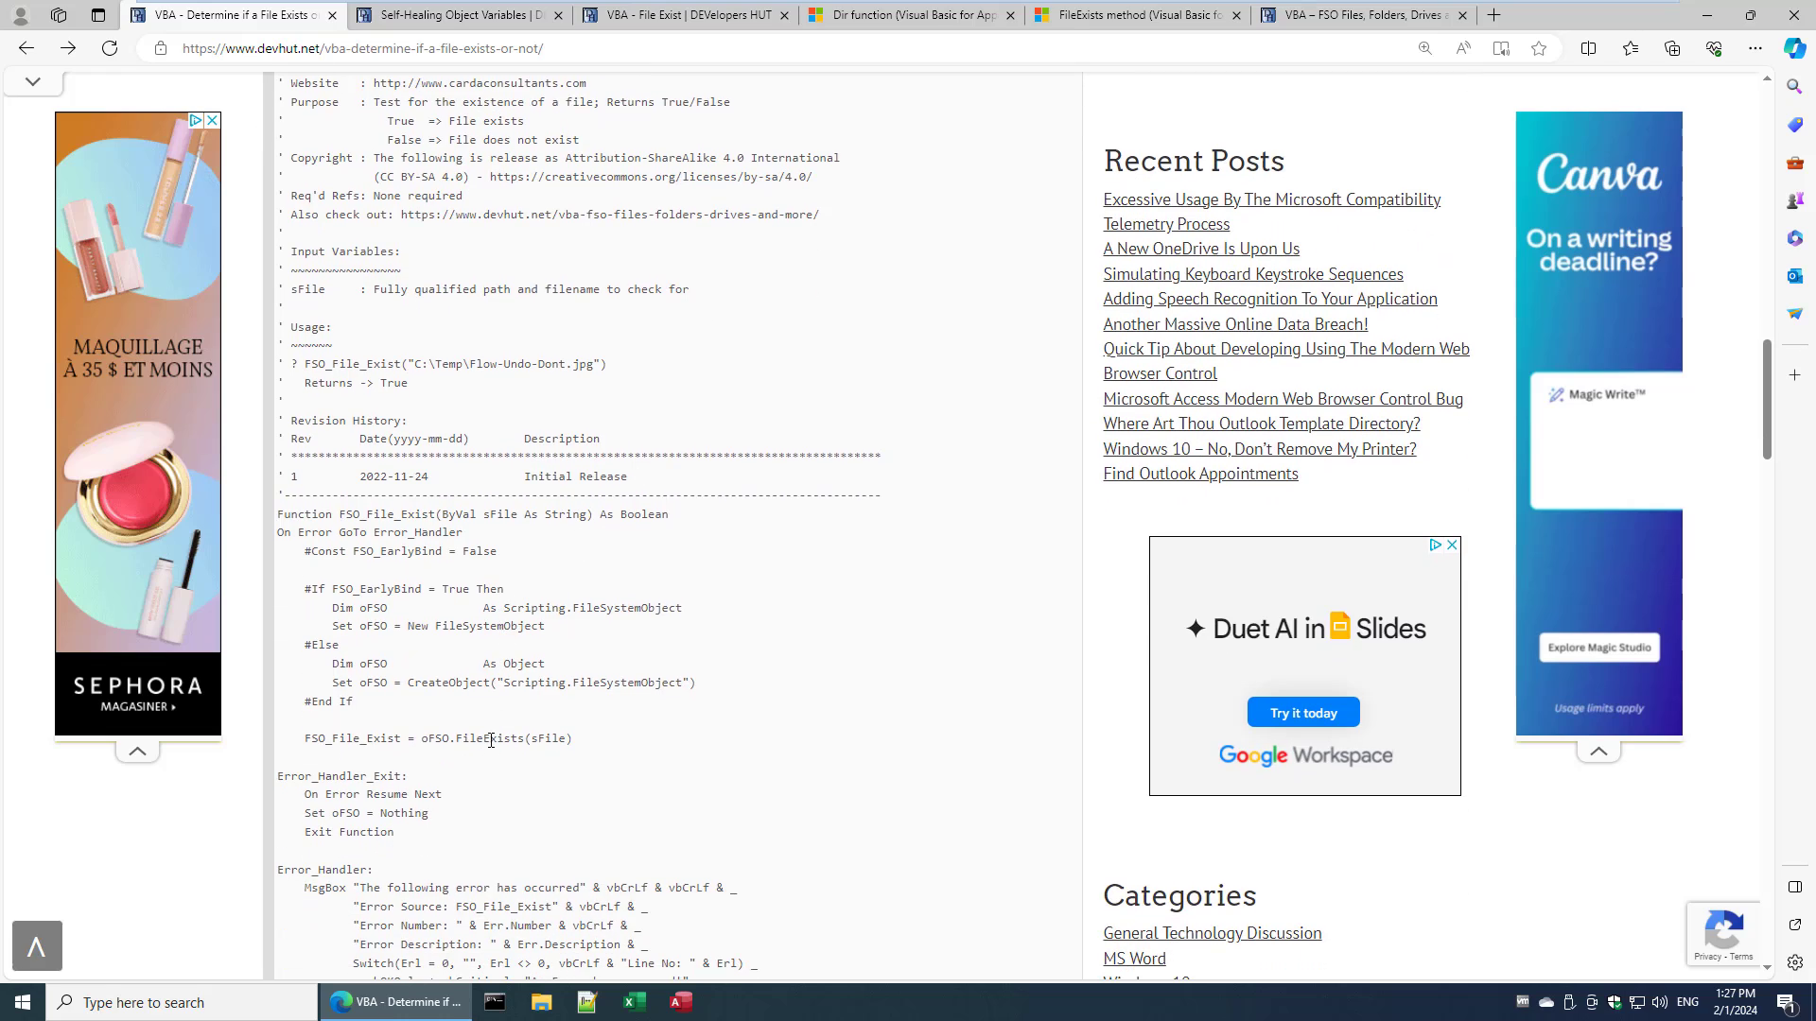
pyautogui.doubleClick(488, 739)
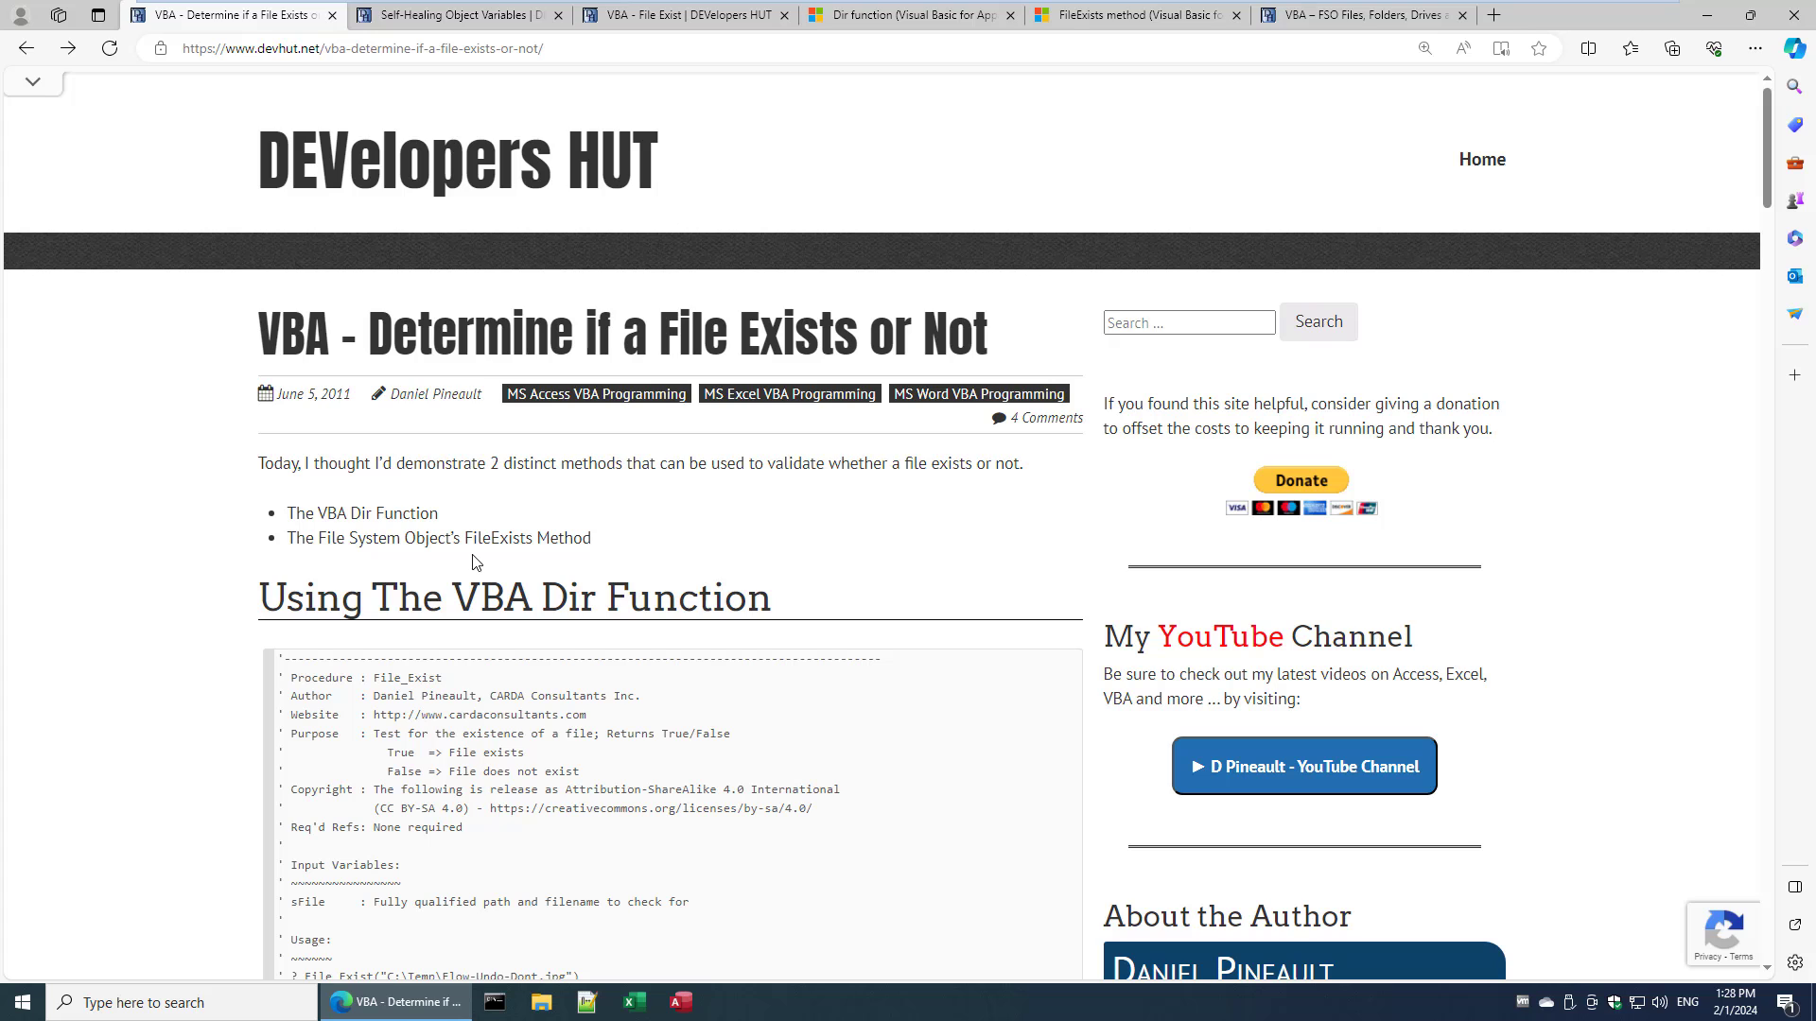
# - Scroll through the article's Dir function code, revision history and usage examples
pyautogui.scroll(-3)
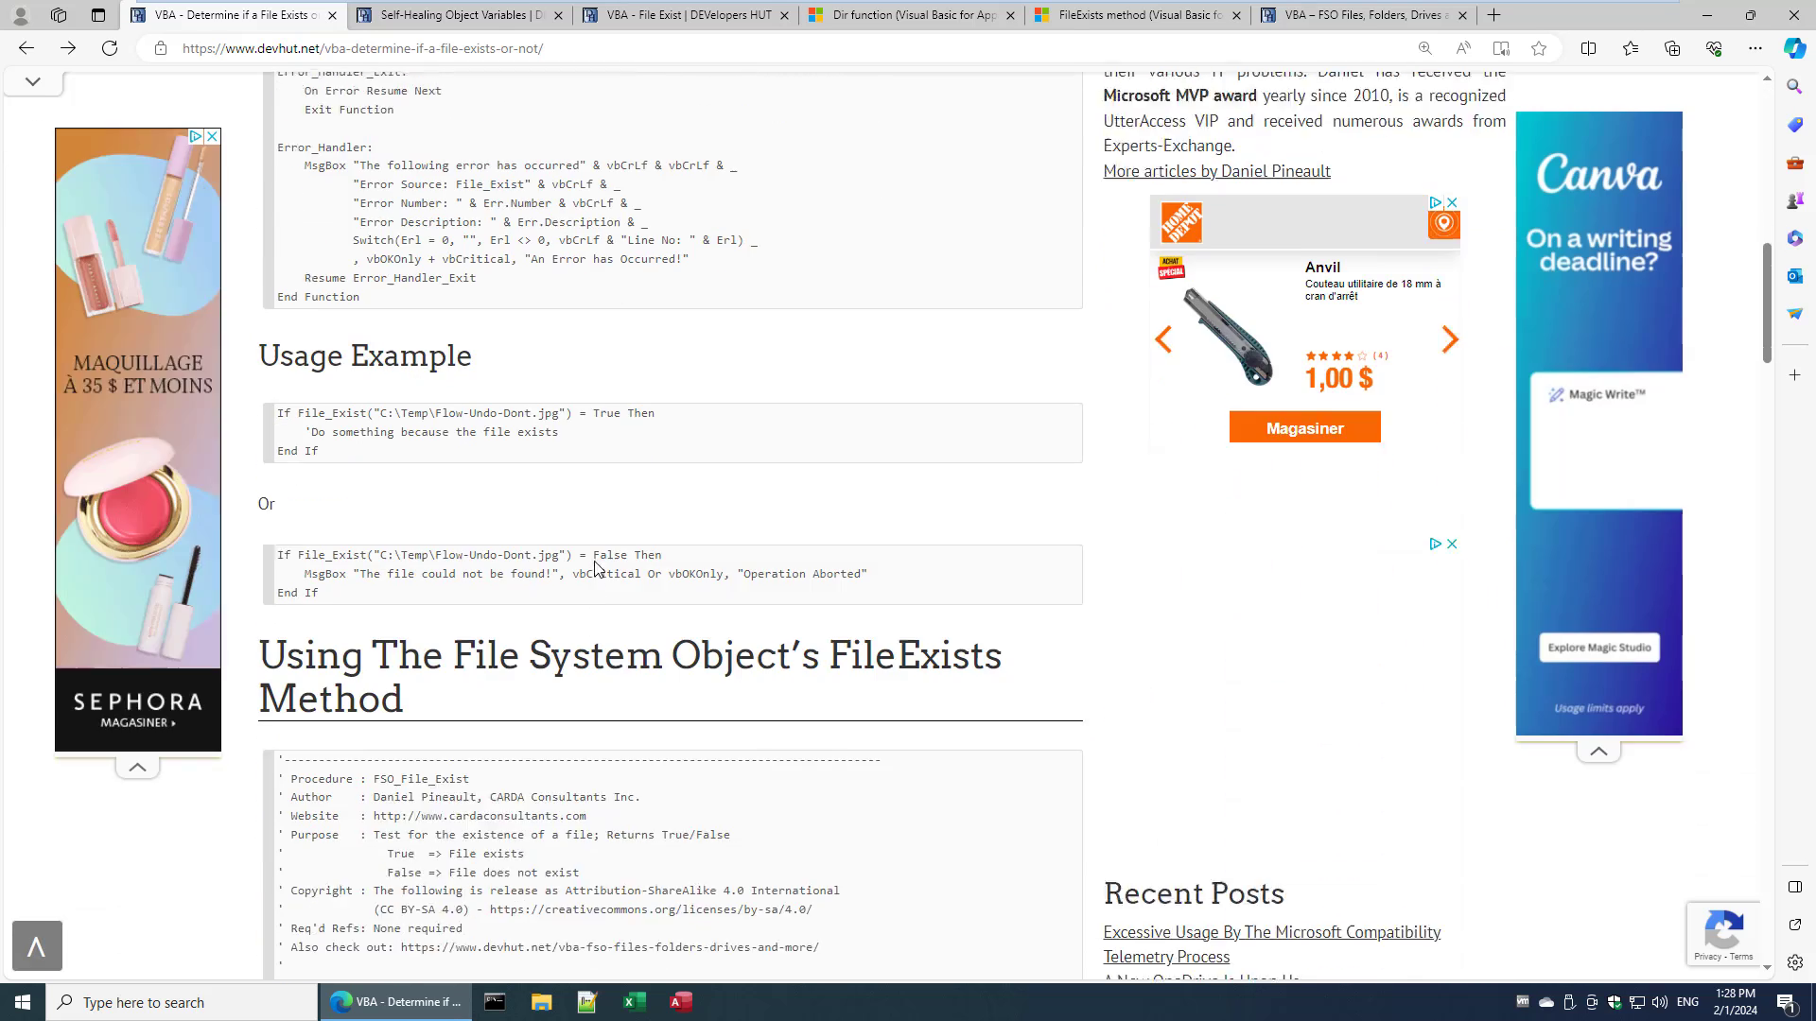
pyautogui.scroll(-3)
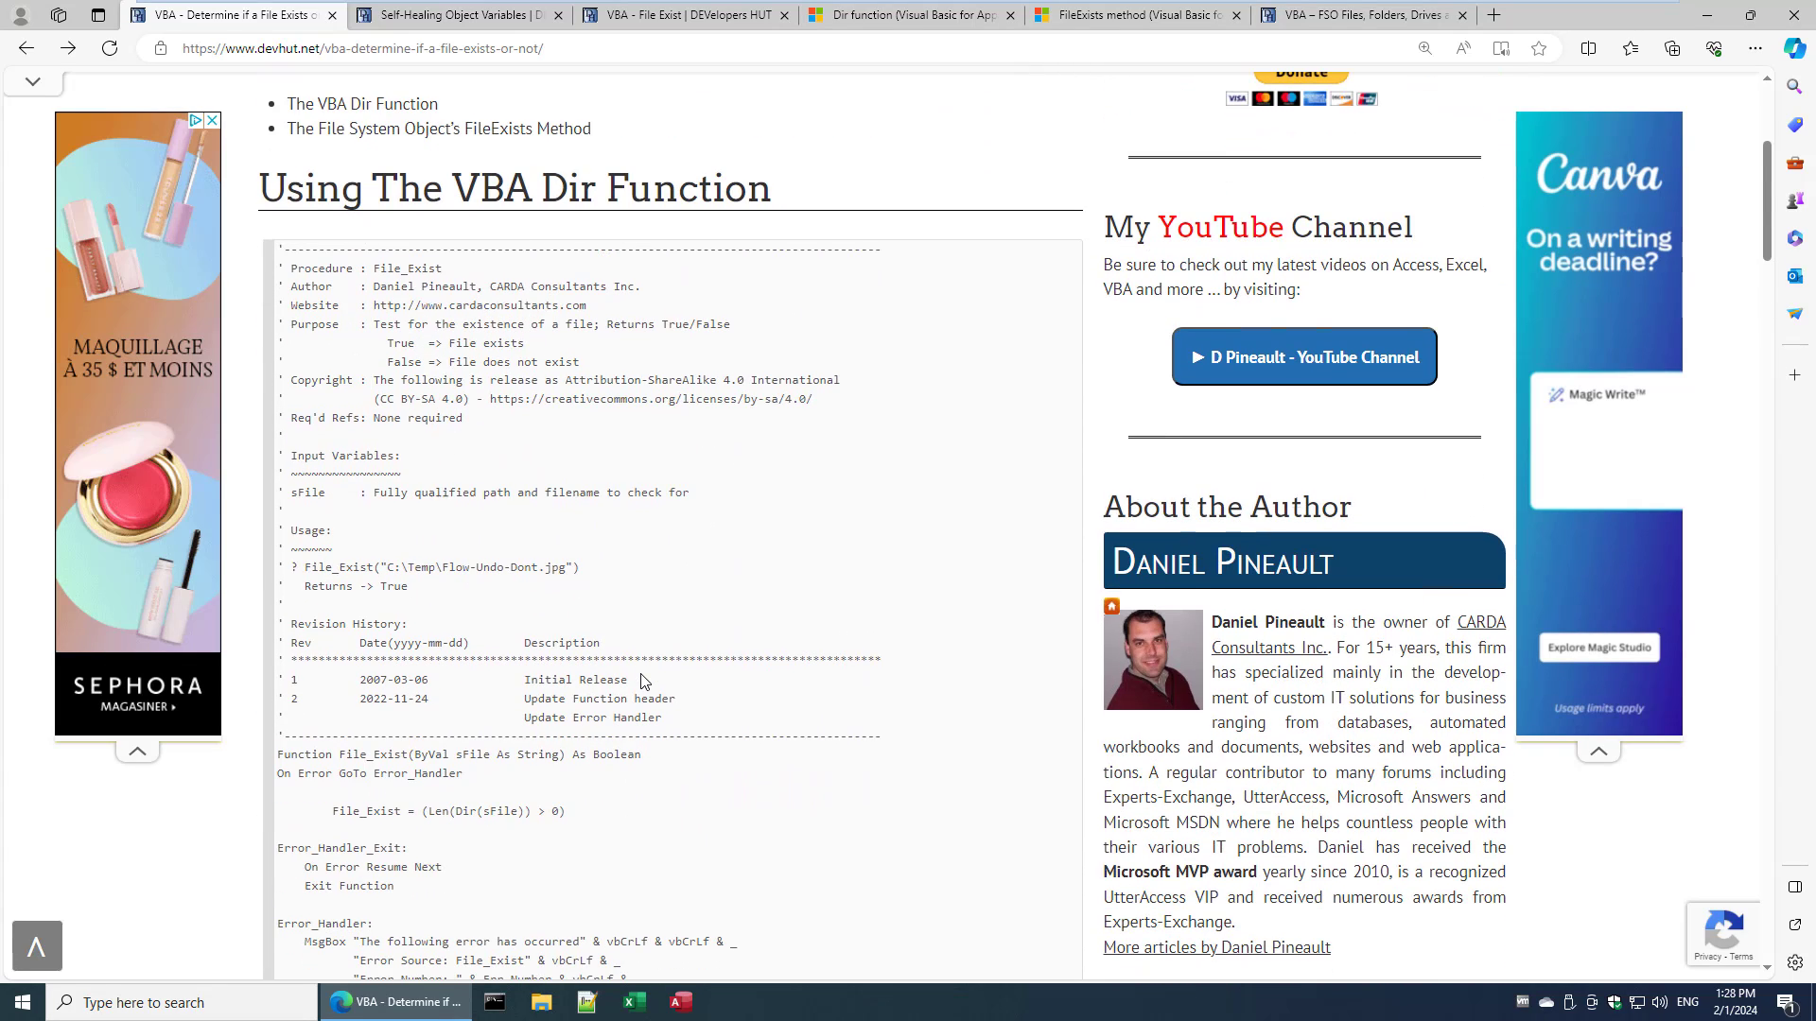
pyautogui.scroll(-3)
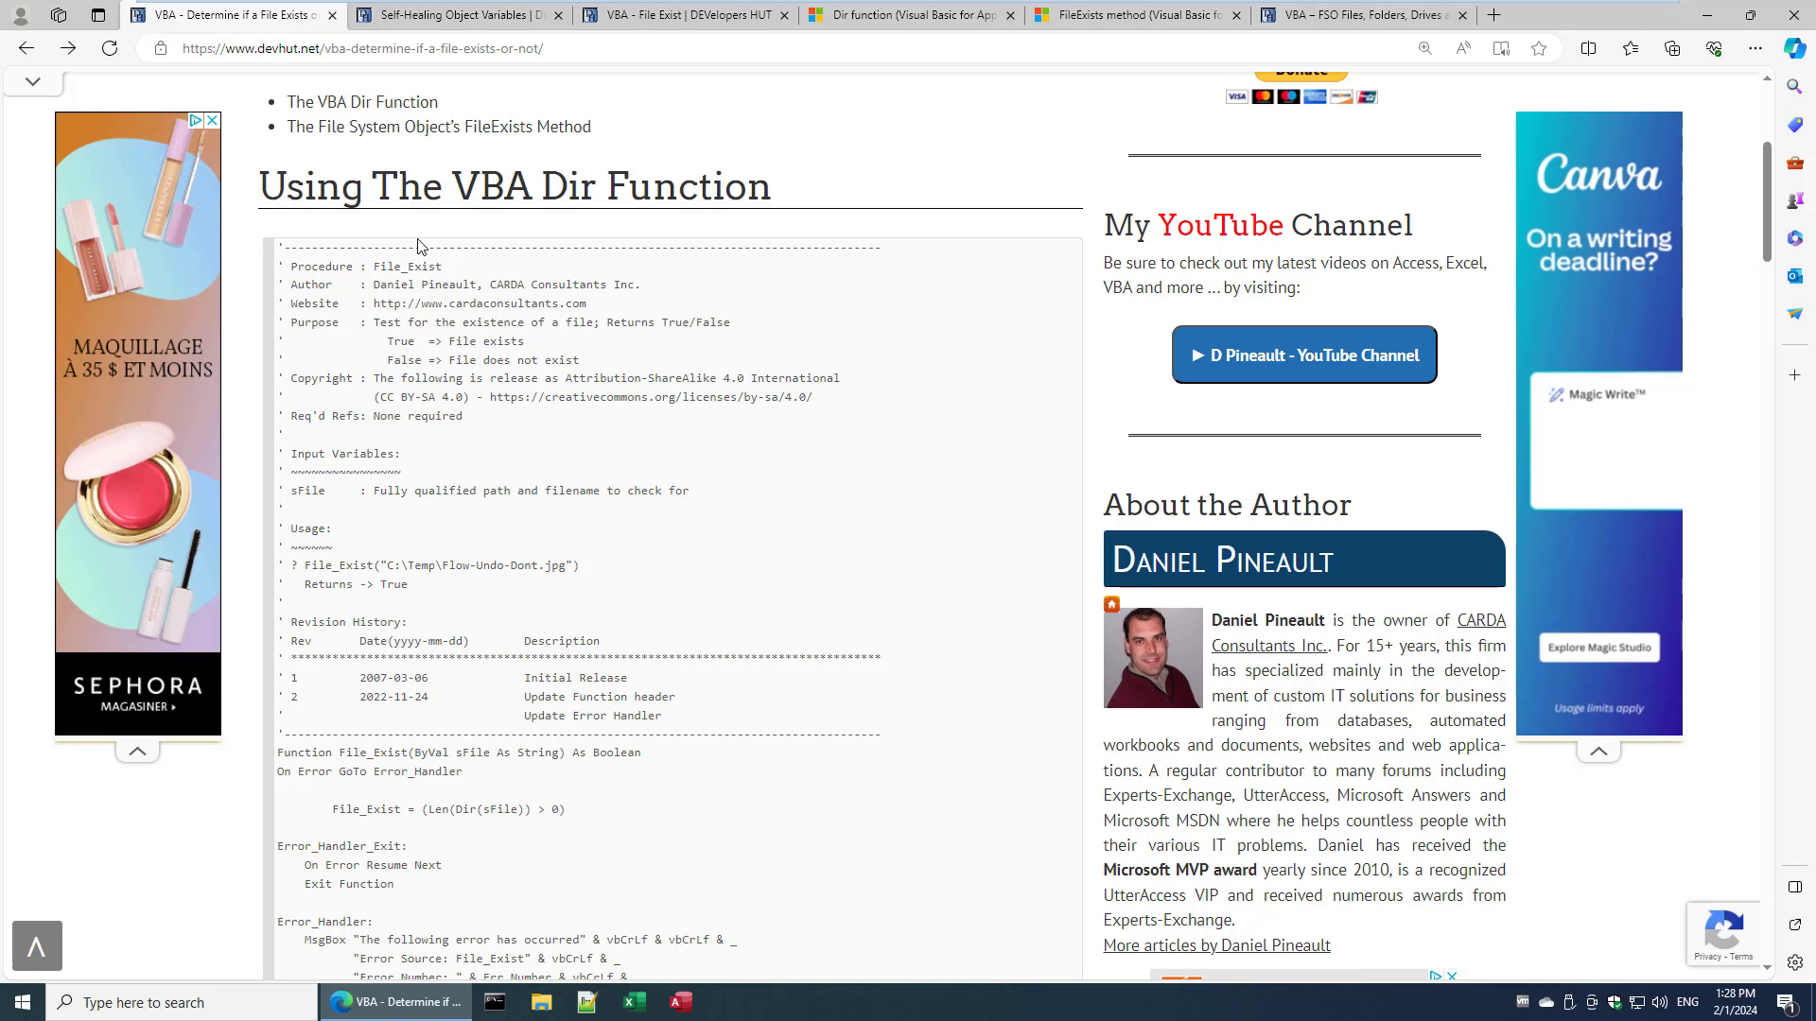
pyautogui.moveTo(478, 242)
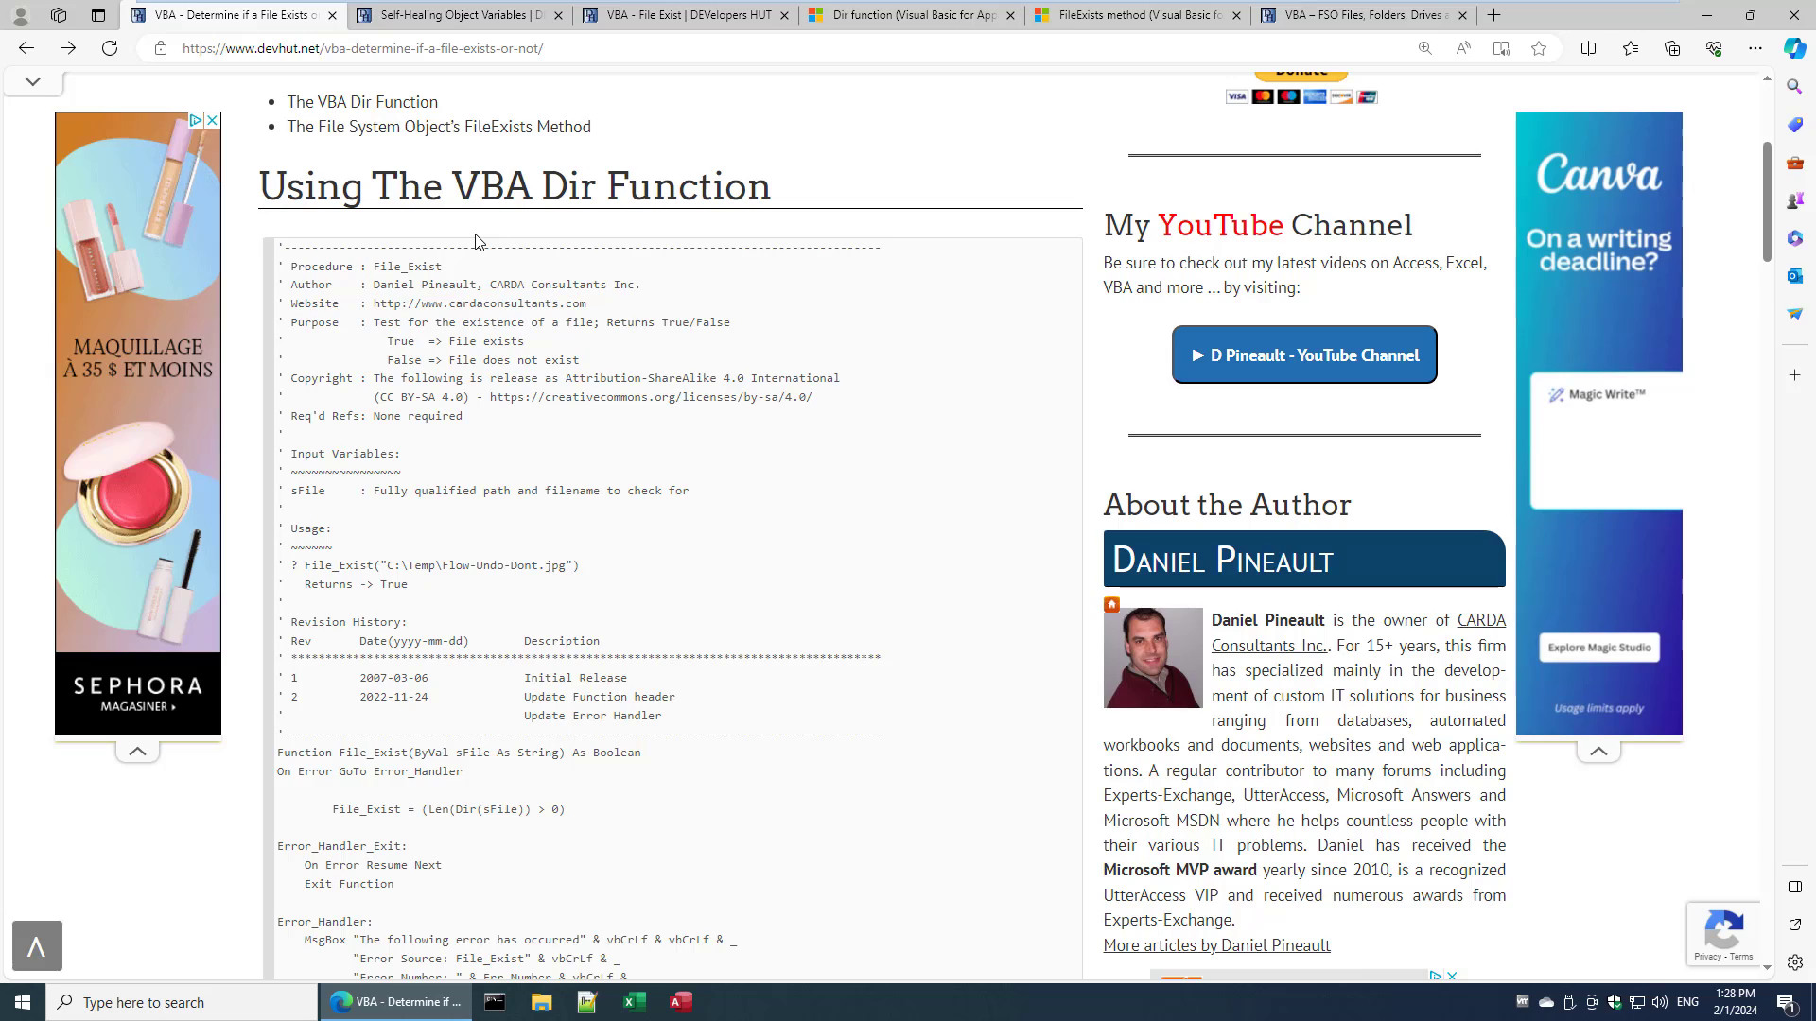
pyautogui.moveTo(306, 285)
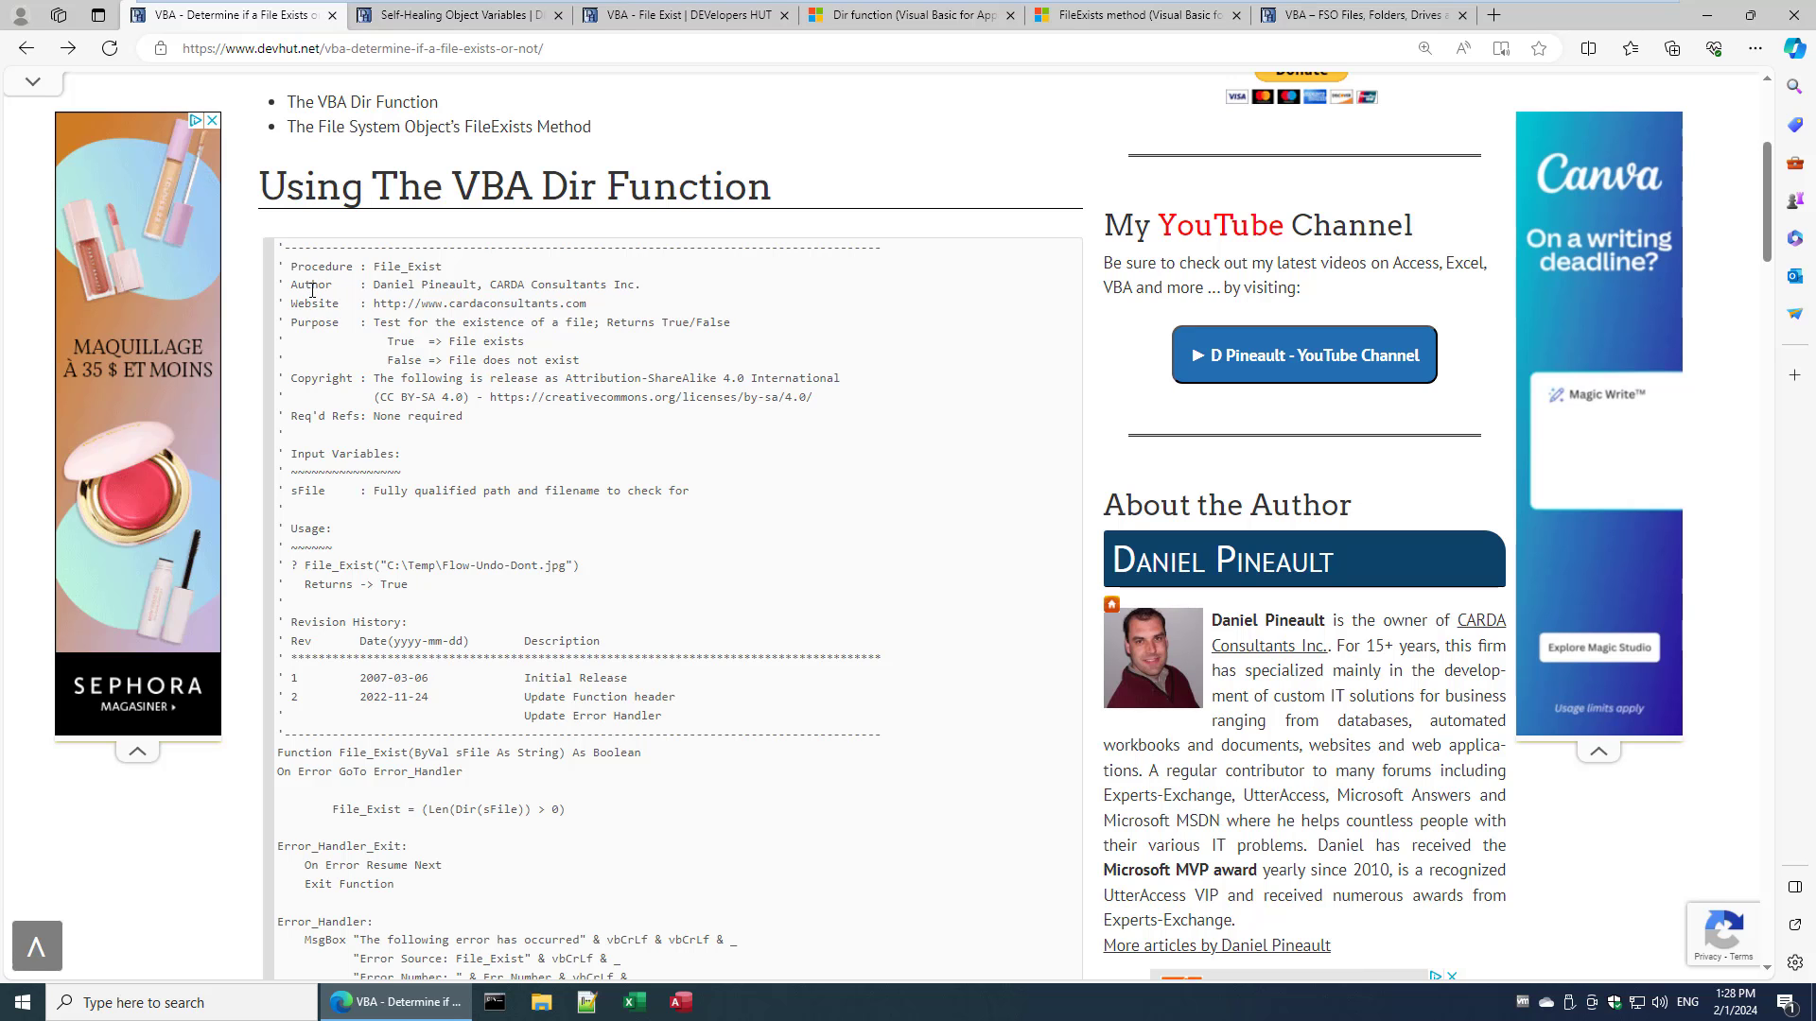
pyautogui.moveTo(313, 288)
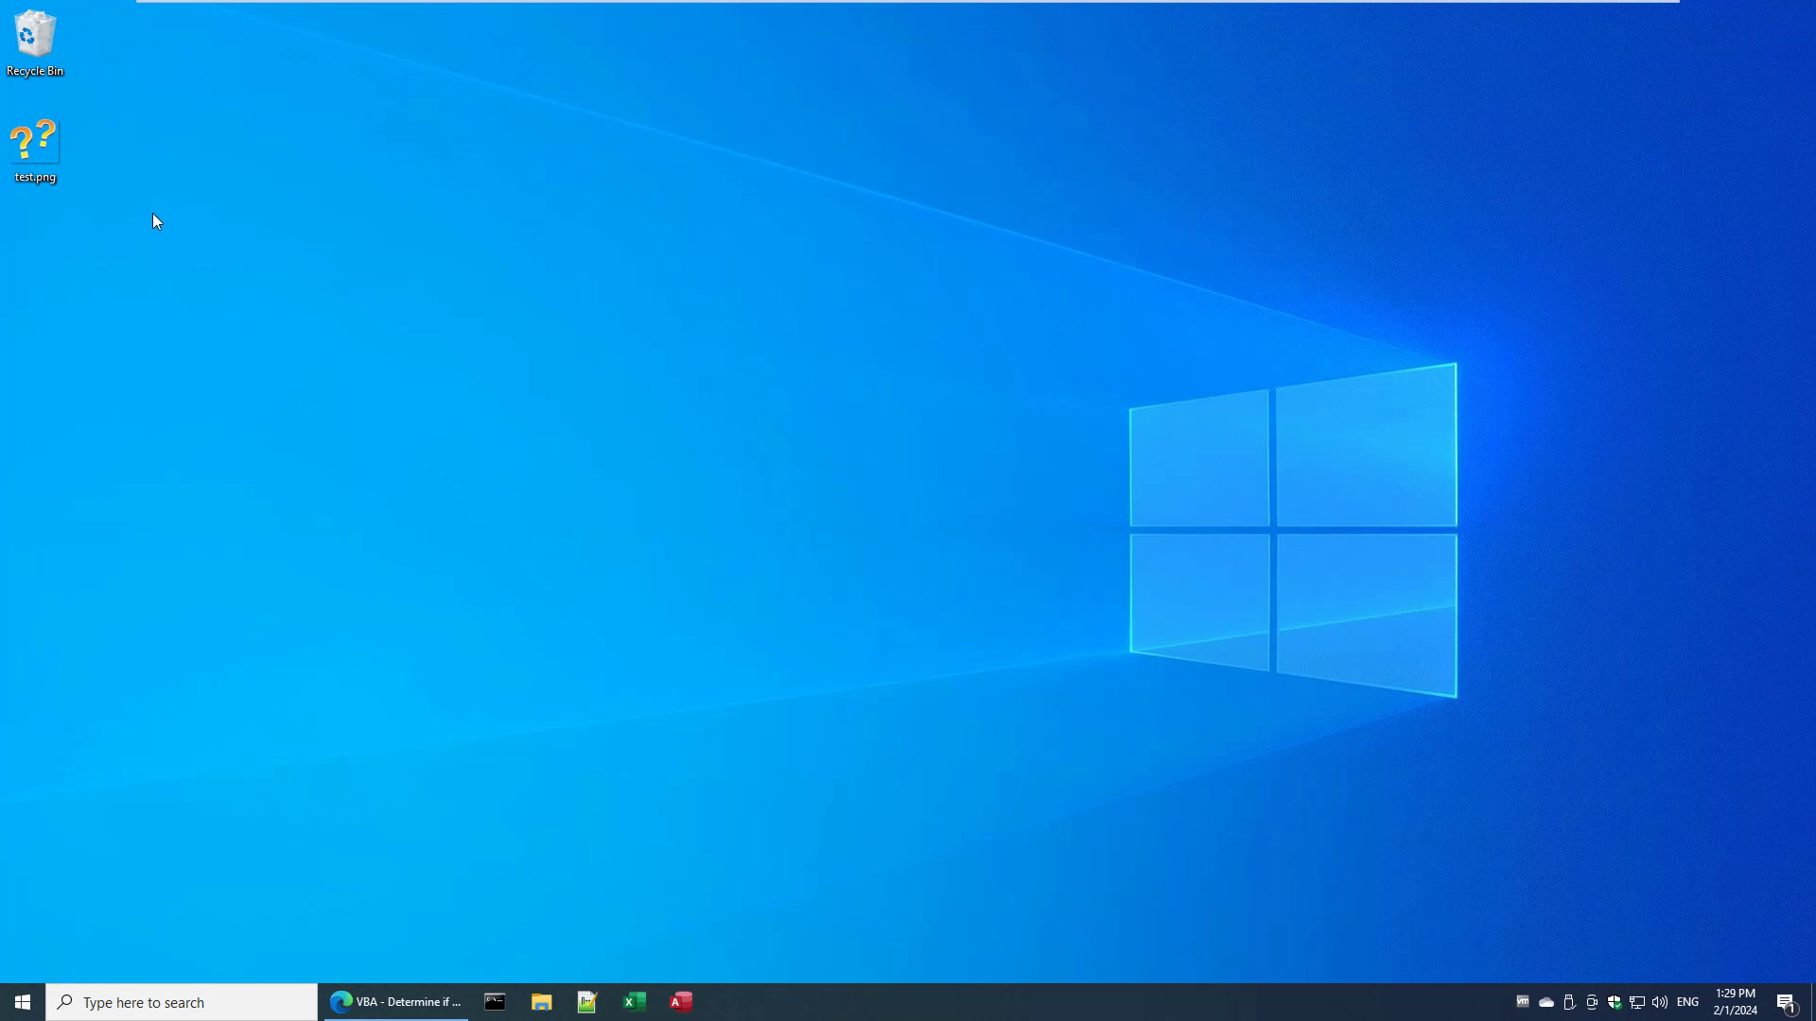
# - Add a blank Microsoft Access database named FileExists.accdb to the desktop
pyautogui.rightClick(156, 221)
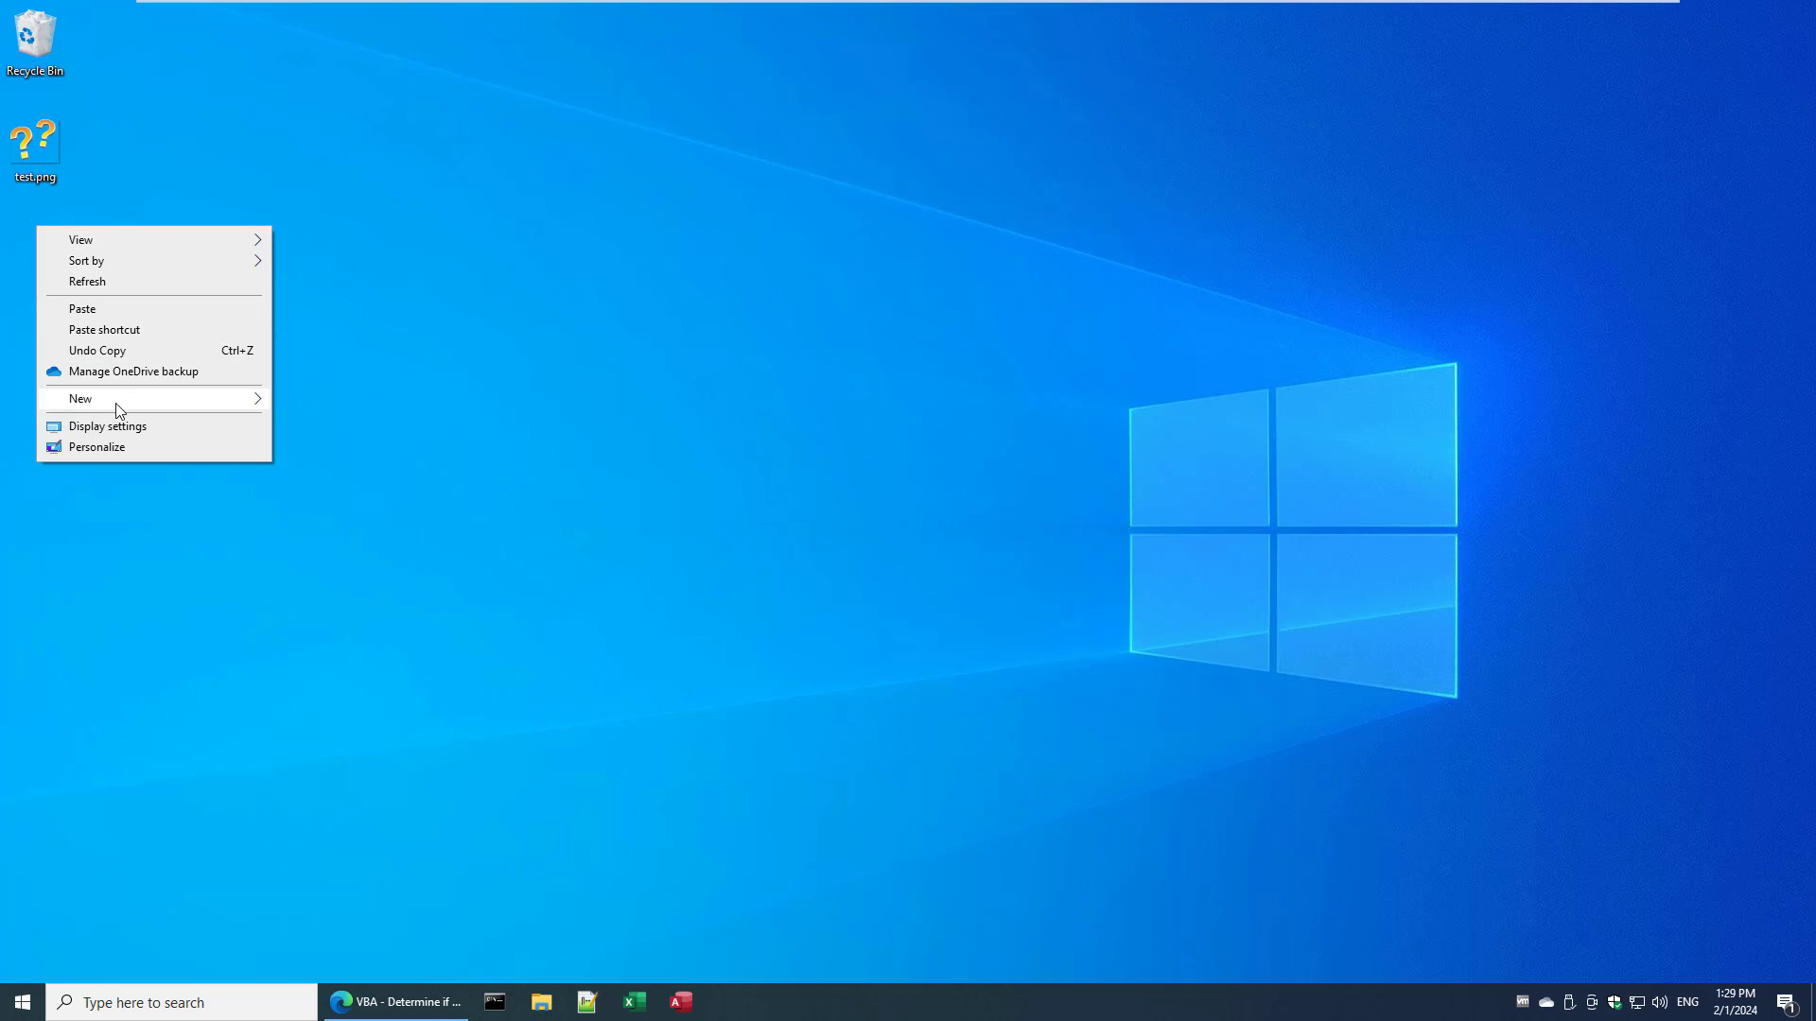
pyautogui.click(81, 398)
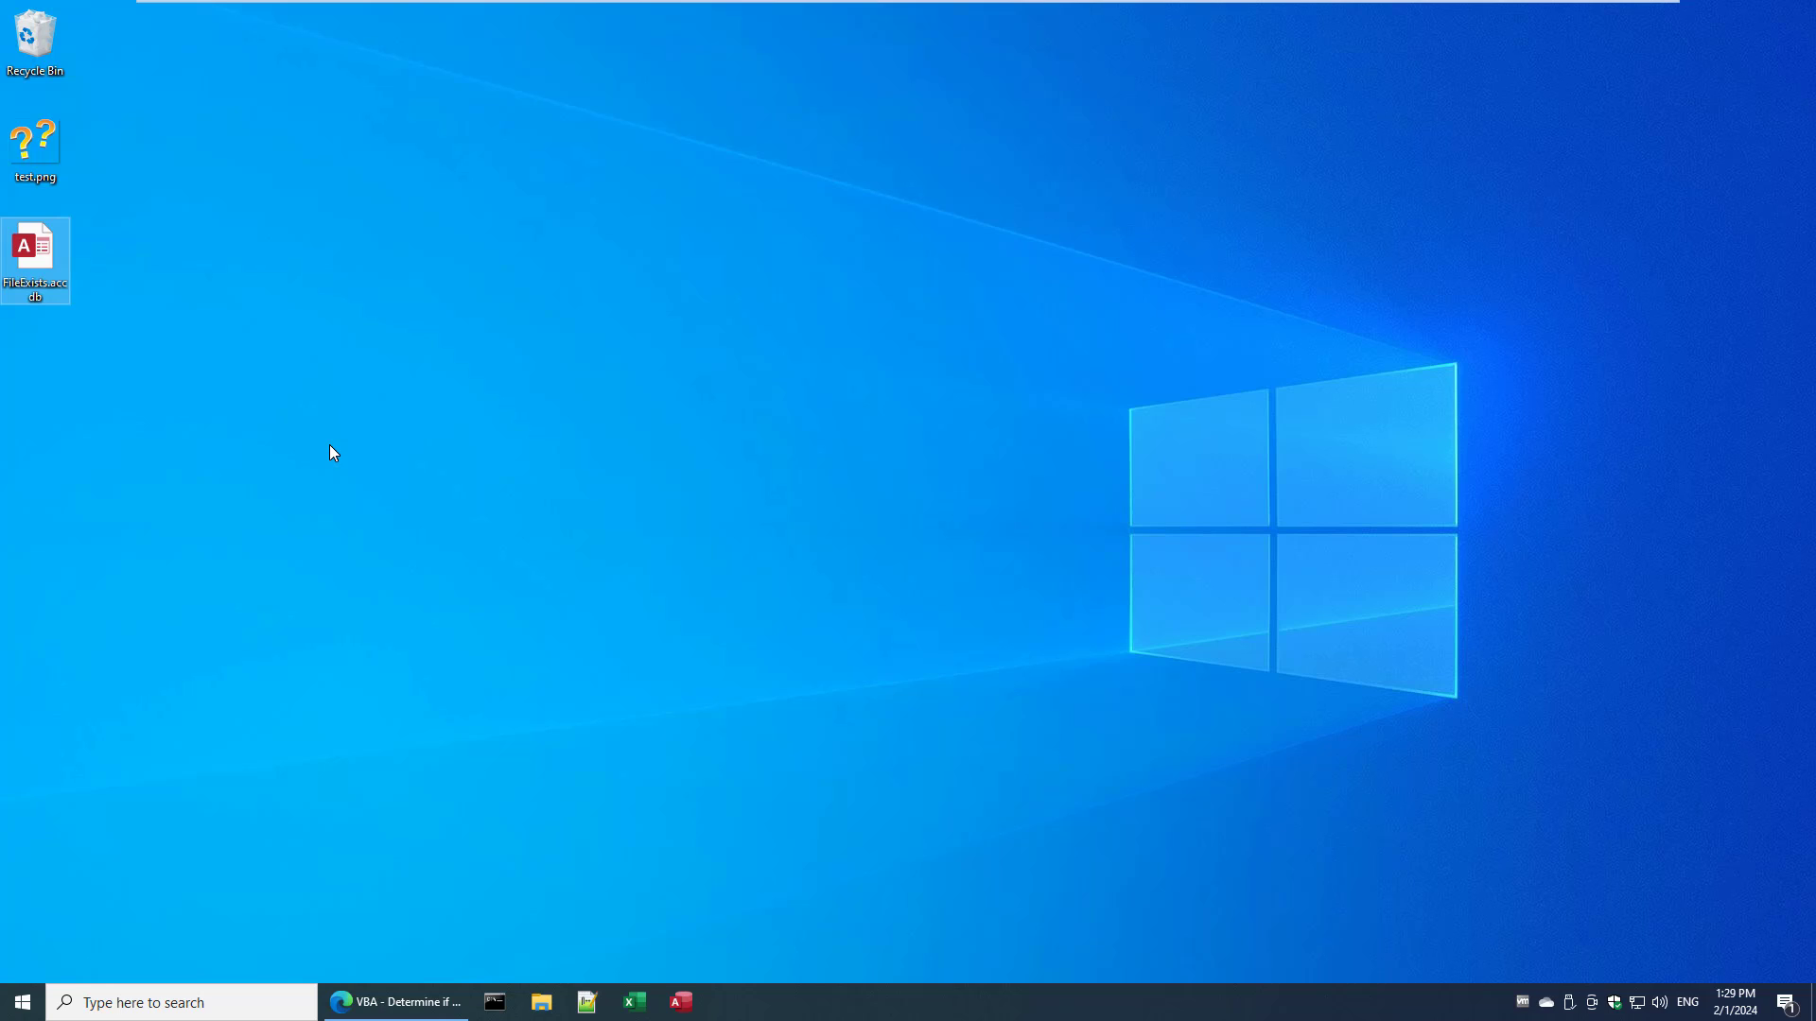
pyautogui.click(35, 139)
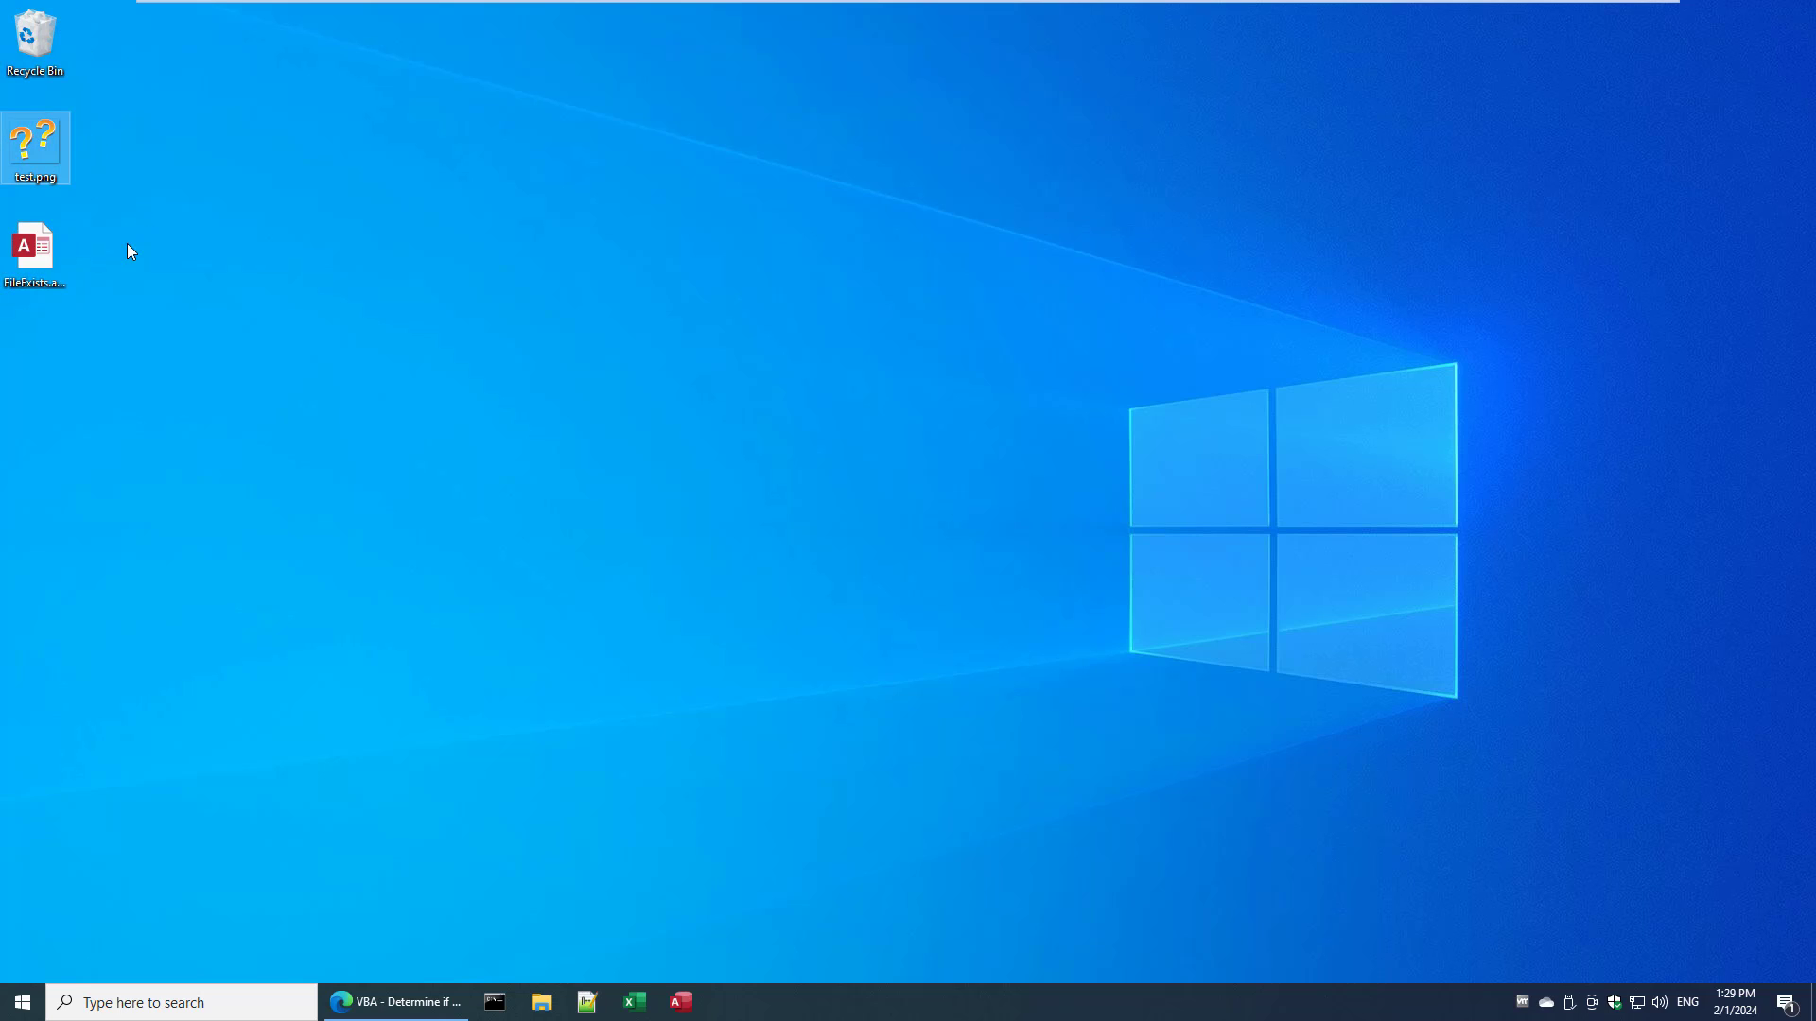
pyautogui.moveTo(35, 243)
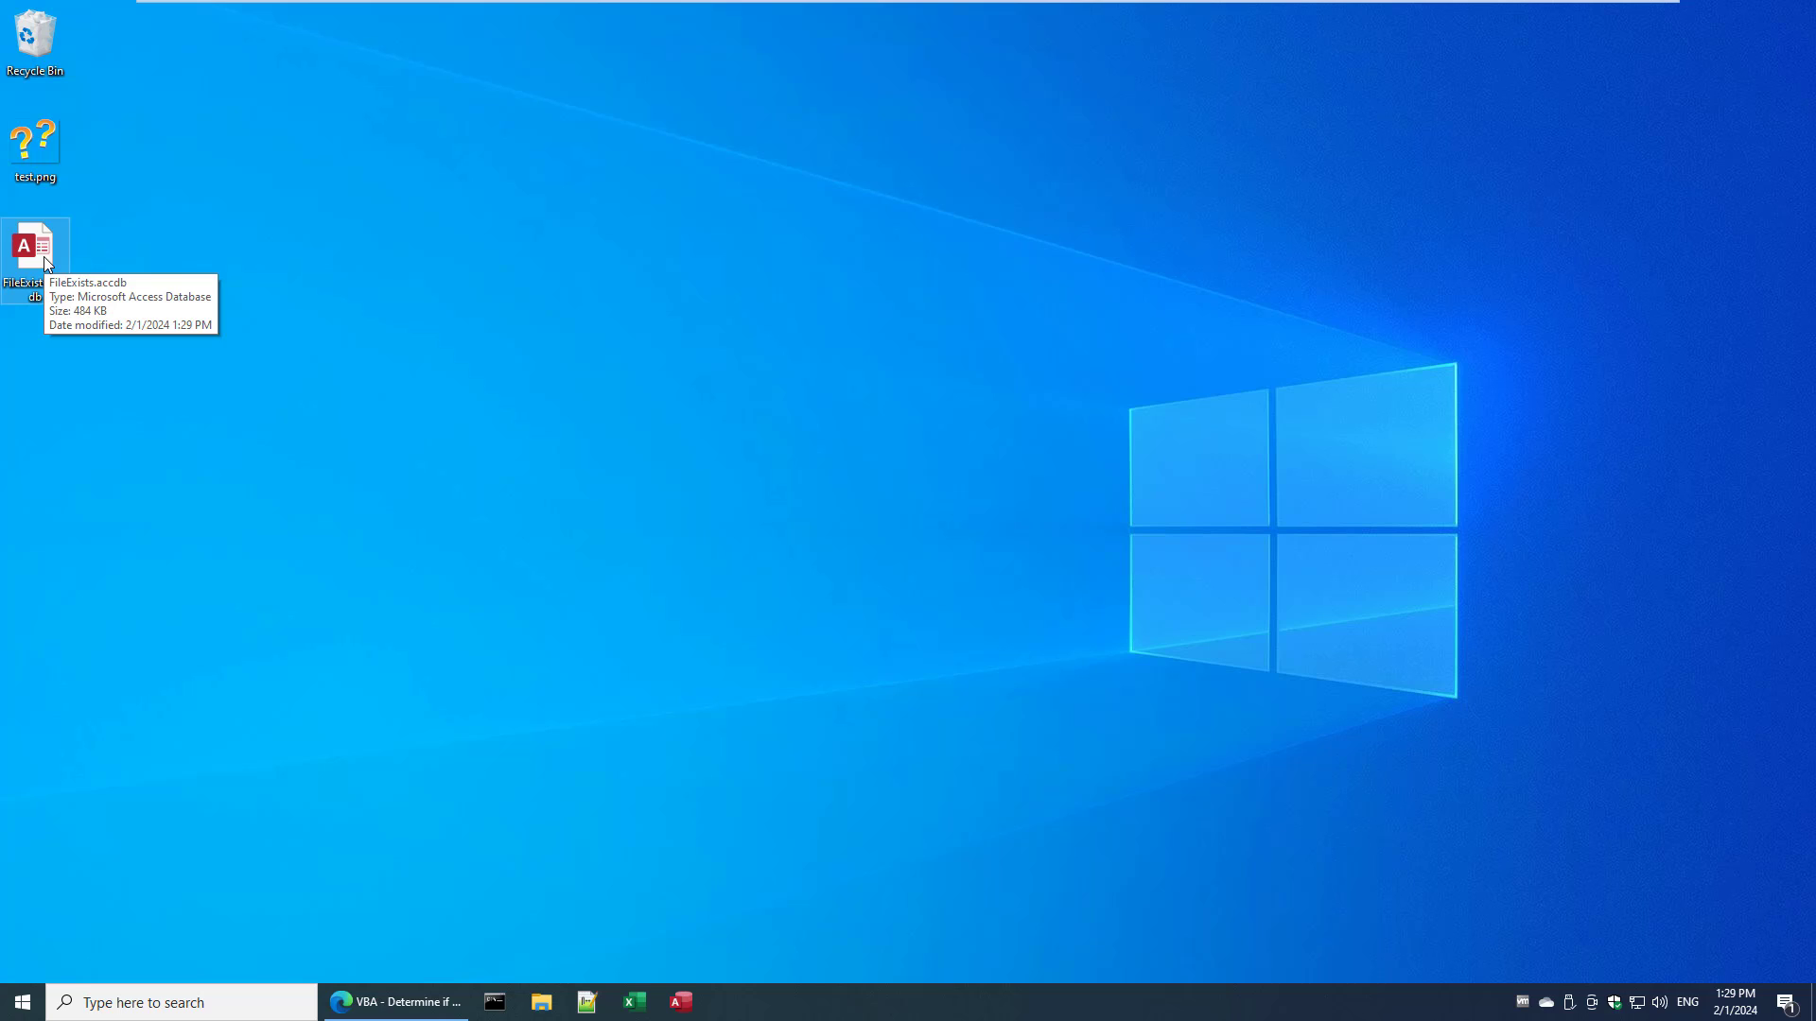
# - Open the empty FileExists.accdb database in Microsoft Access
pyautogui.doubleClick(35, 247)
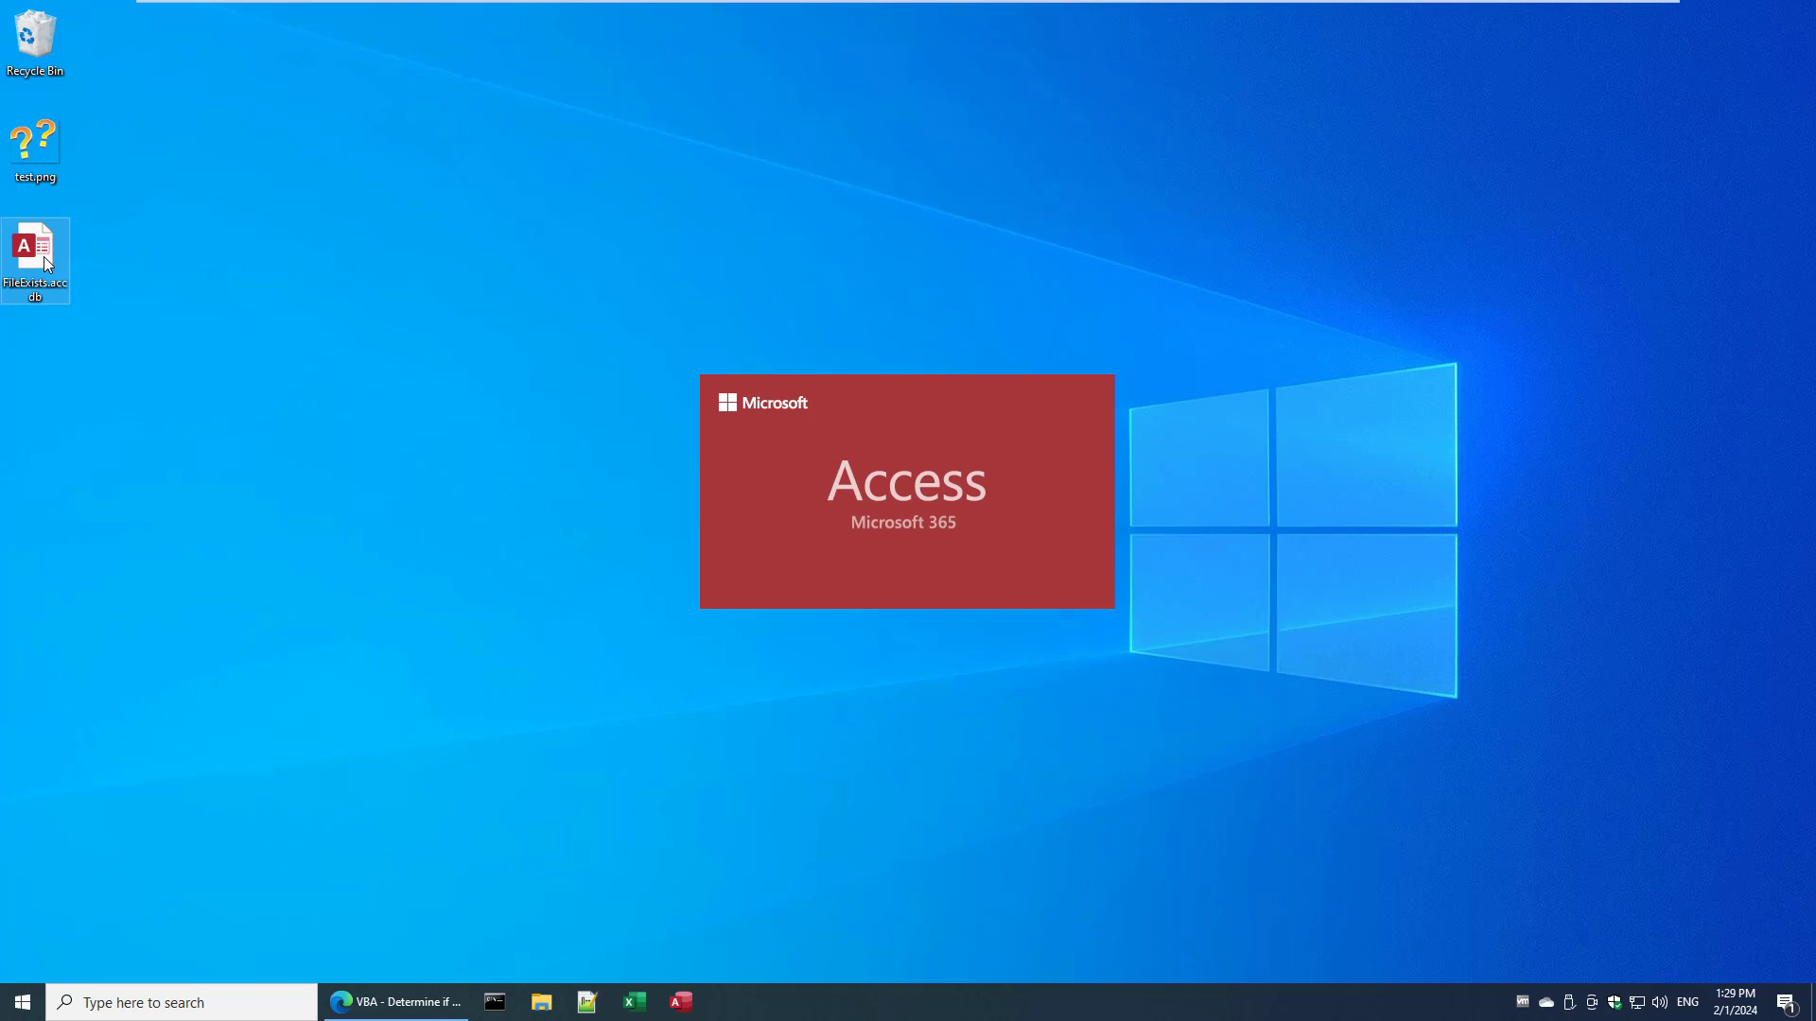
pyautogui.doubleClick(35, 255)
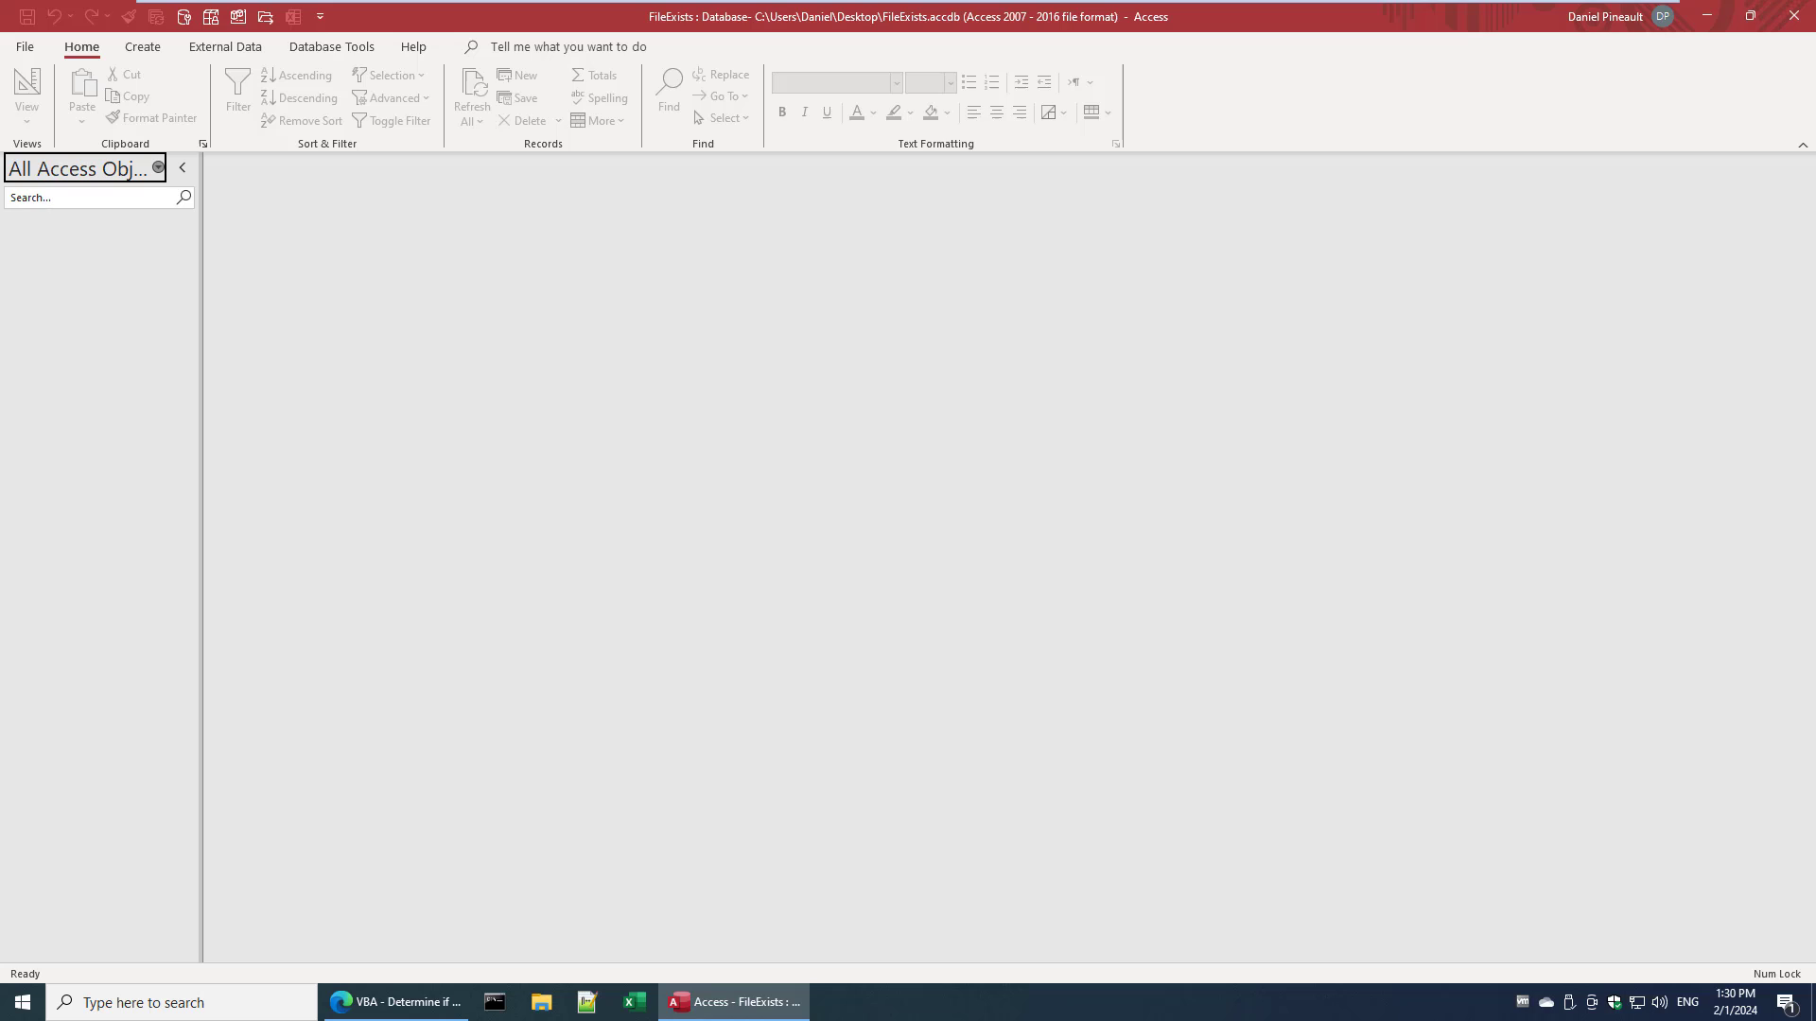
pyautogui.moveTo(396, 159)
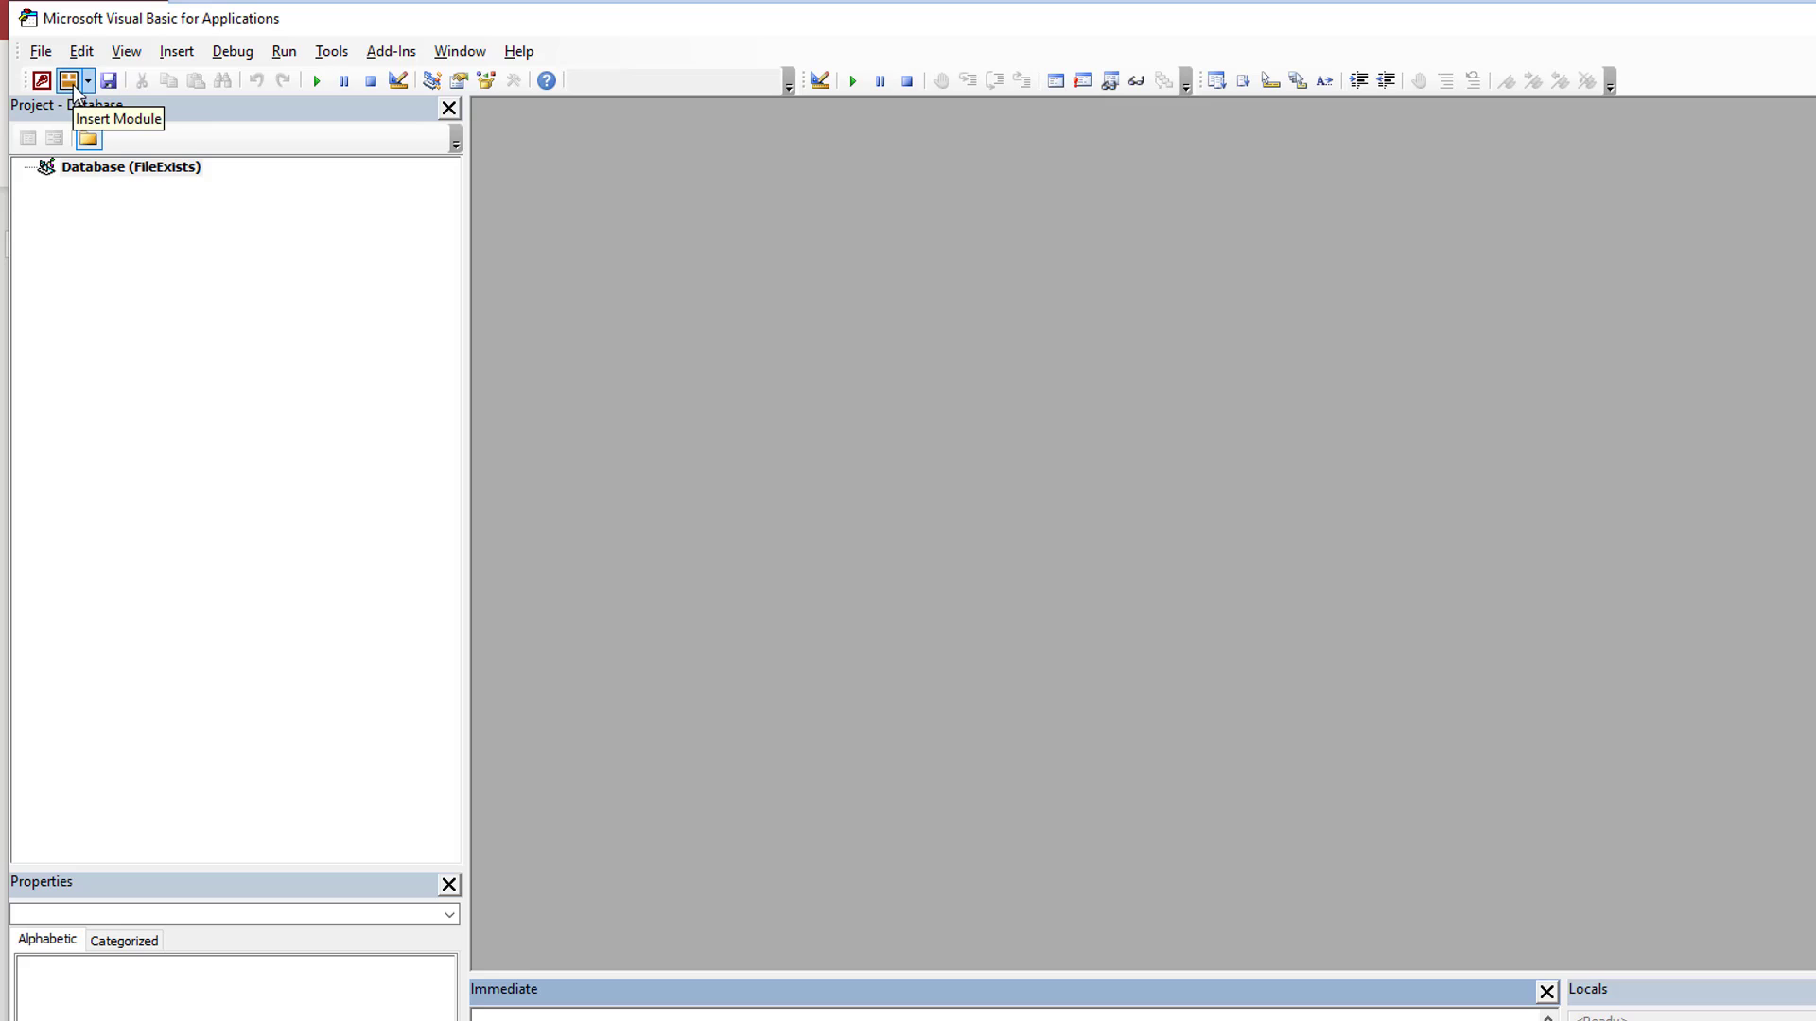
# - Insert a module named mod_FilesAndFolders holding the Dir-based File_Exist function
pyautogui.click(67, 80)
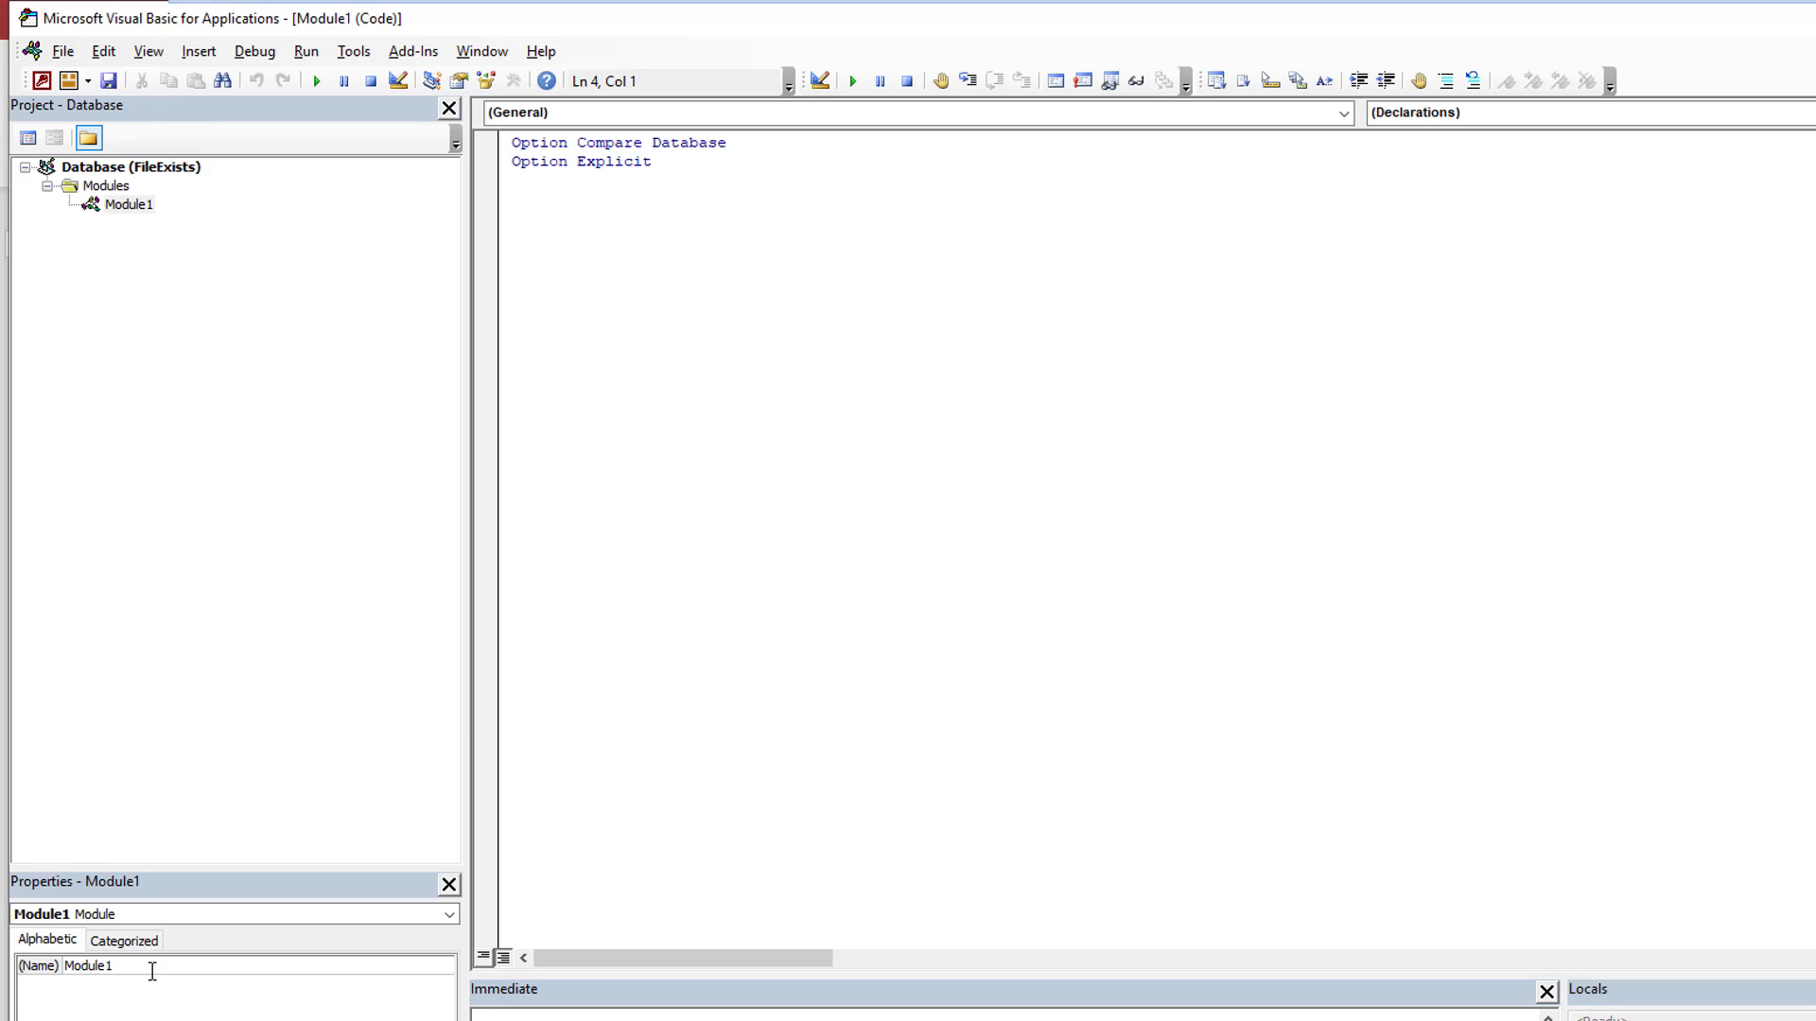
pyautogui.write('mod_Files')
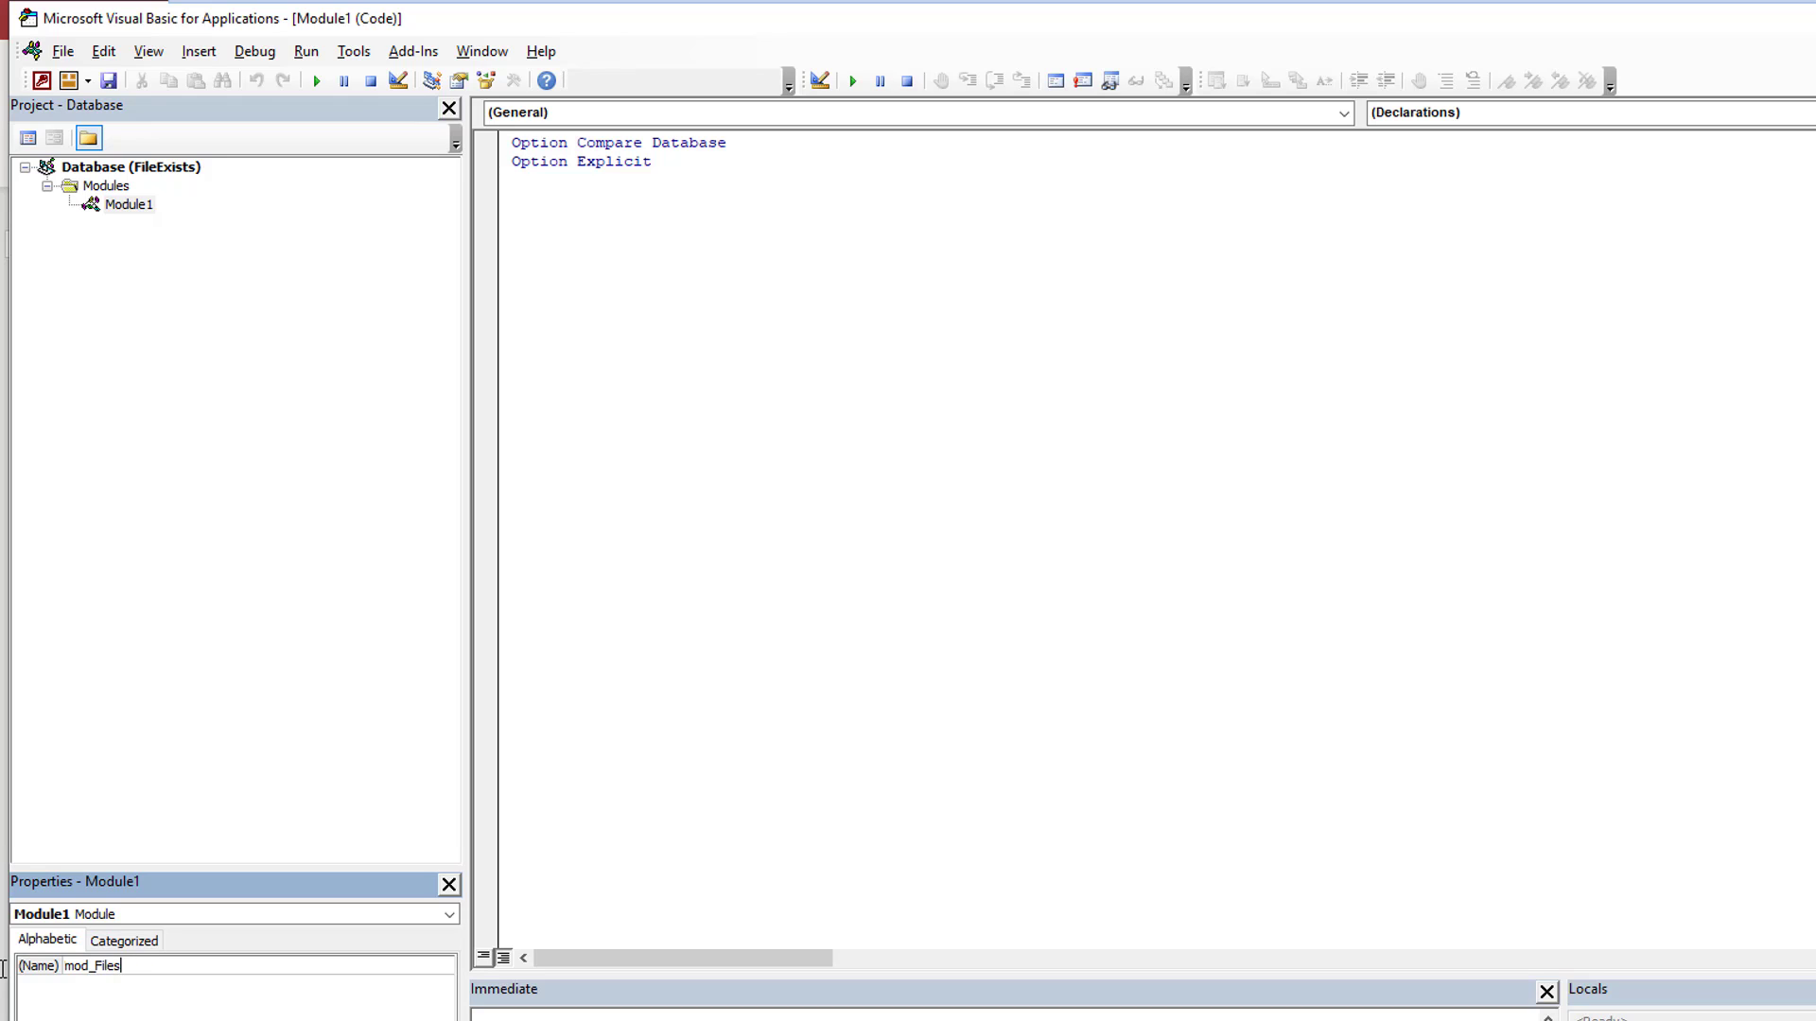
pyautogui.write('And')
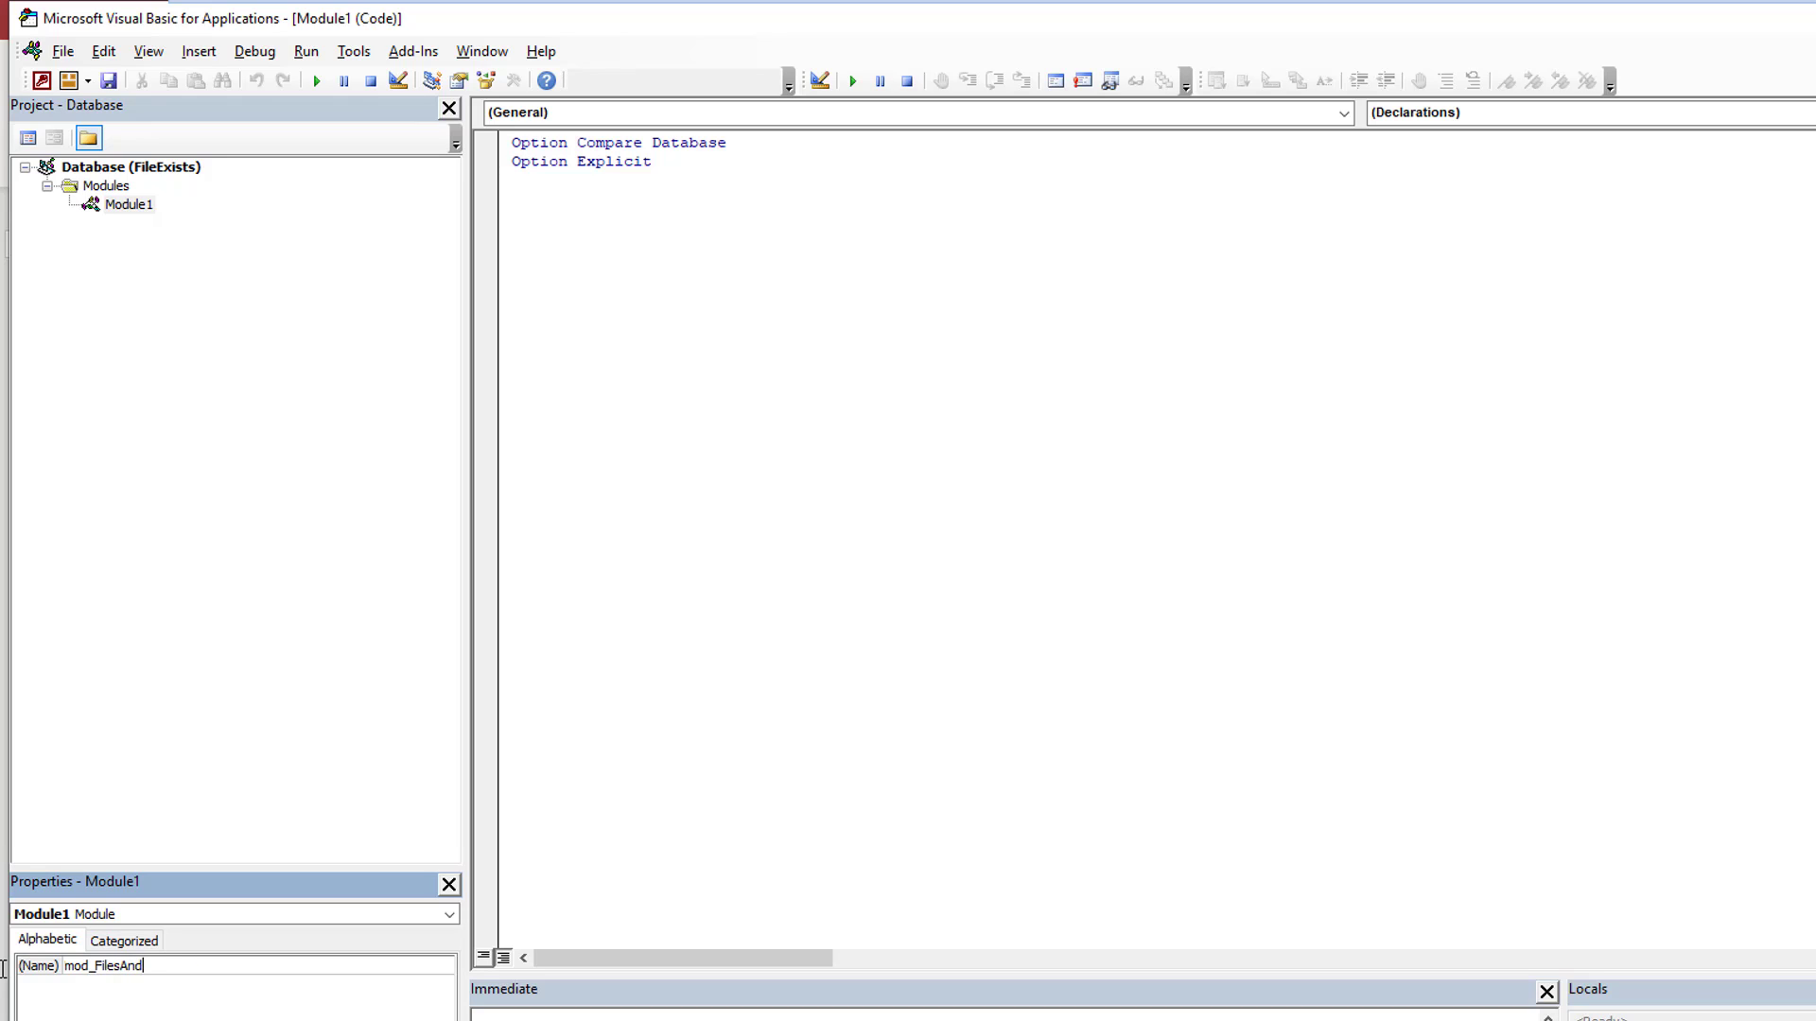
pyautogui.write('Folders')
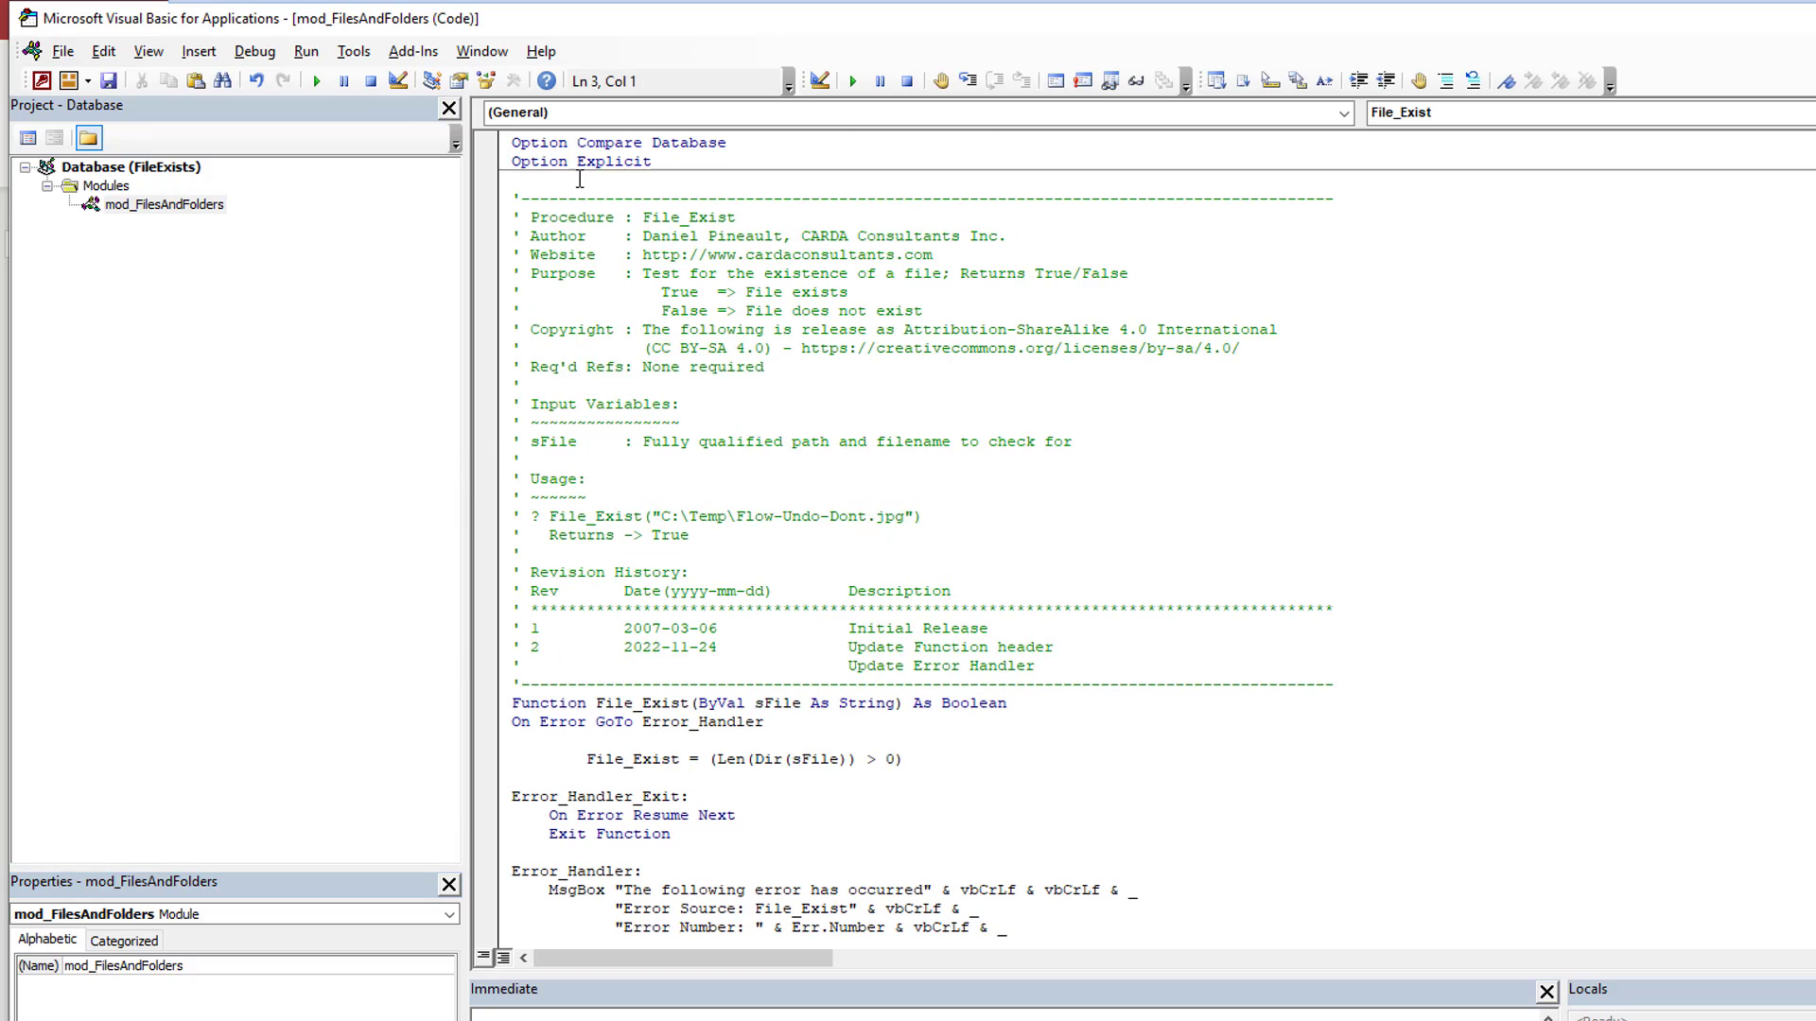
pyautogui.scroll(-3)
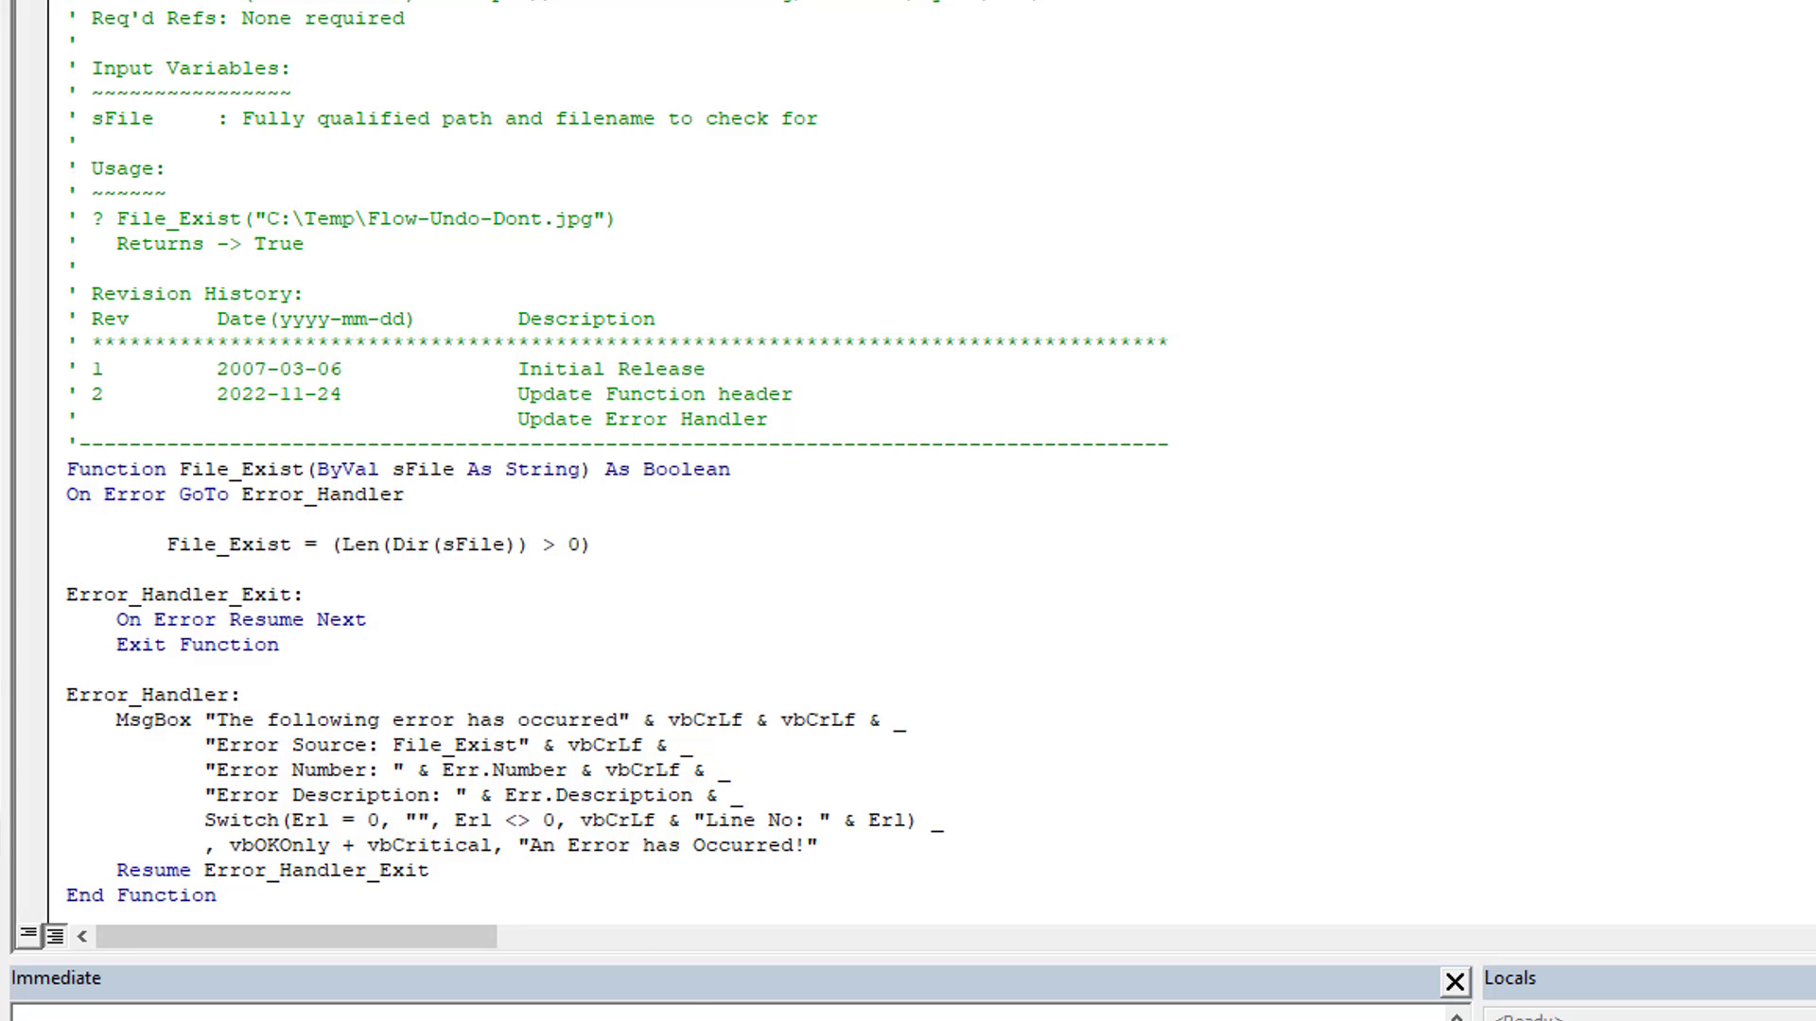
pyautogui.click(912, 4)
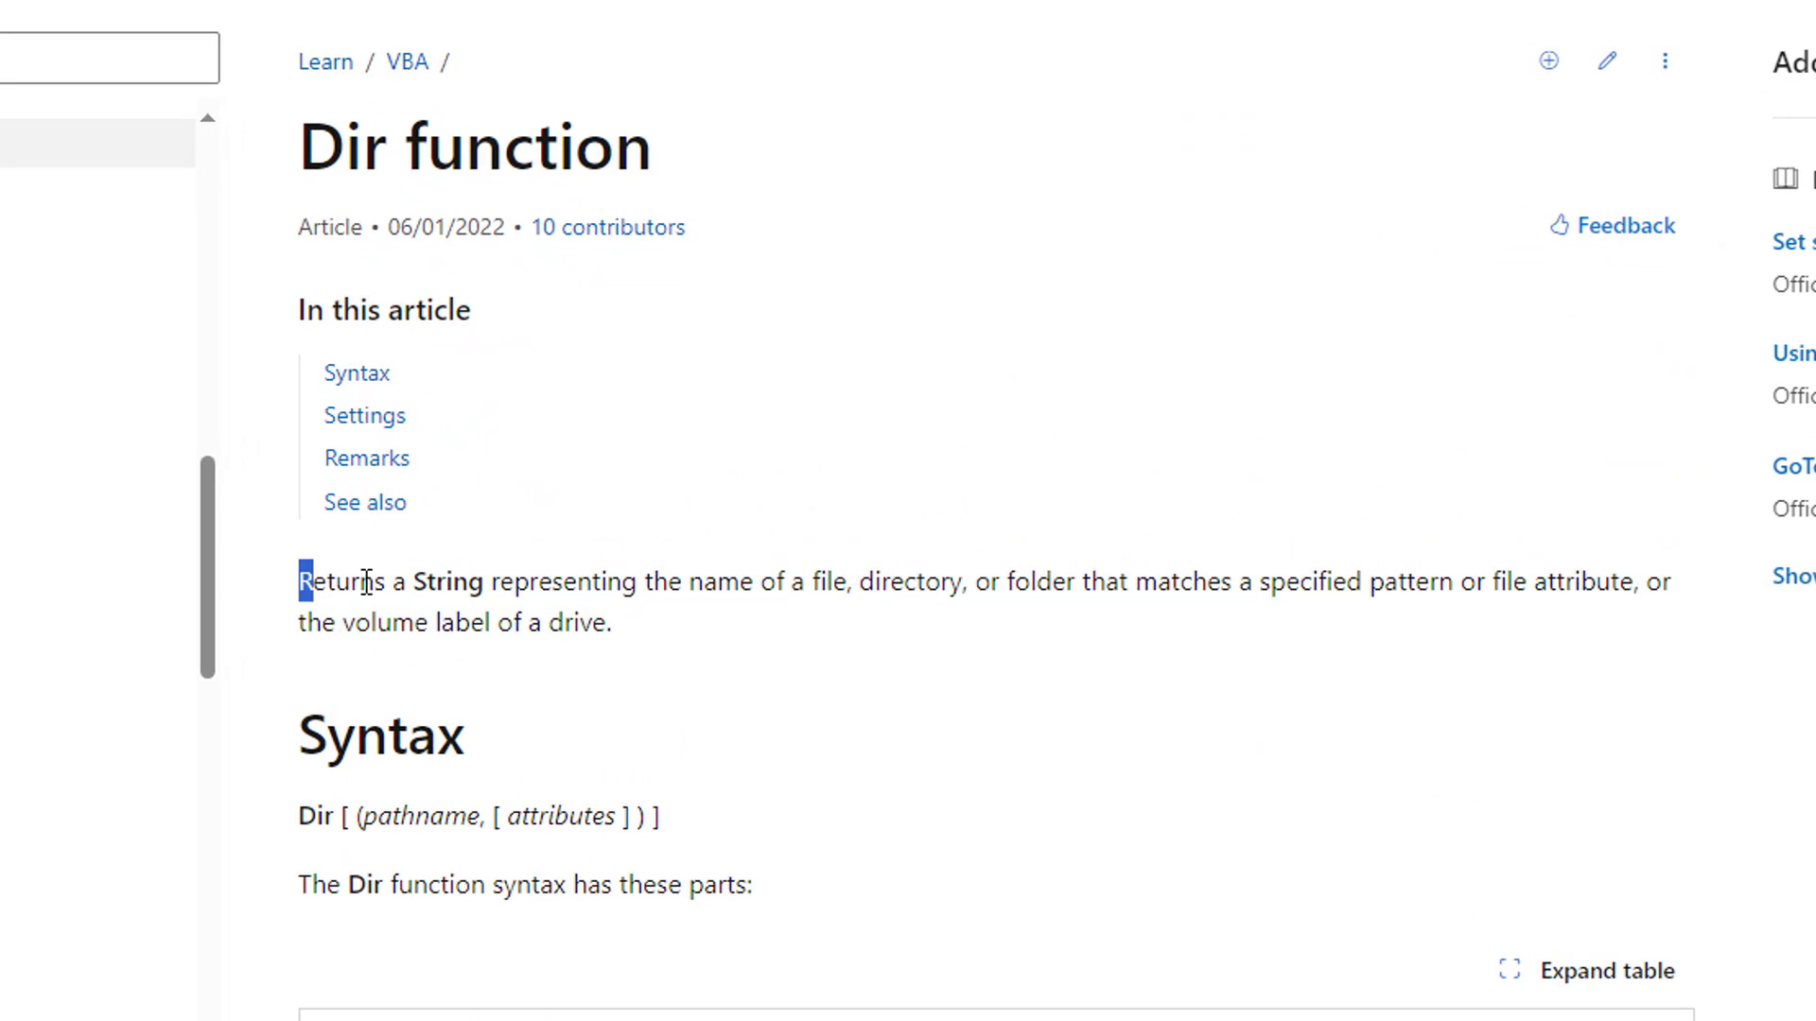
pyautogui.moveTo(299, 582); pyautogui.dragTo(845, 582)
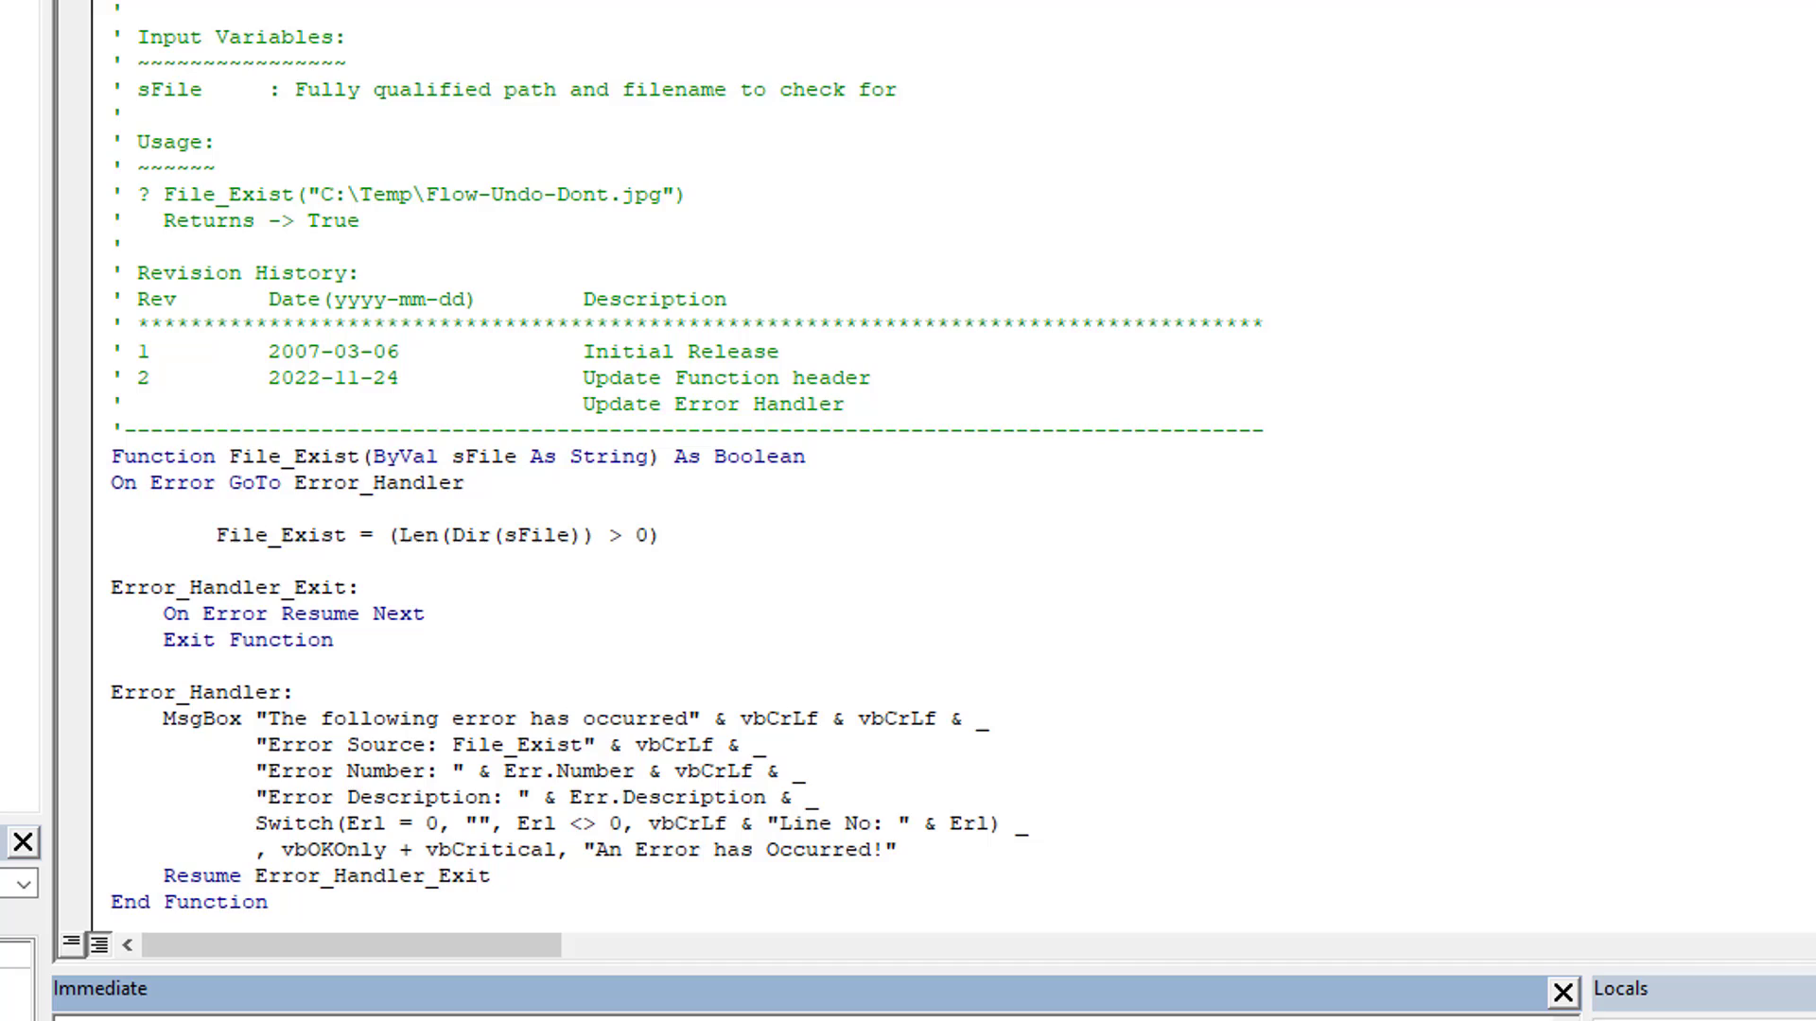
# - Run ? Dir on C:\Users\Daniel\Desktop\Test.png in the Immediate window, returning test.png
pyautogui.write('? Dir(')
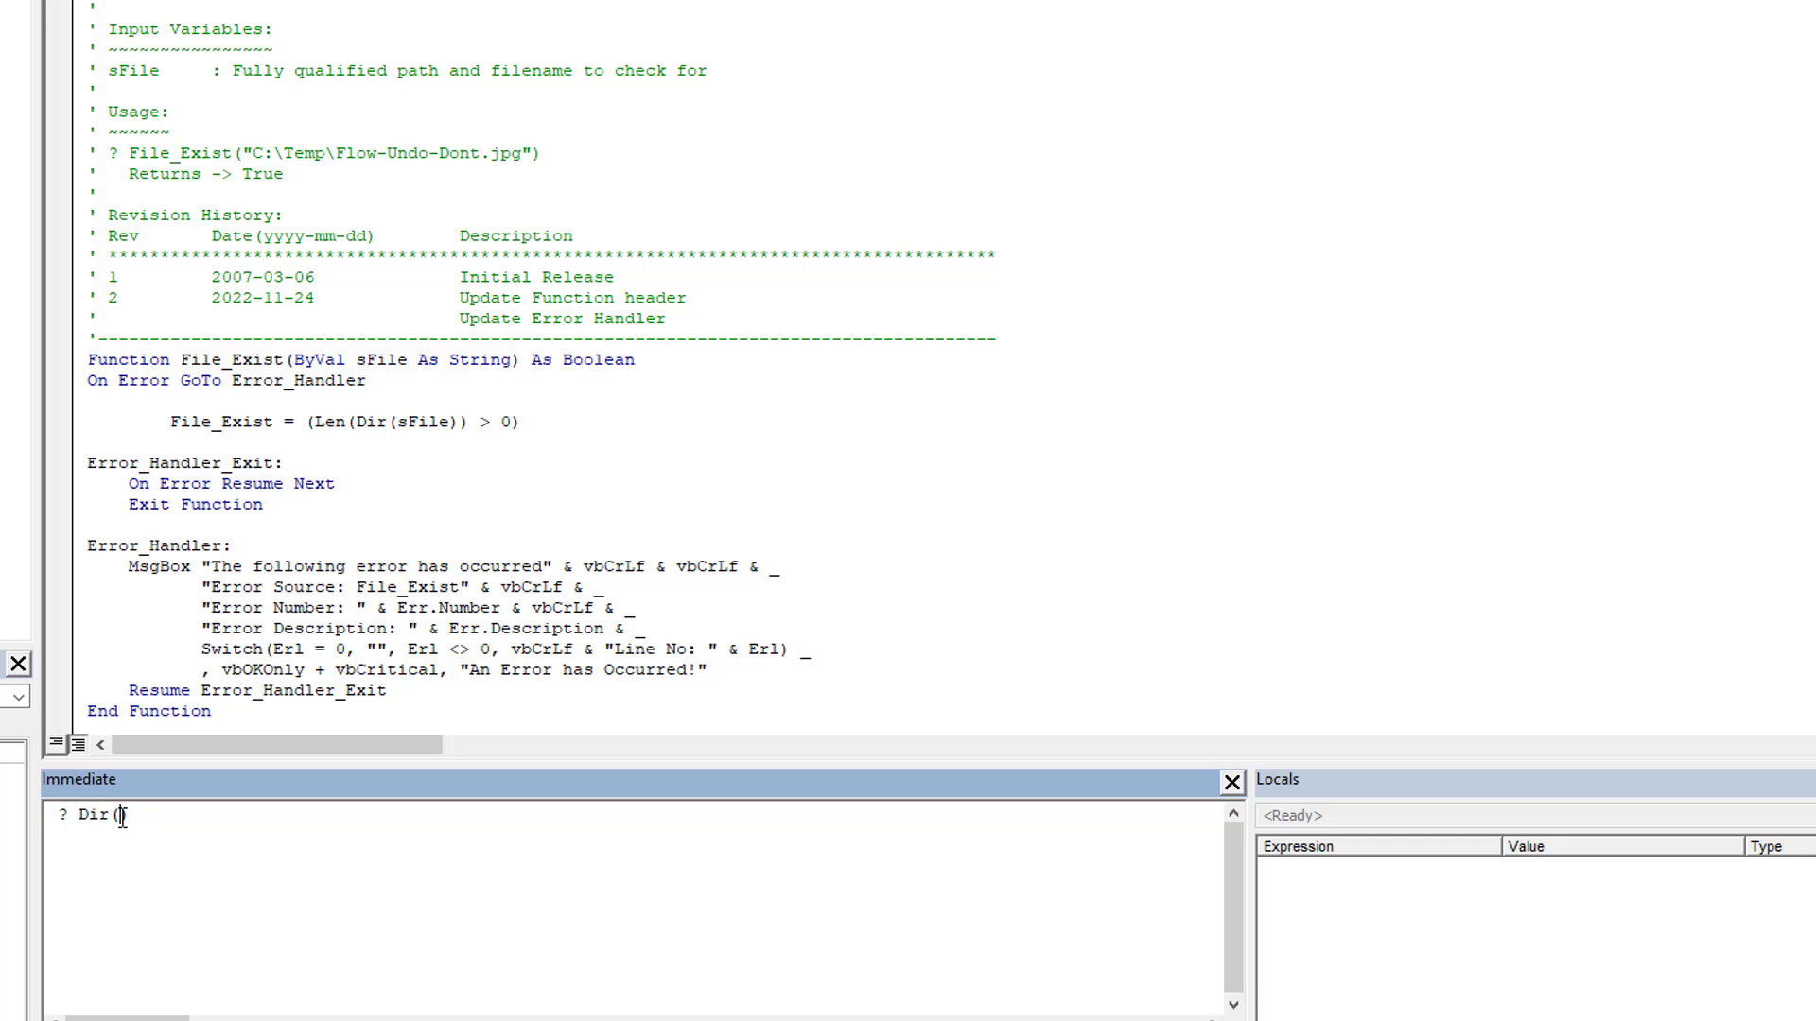
pyautogui.write('"C"')
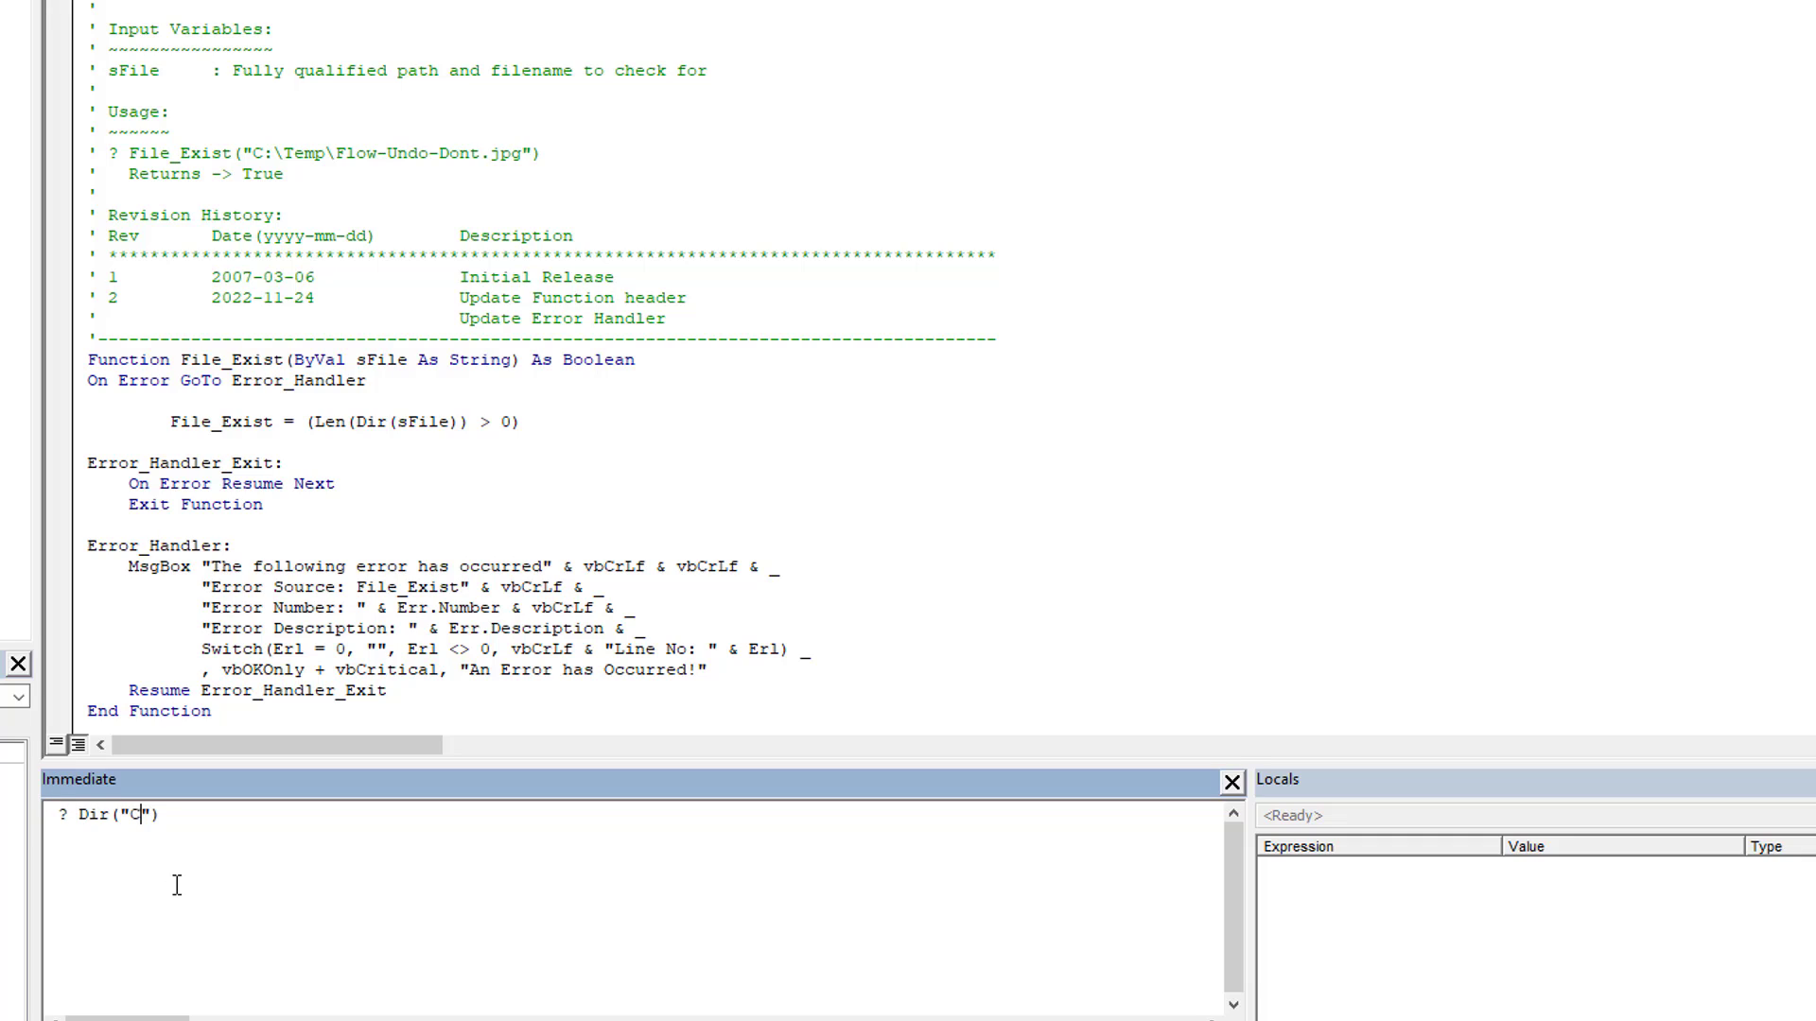
pyautogui.write(':\\')
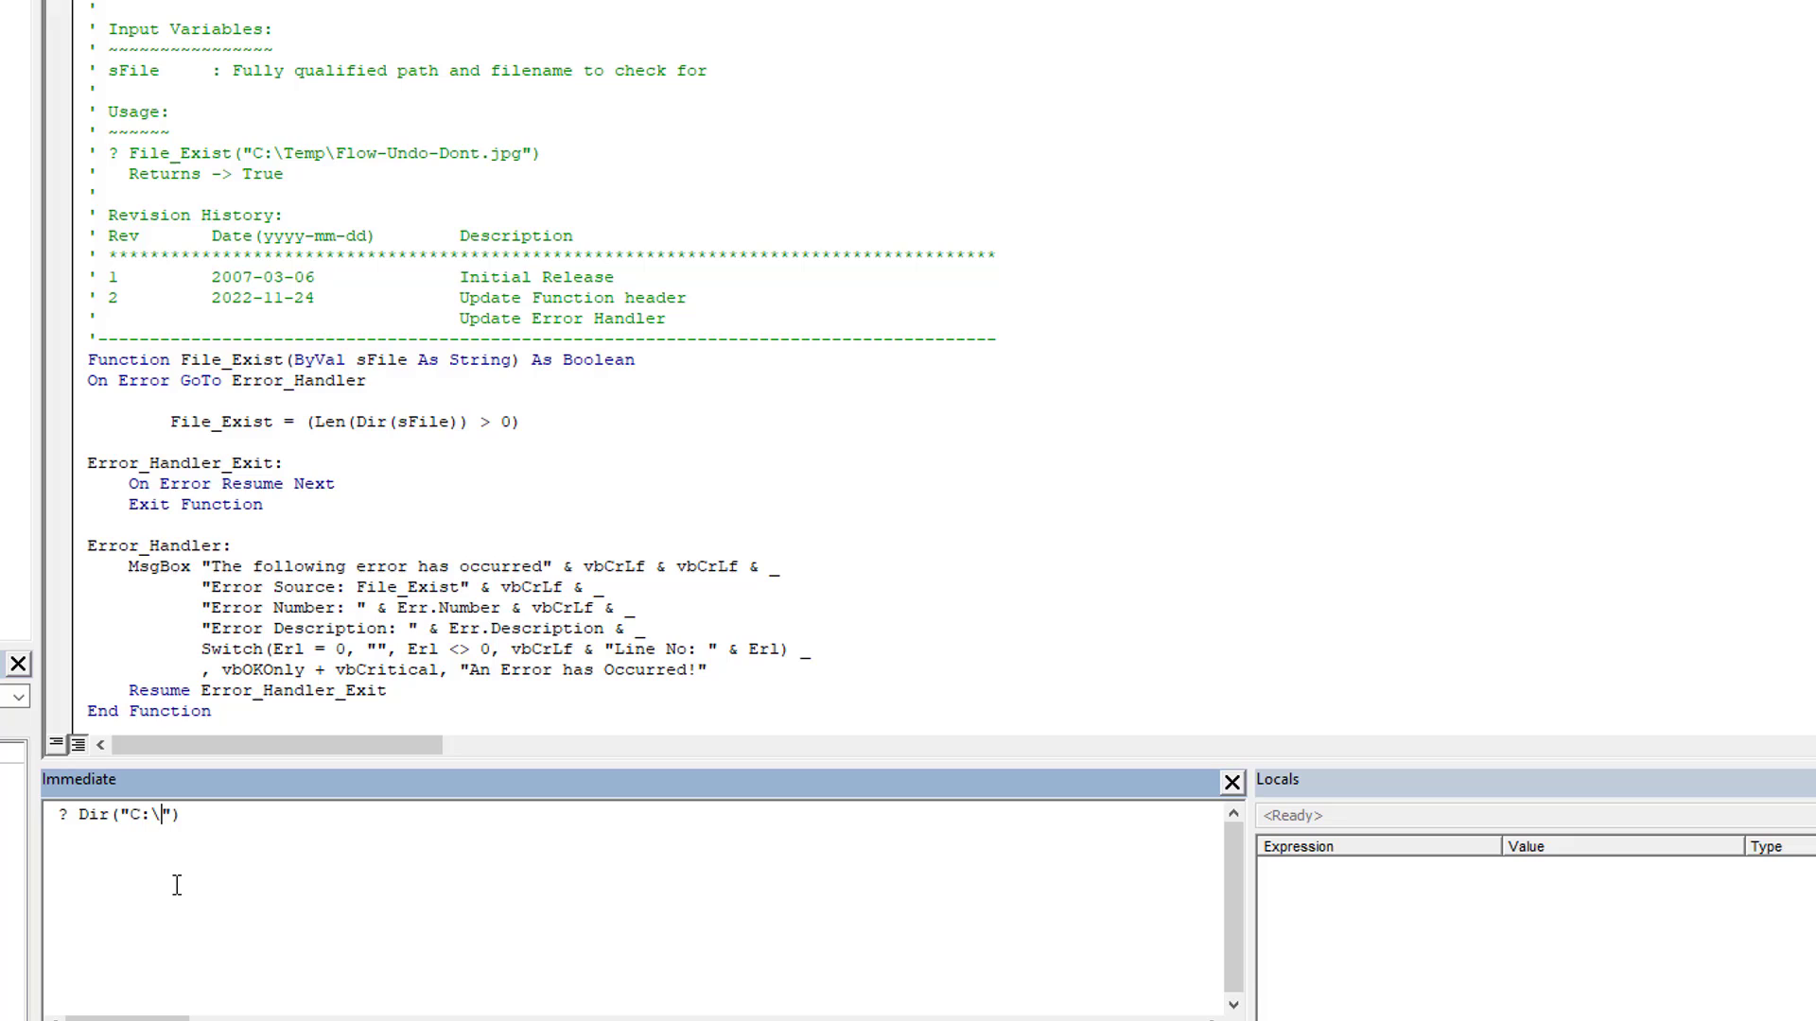
pyautogui.write('Users\\')
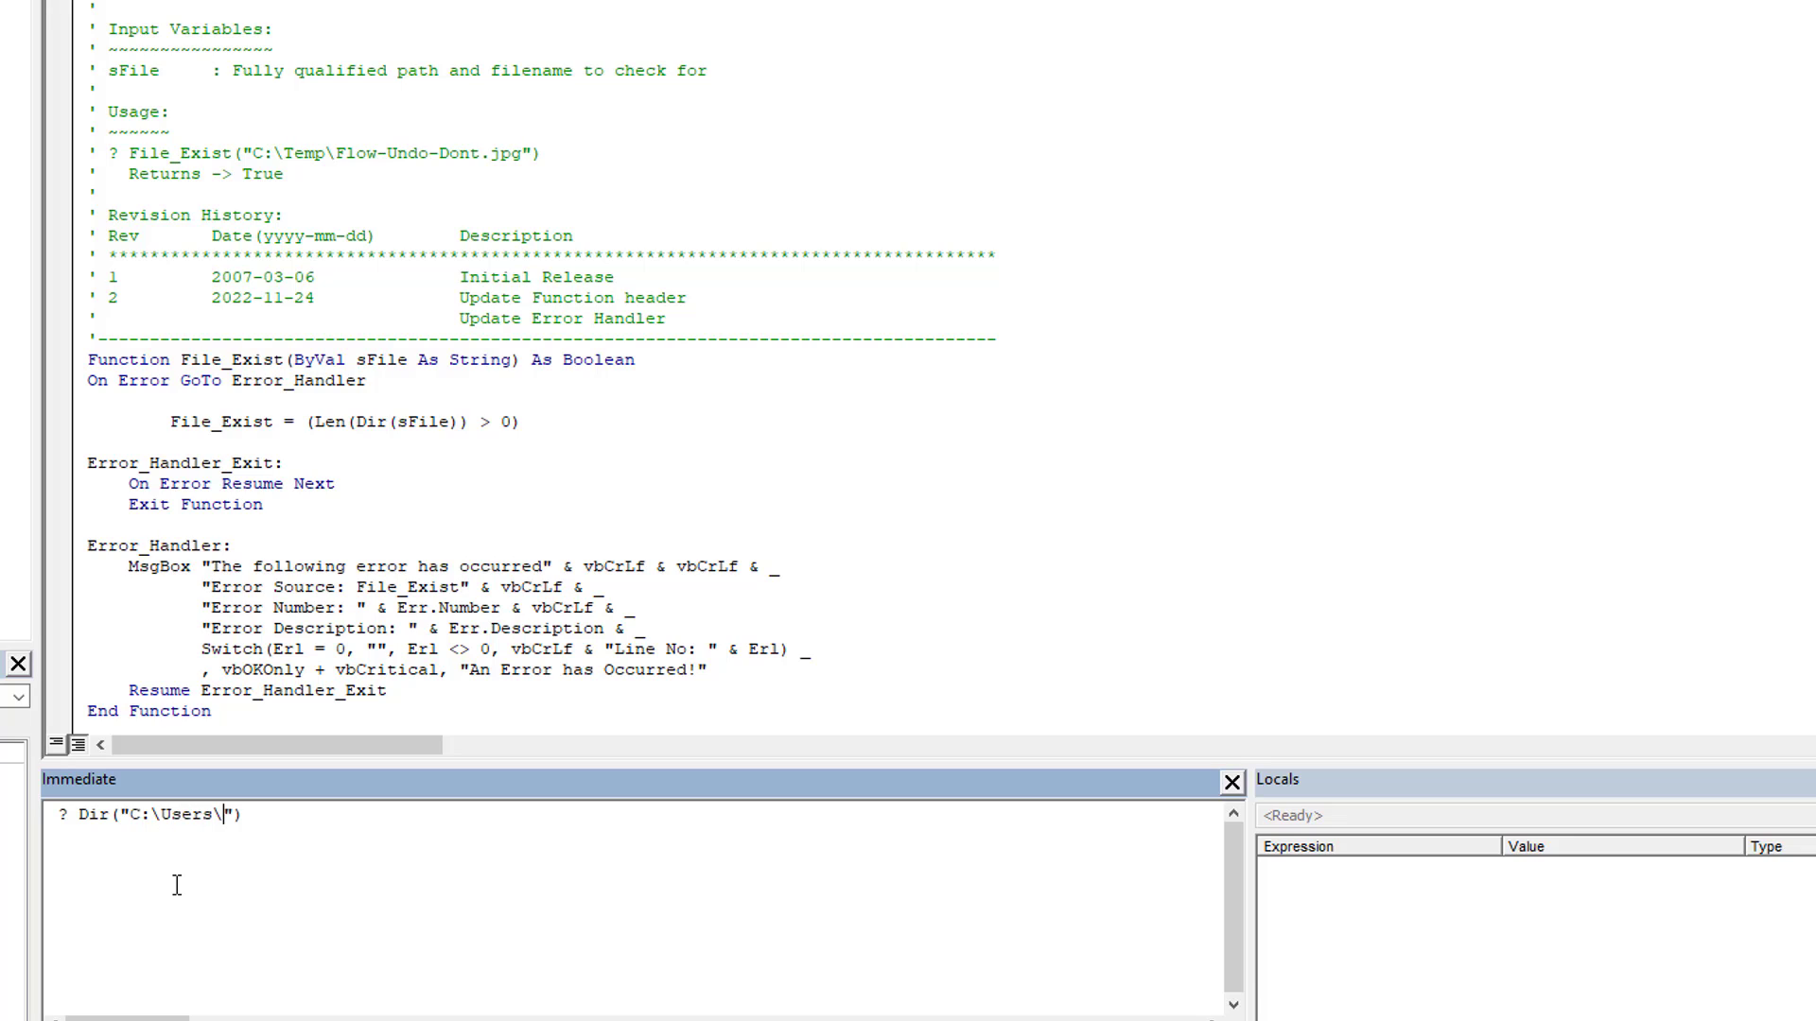
pyautogui.write('Daniel\\')
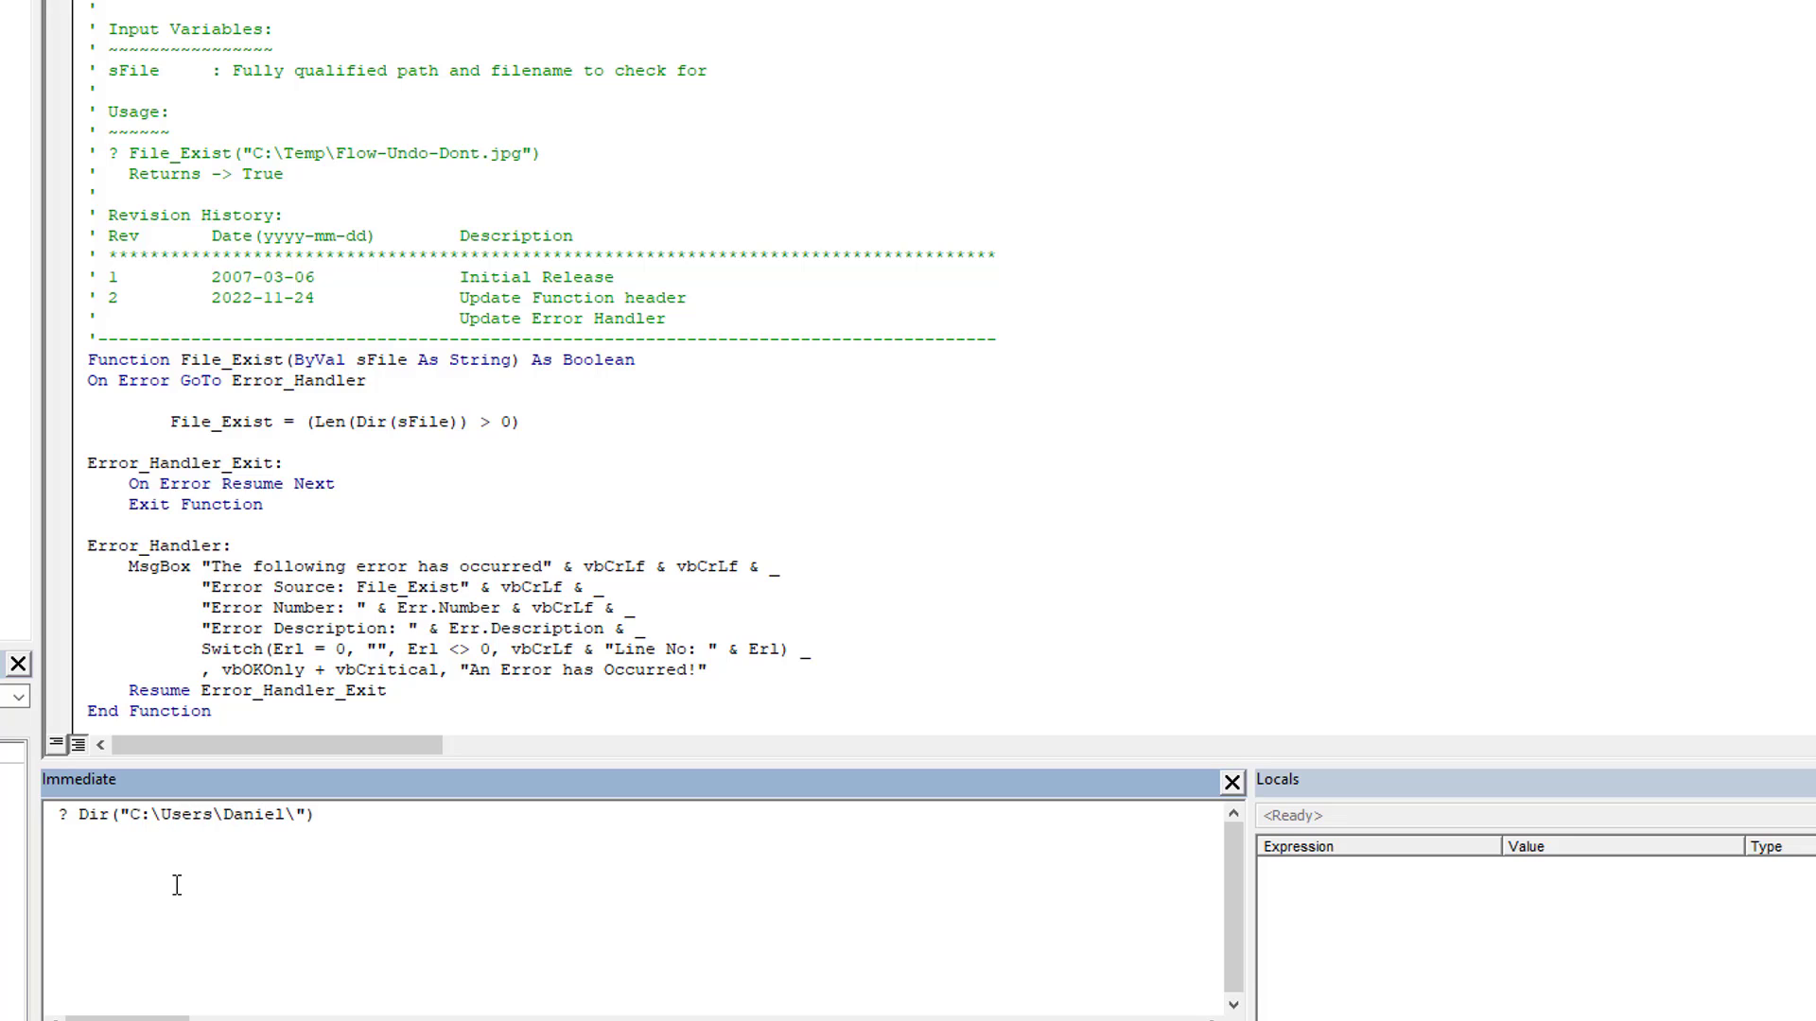
pyautogui.write('Desktop\\')
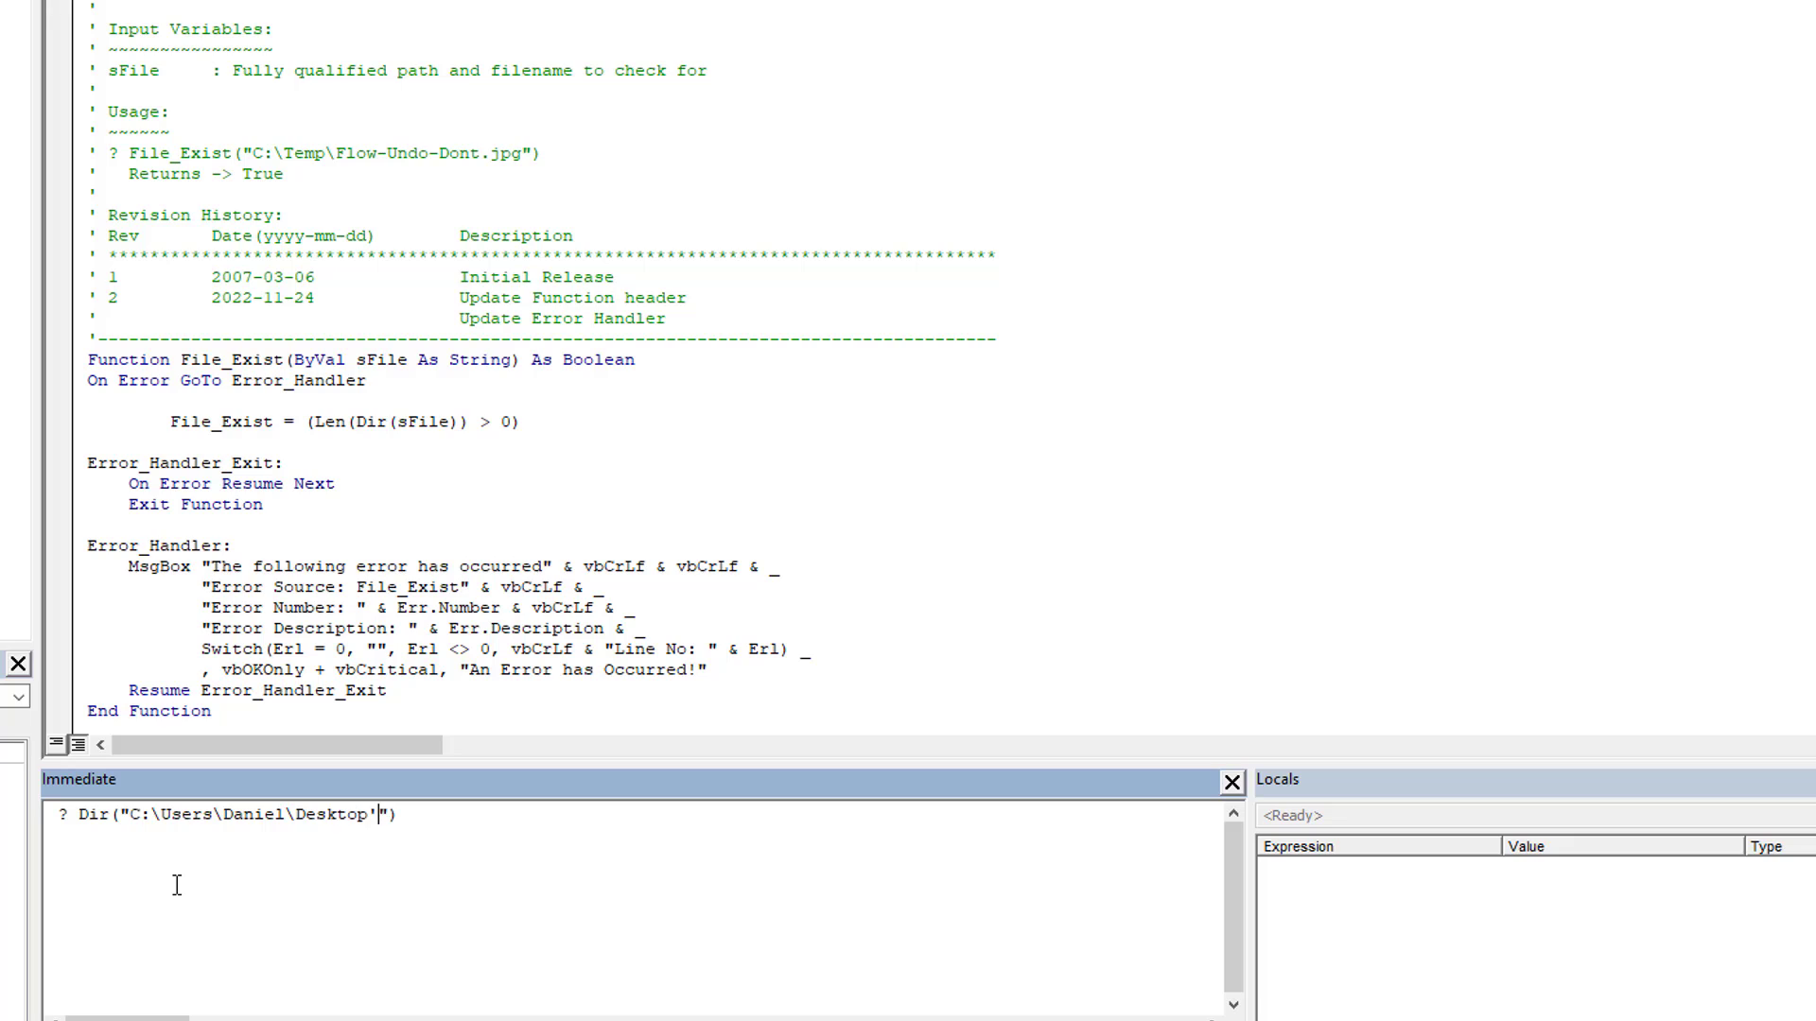
pyautogui.write('\\Test')
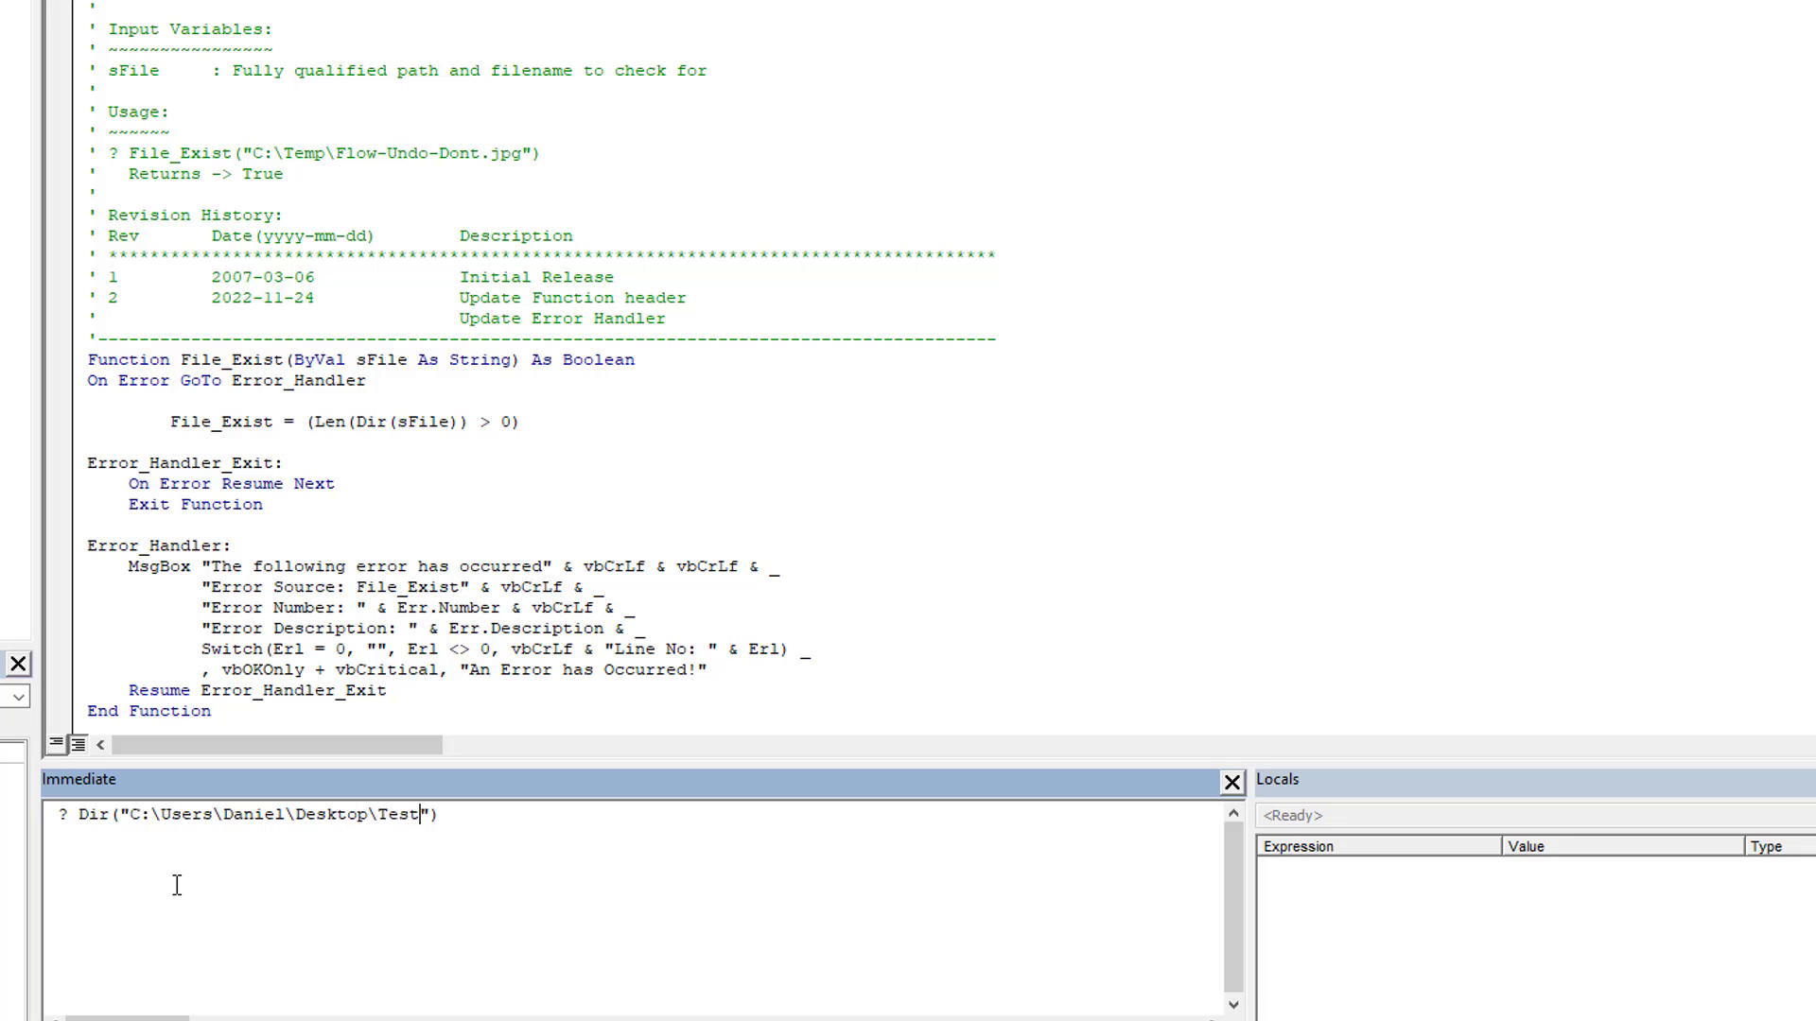
pyautogui.write('.pn')
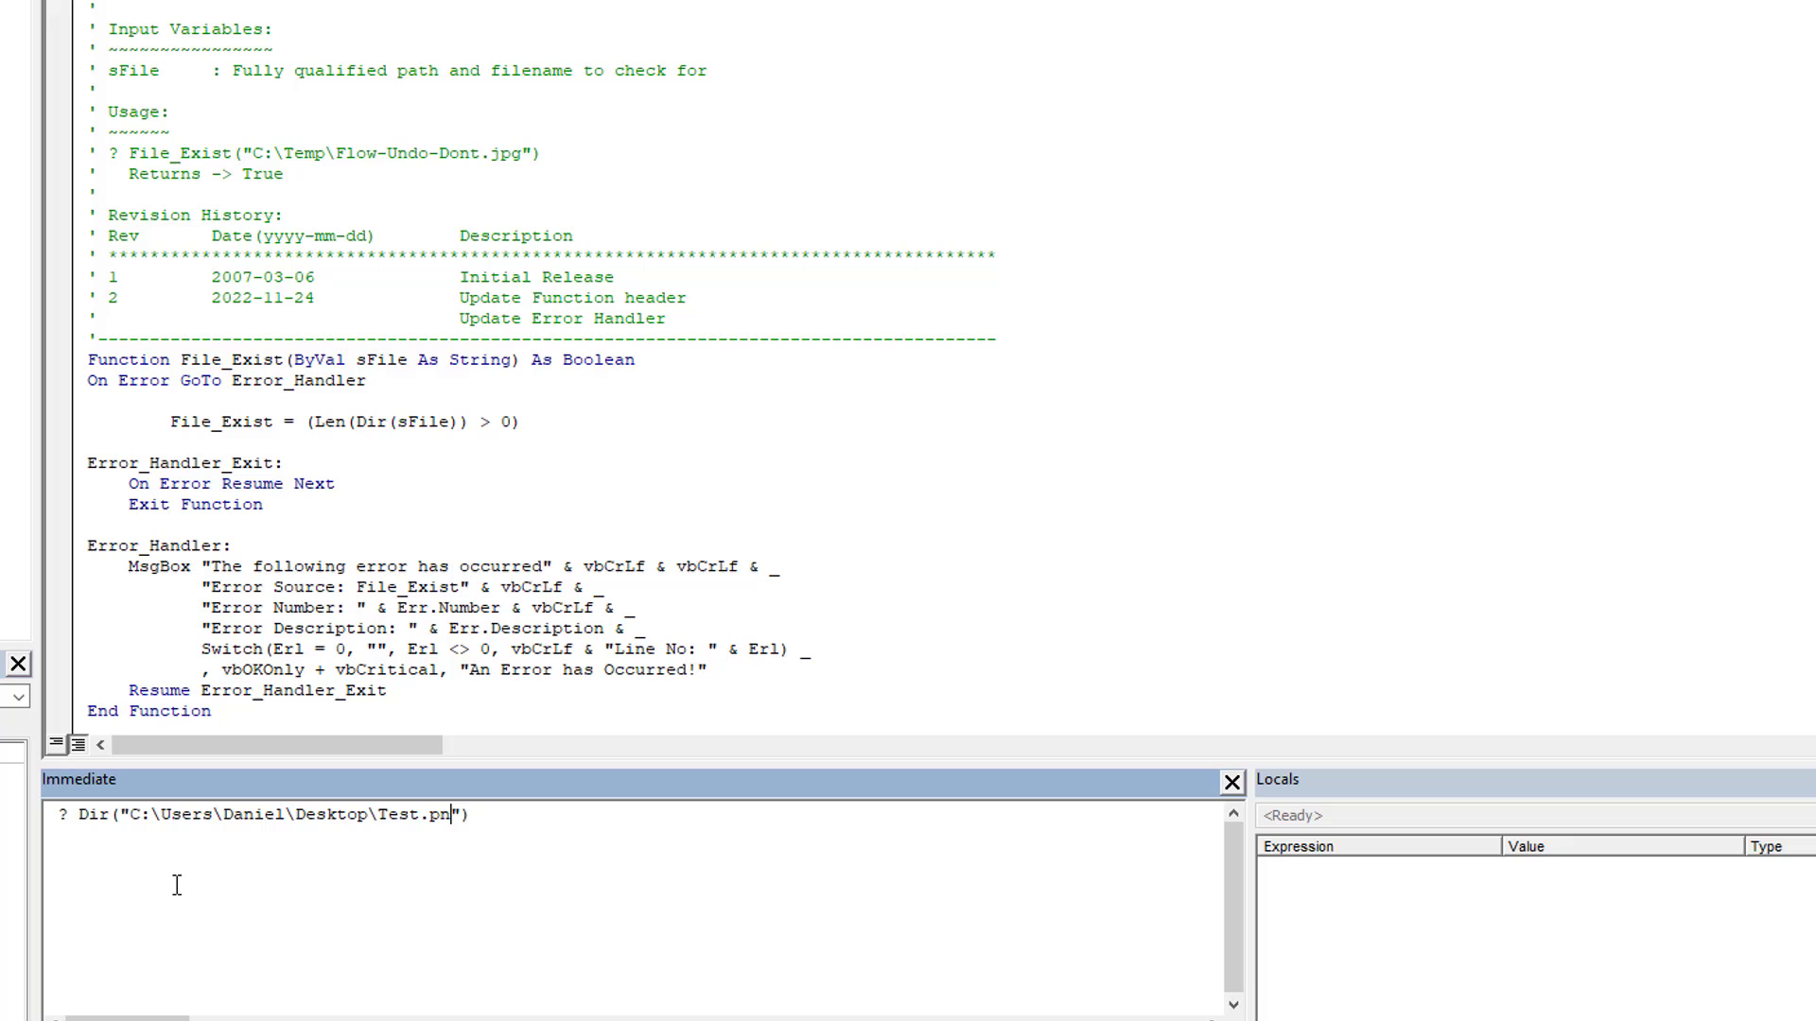
pyautogui.write('g')
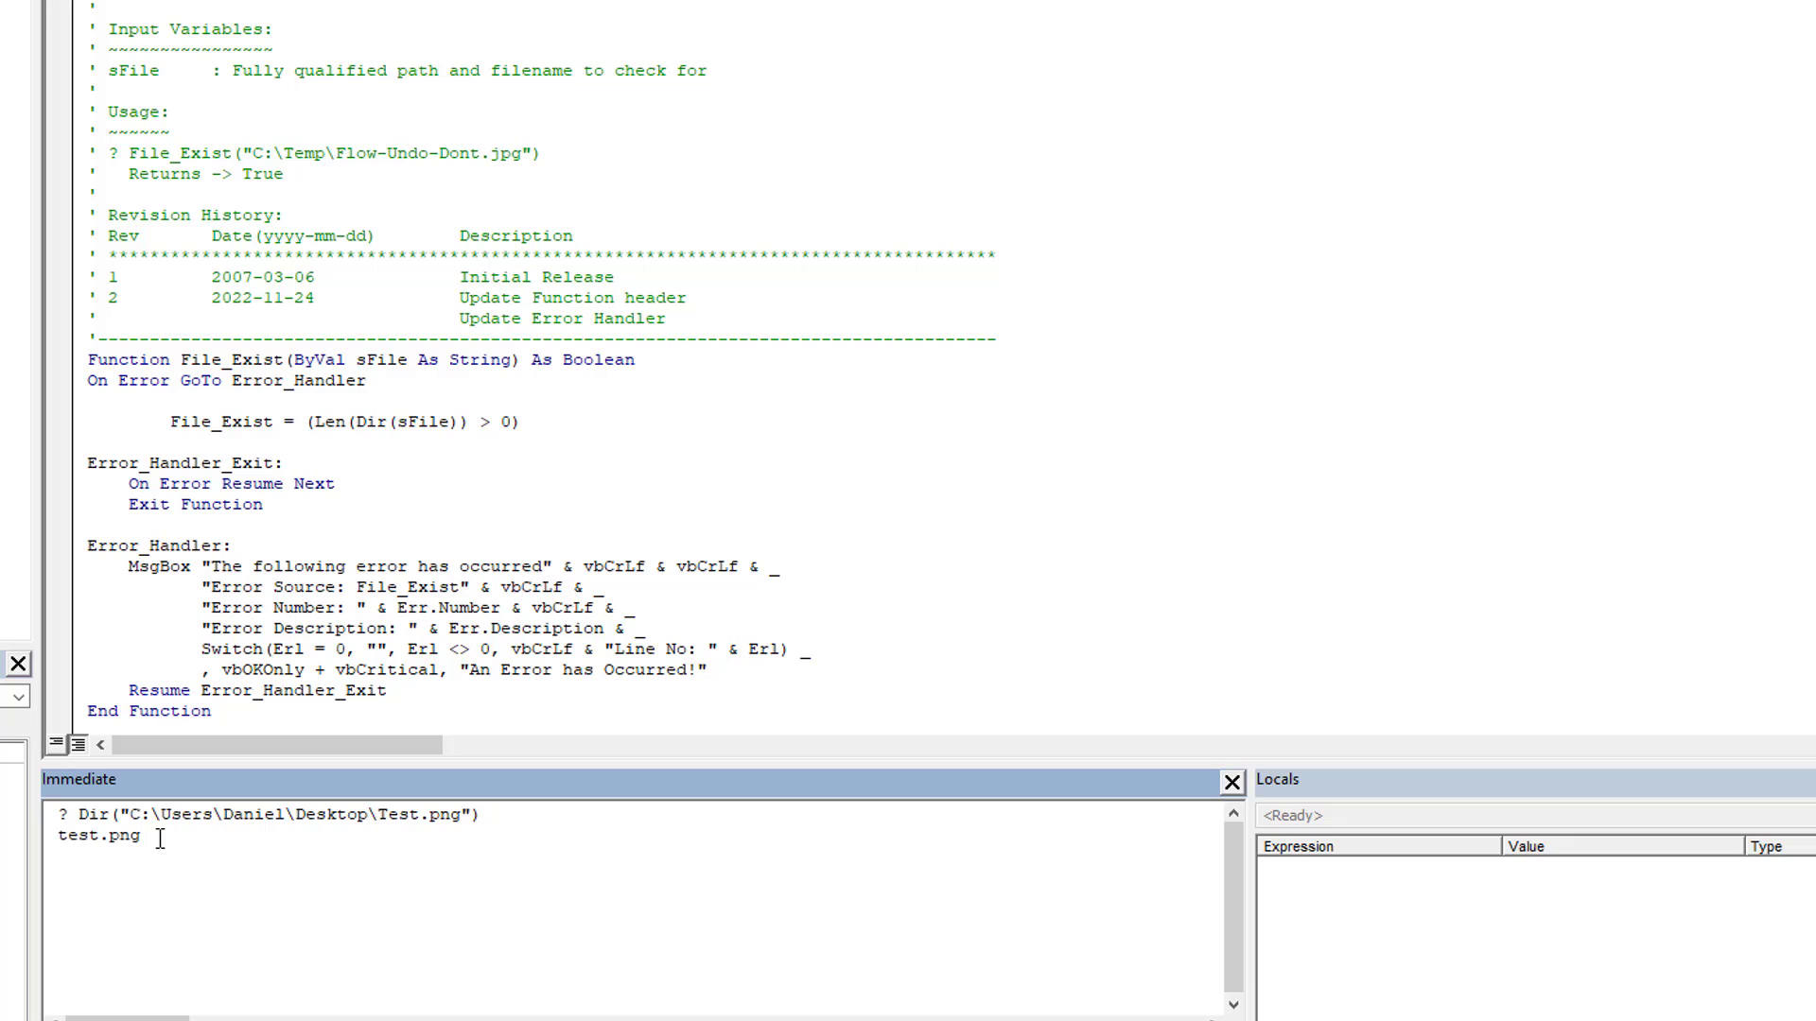
pyautogui.doubleClick(97, 835)
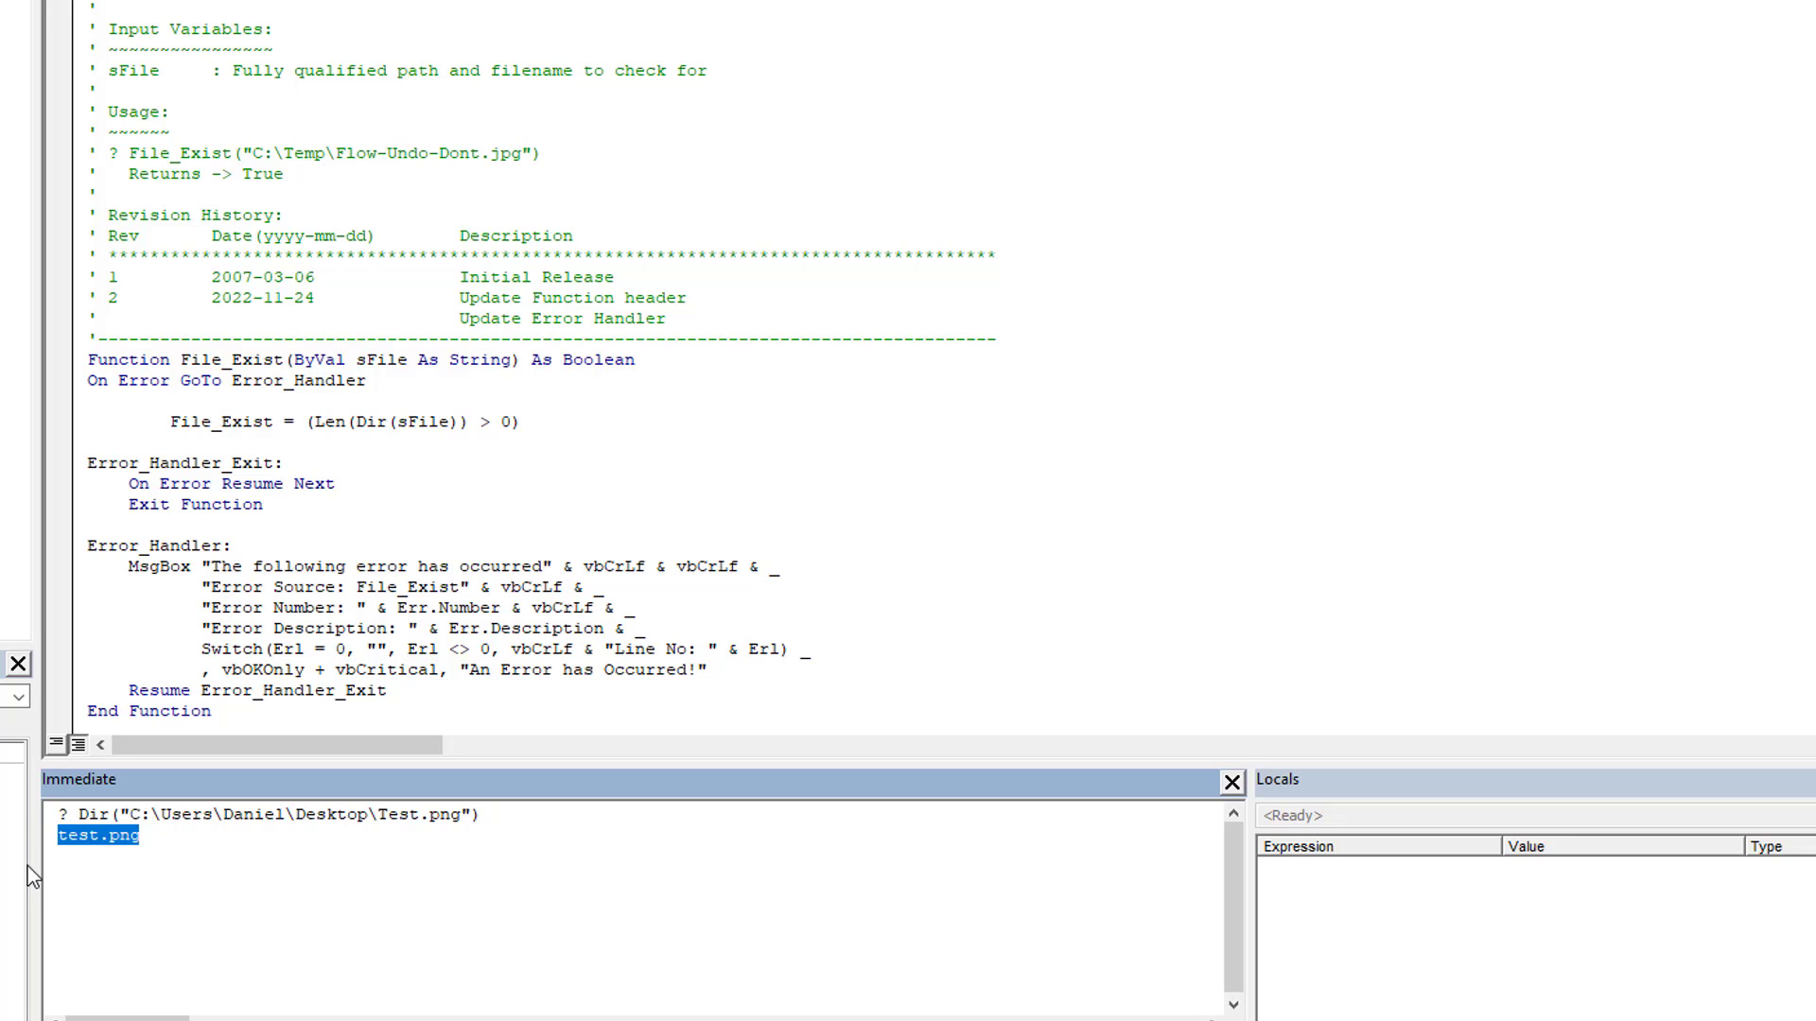
# - Retest with Test1.png, then swap Dir for File_Exist in the Immediate test
pyautogui.click(420, 815)
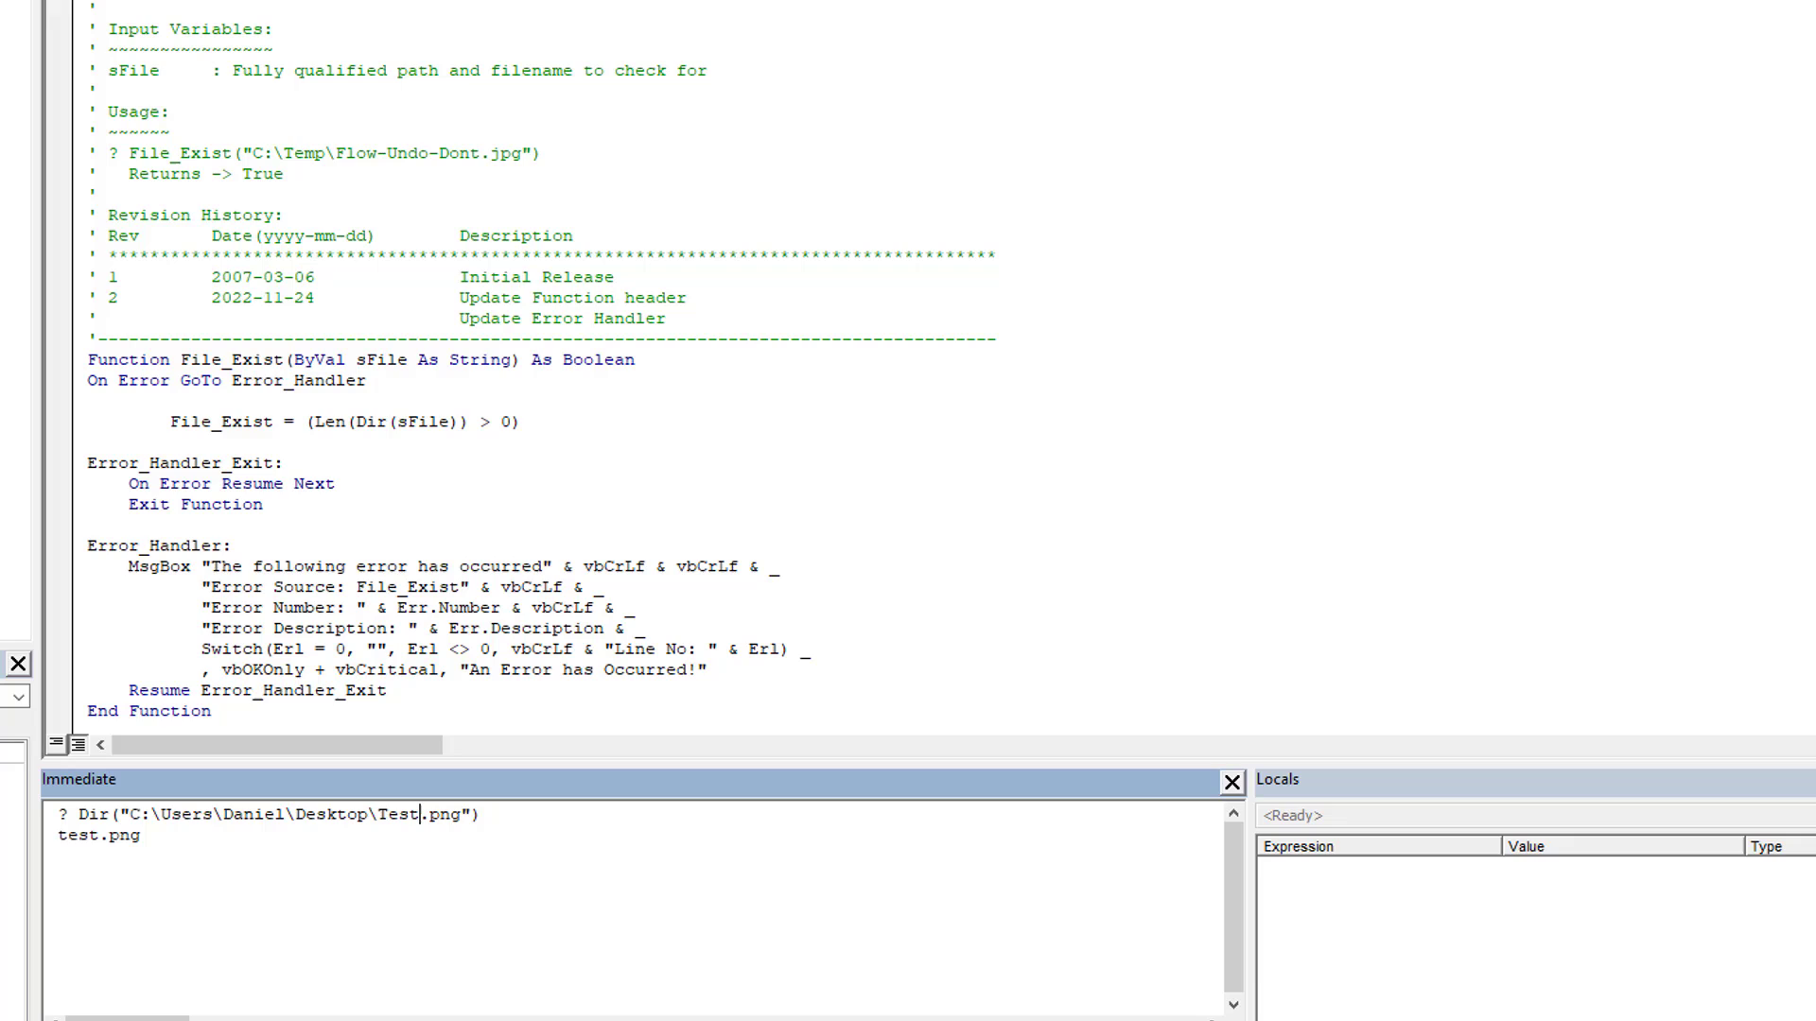
pyautogui.write('1')
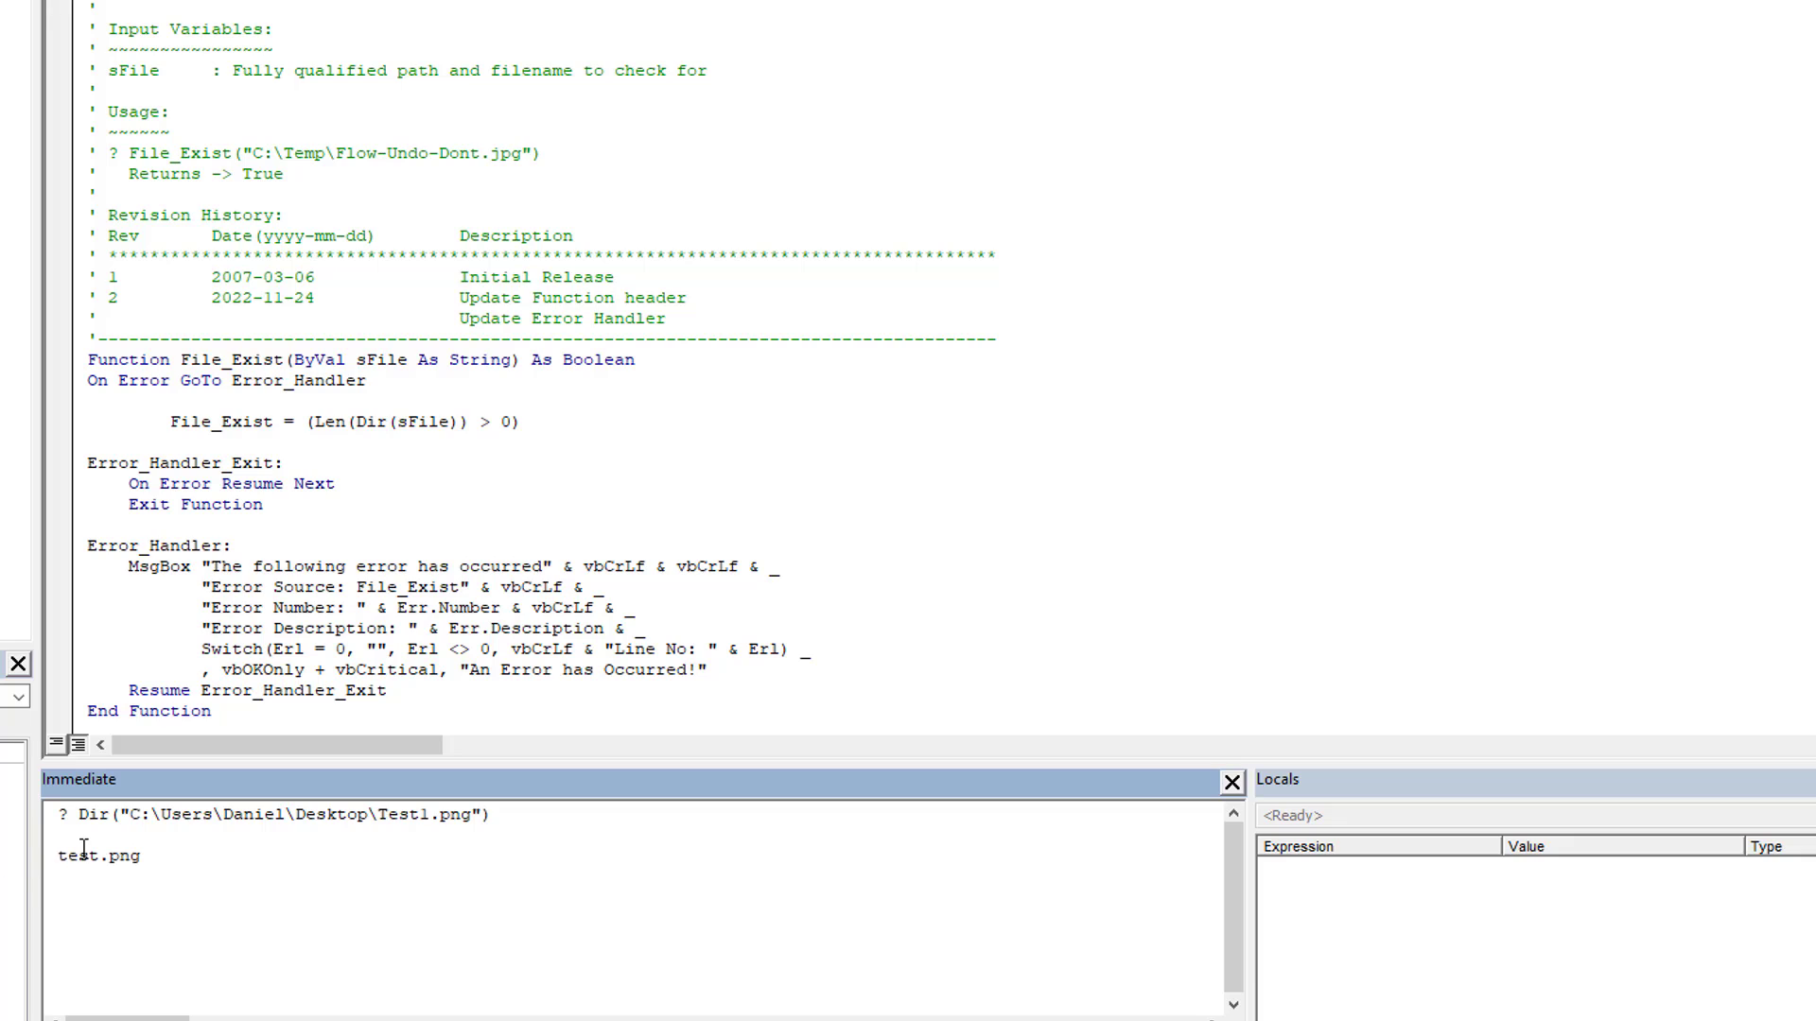
pyautogui.moveTo(310, 421); pyautogui.dragTo(510, 422)
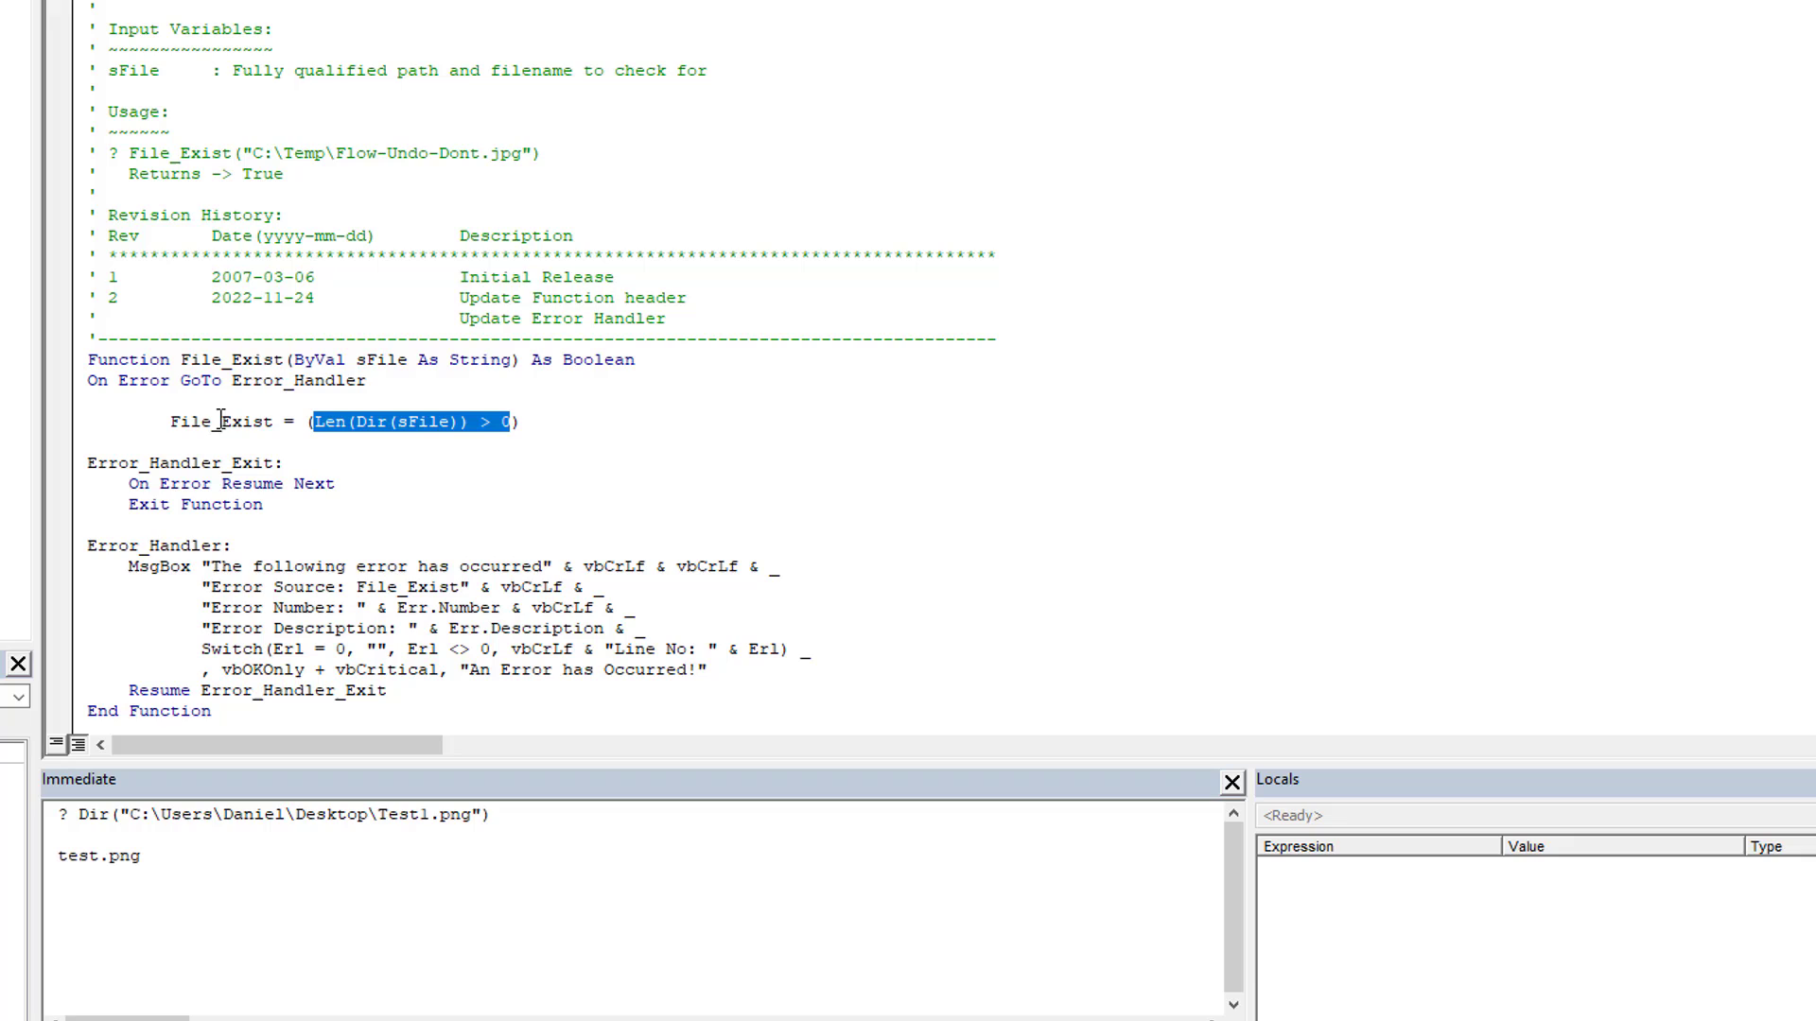
pyautogui.moveTo(237, 862)
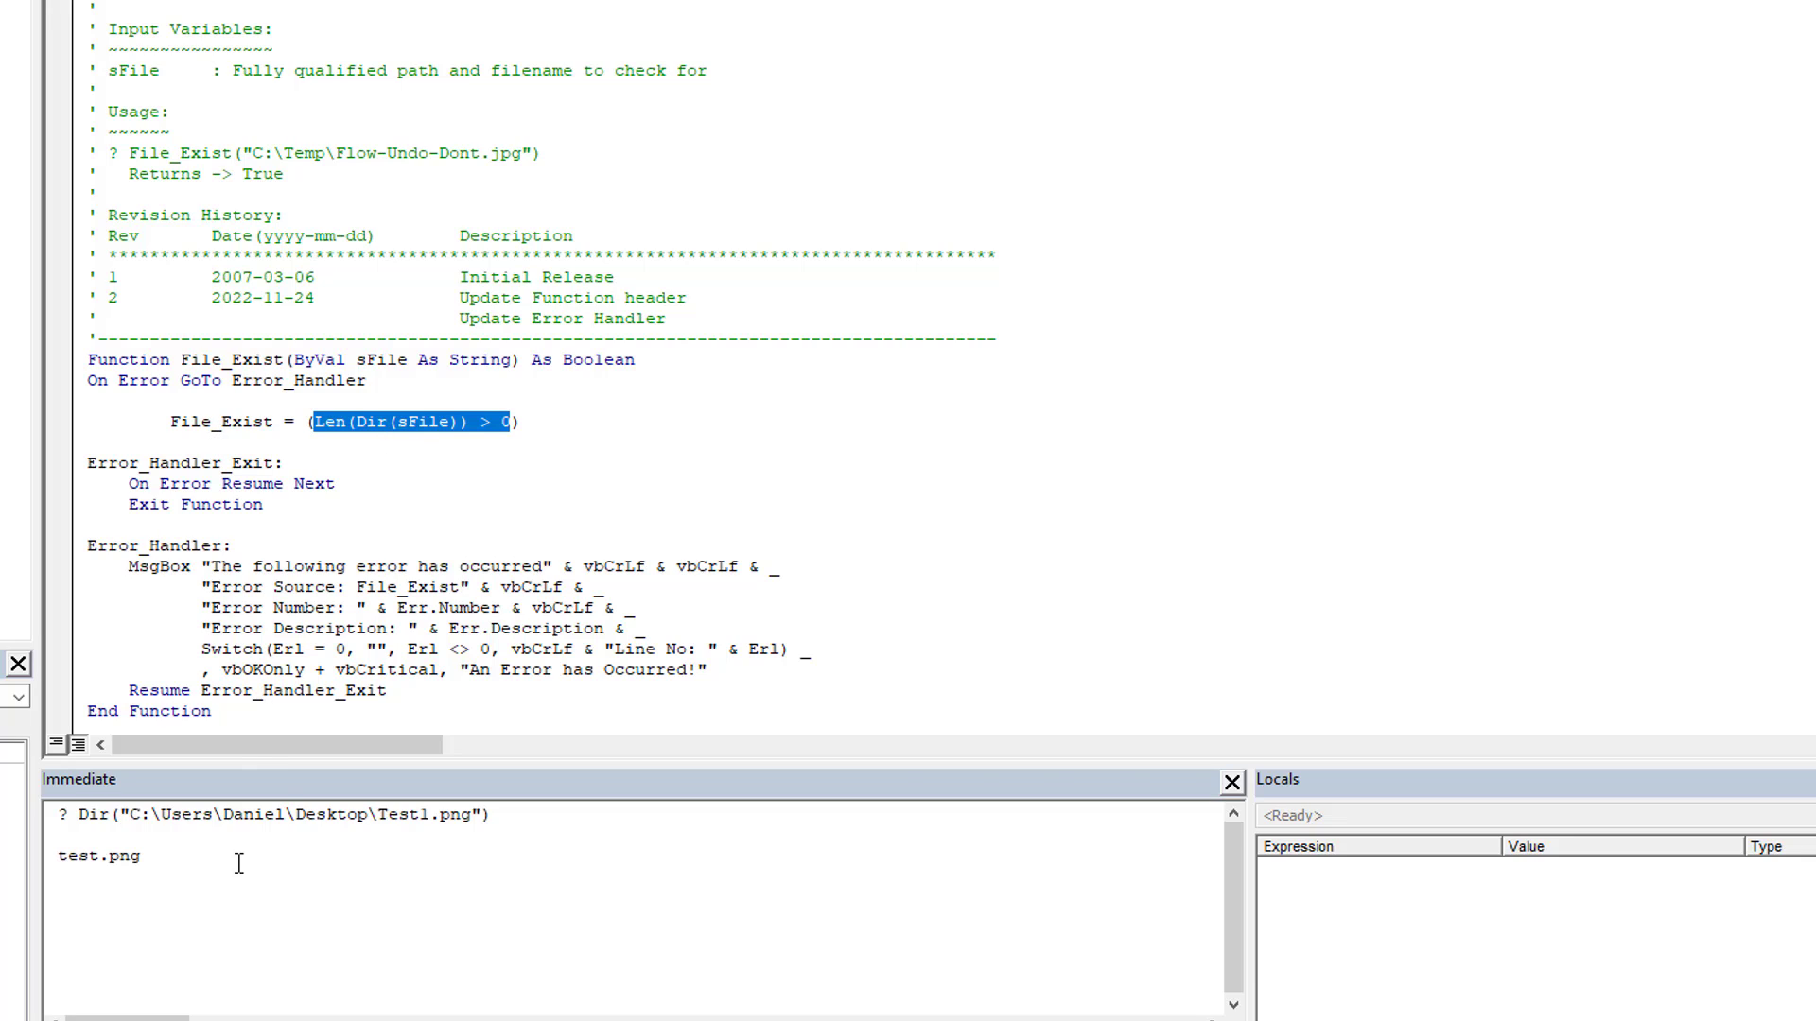
pyautogui.moveTo(401, 456)
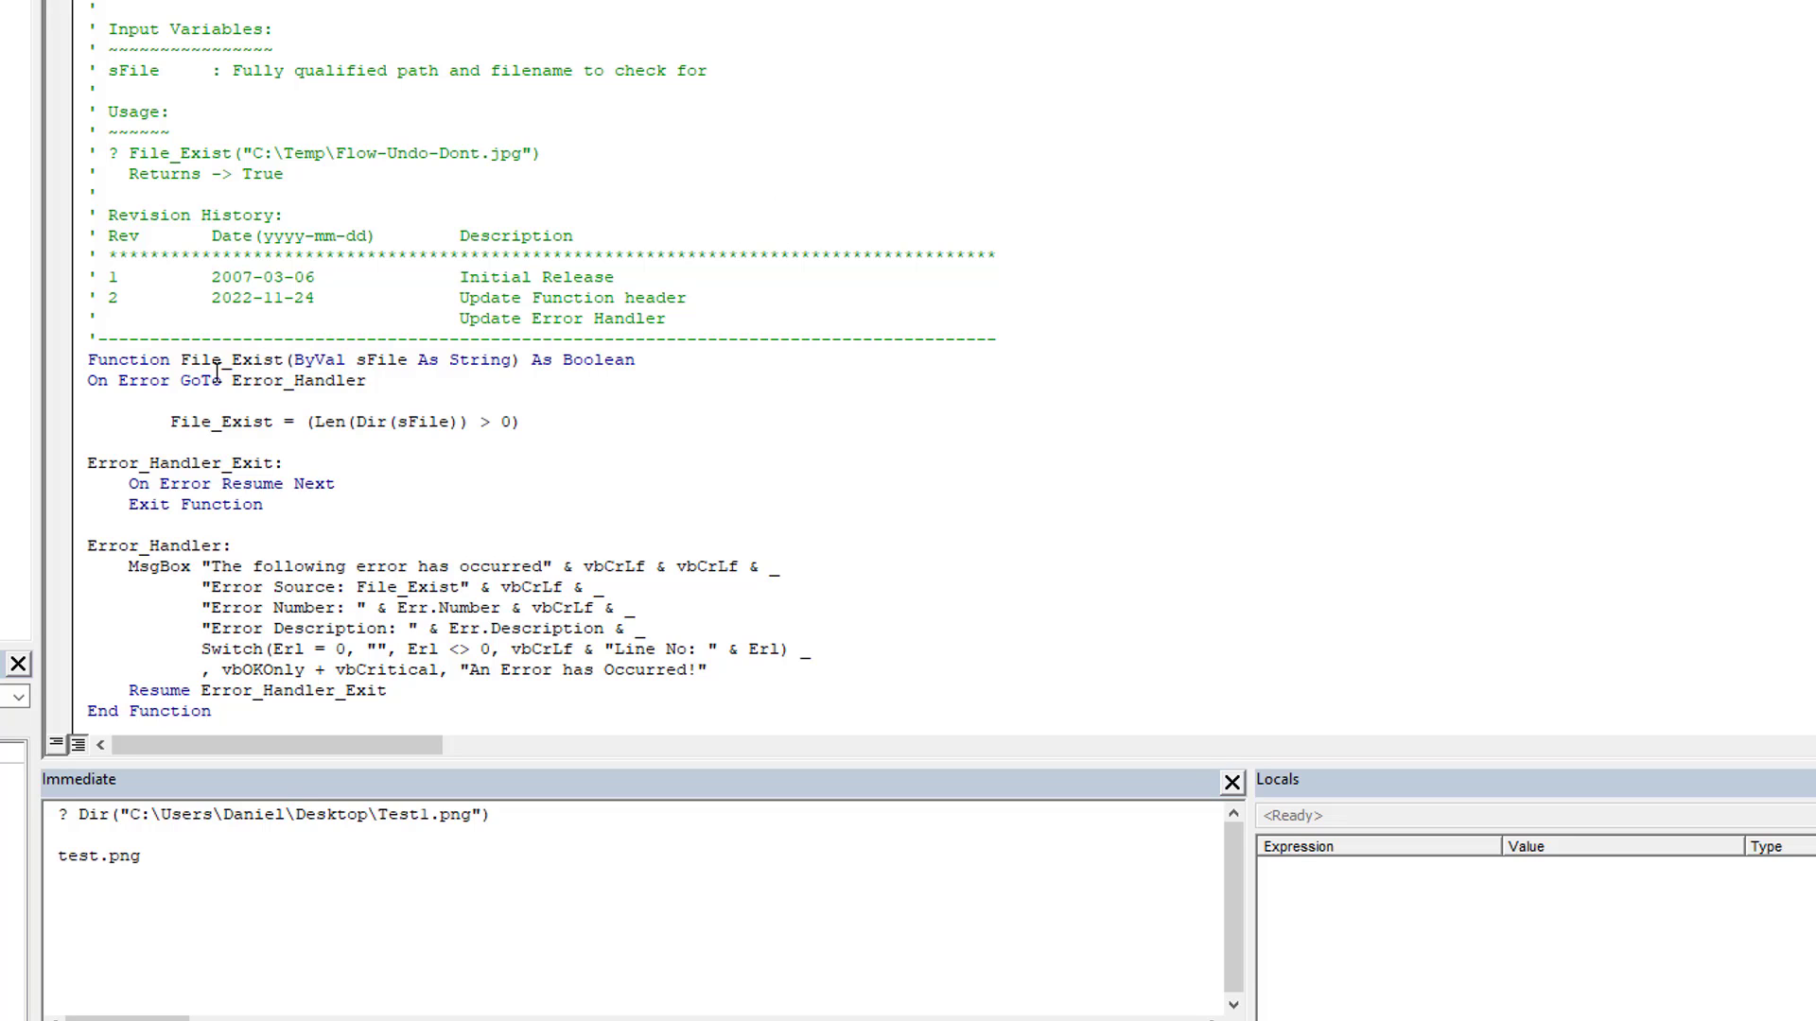
pyautogui.doubleClick(229, 361)
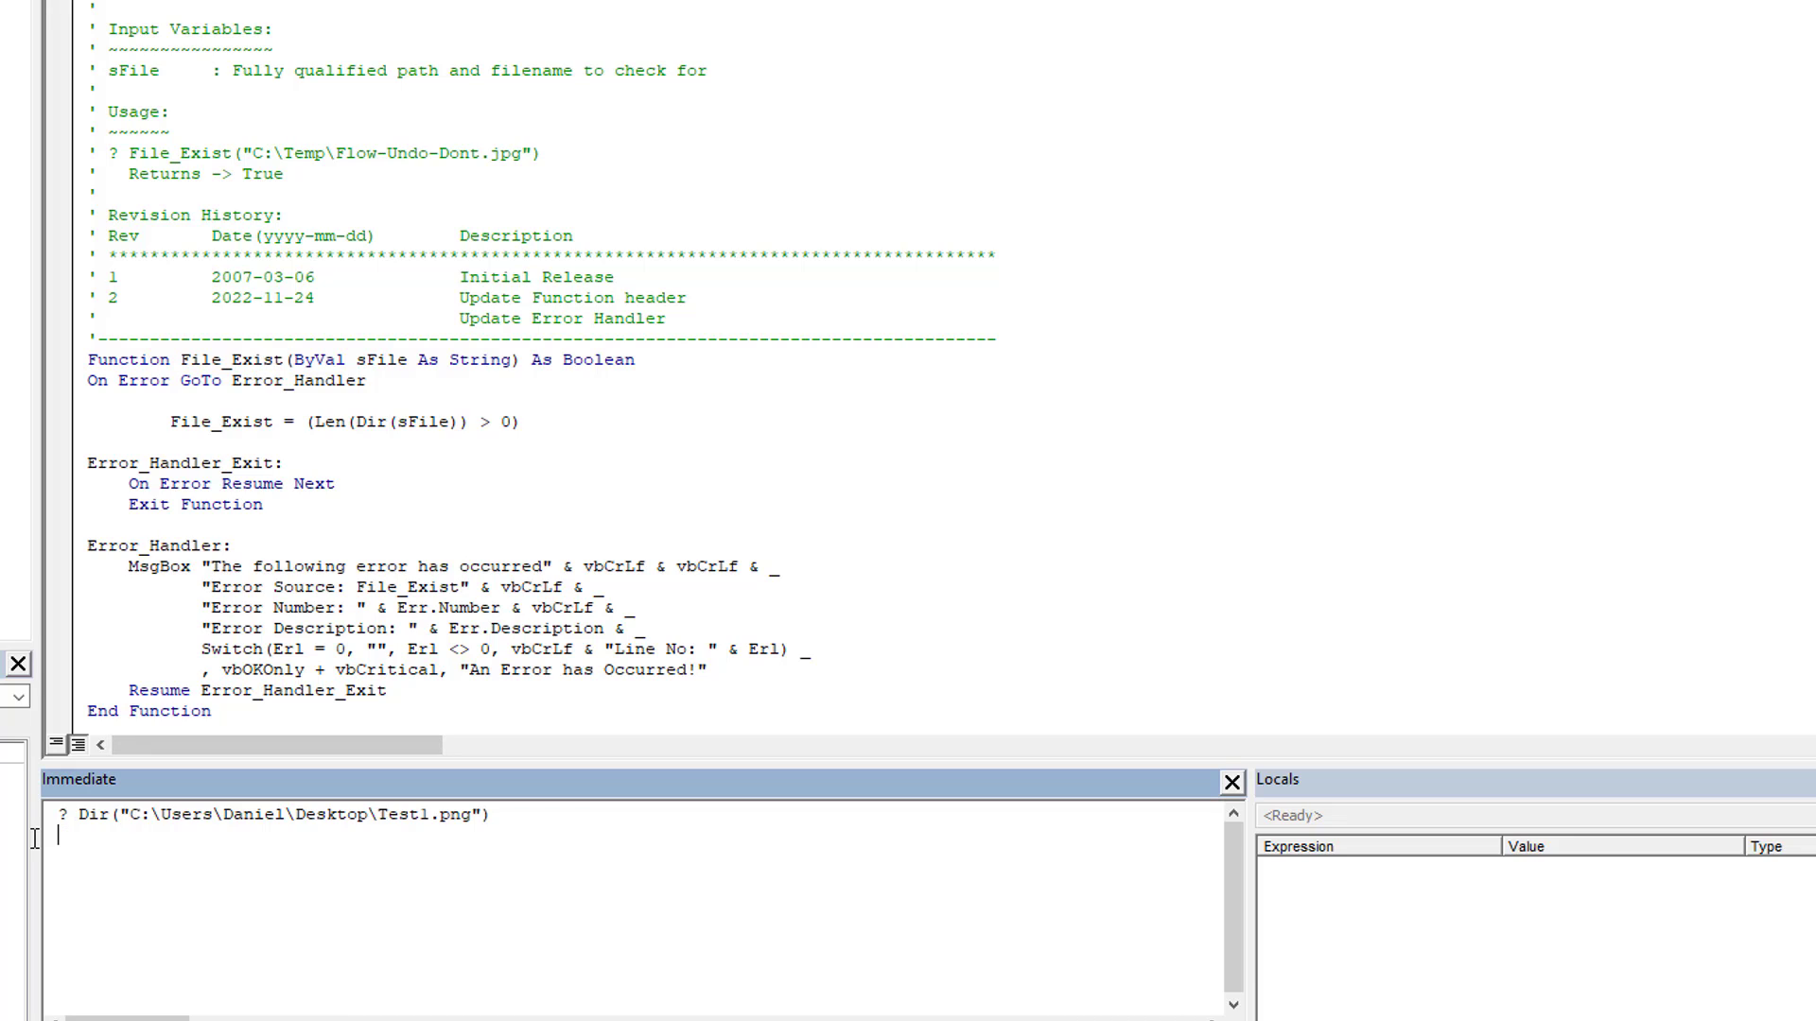
pyautogui.doubleClick(86, 814)
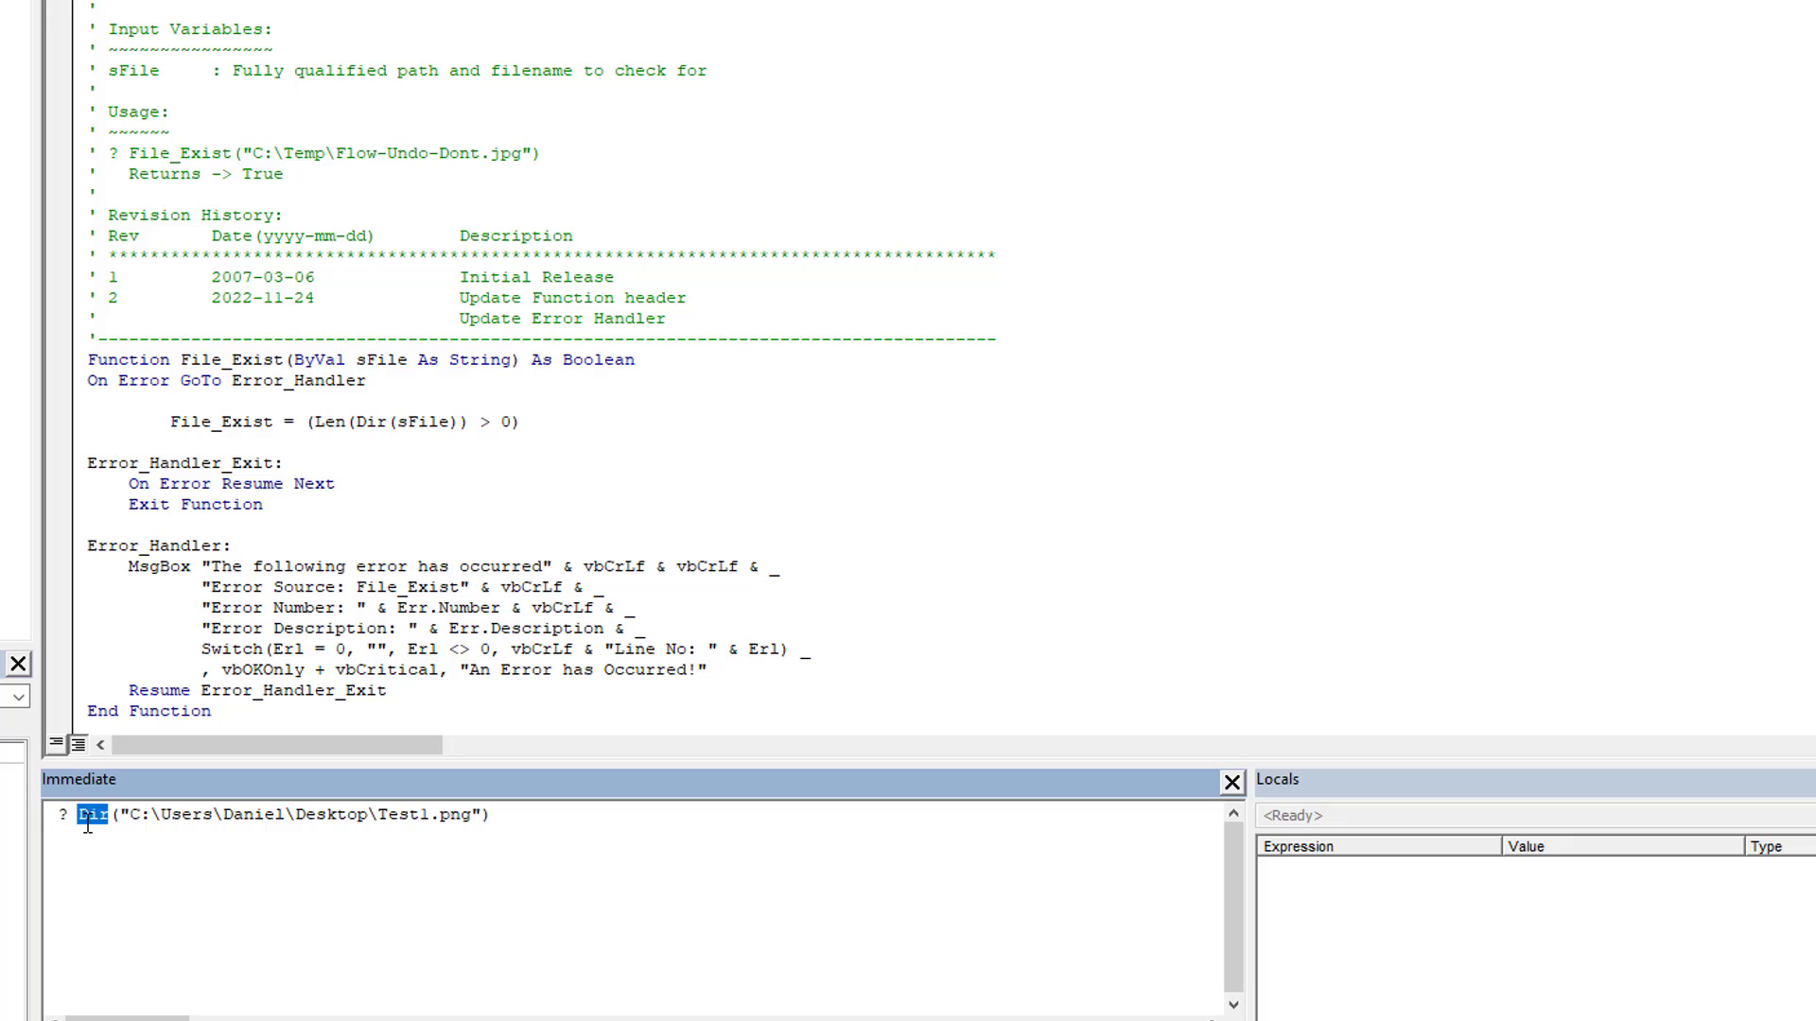
pyautogui.write('File_Exist')
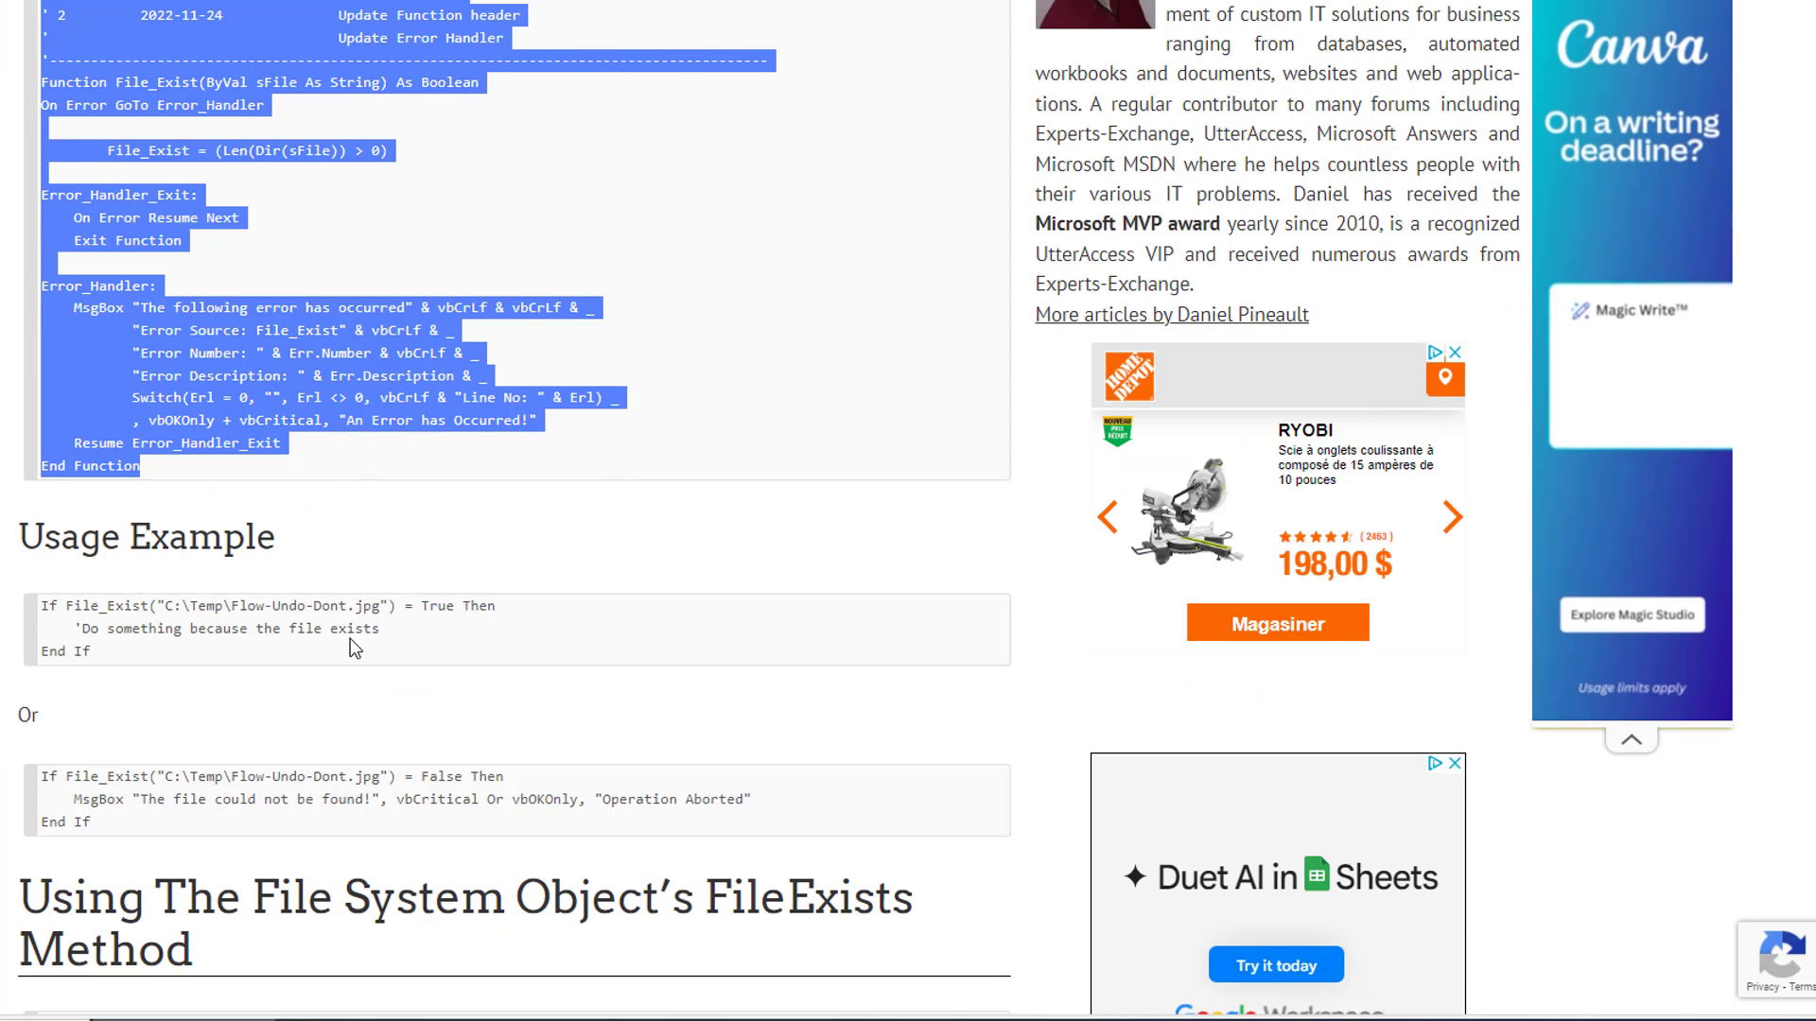
# - Write Sub Test checking the desktop Test.png, printing "The File Exists" via Debug.Print
pyautogui.scroll(-3)
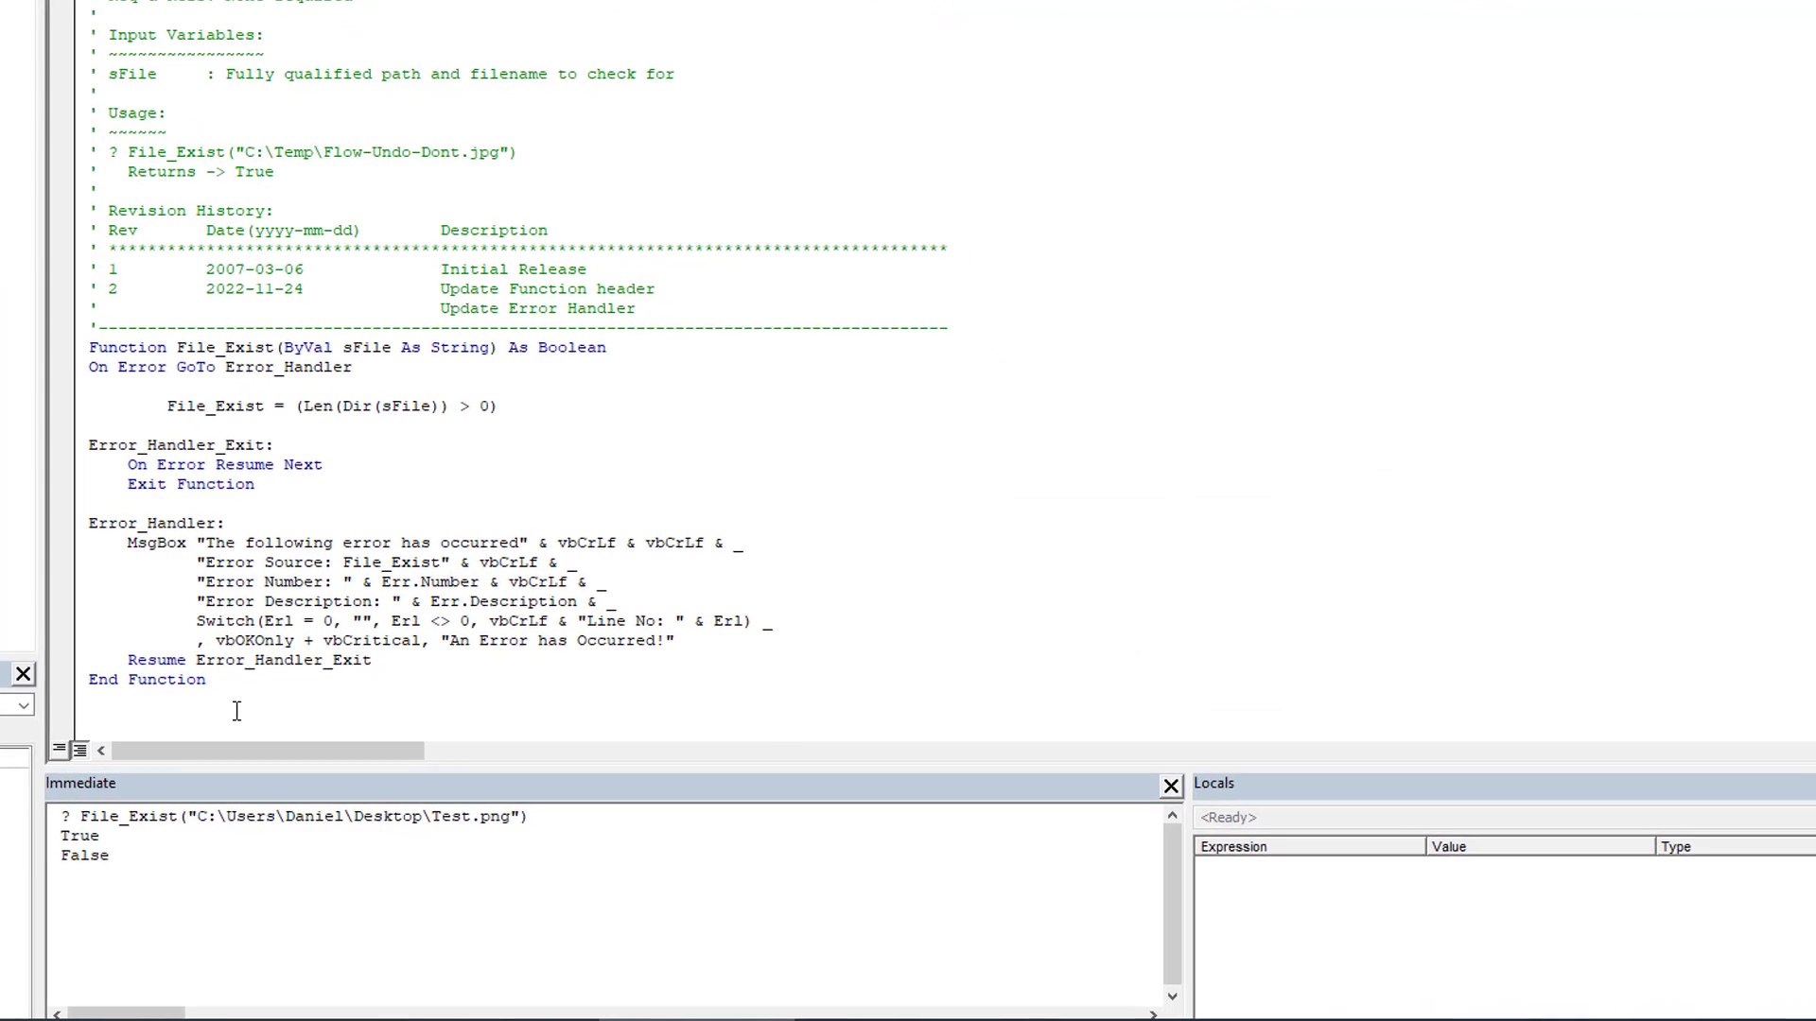
pyautogui.write('Sub Text')
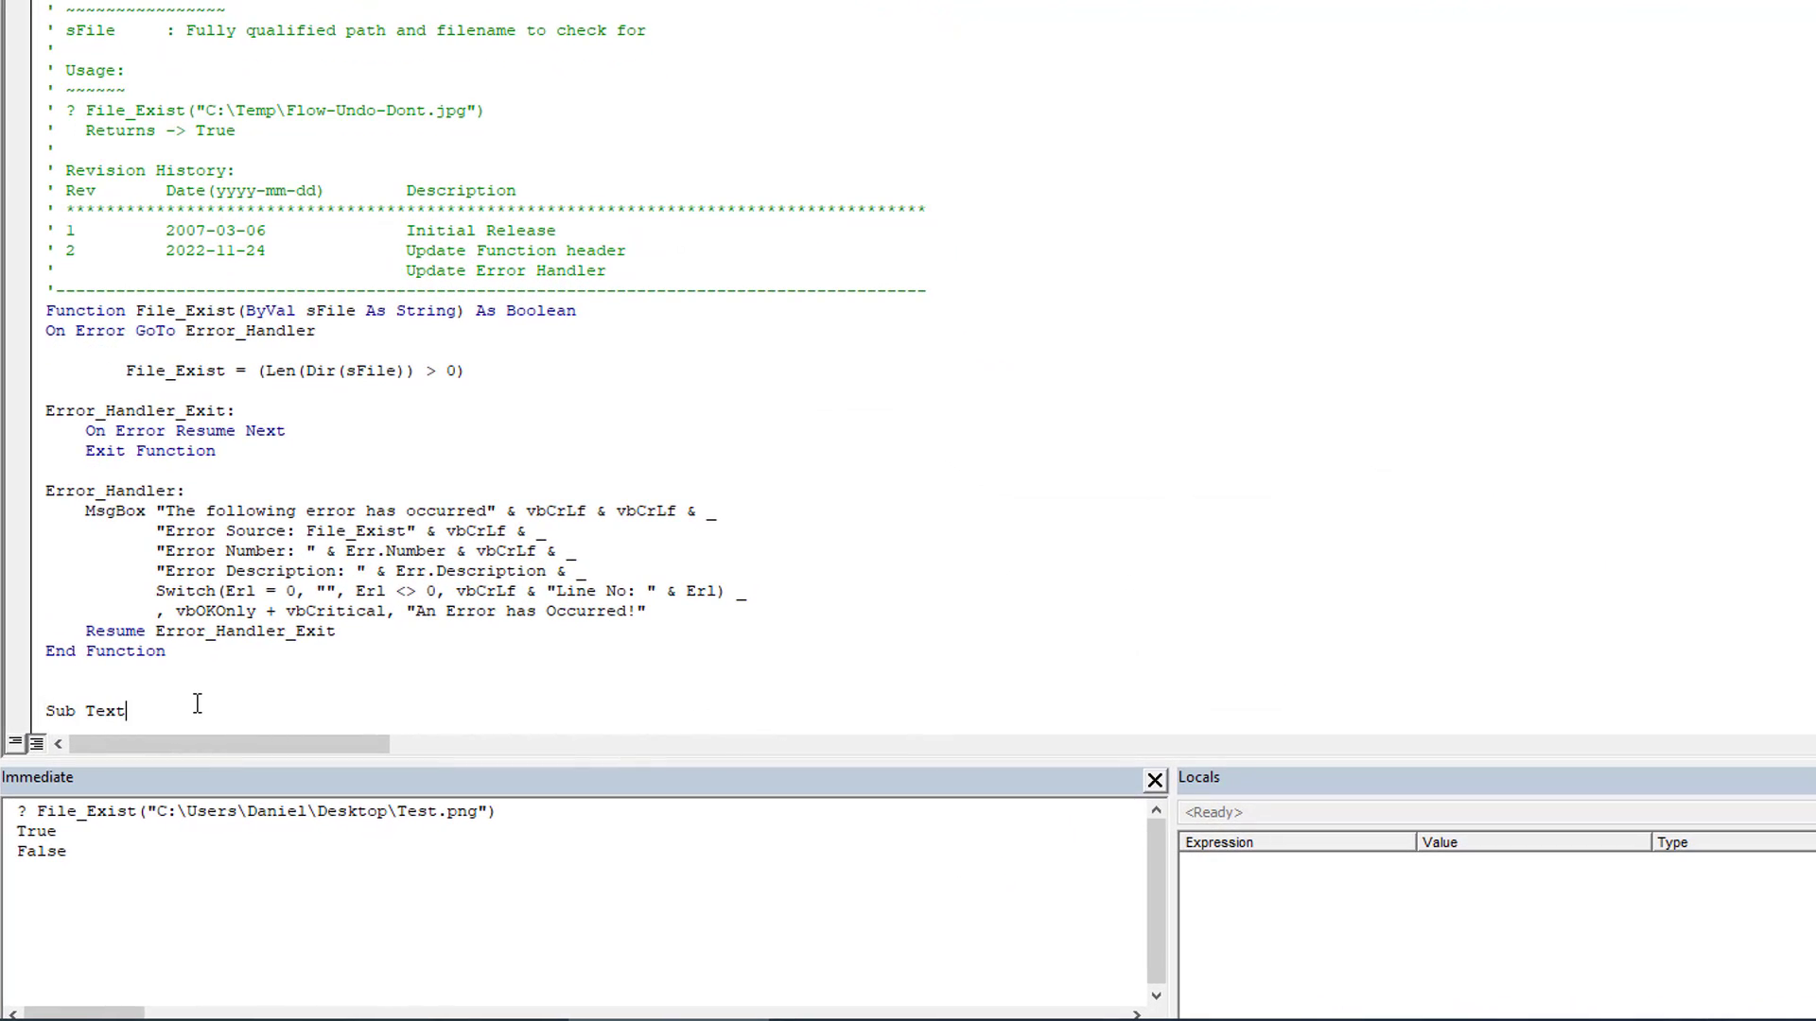
pyautogui.press('Return')
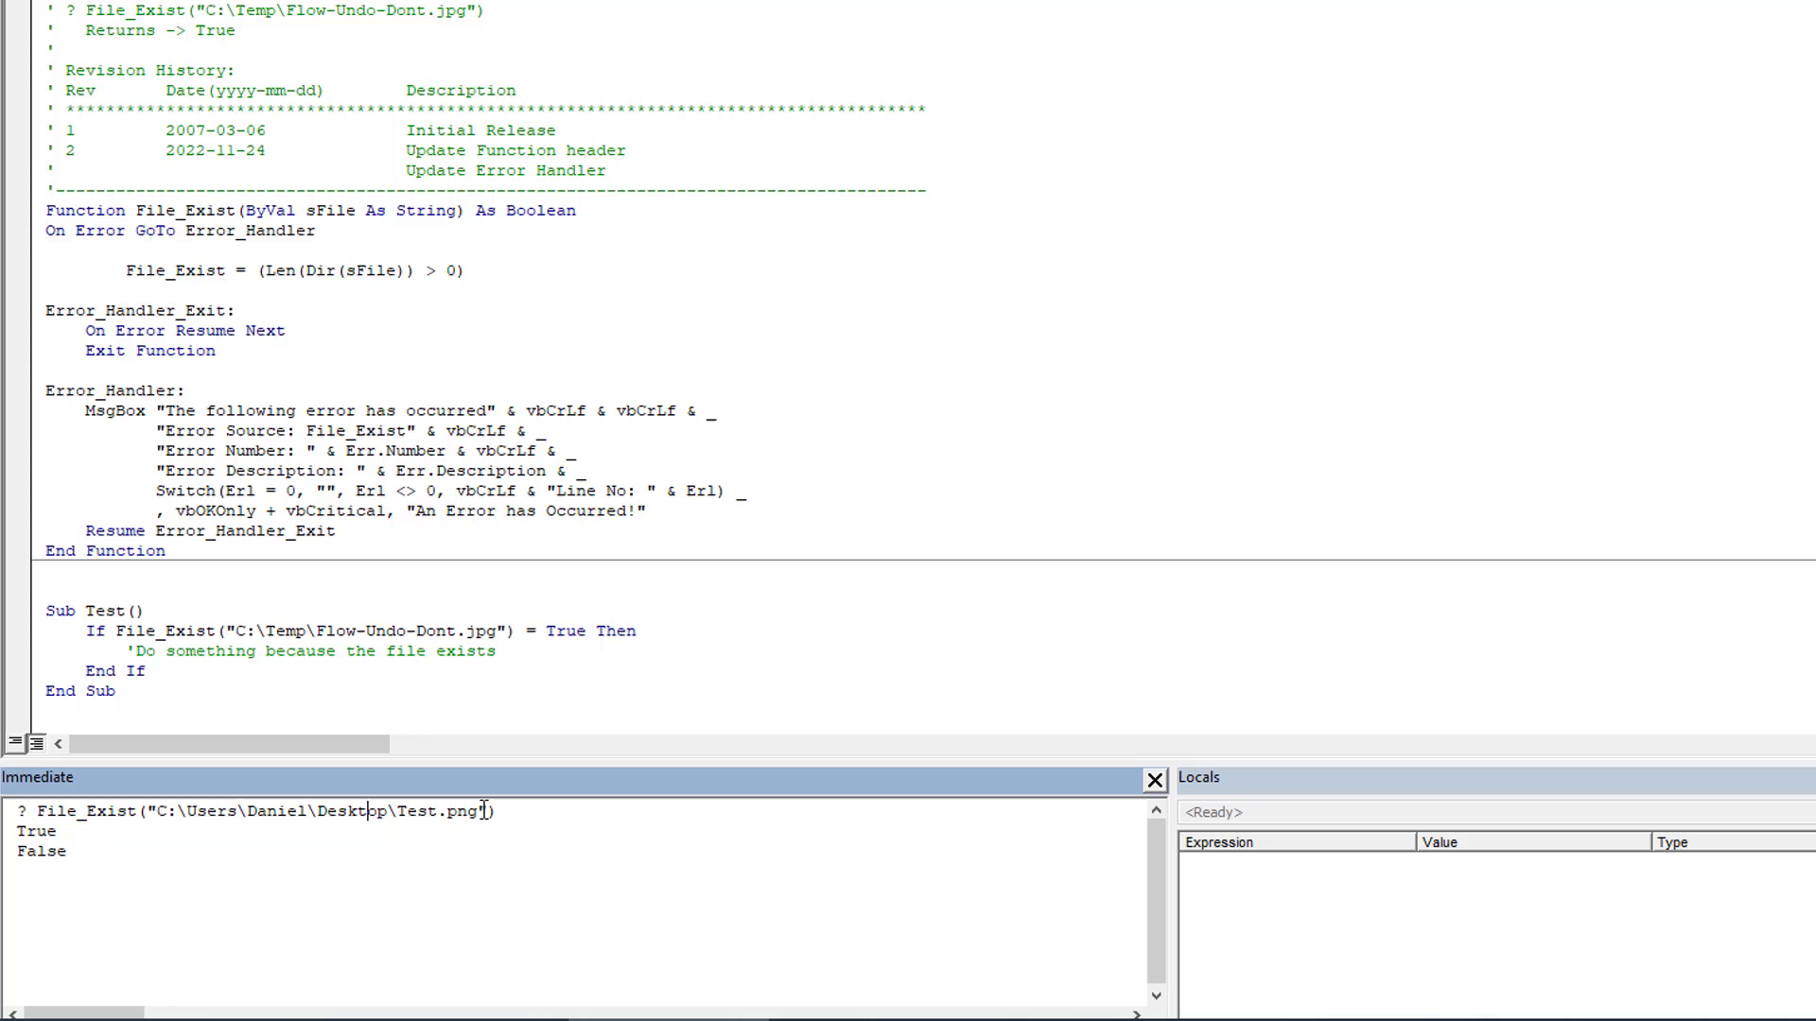
pyautogui.moveTo(158, 811); pyautogui.dragTo(475, 810)
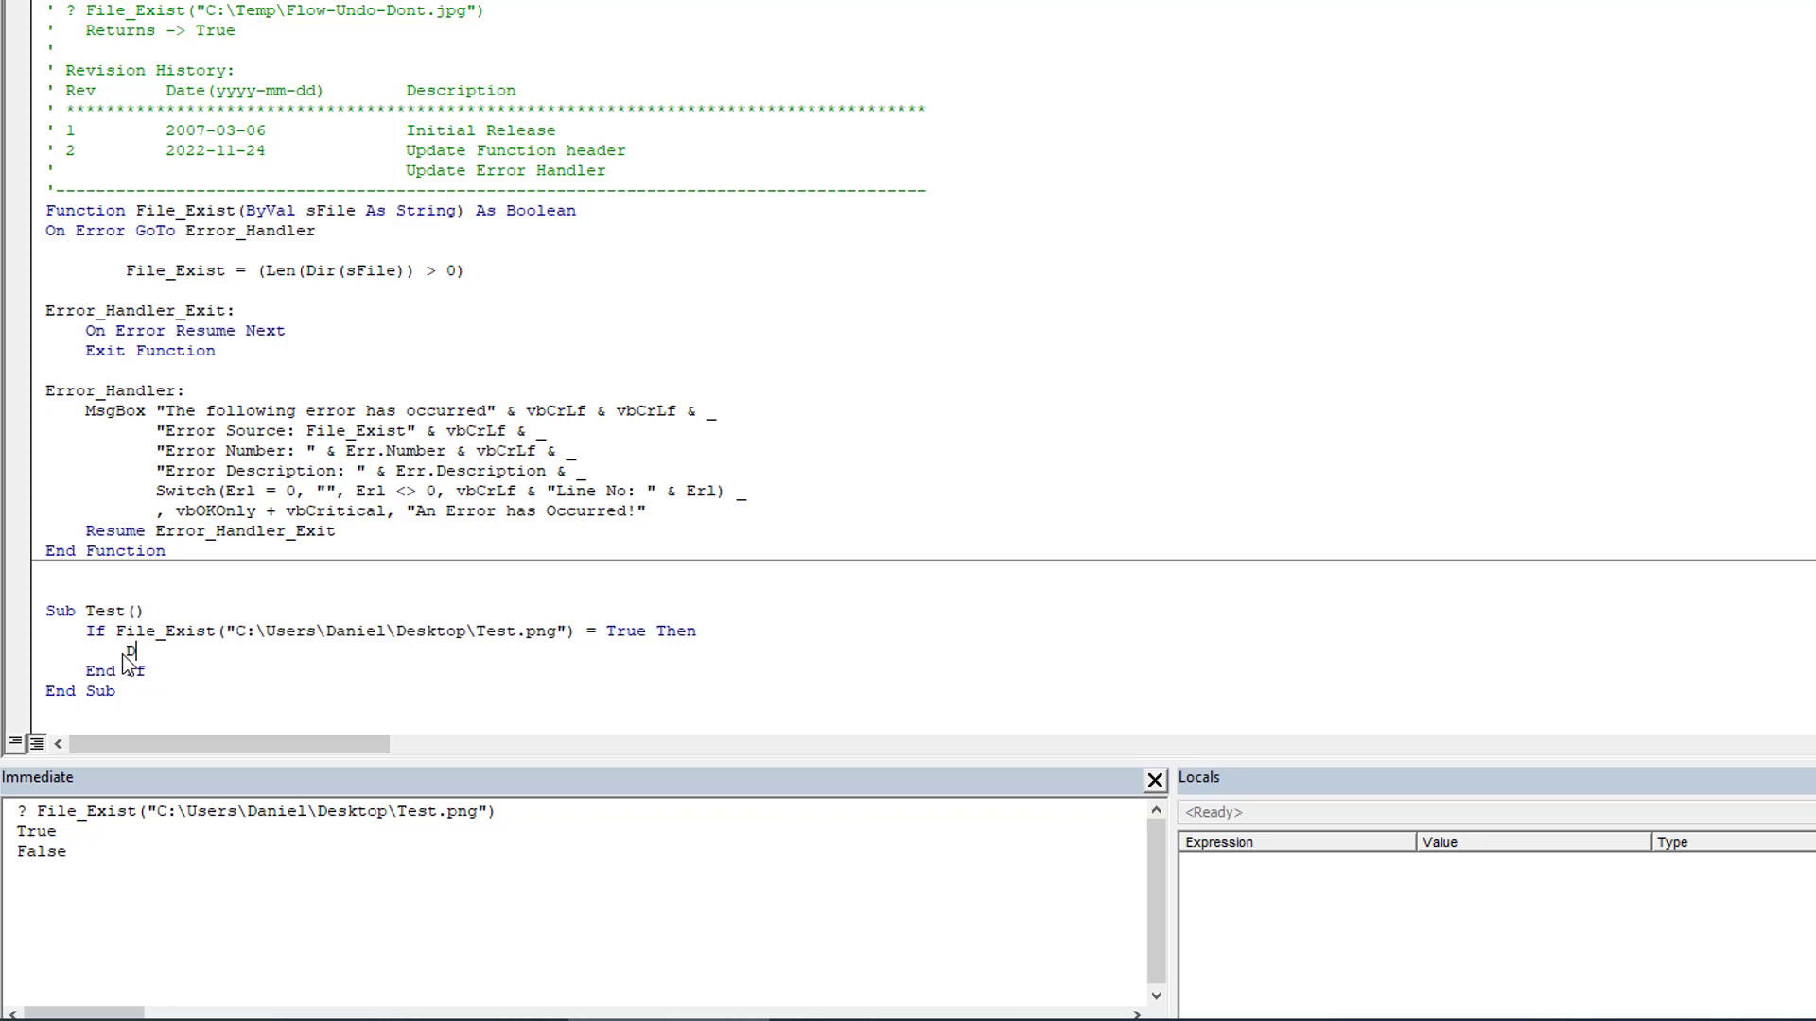
pyautogui.write('Debug.Print')
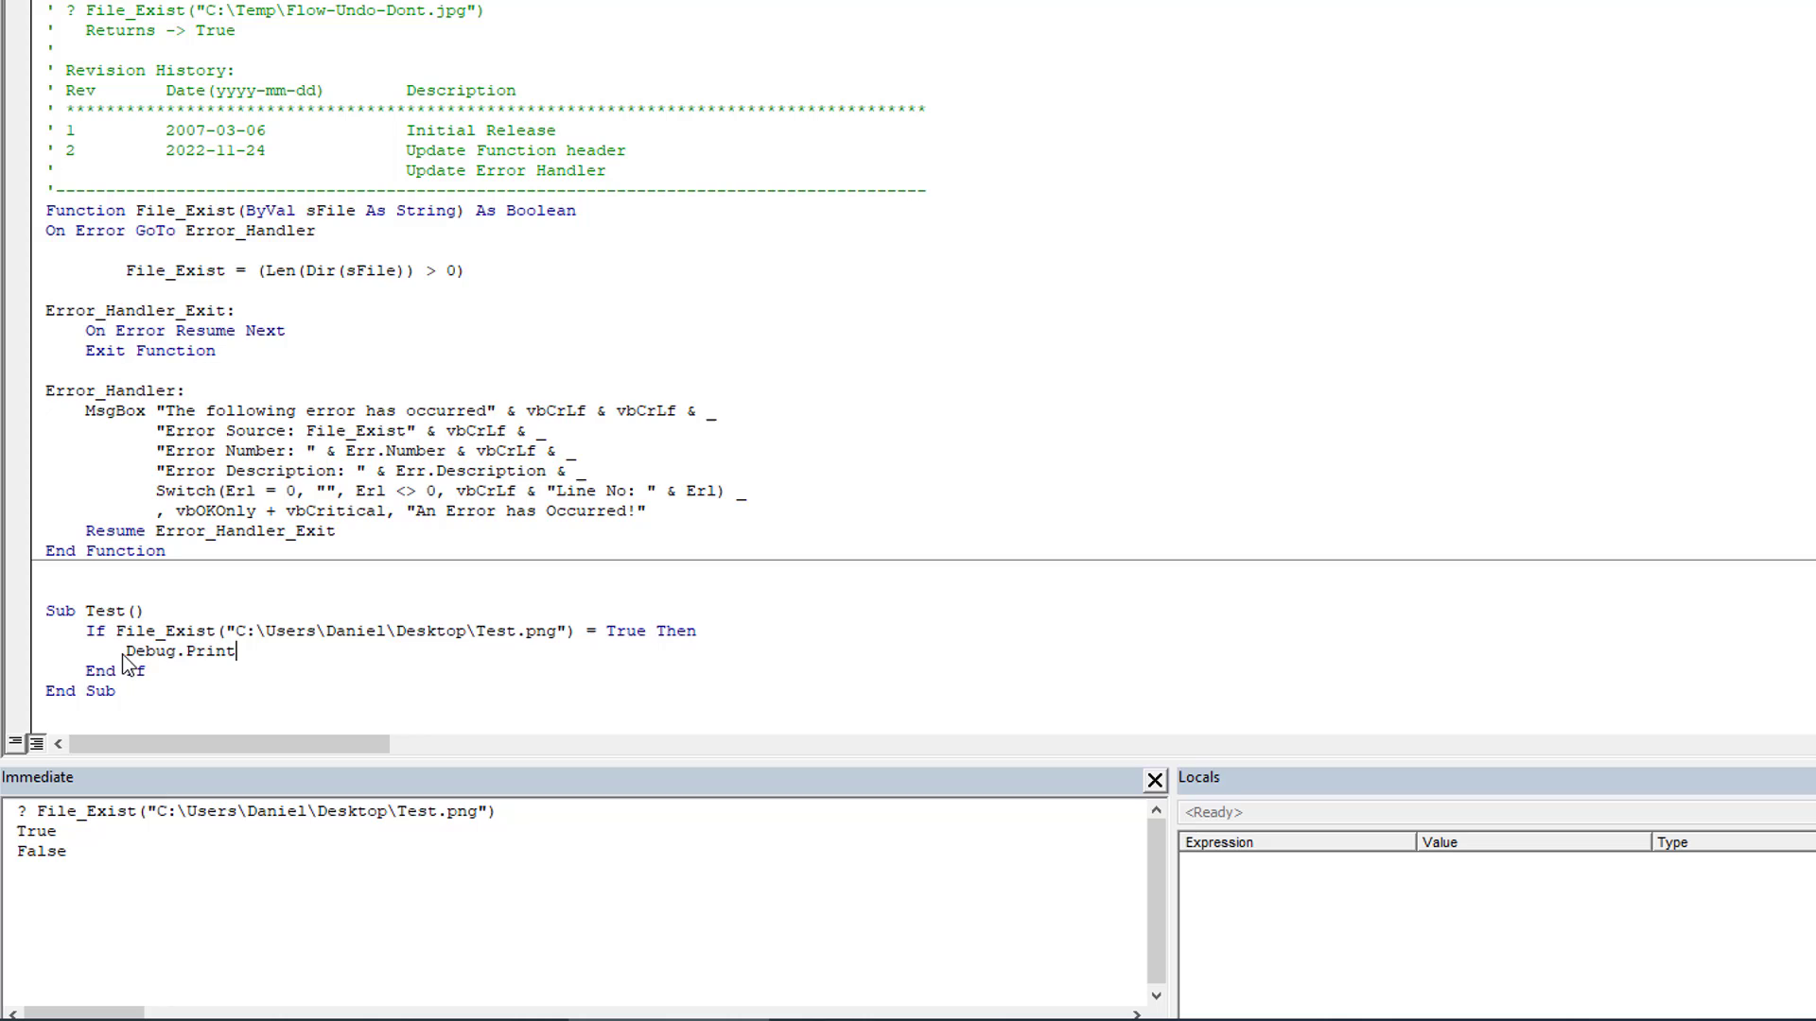
pyautogui.write('"T"')
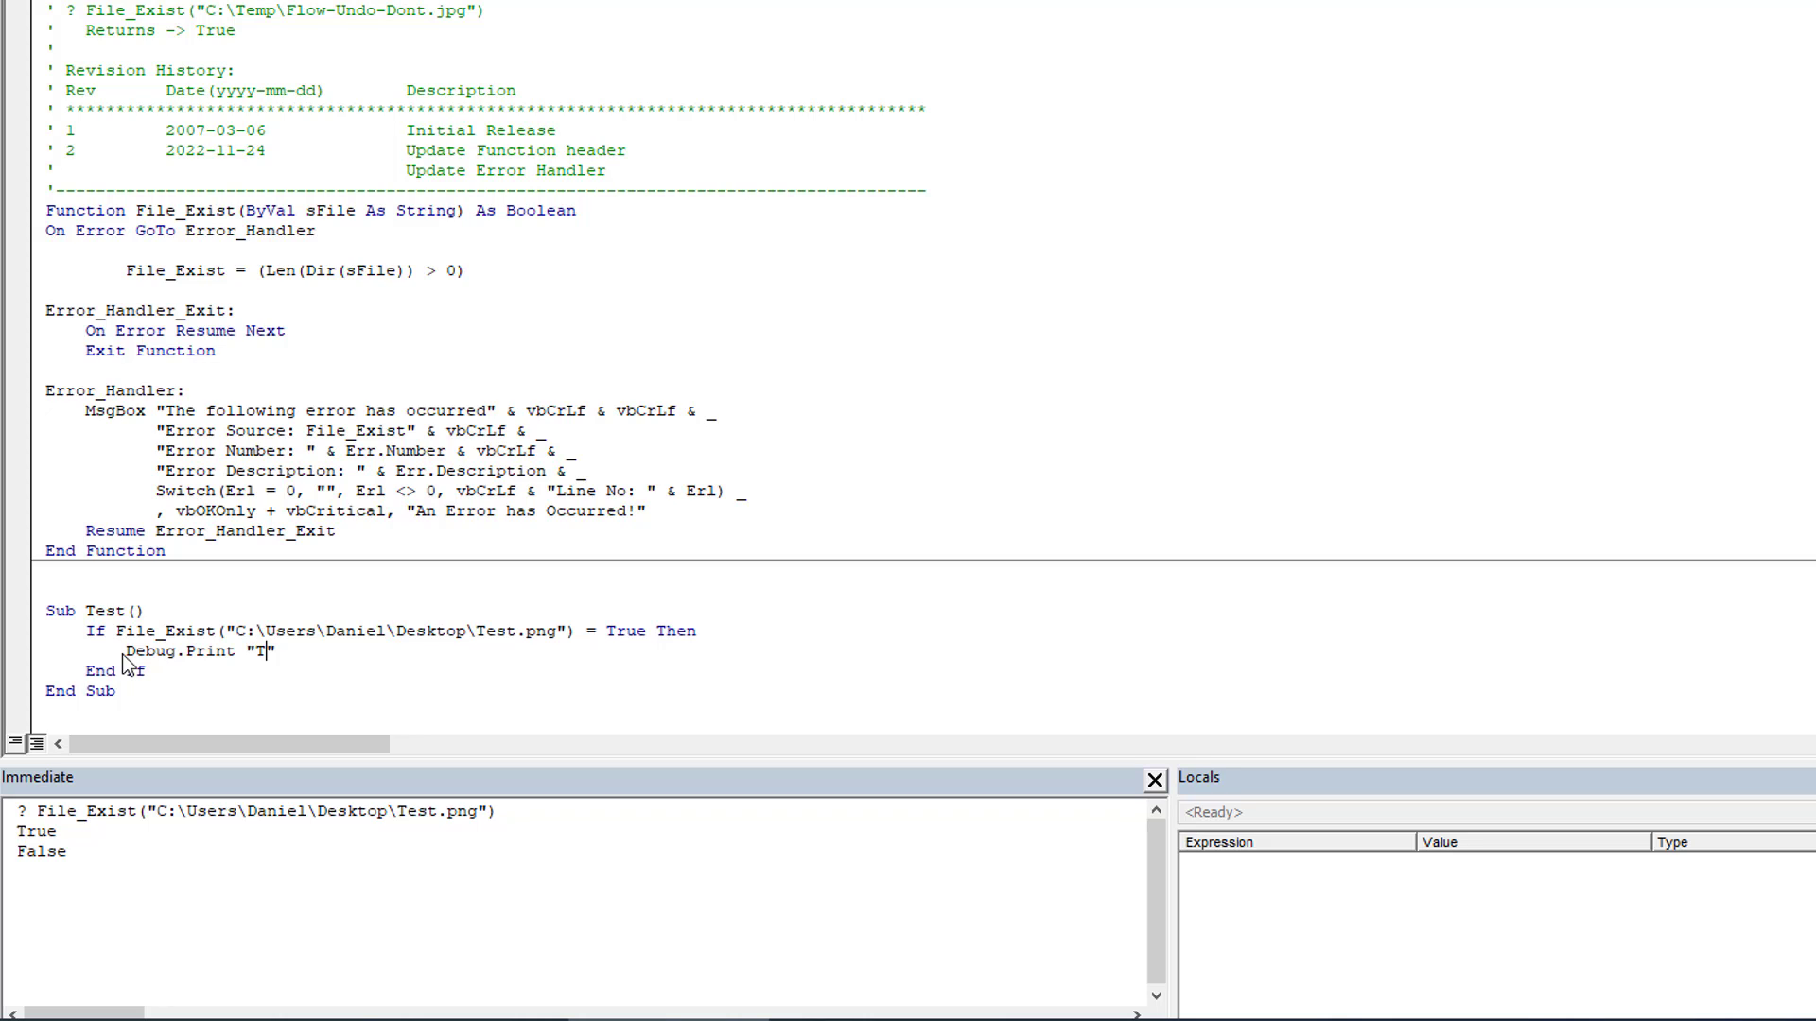
pyautogui.write('he File')
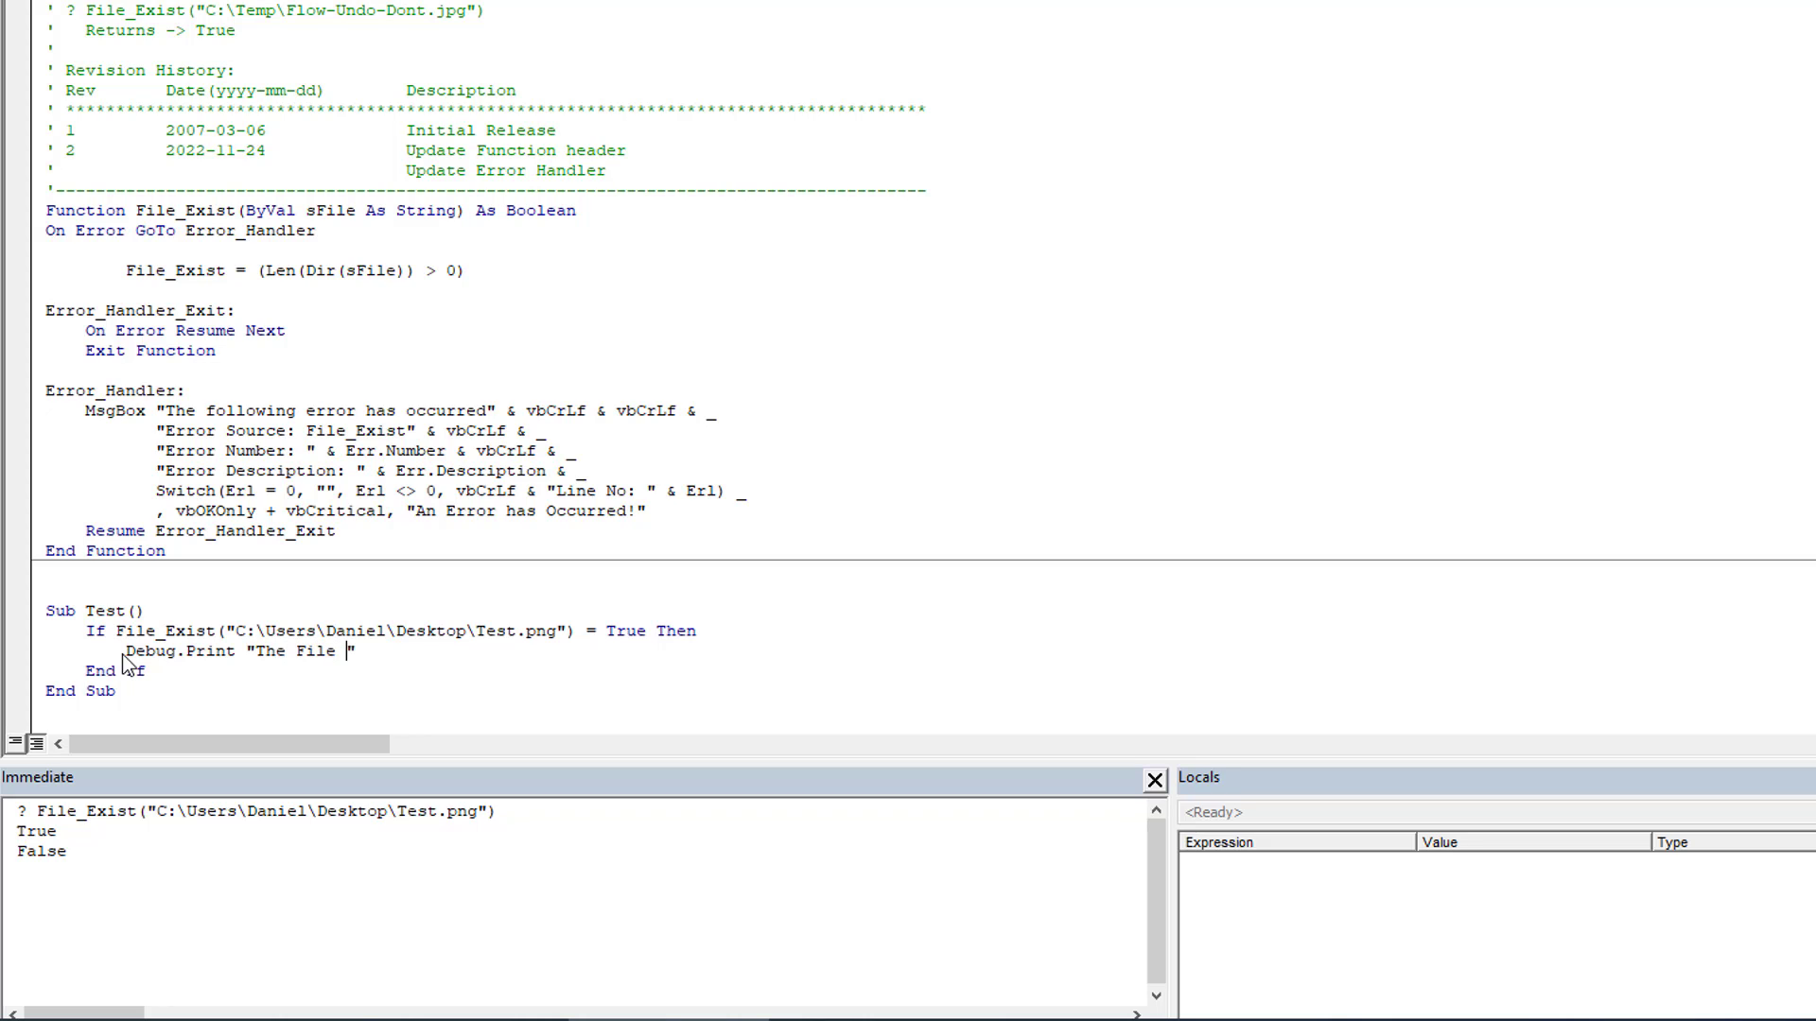
pyautogui.write('Exists')
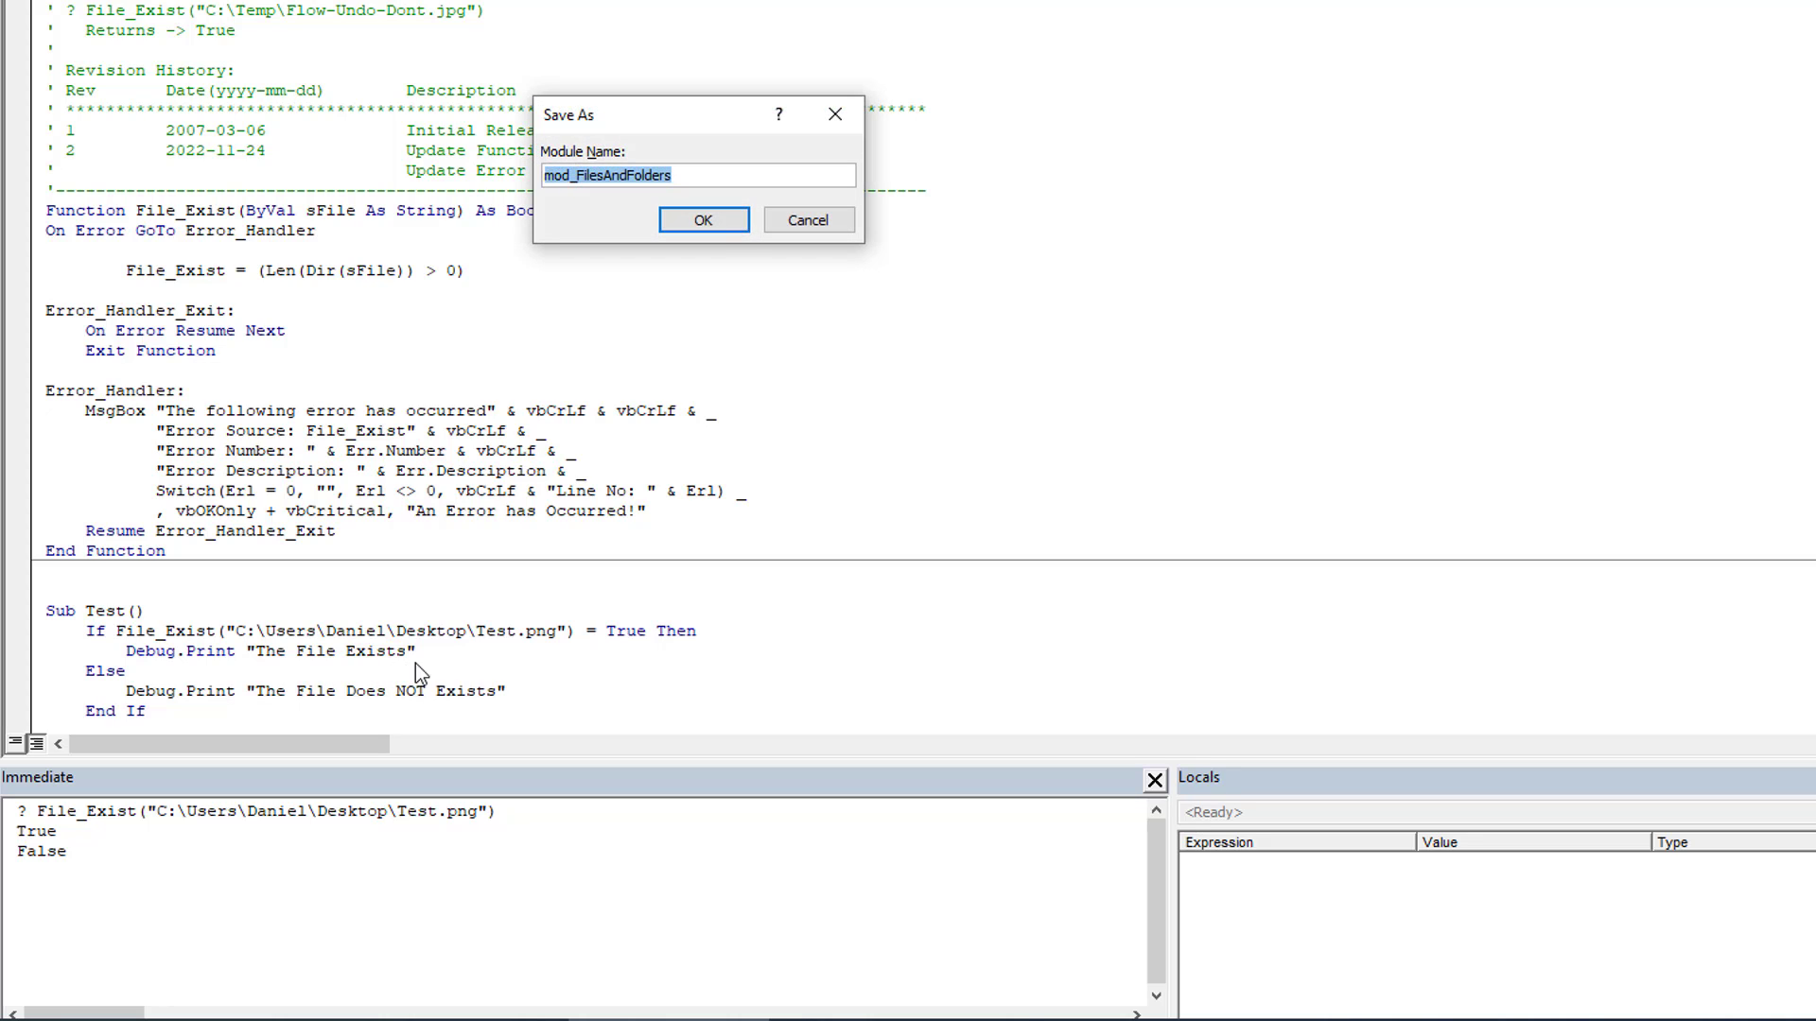
# - Save the module as mod_FilesAndFolders and delete the blank lines in the Test sub
pyautogui.click(702, 220)
pyautogui.write('s')
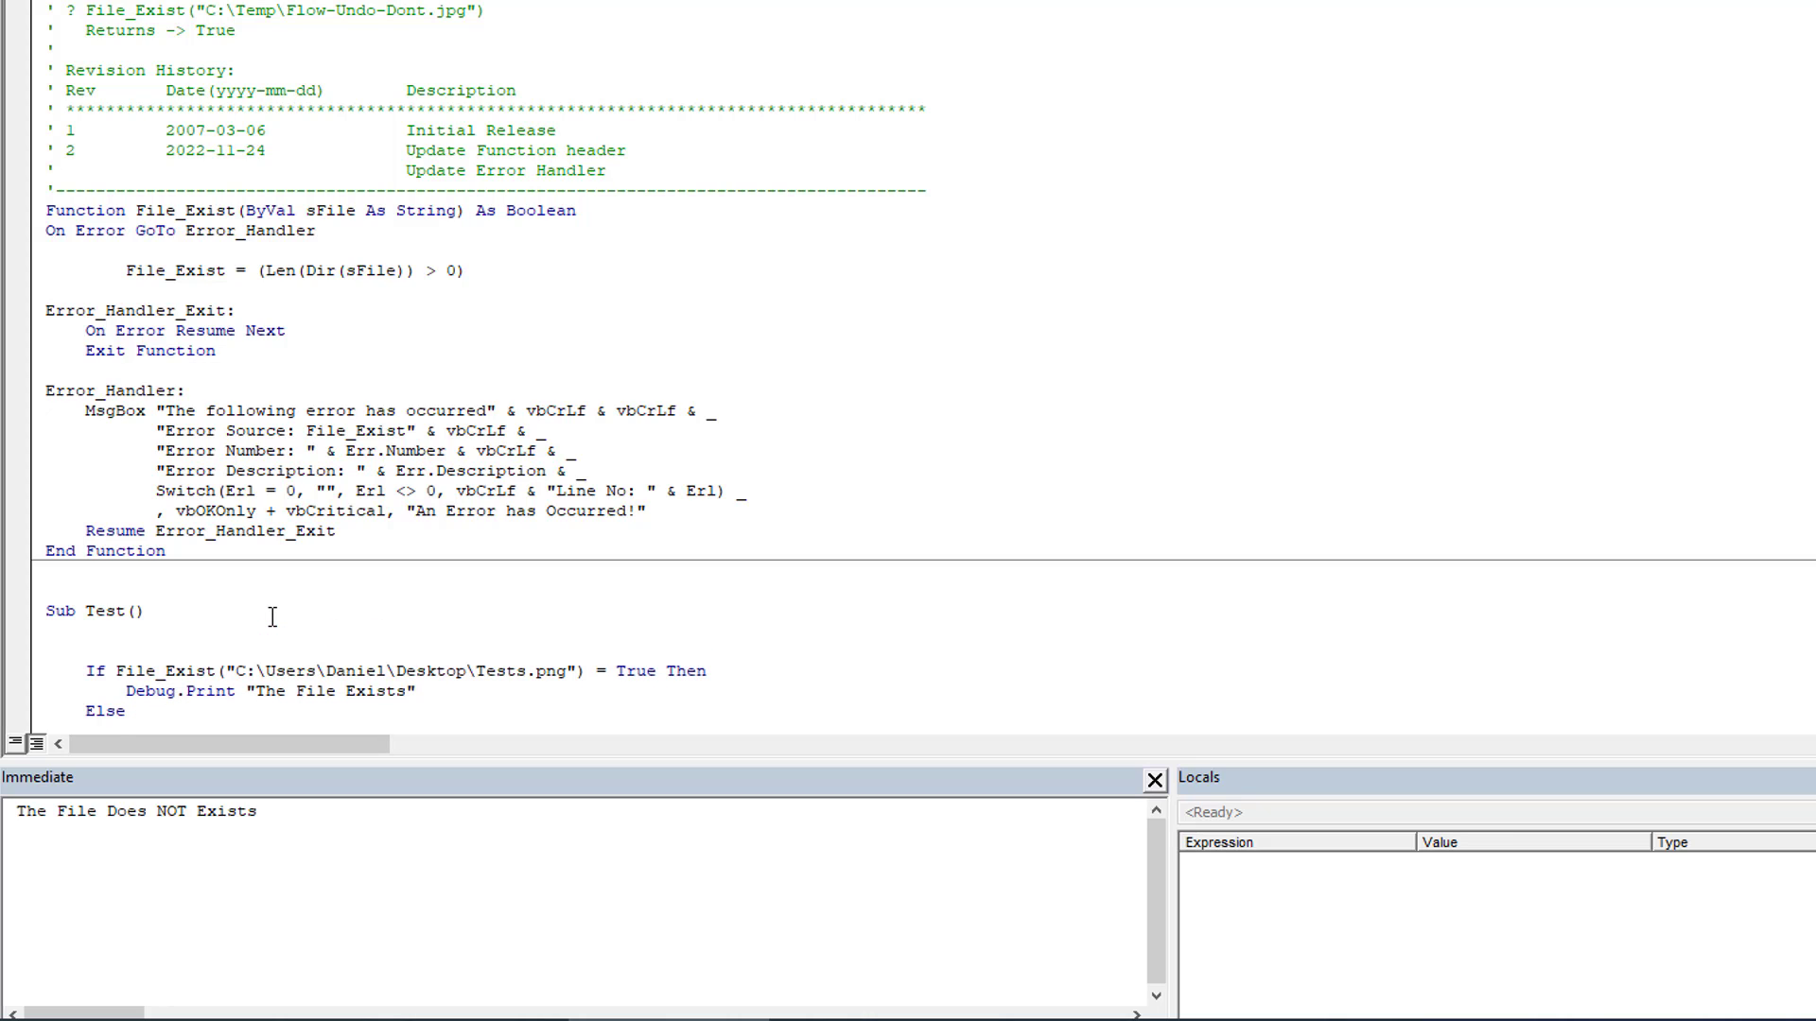
pyautogui.moveTo(460, 603)
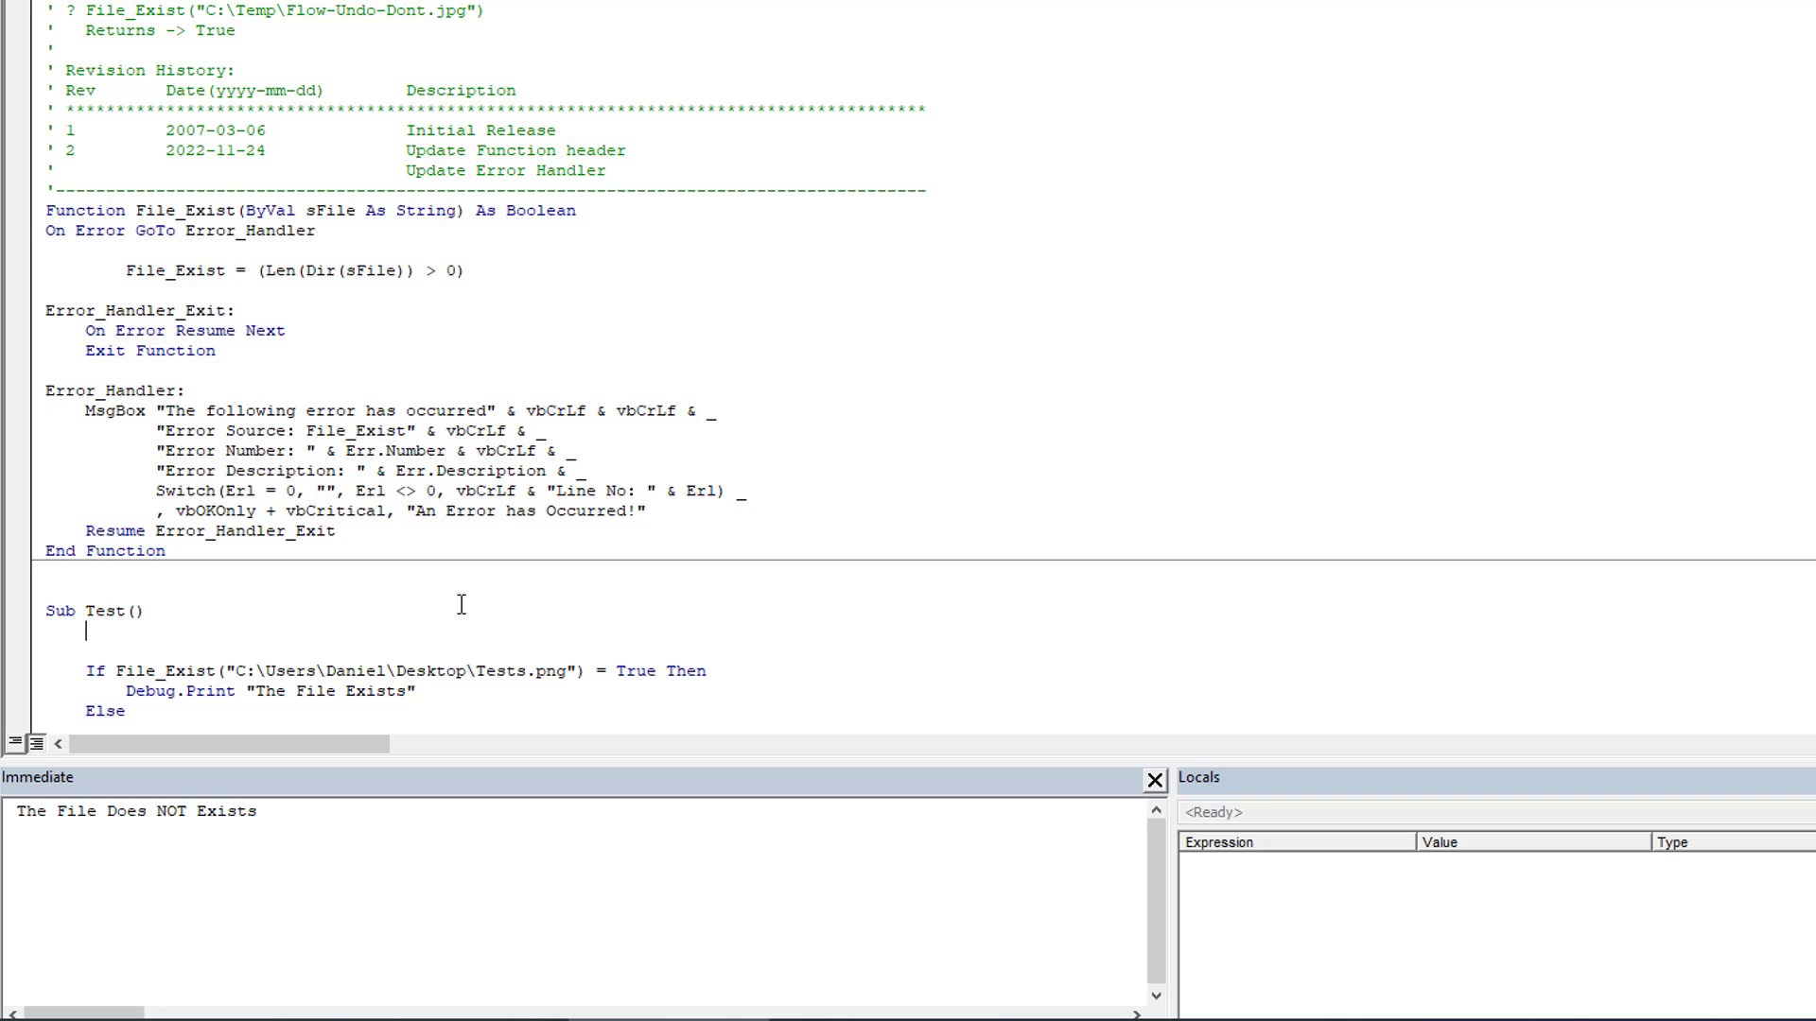
pyautogui.moveTo(29, 643)
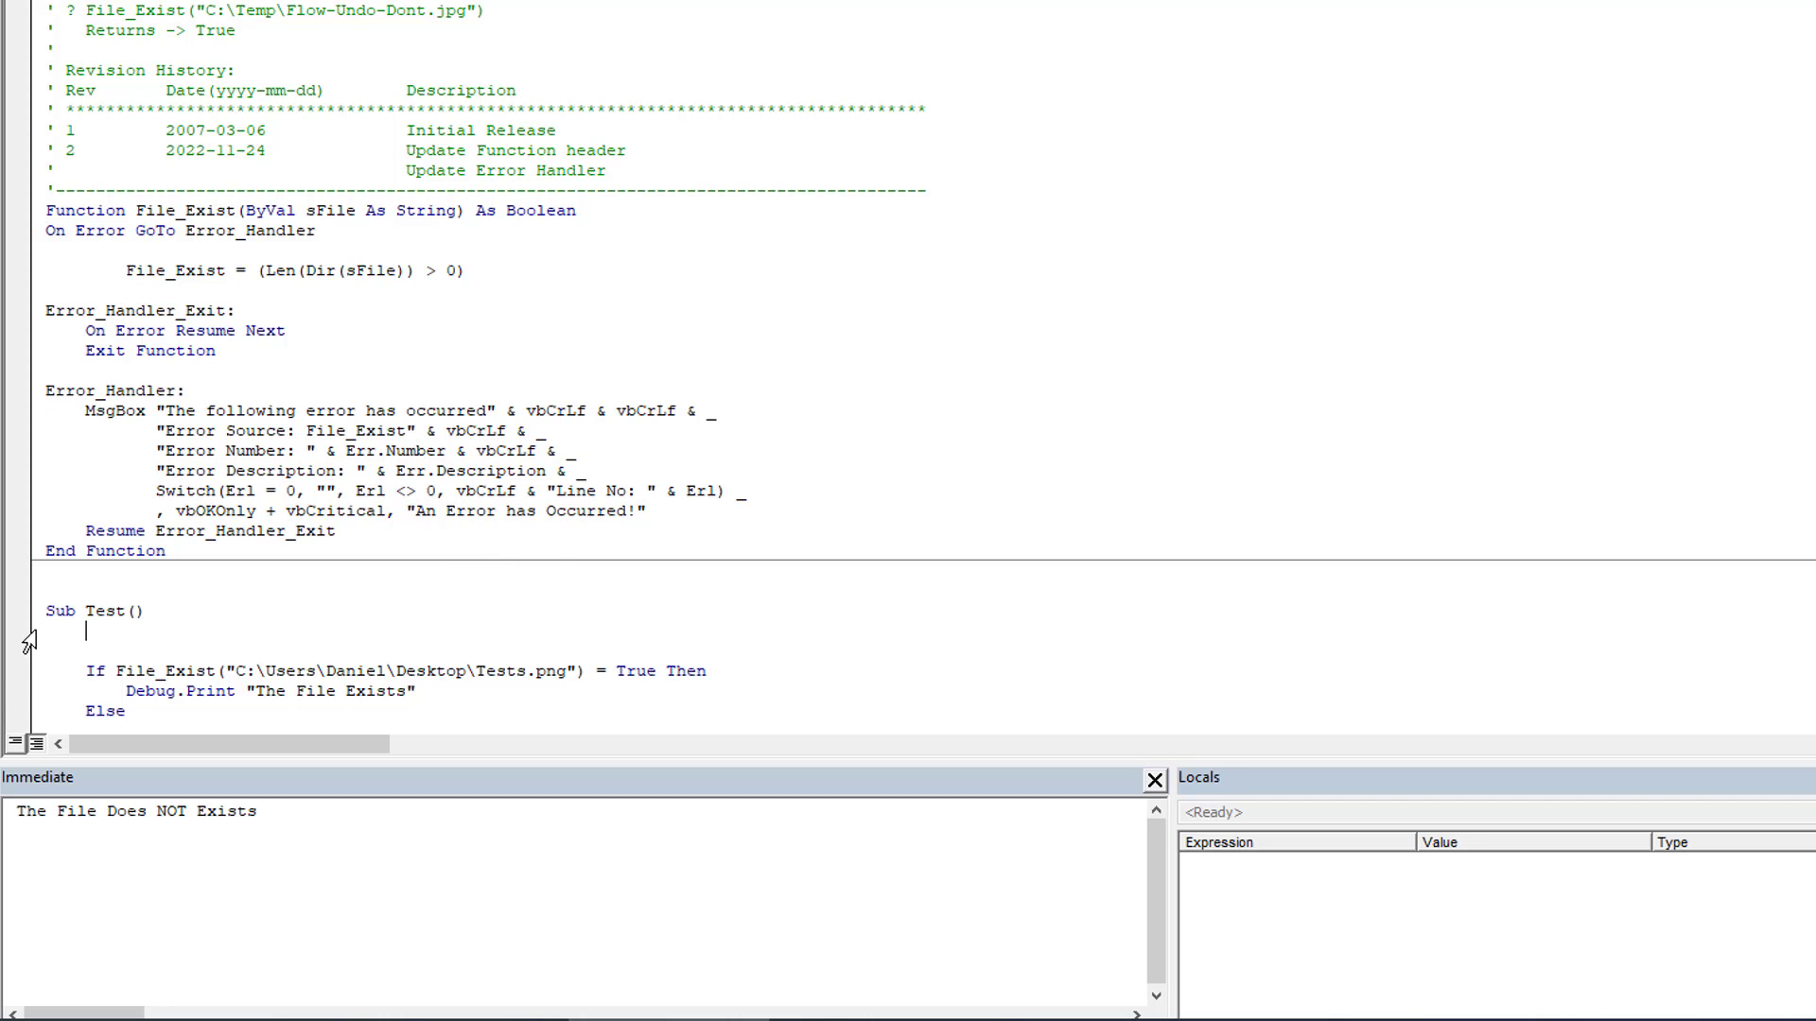
pyautogui.moveTo(232, 671); pyautogui.dragTo(533, 671)
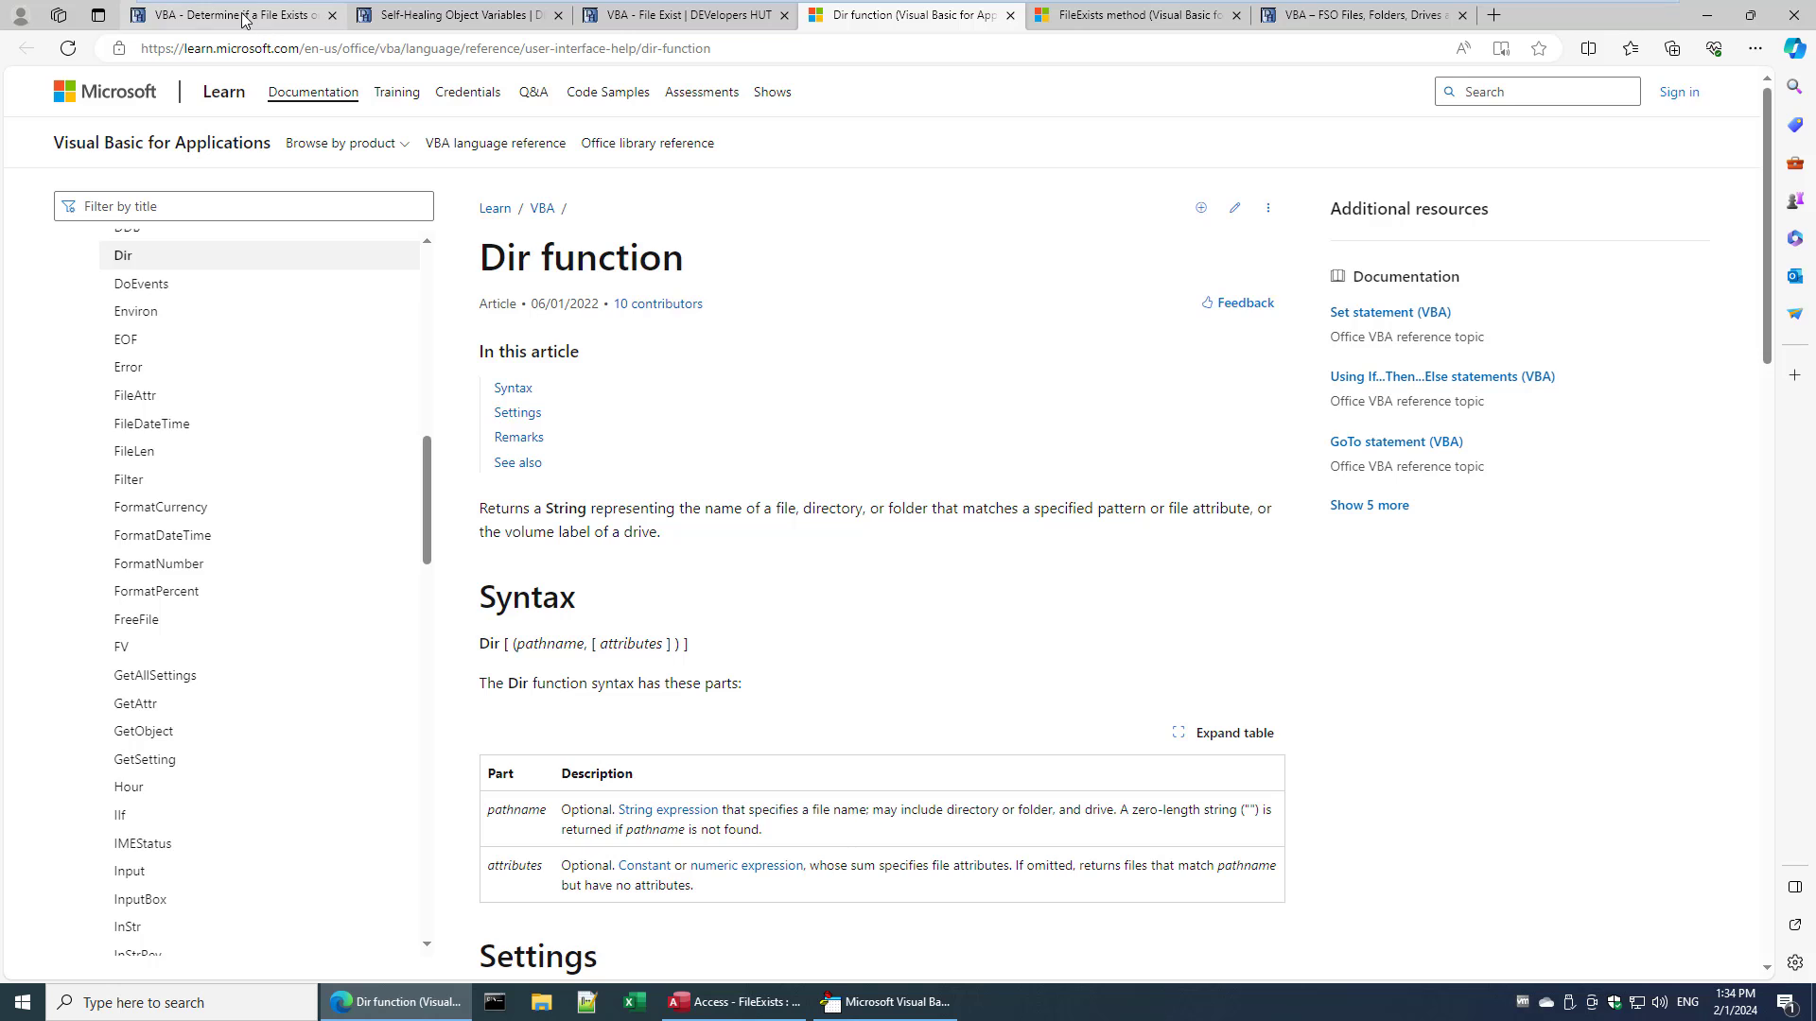
# - Glance at the File Exists article's usage example, then return to the VBA editor
pyautogui.click(226, 15)
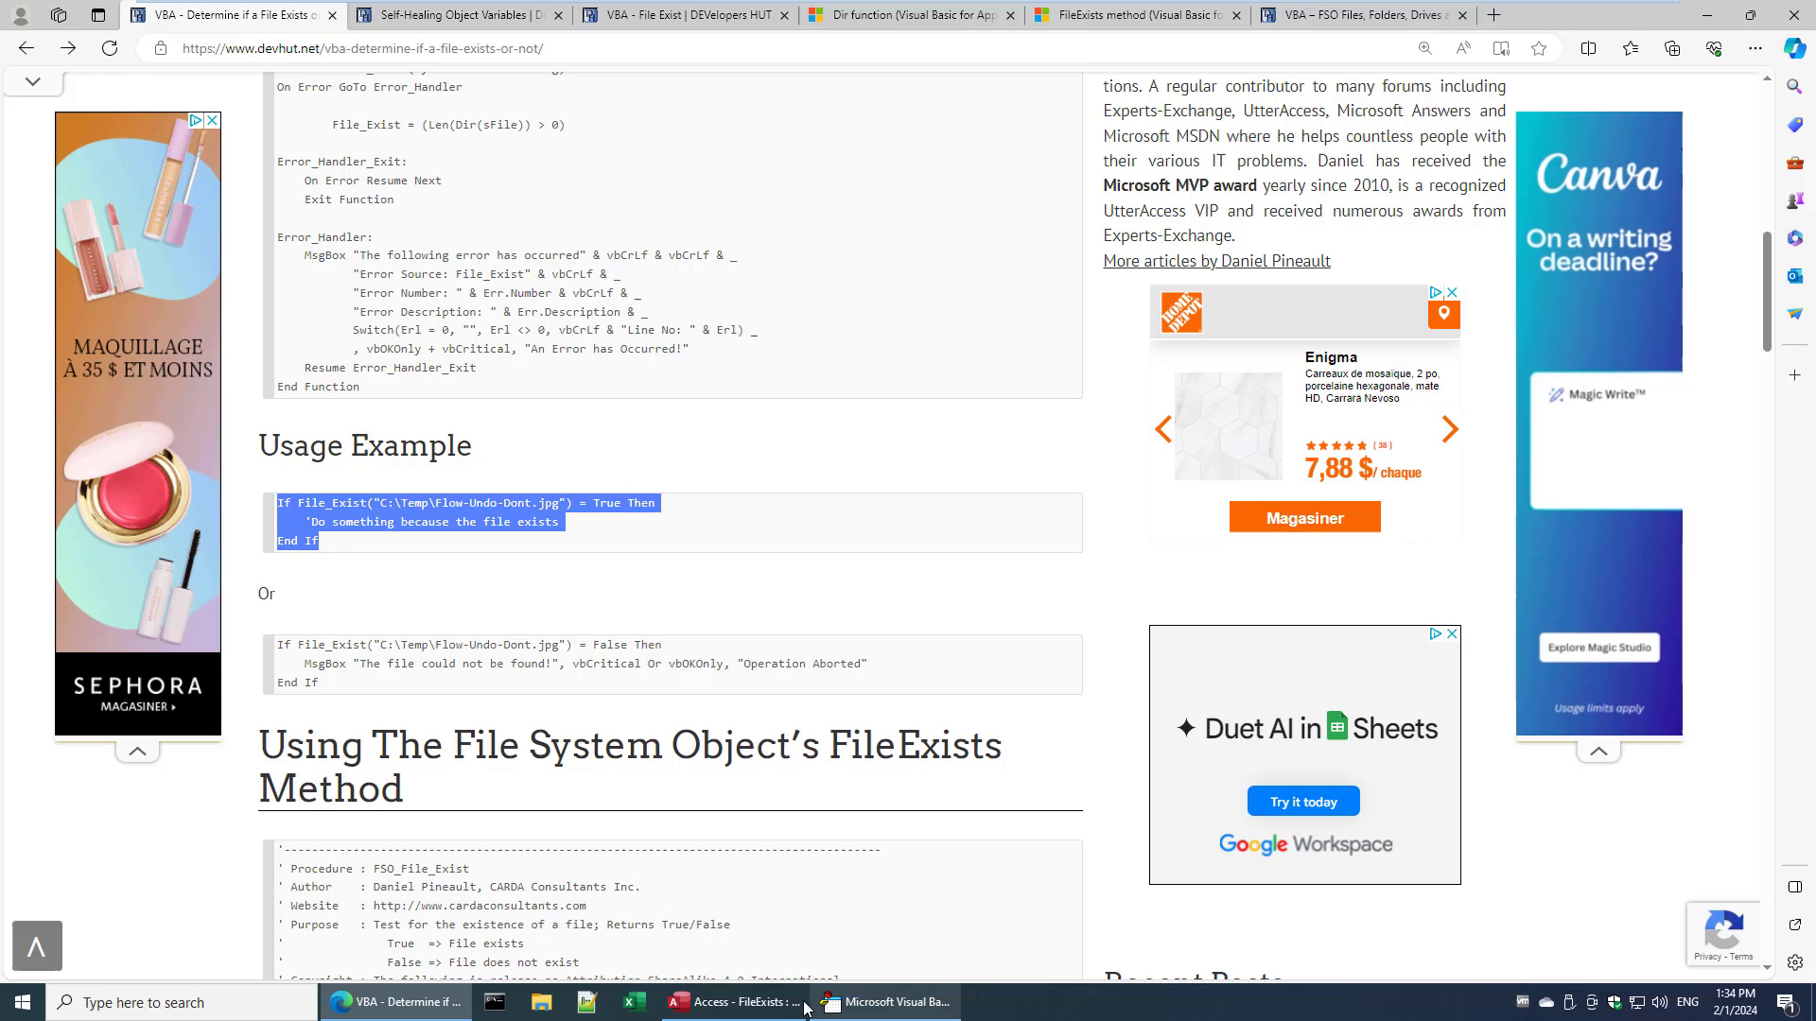
pyautogui.click(886, 1003)
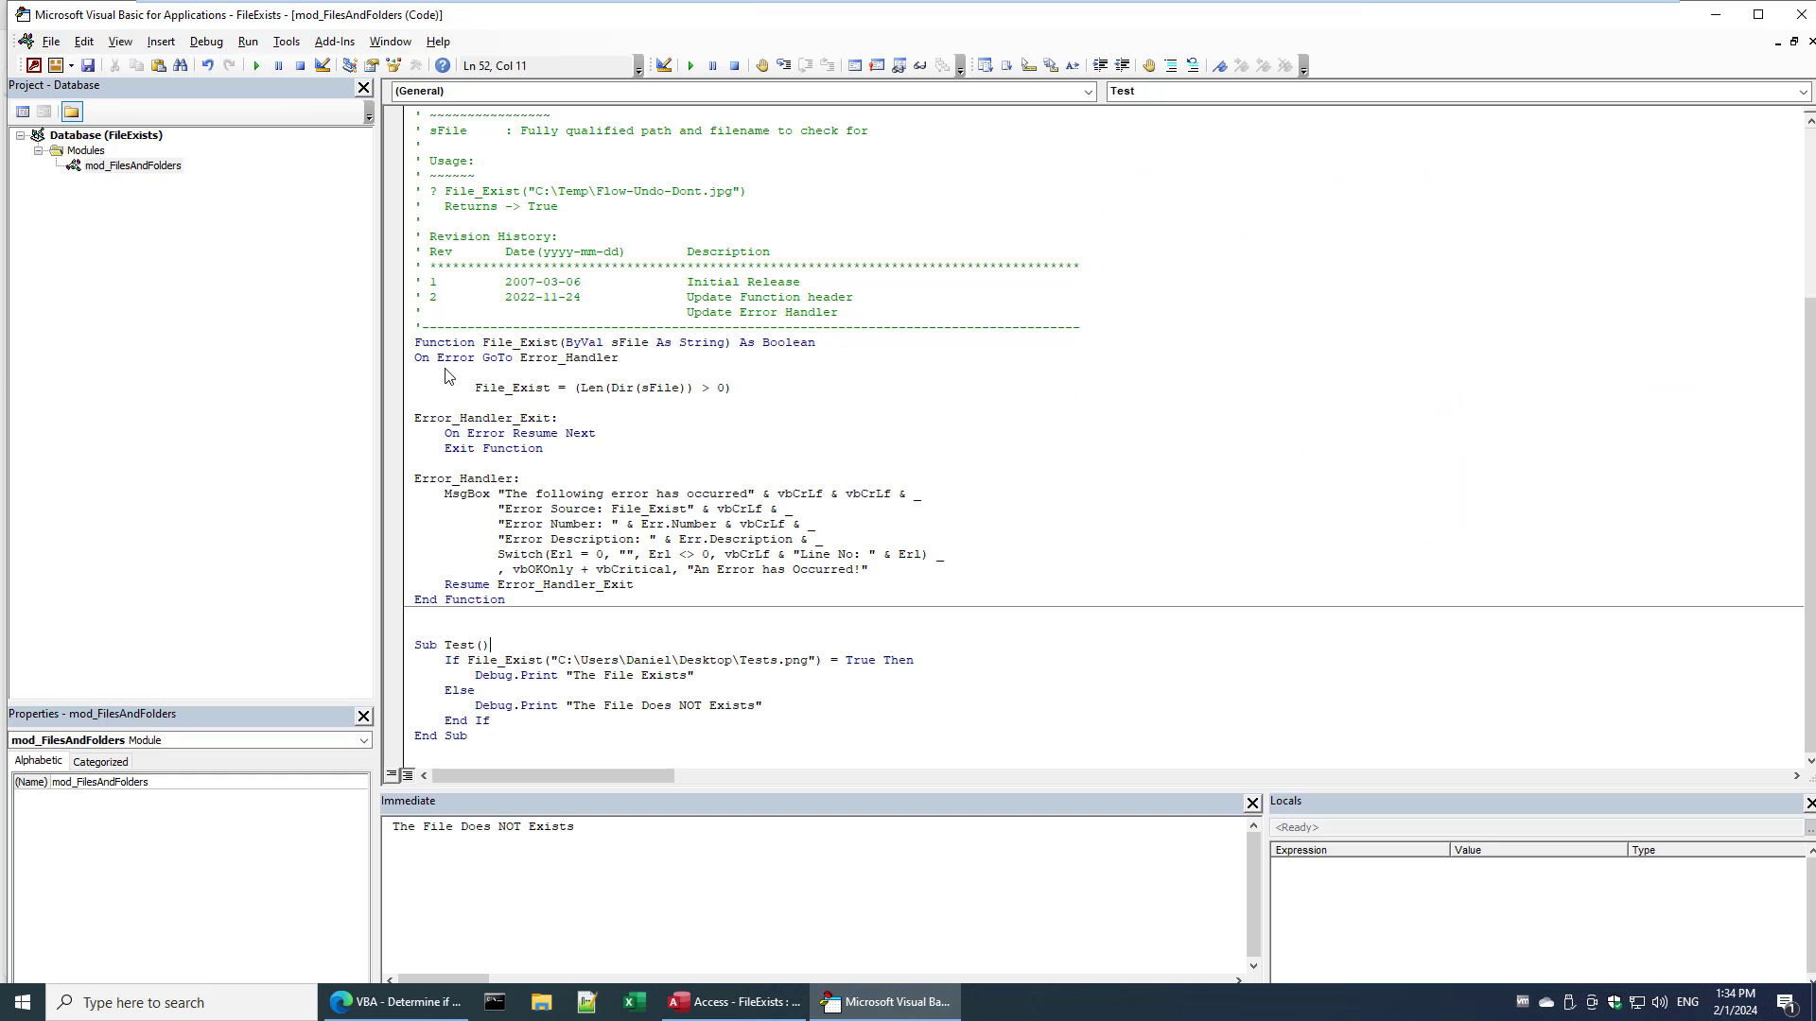
pyautogui.moveTo(666, 392)
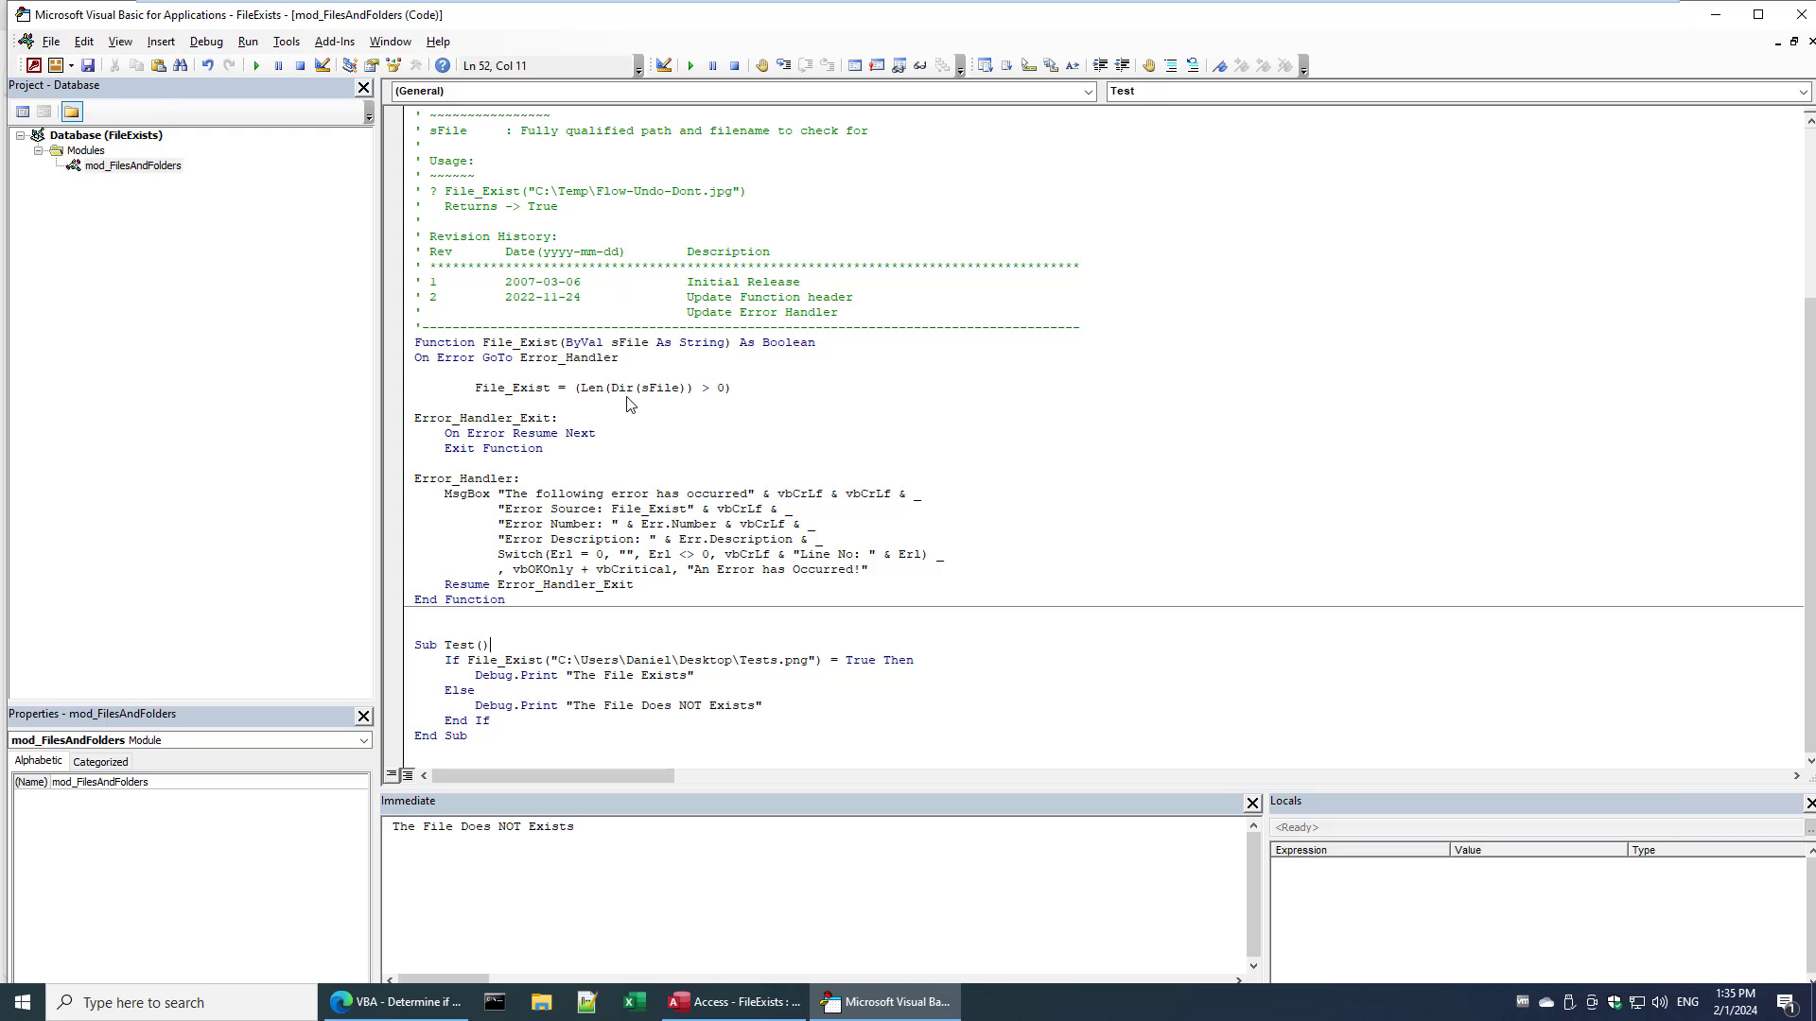
pyautogui.moveTo(584, 448)
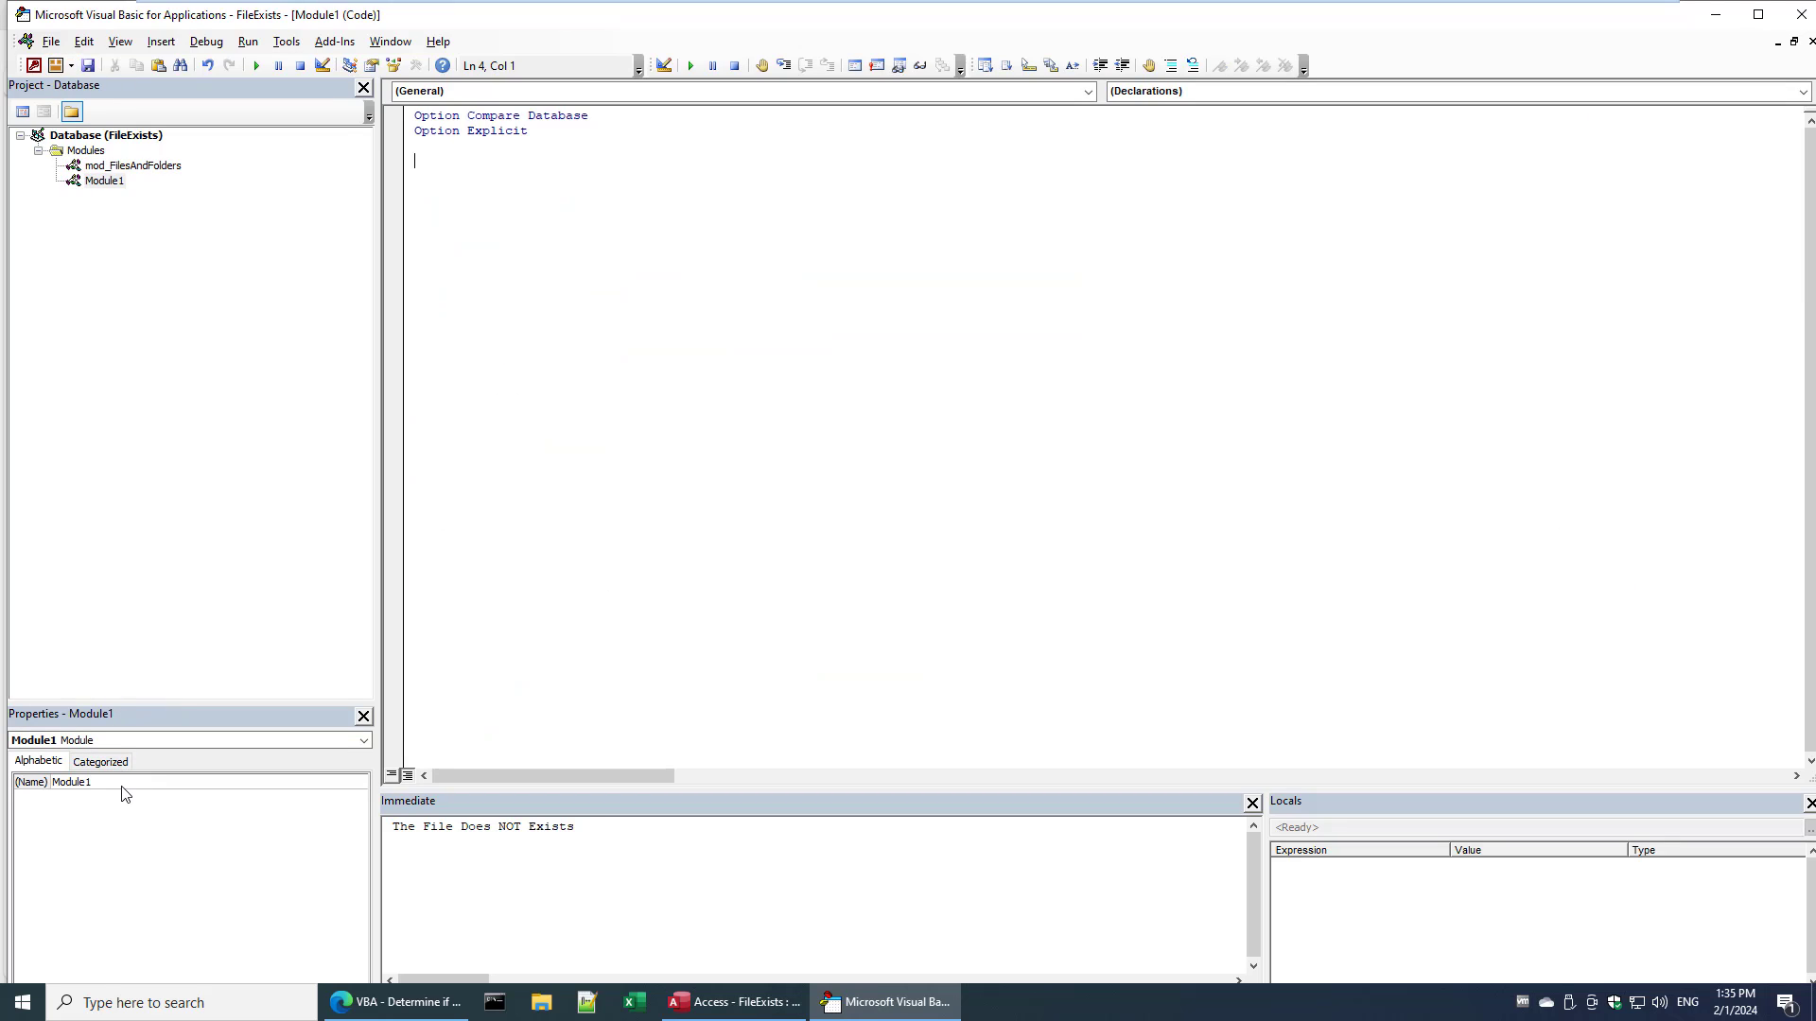
# - Save the new module as mod_FSO and review the FSO_File_Exist code on devhut.net
pyautogui.write('mod_FSO')
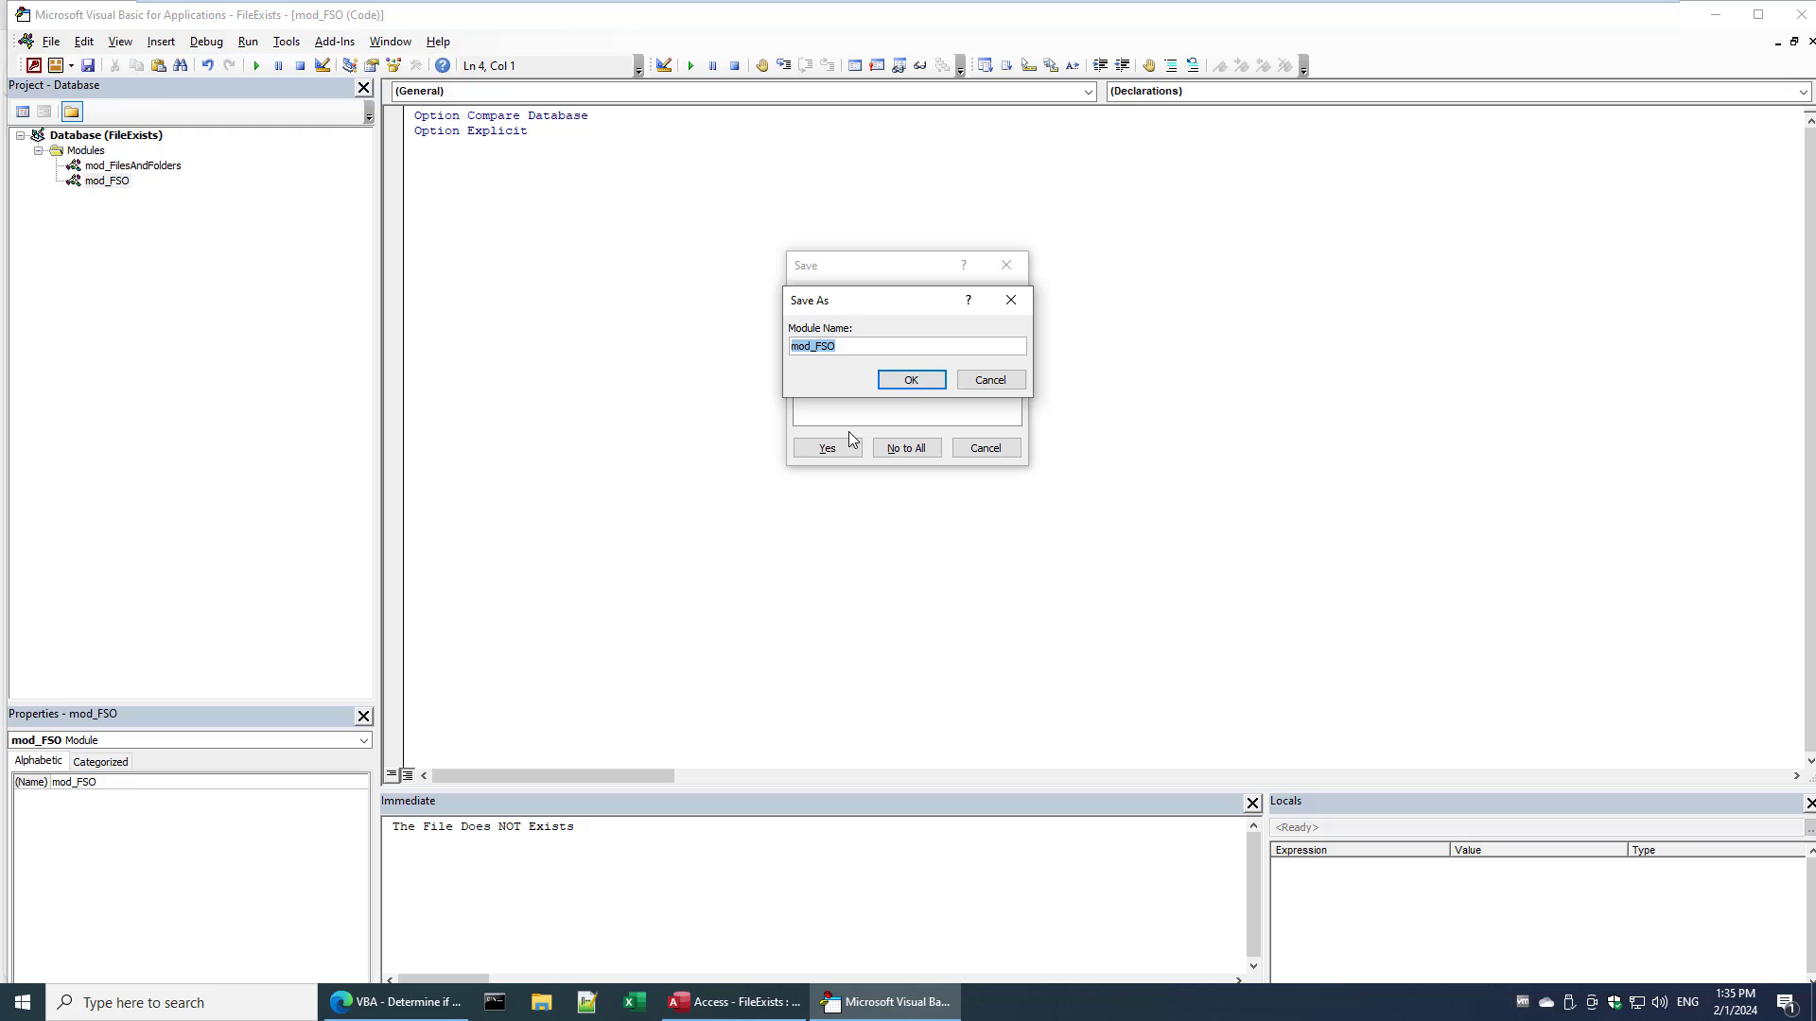
pyautogui.click(393, 1002)
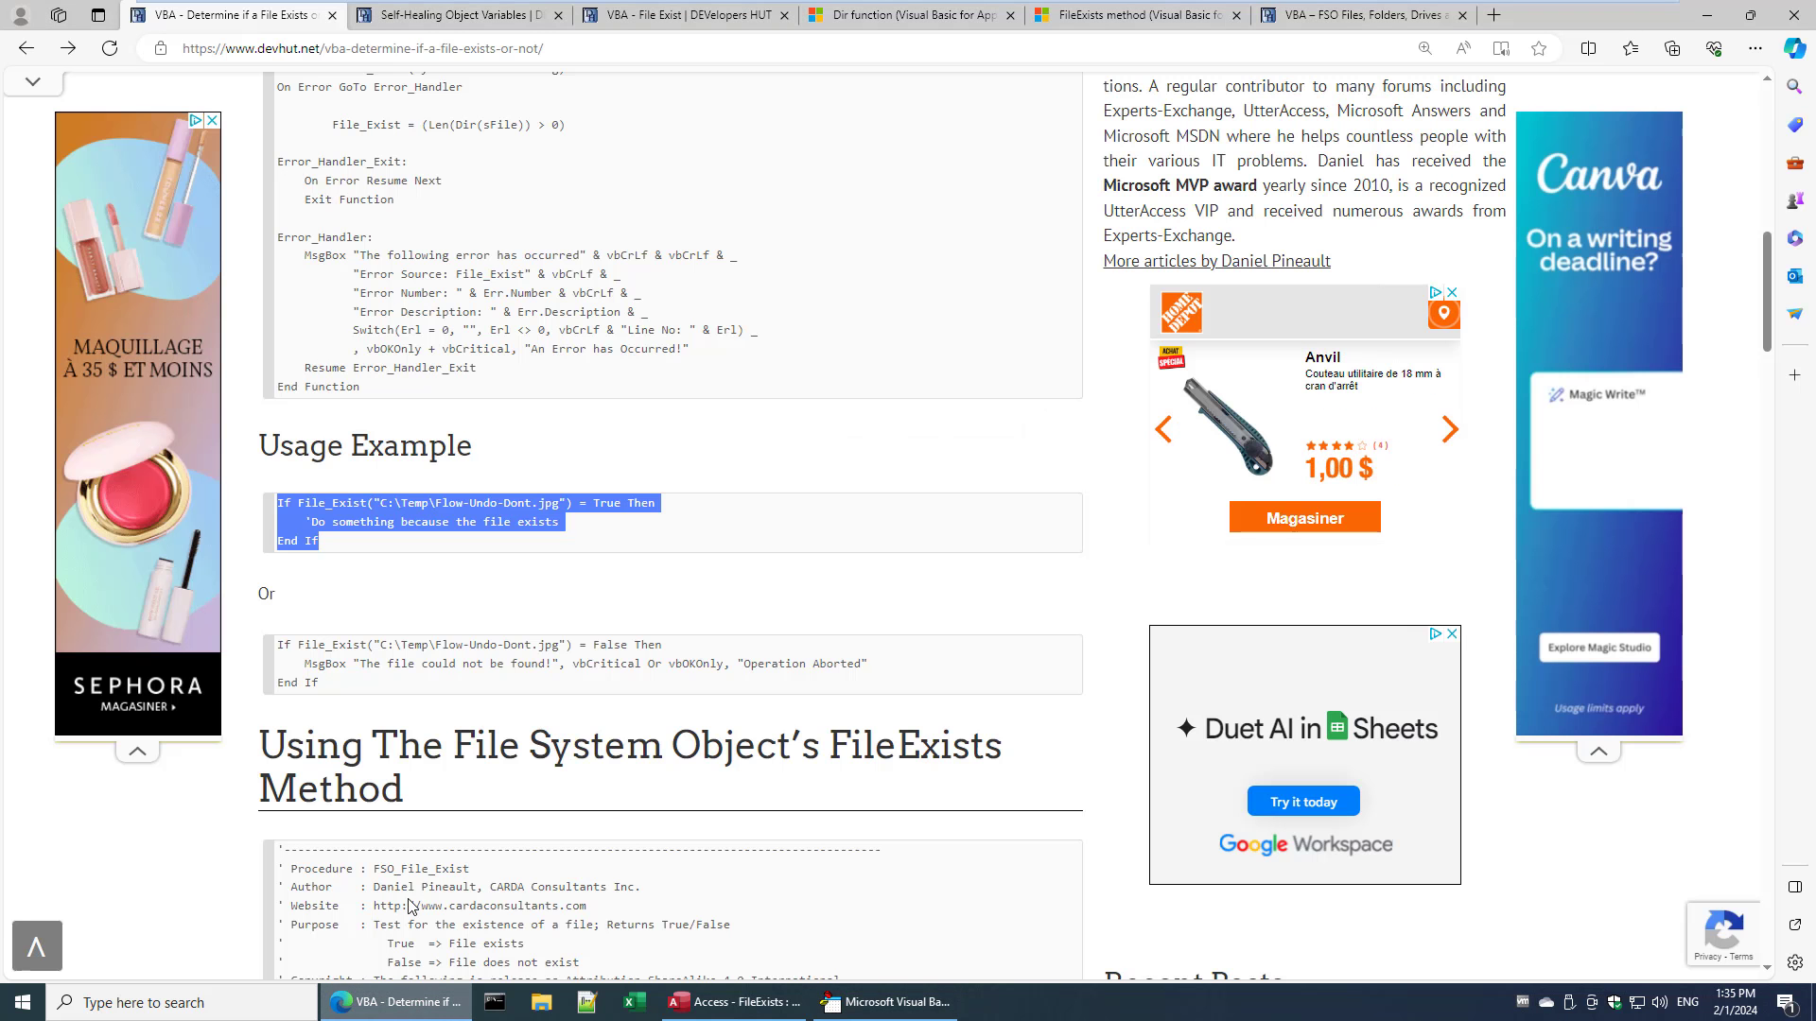
pyautogui.scroll(-3)
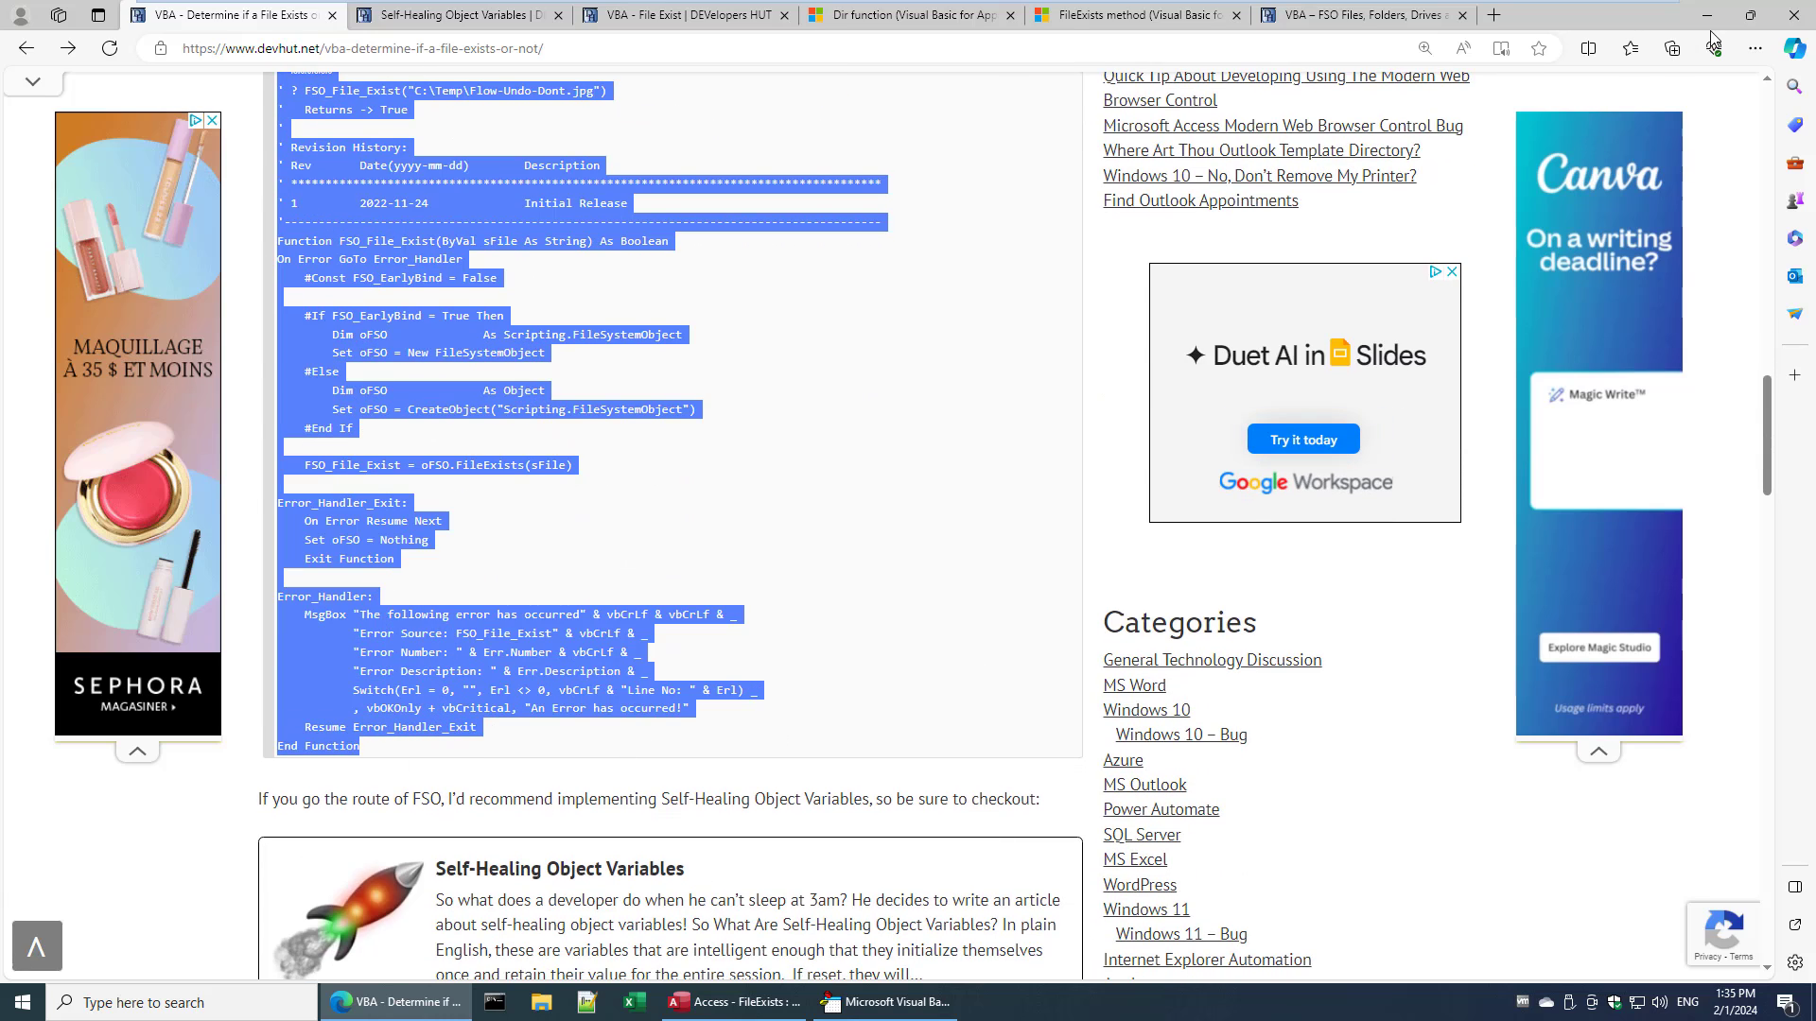
pyautogui.click(882, 1003)
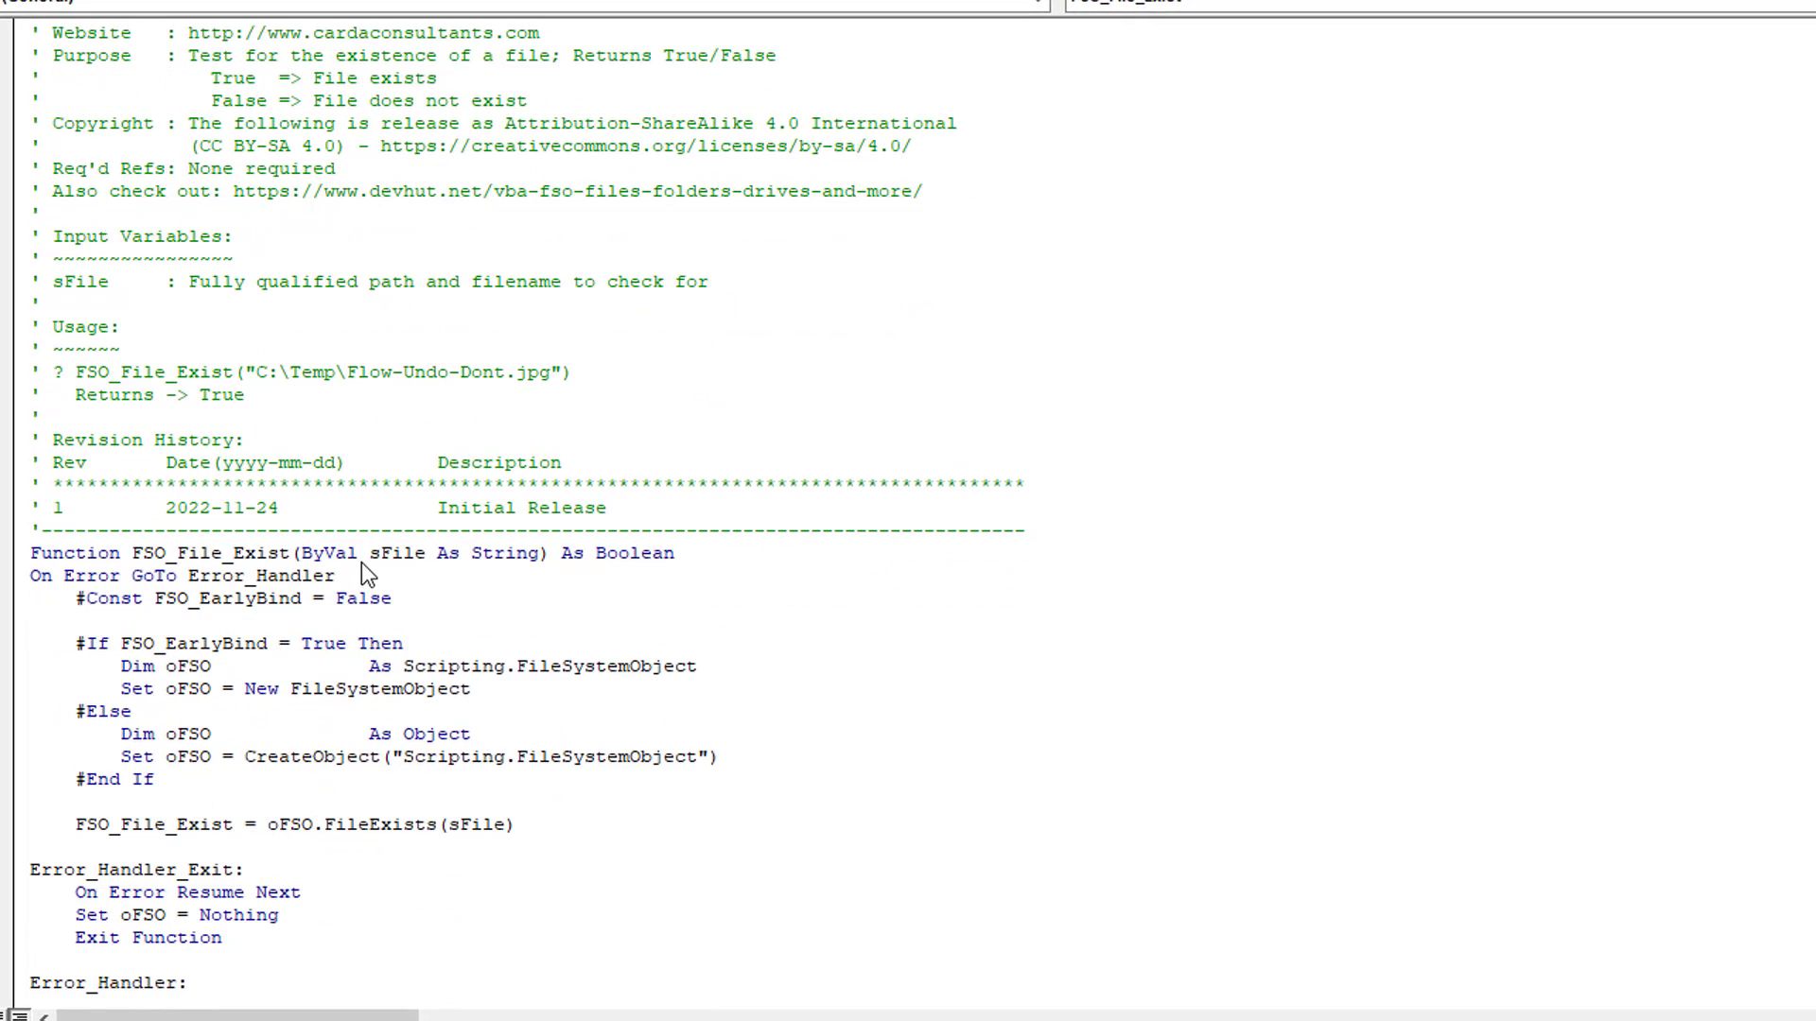
pyautogui.scroll(-3)
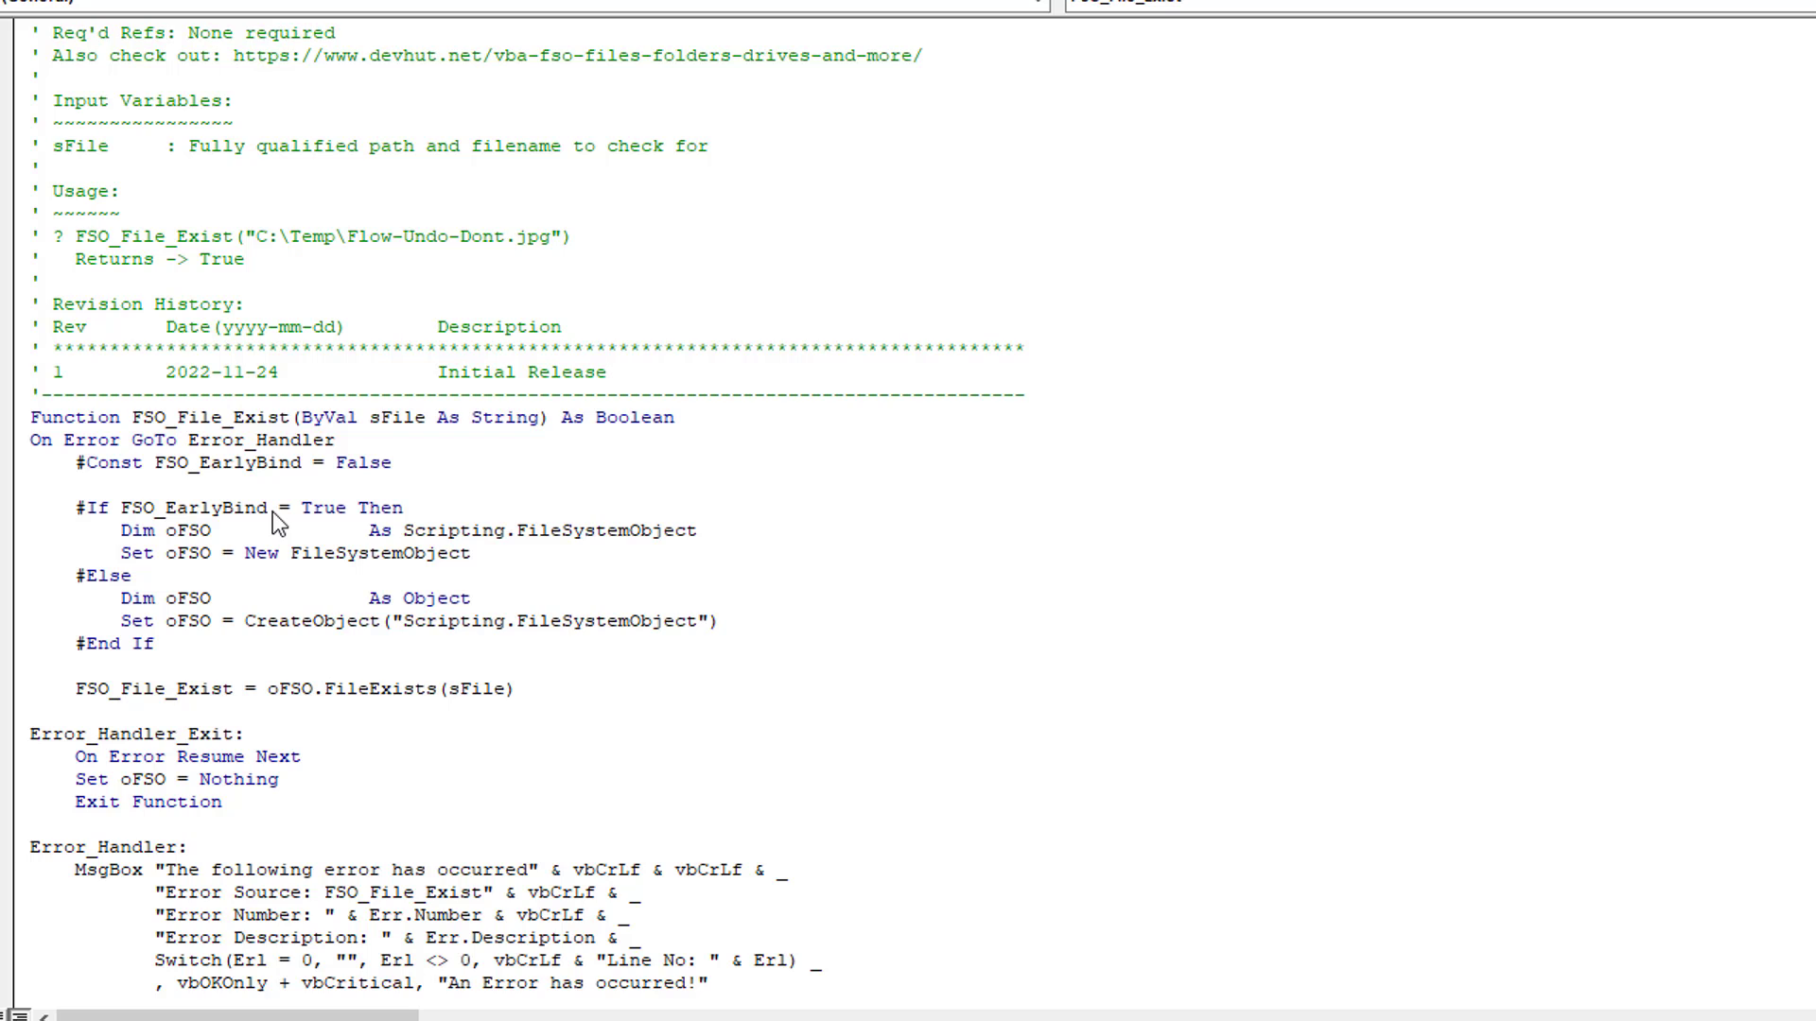
pyautogui.moveTo(1112, 484)
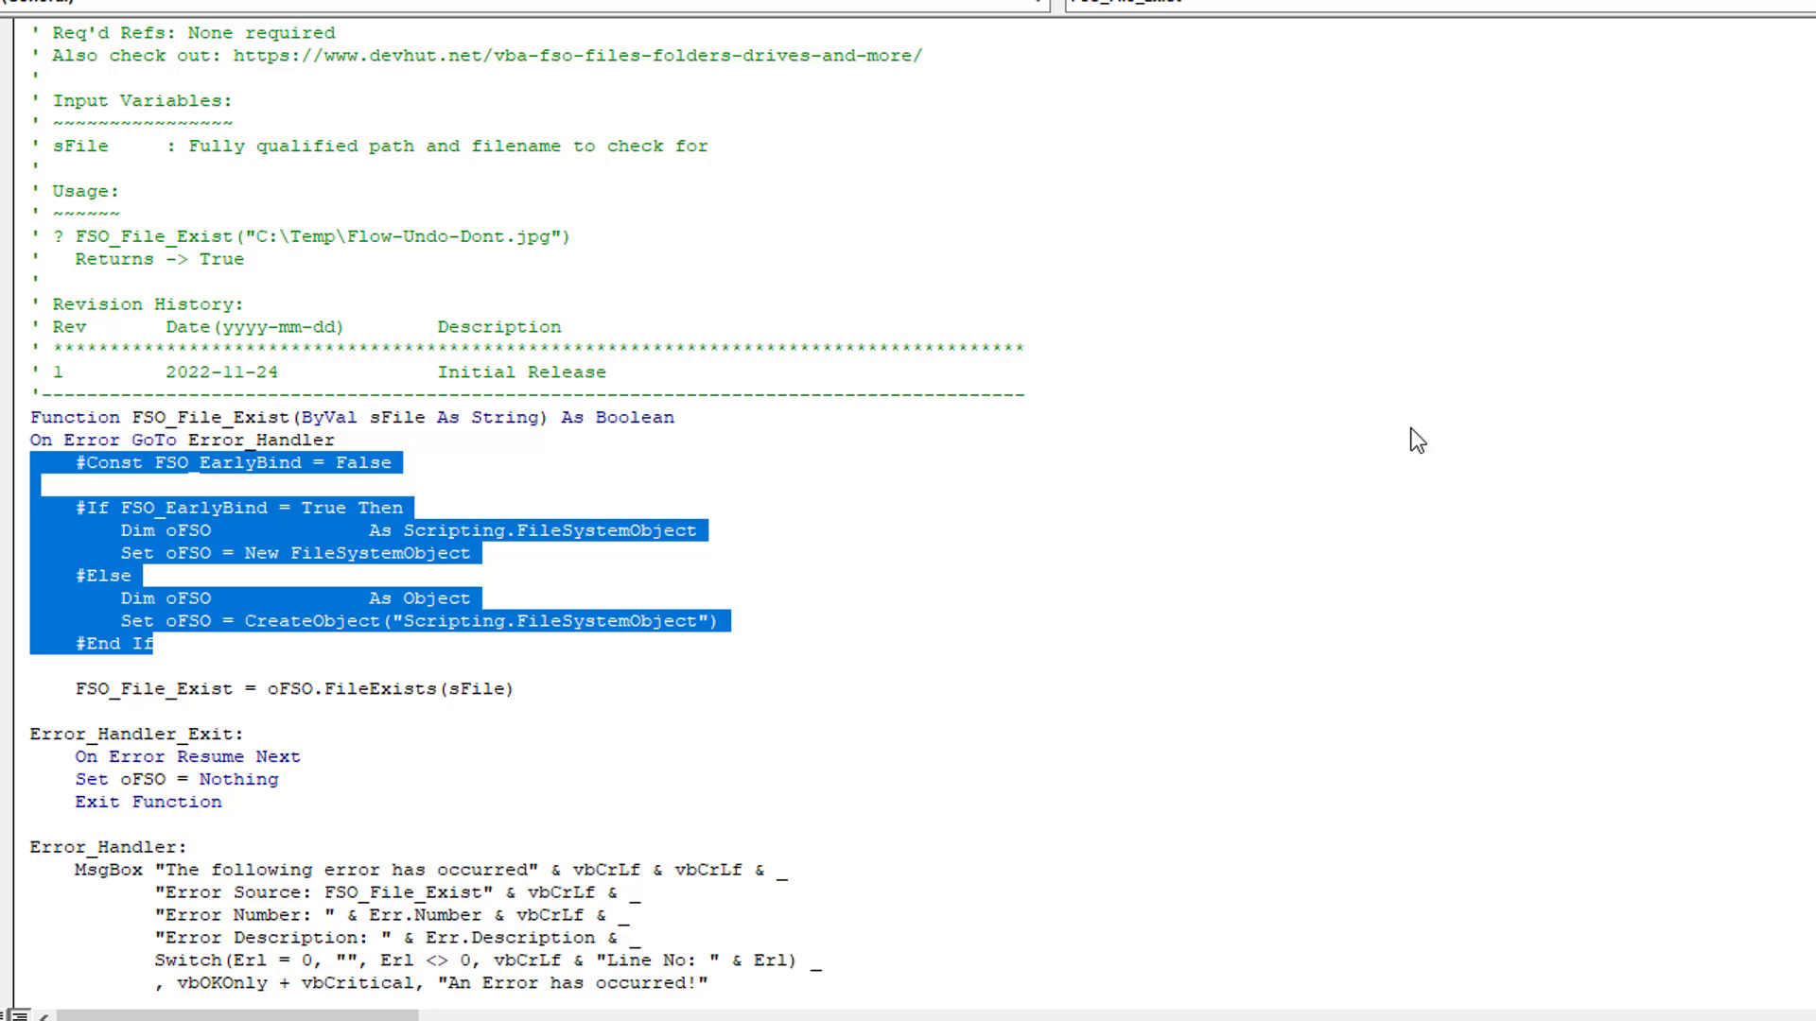
pyautogui.moveTo(739, 610)
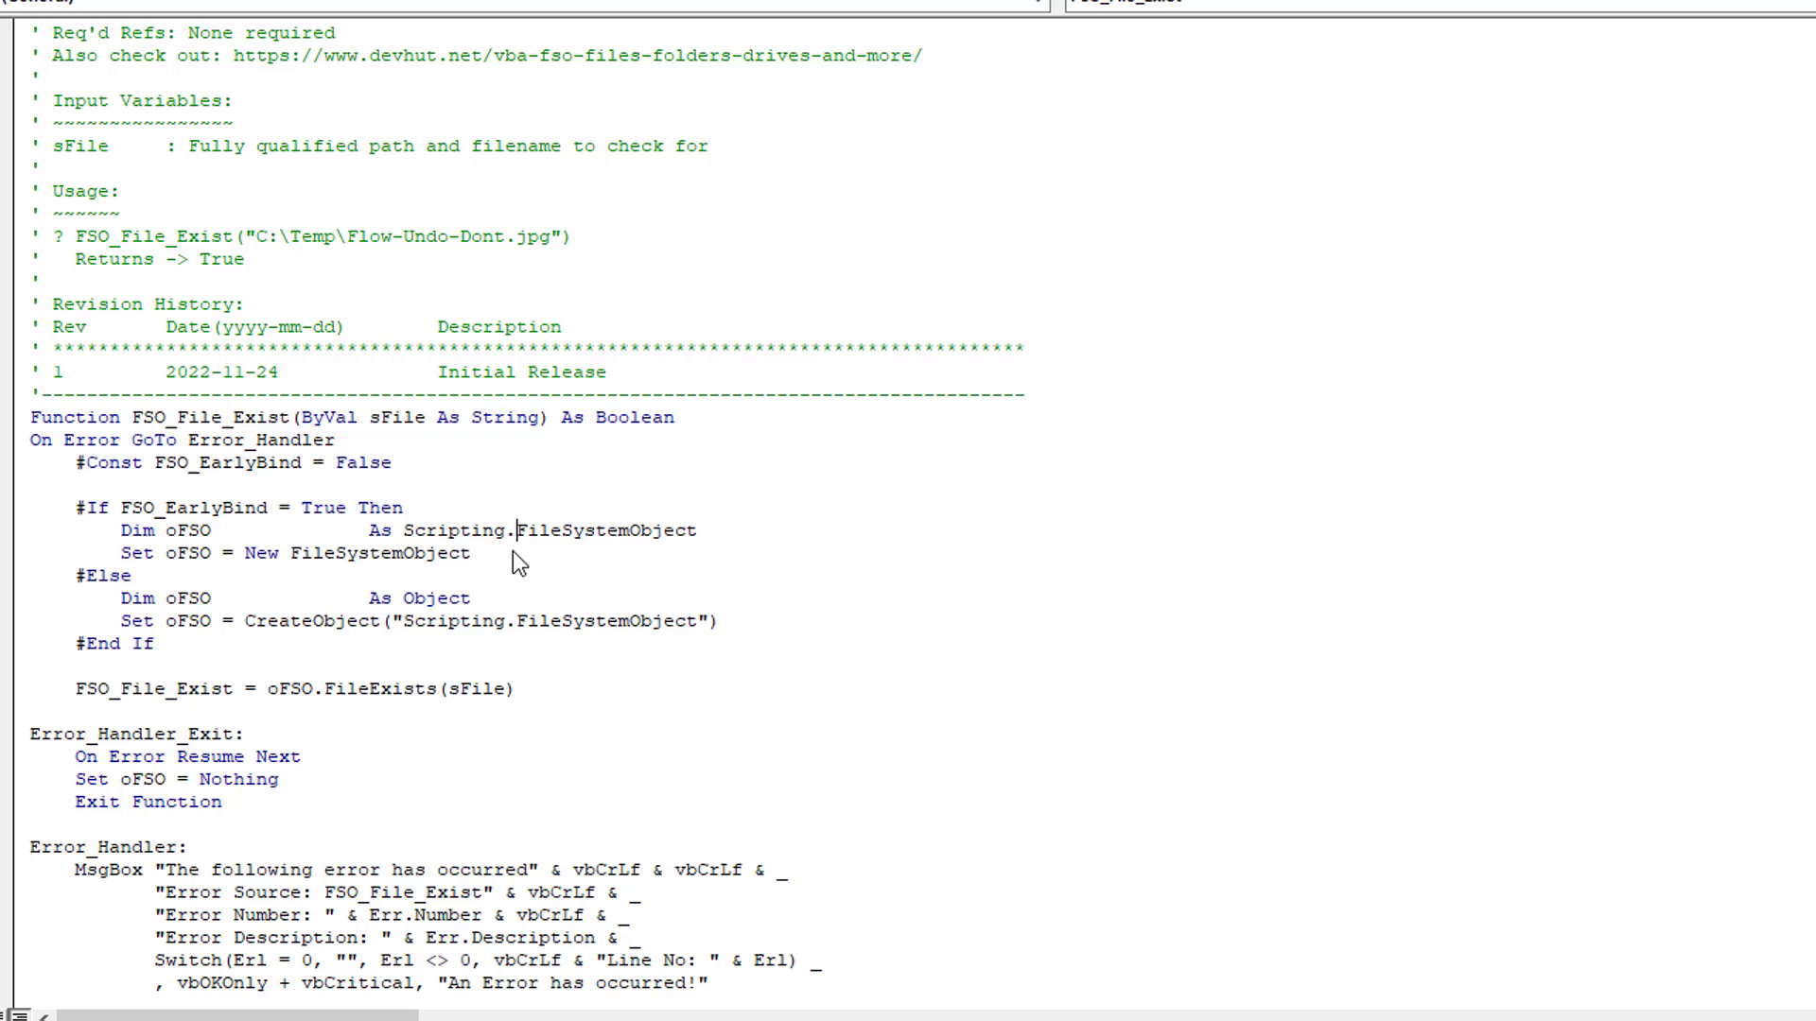
pyautogui.moveTo(492, 615)
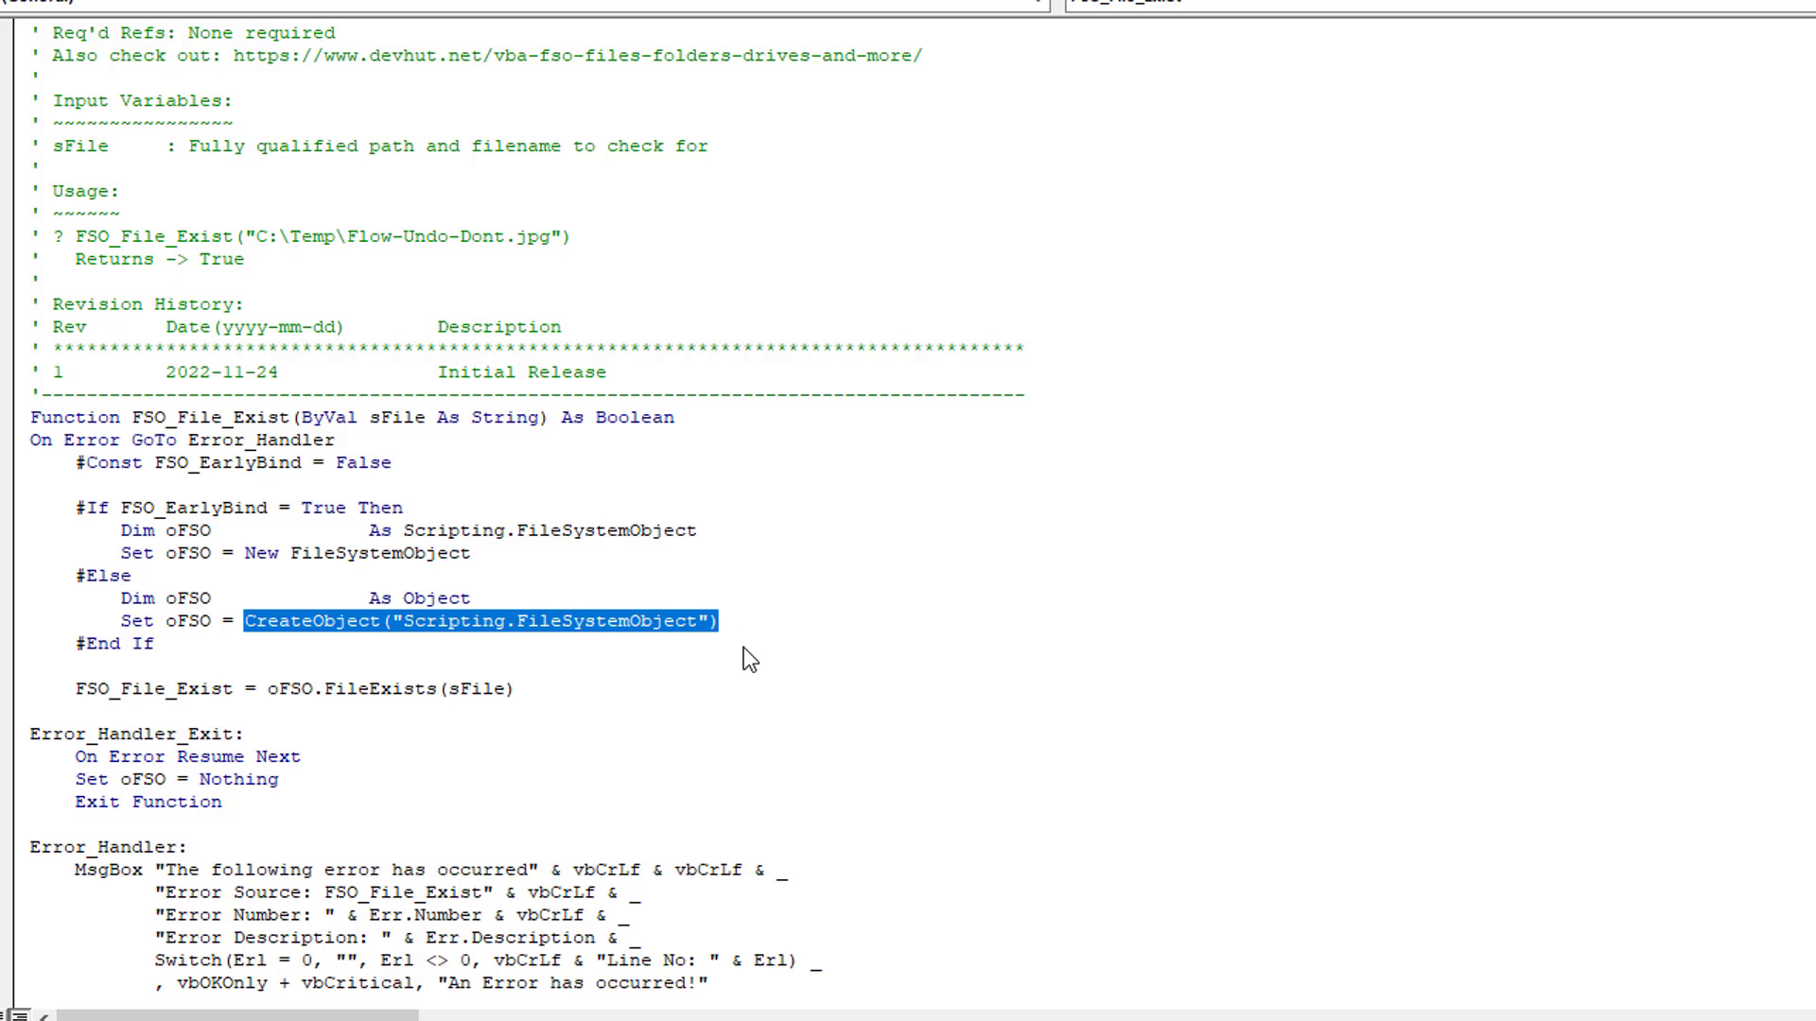
pyautogui.click(256, 559)
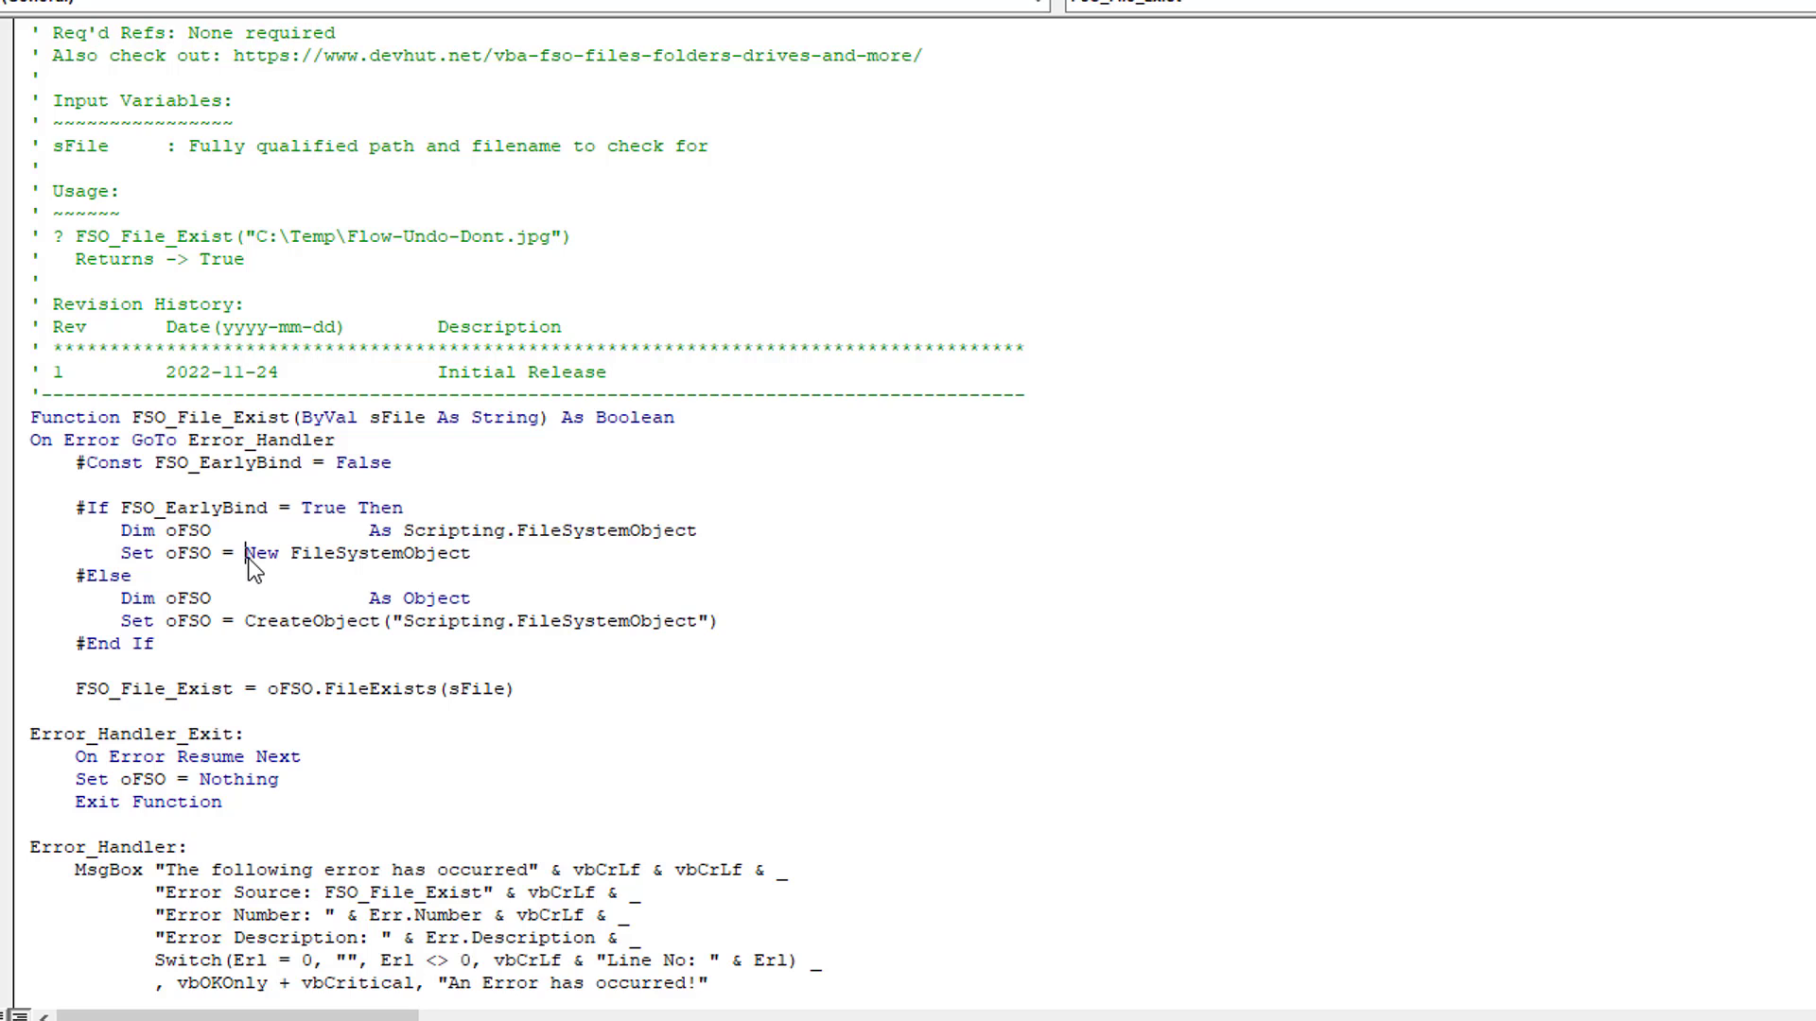
pyautogui.doubleClick(259, 553)
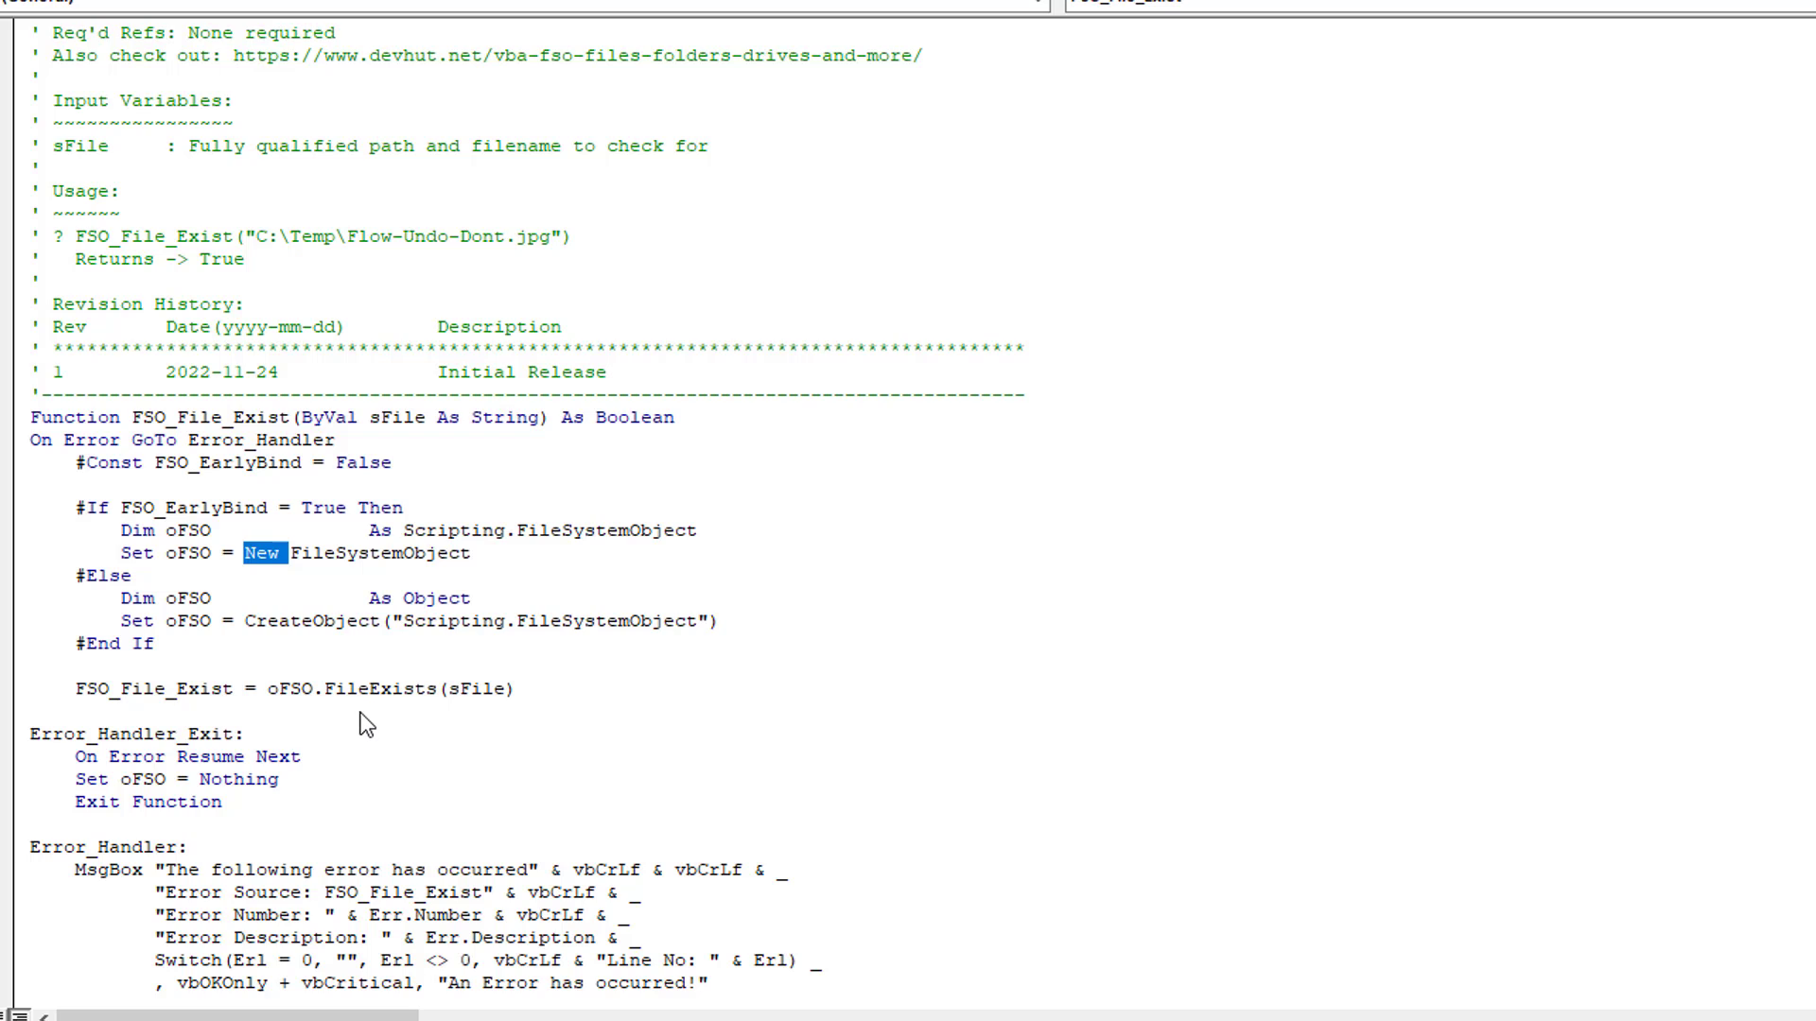
pyautogui.moveTo(410, 702)
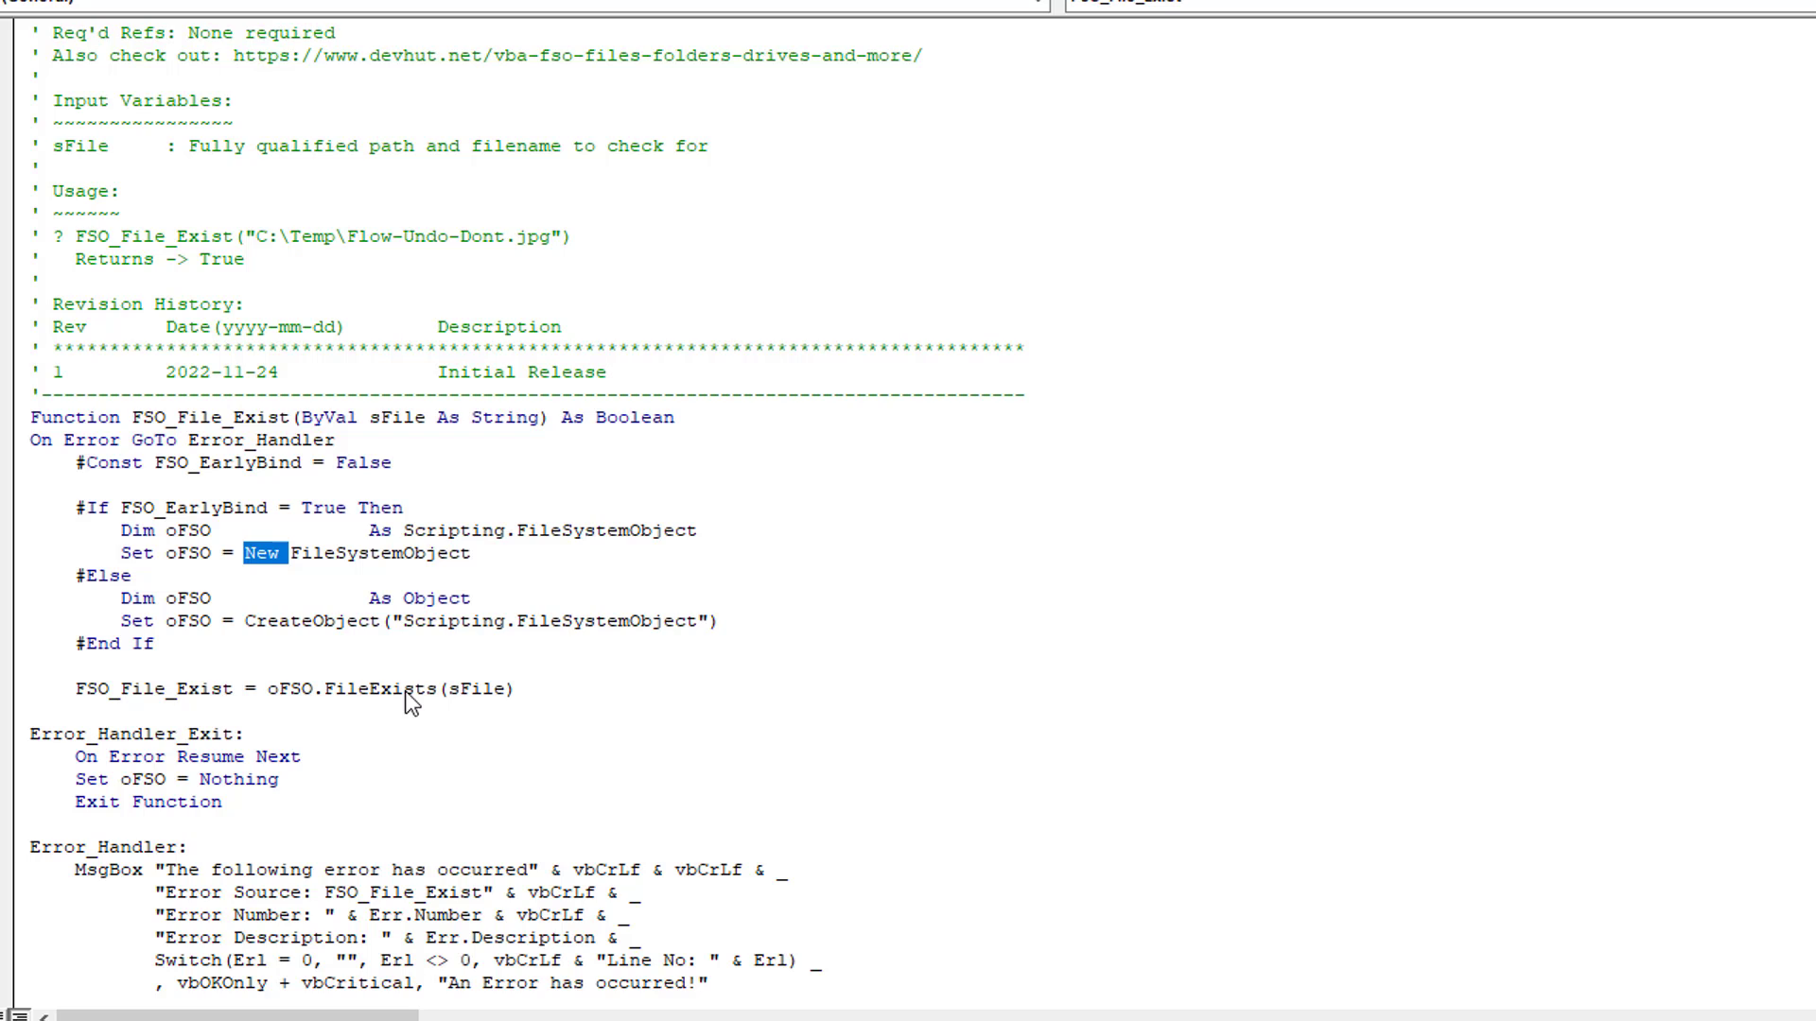
pyautogui.moveTo(313, 571)
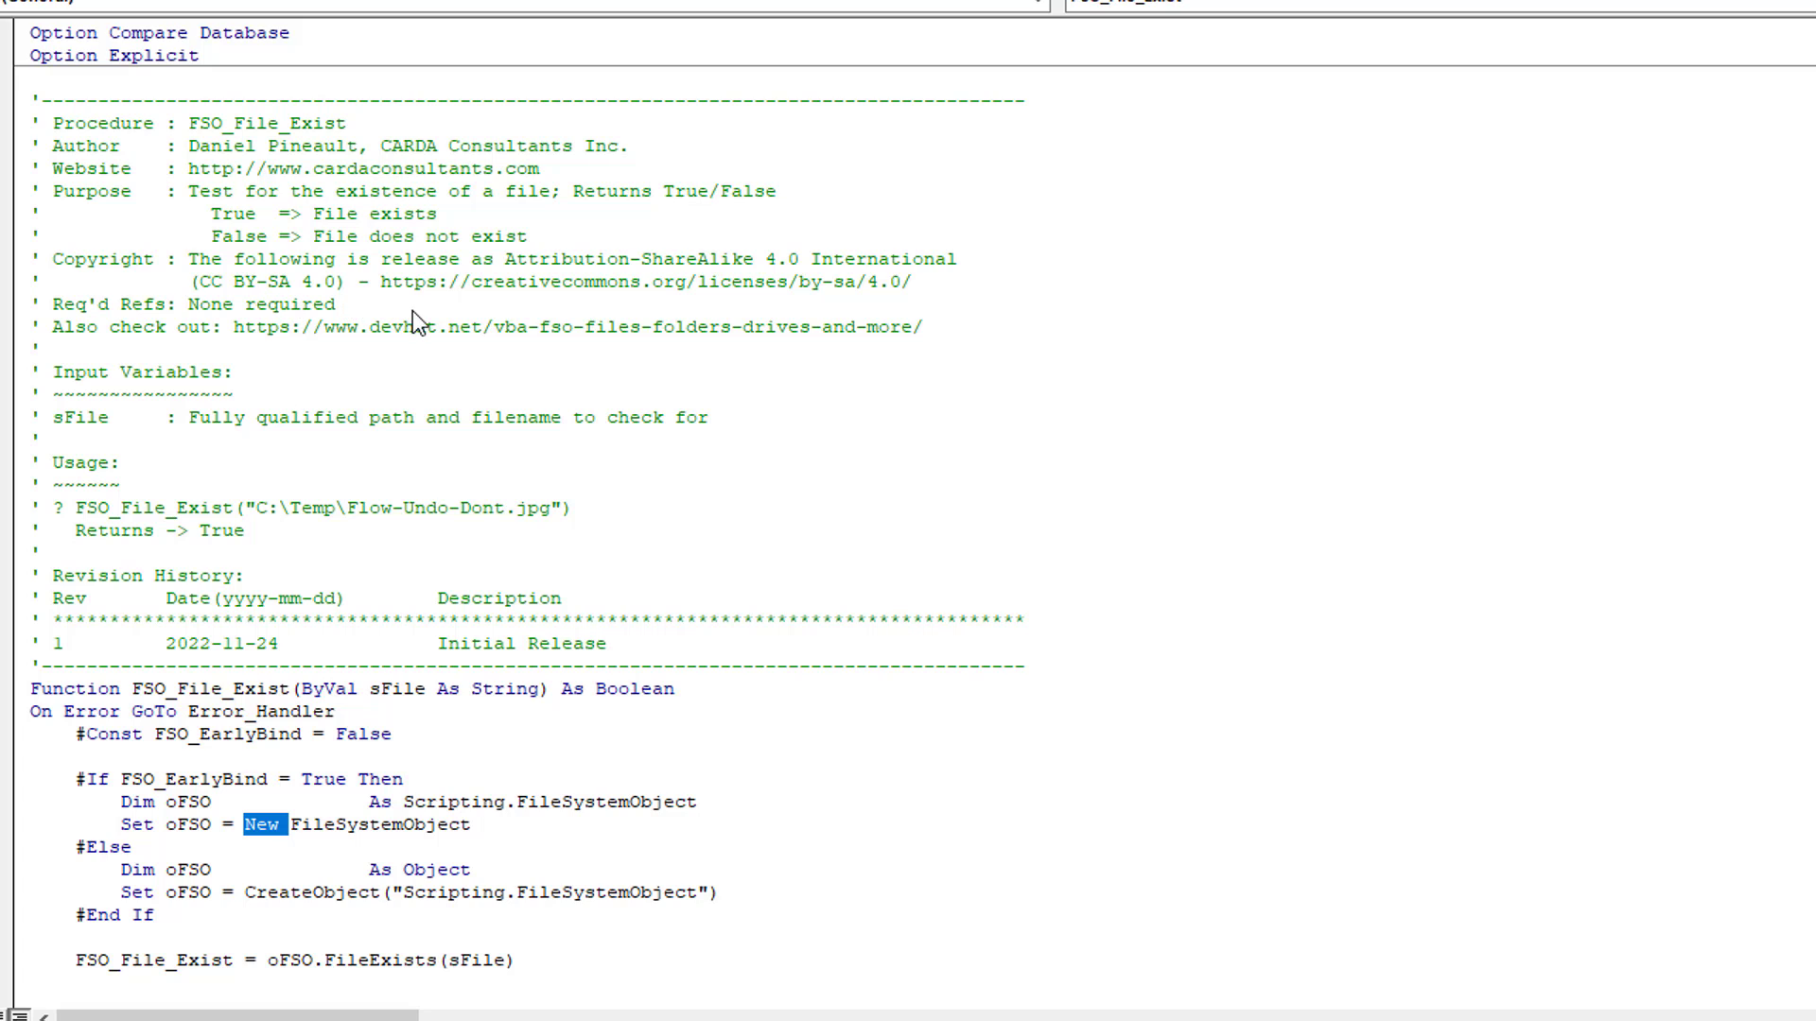
pyautogui.moveTo(355, 375)
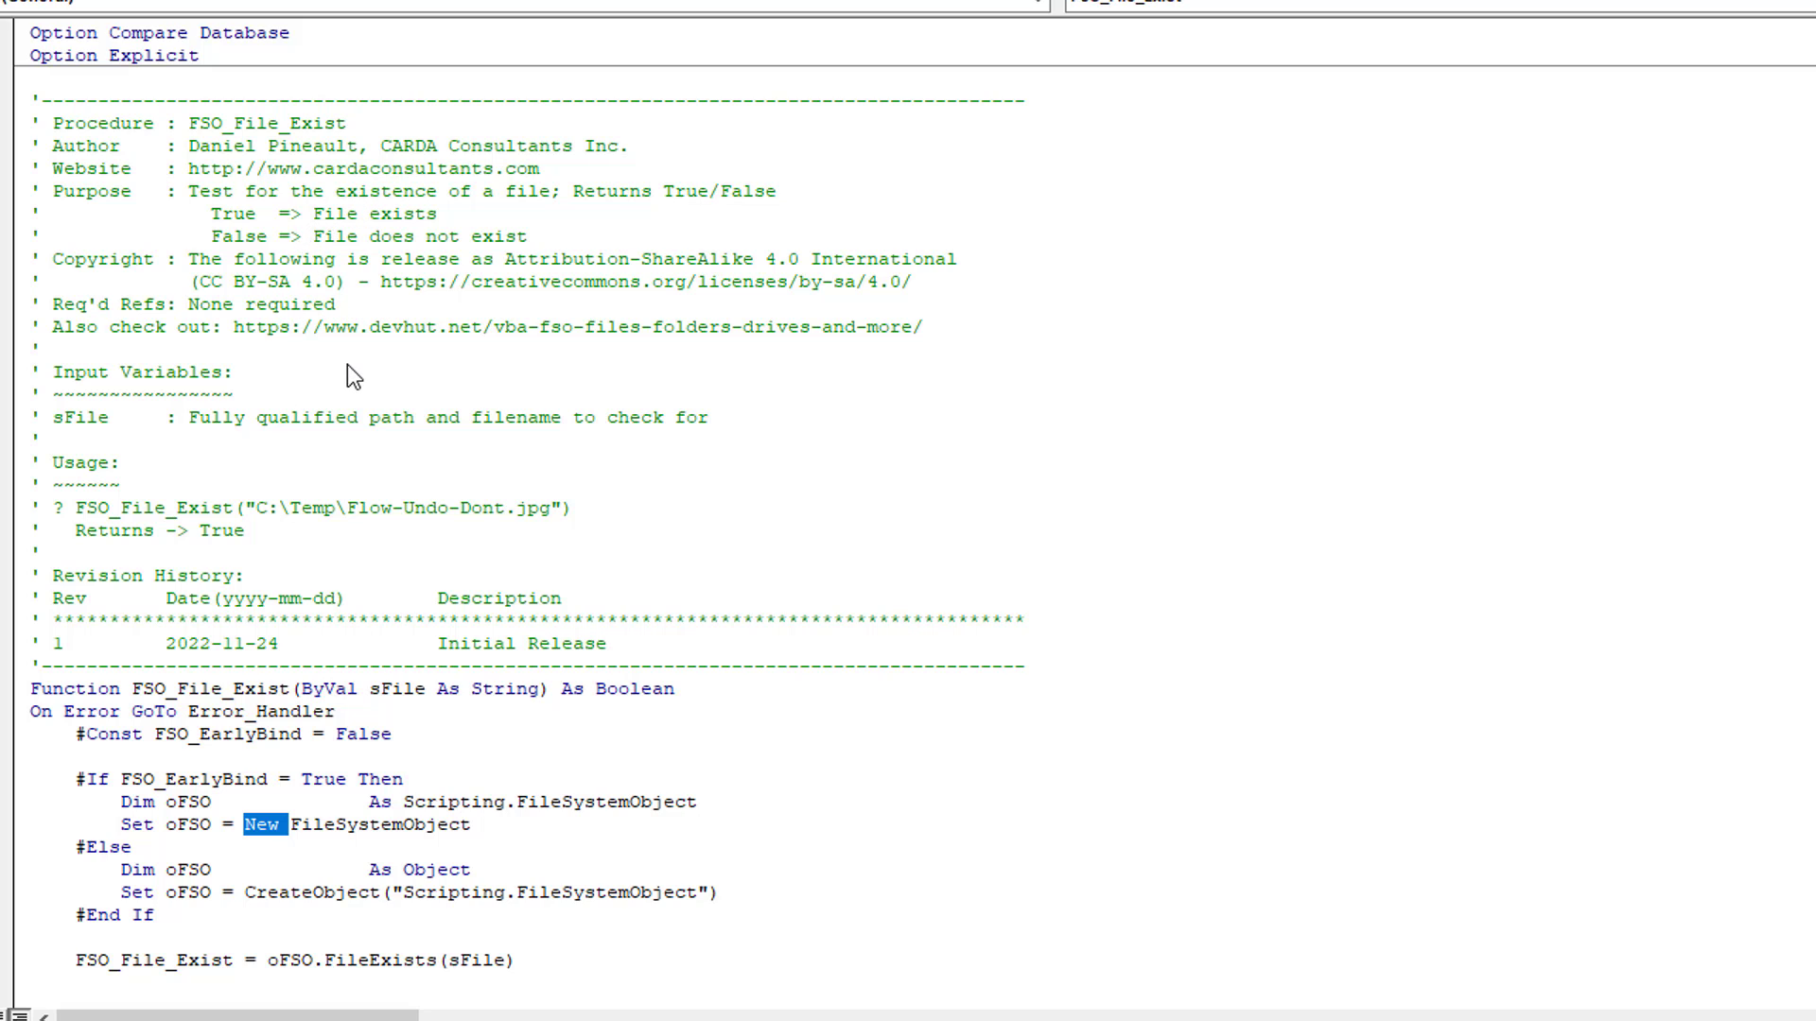
pyautogui.scroll(-3)
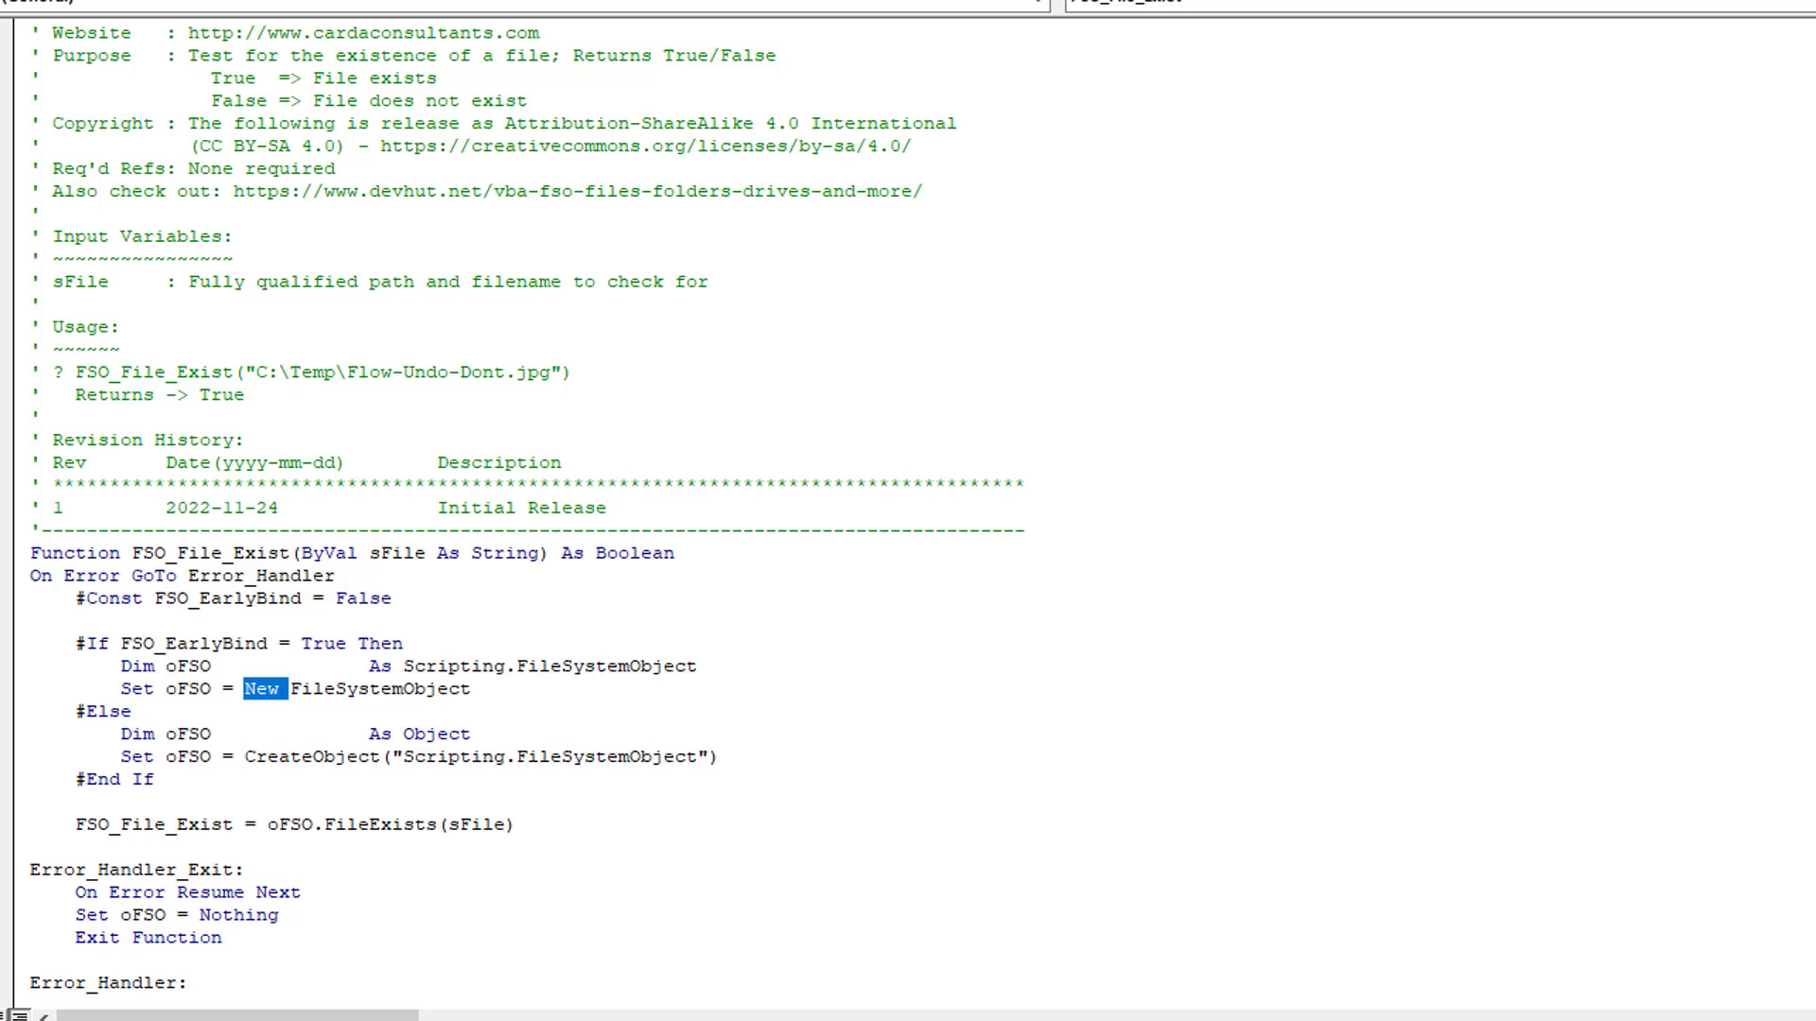
pyautogui.moveTo(555, 696)
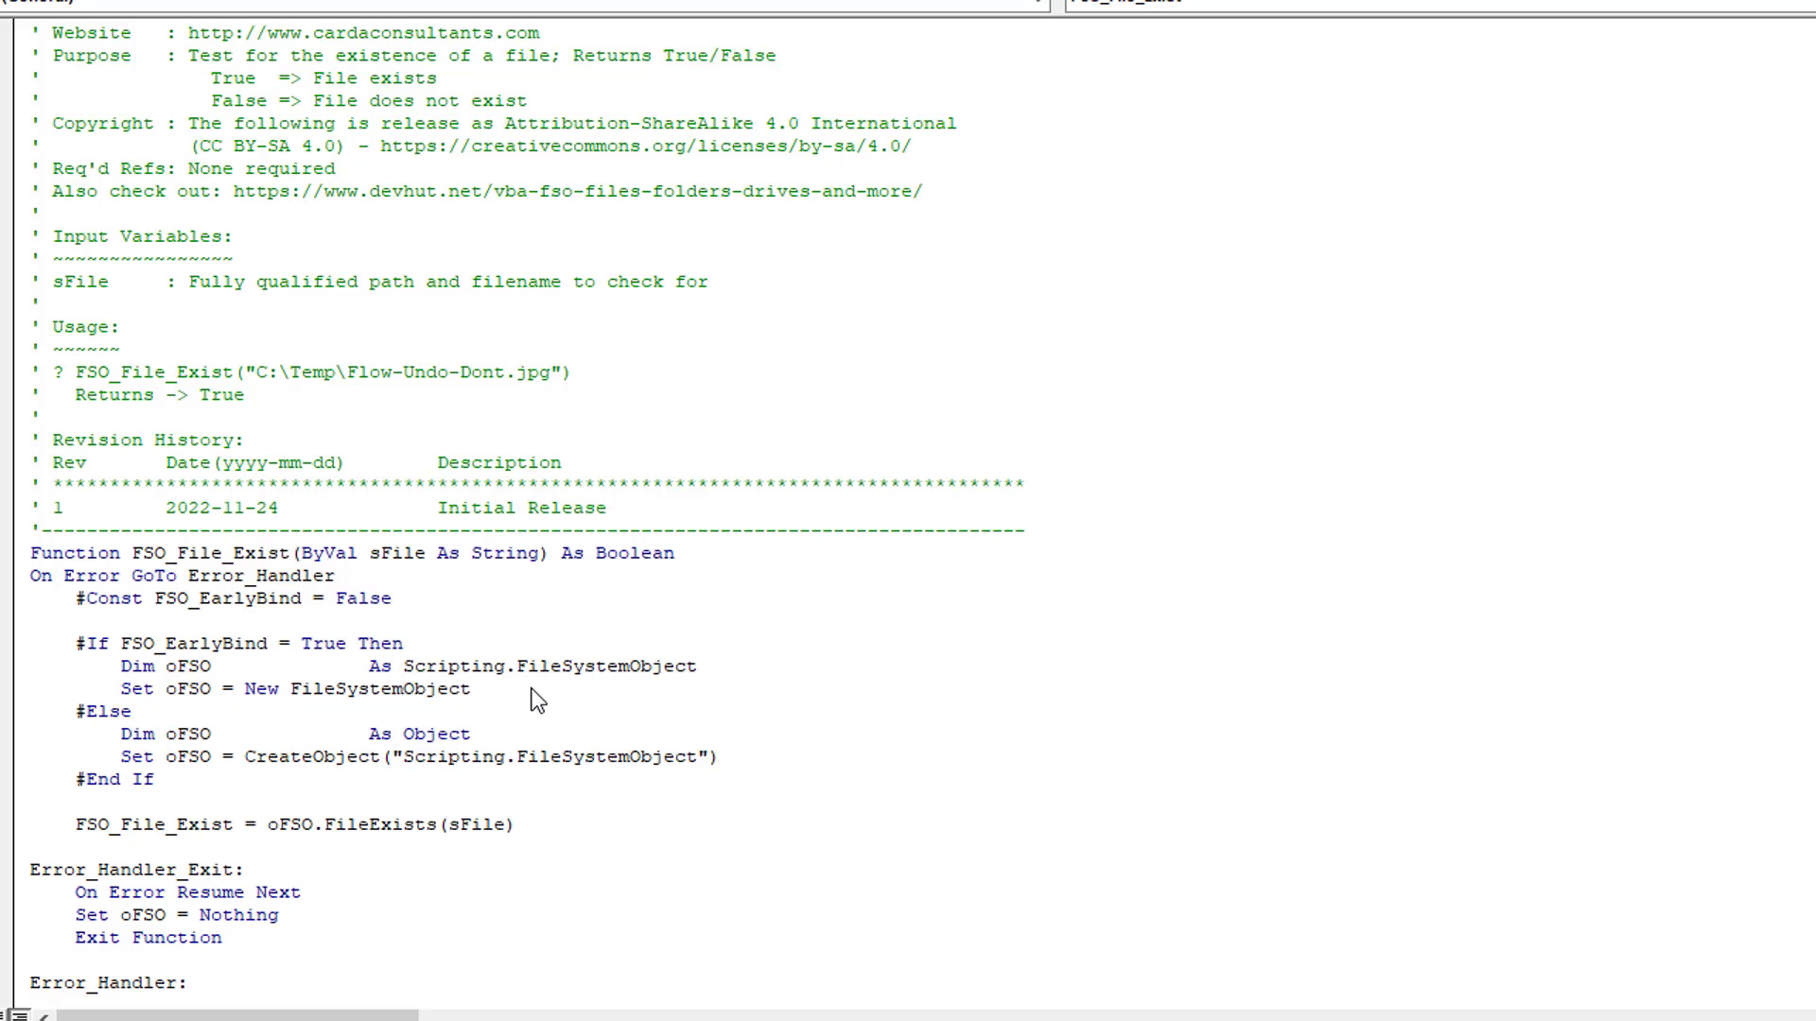
pyautogui.moveTo(585, 674)
pyautogui.write(" '")
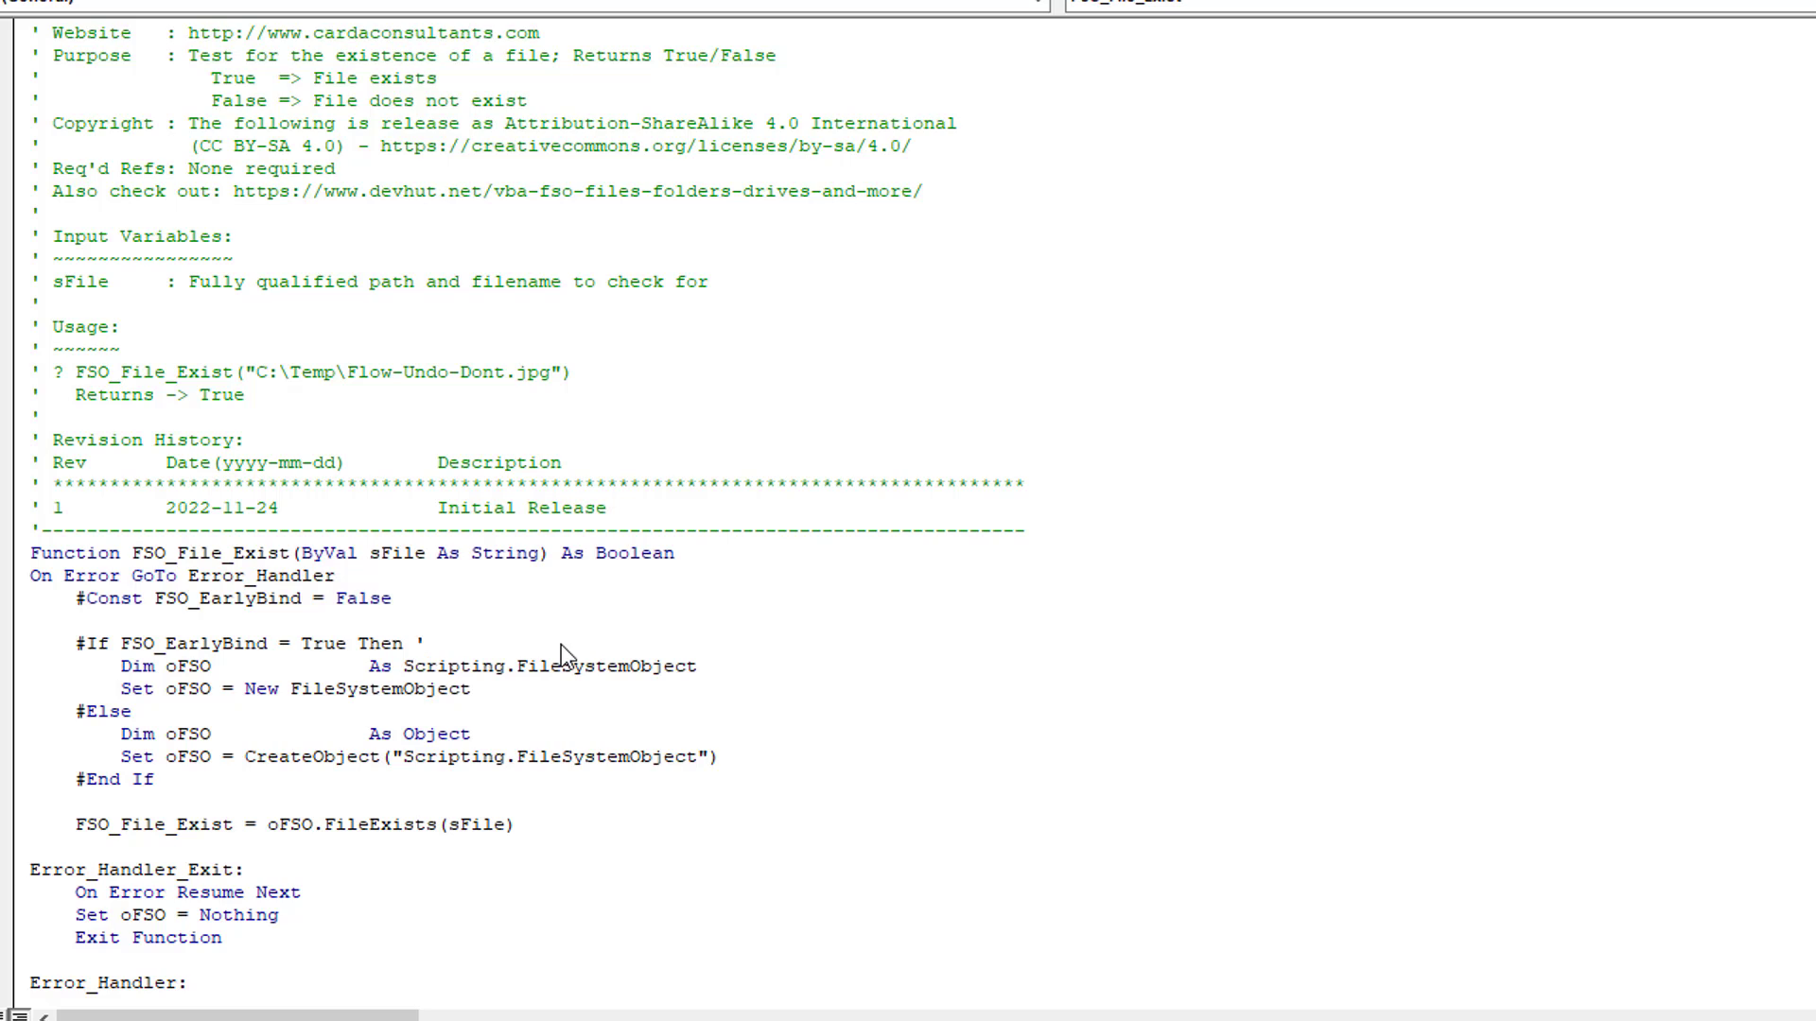
pyautogui.write('Ref ->')
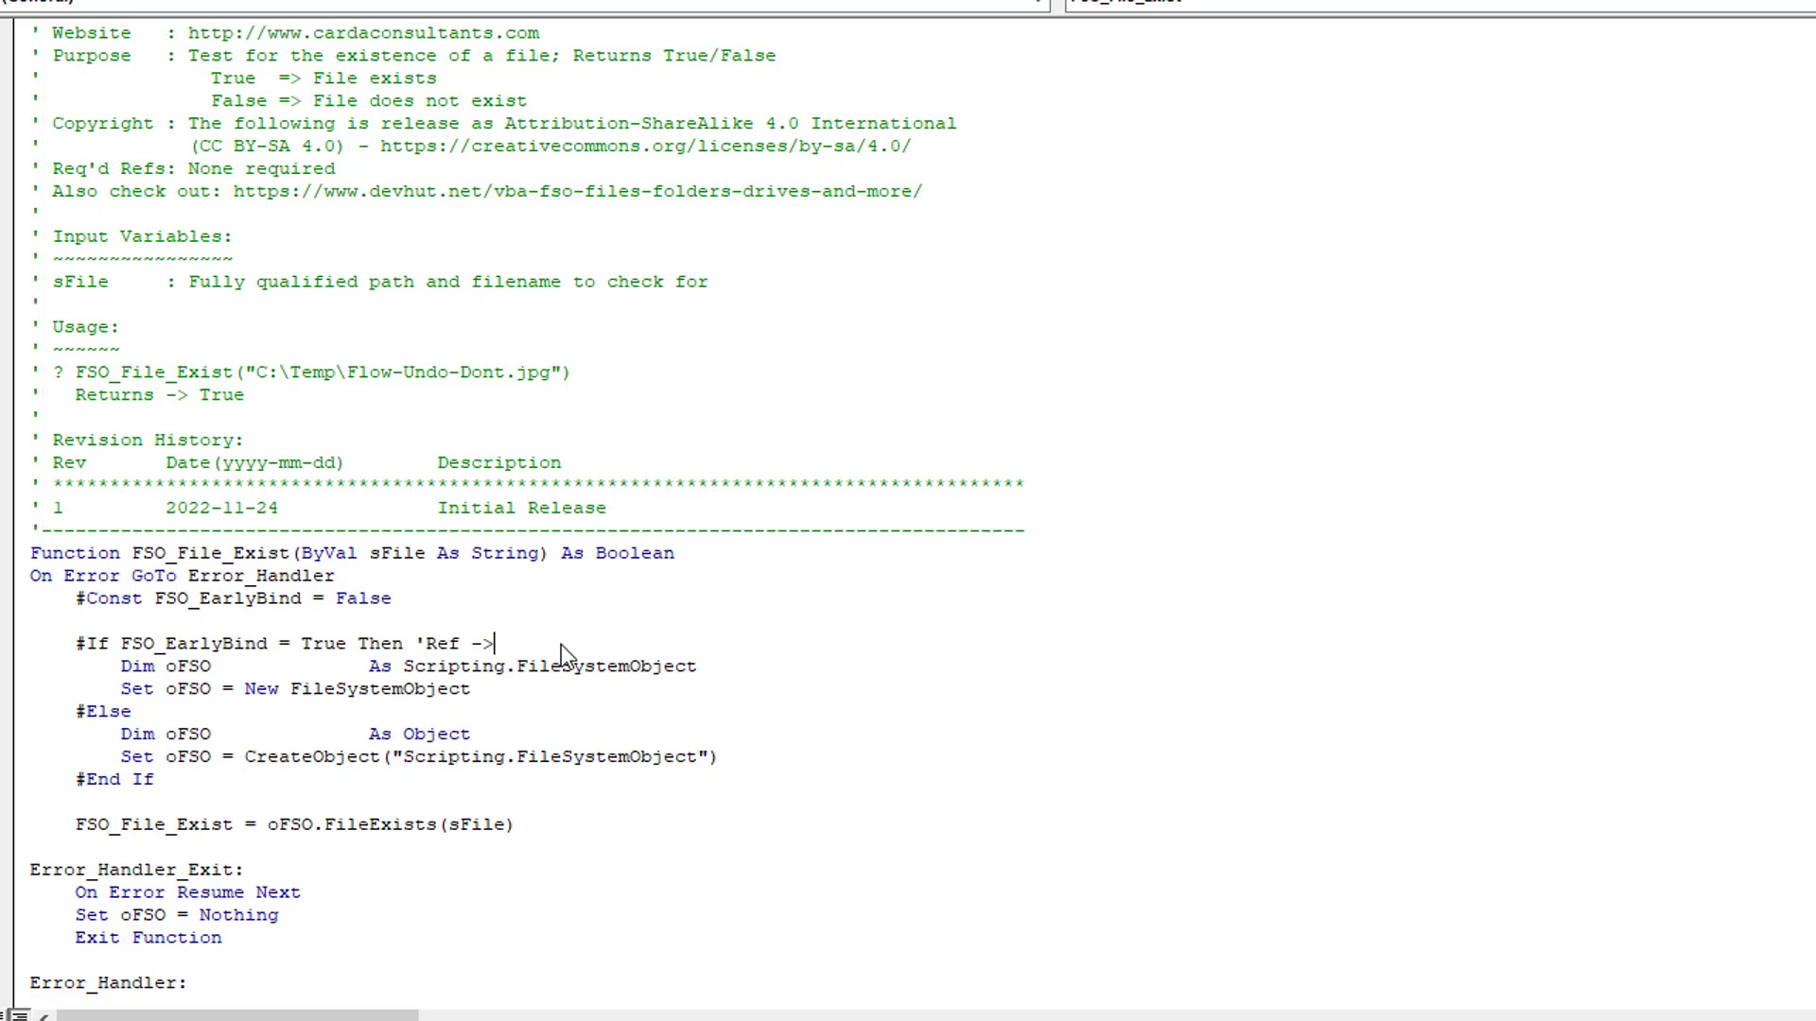
pyautogui.write('Microsoft Scripting Runtime')
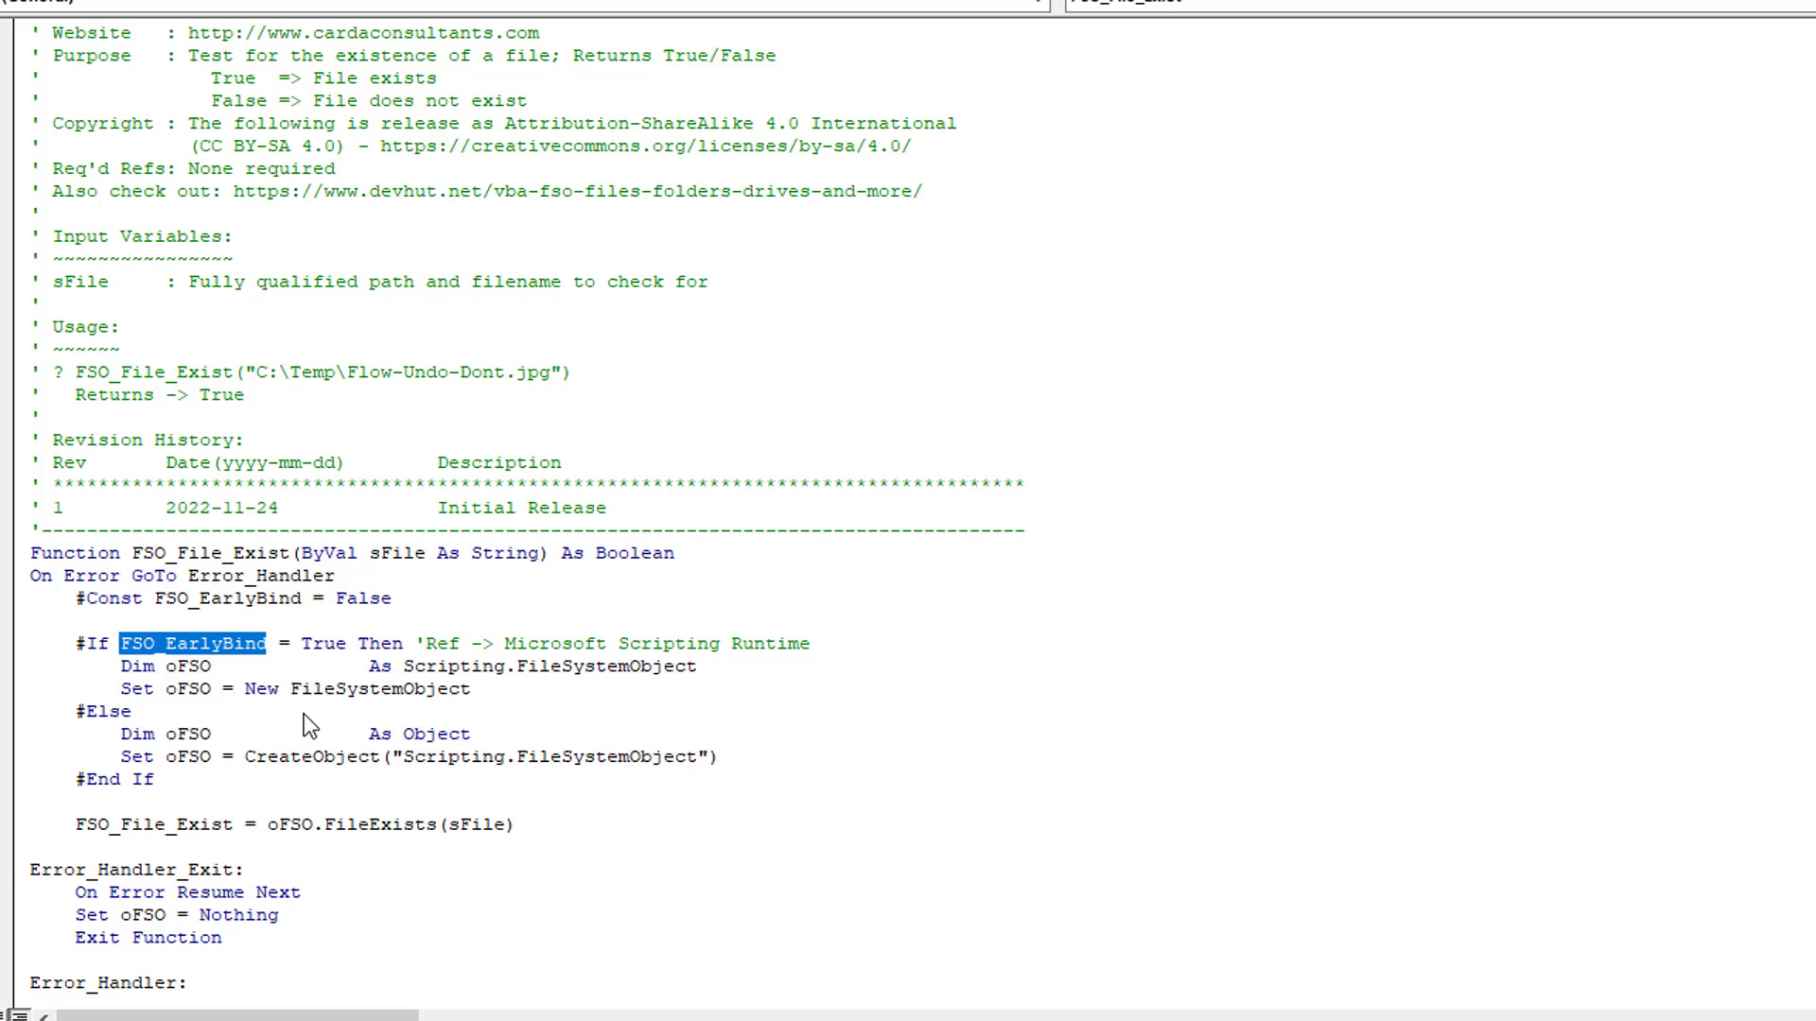
pyautogui.moveTo(214, 663)
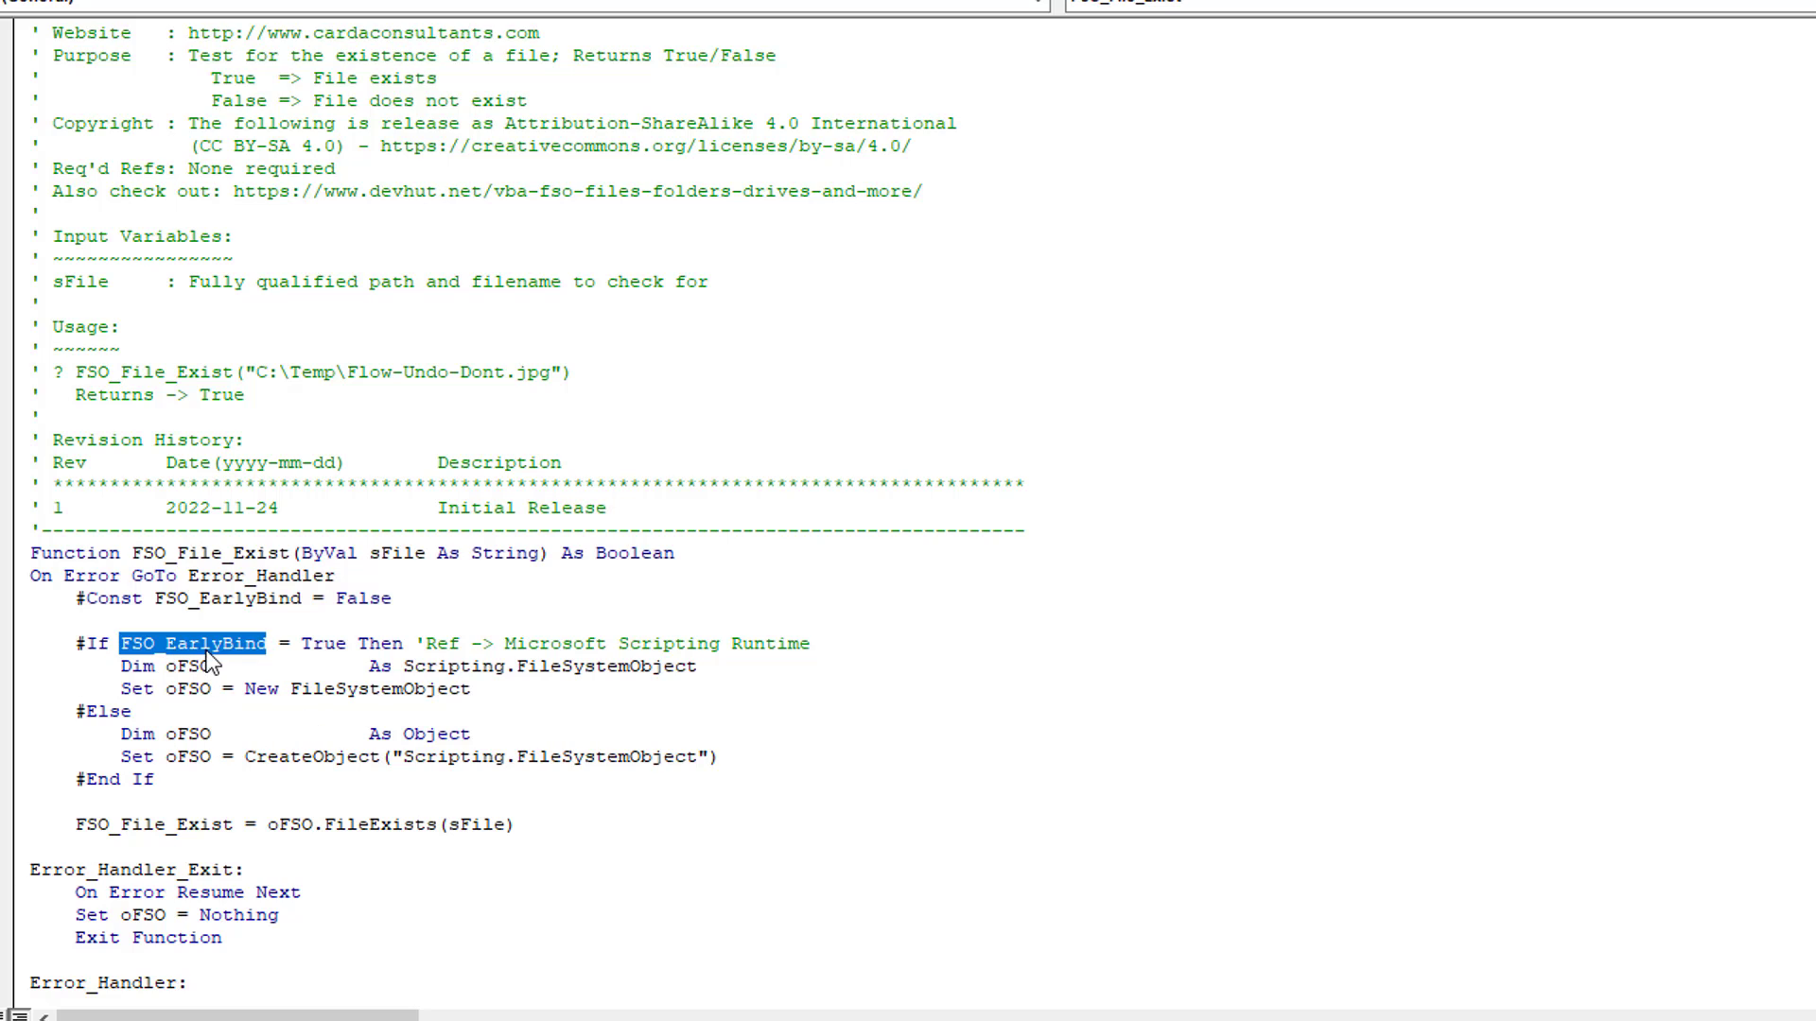
pyautogui.moveTo(109, 614)
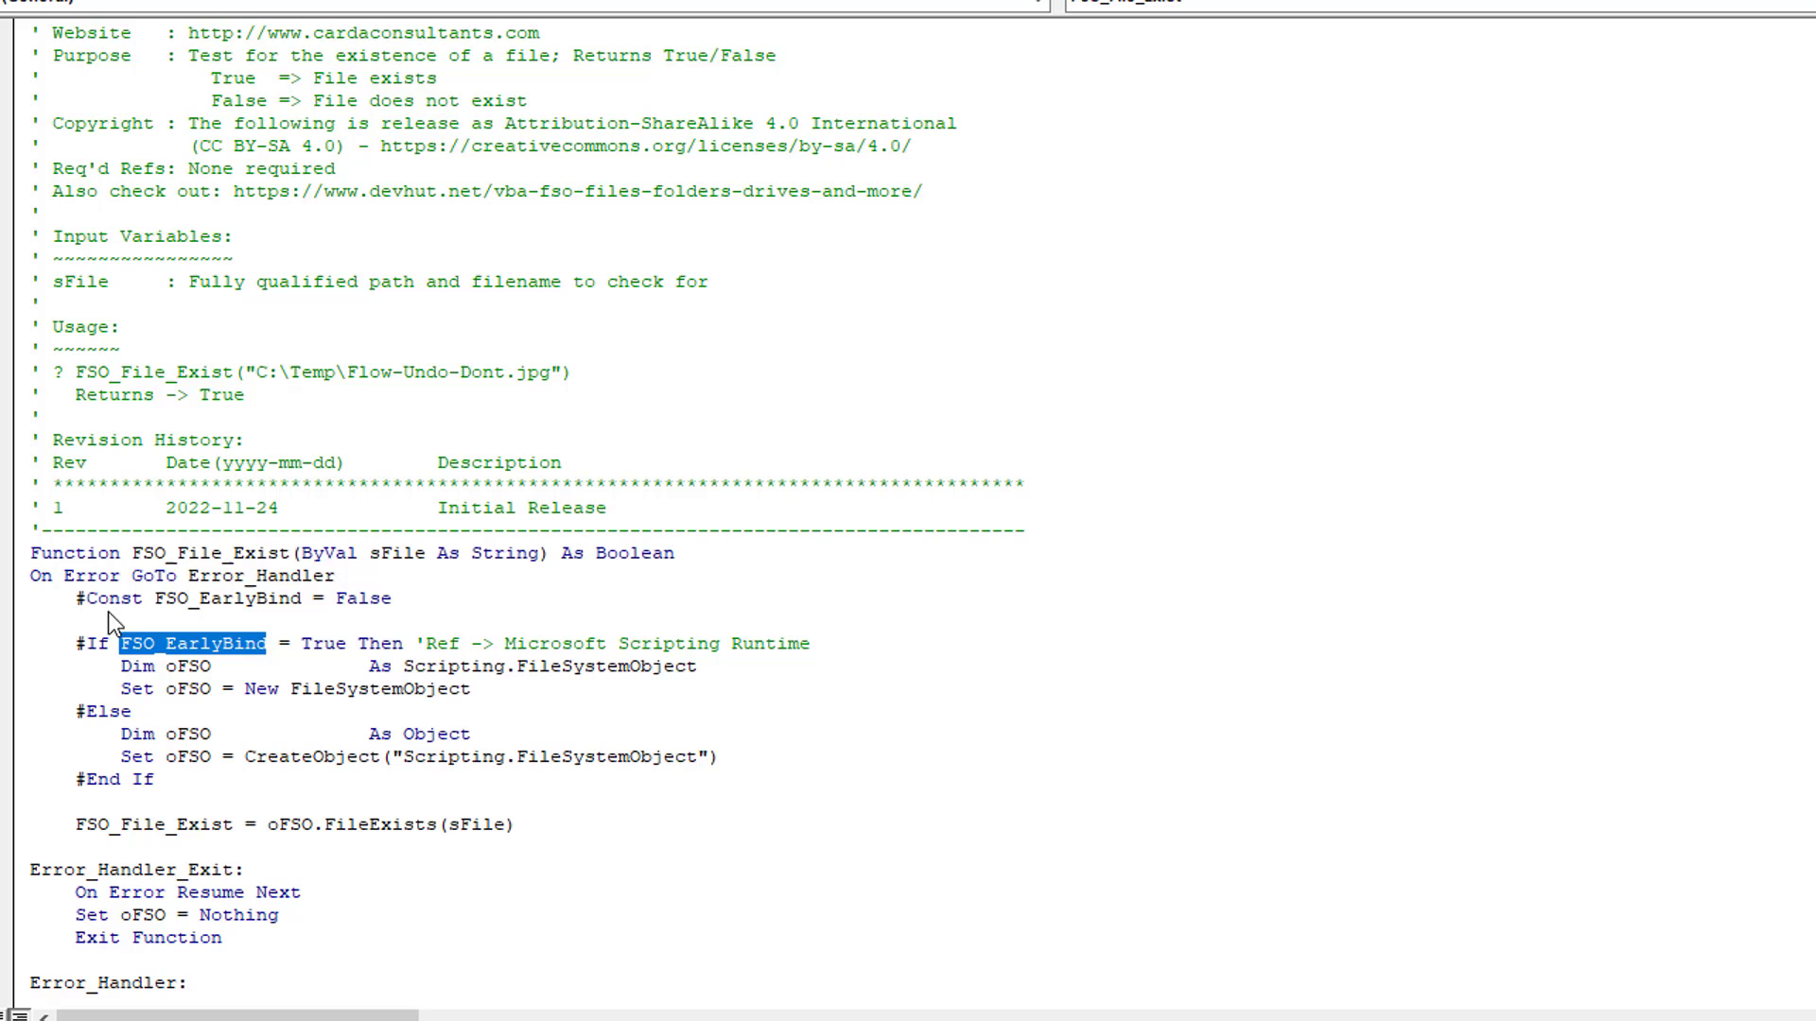
pyautogui.doubleClick(205, 598)
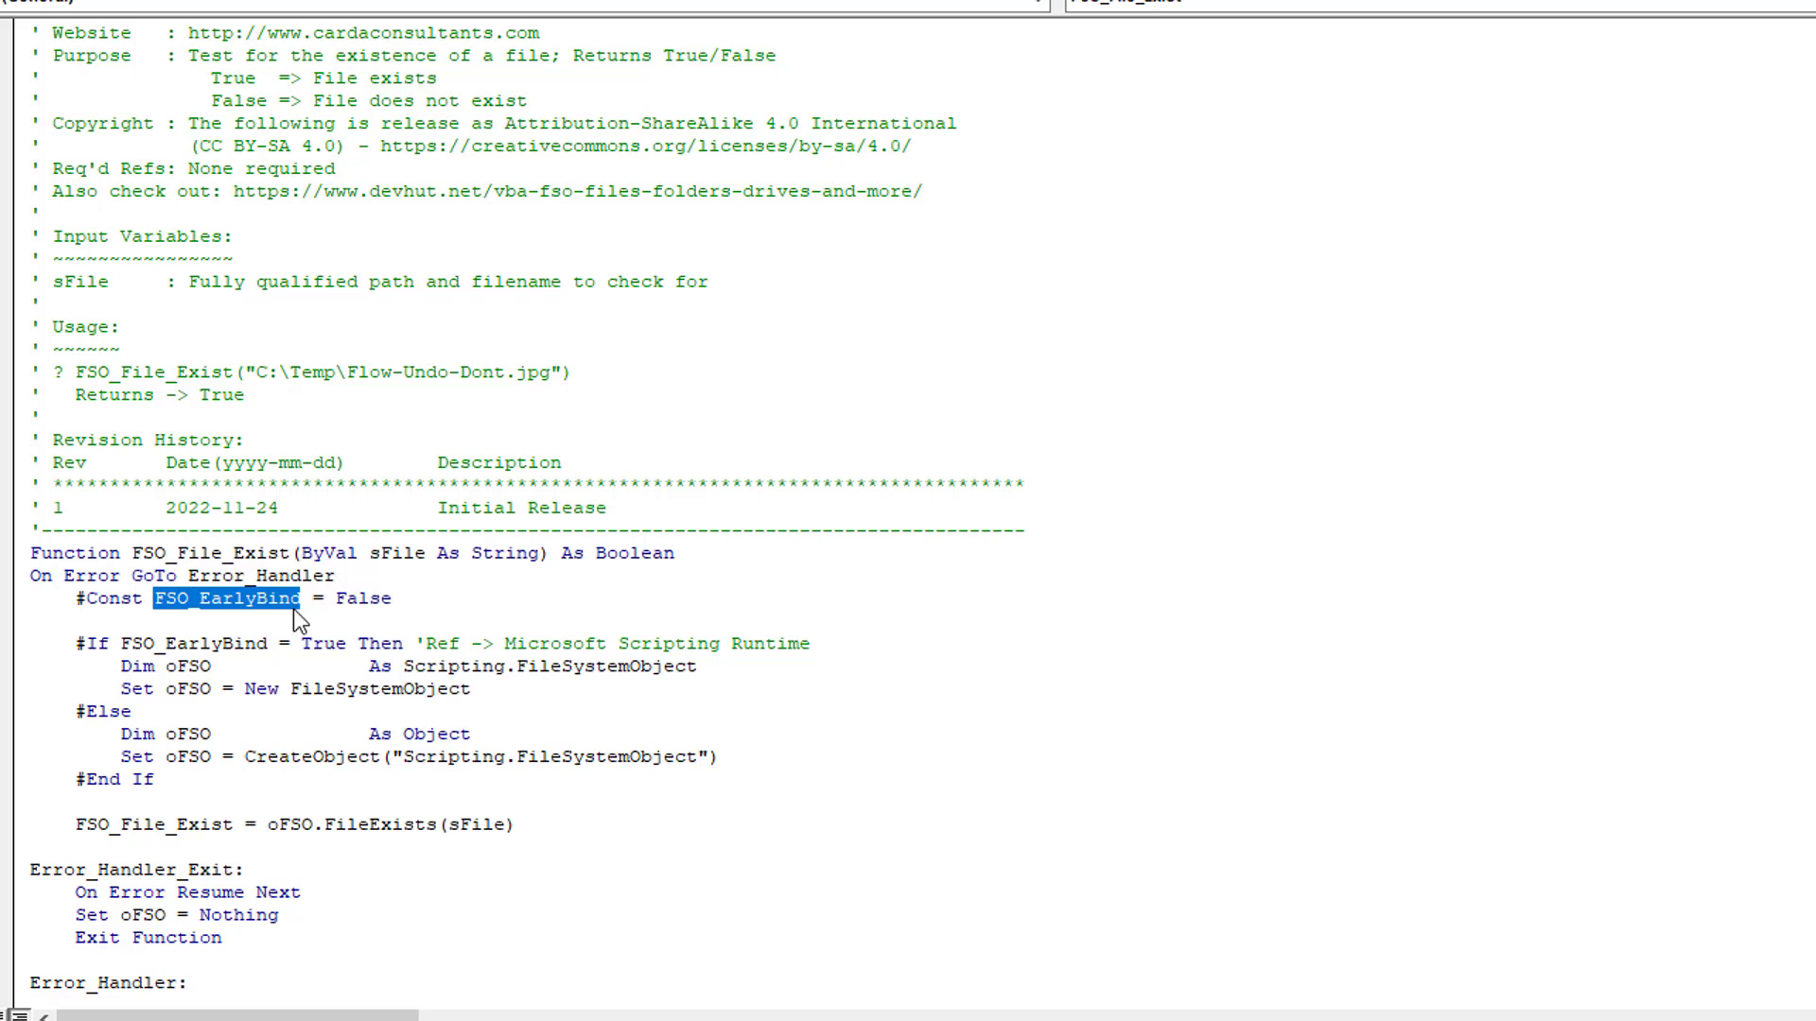
pyautogui.moveTo(429, 612)
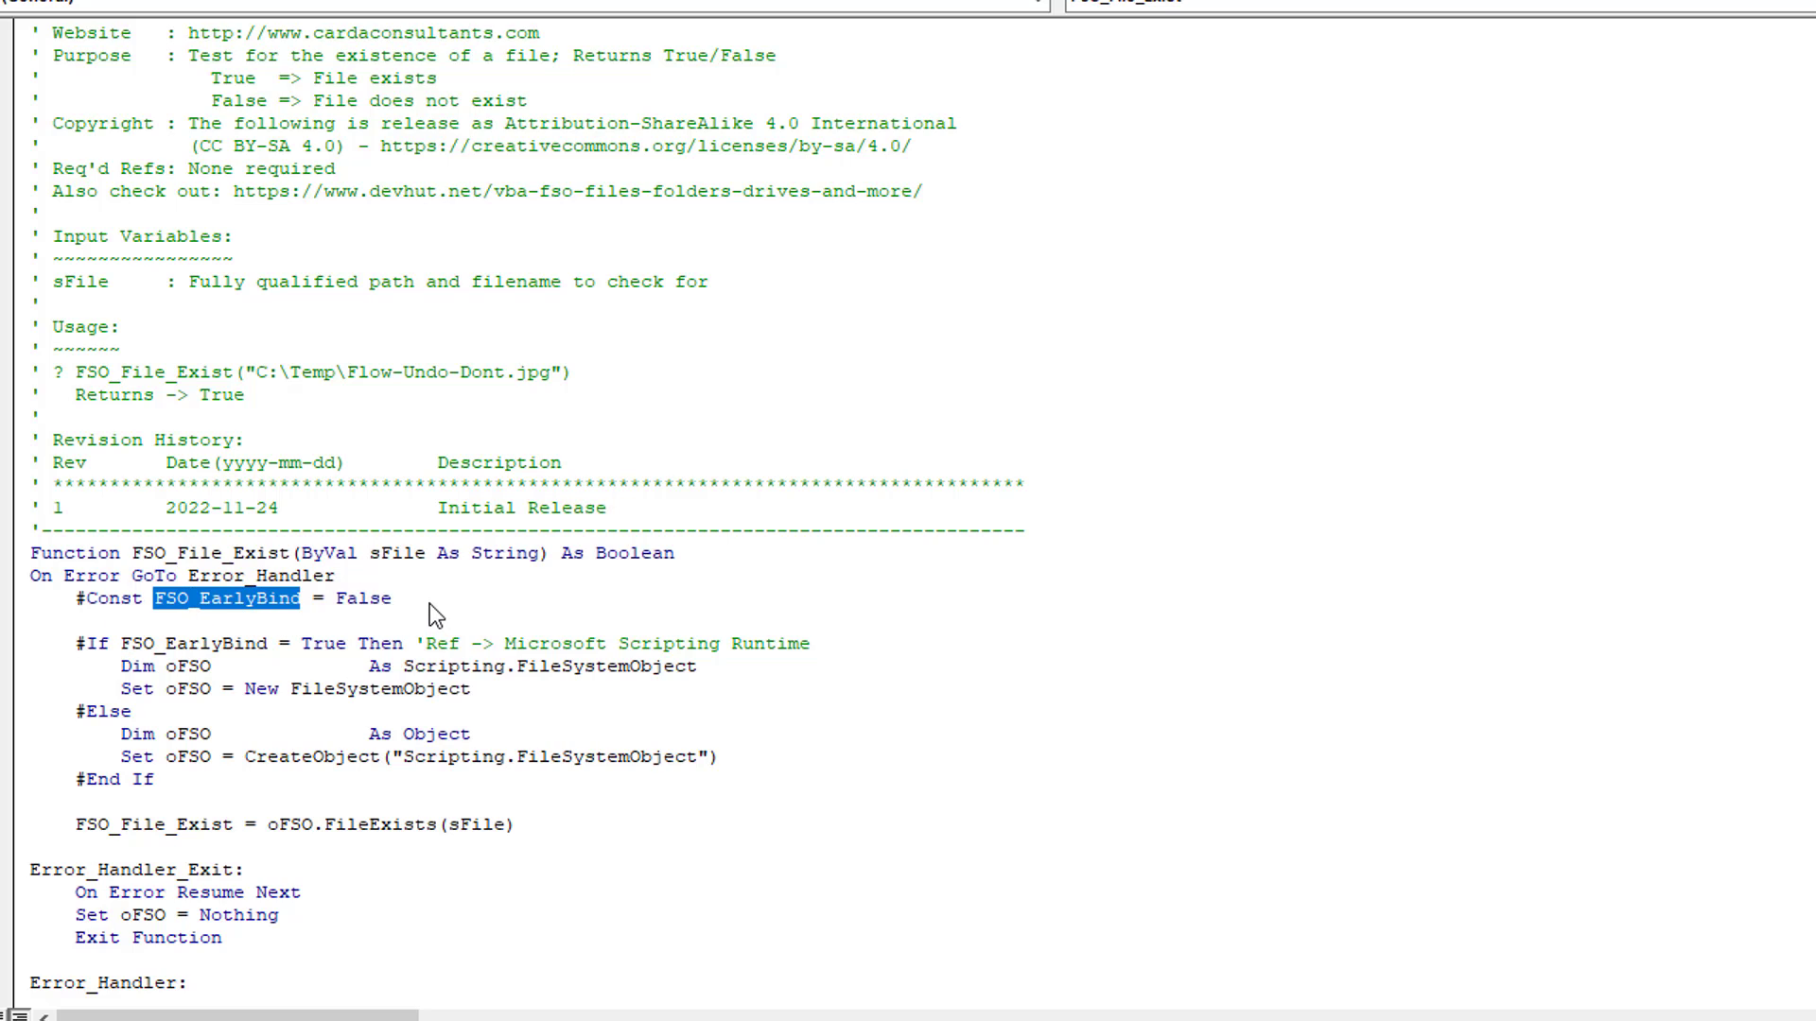
pyautogui.moveTo(814, 674)
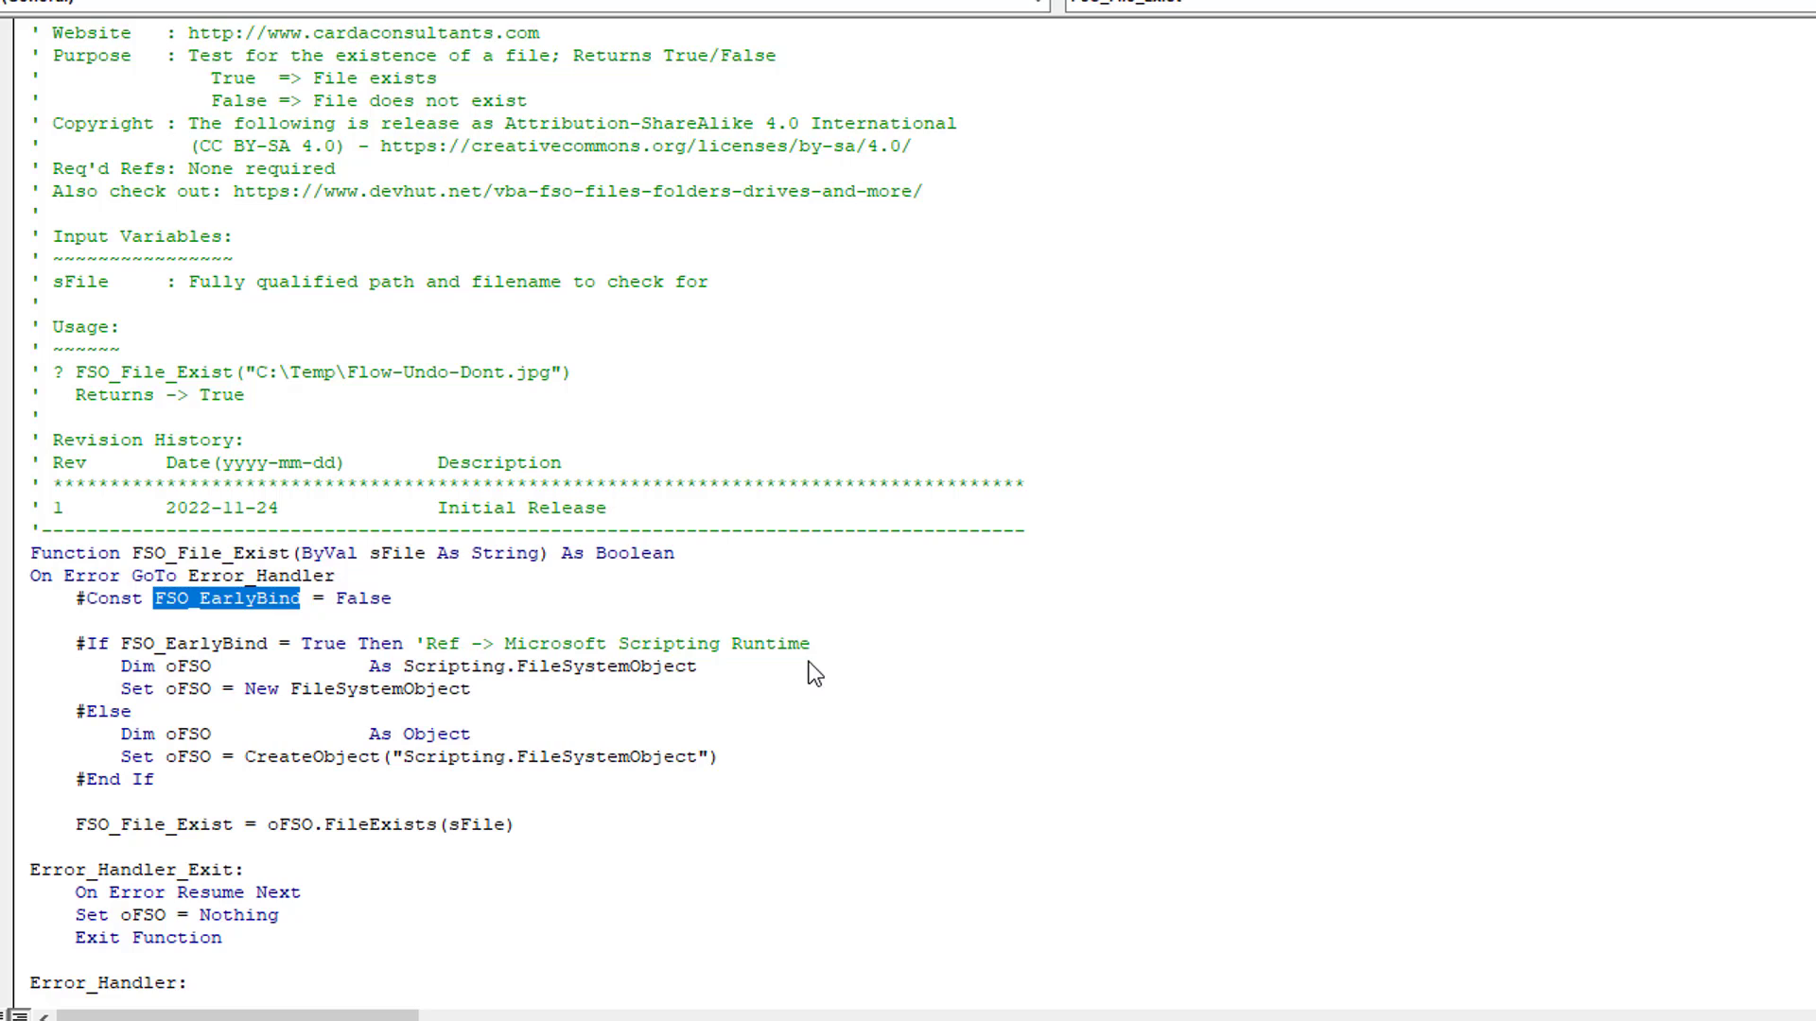
pyautogui.write("'True = Early Binding, False = Late Binding")
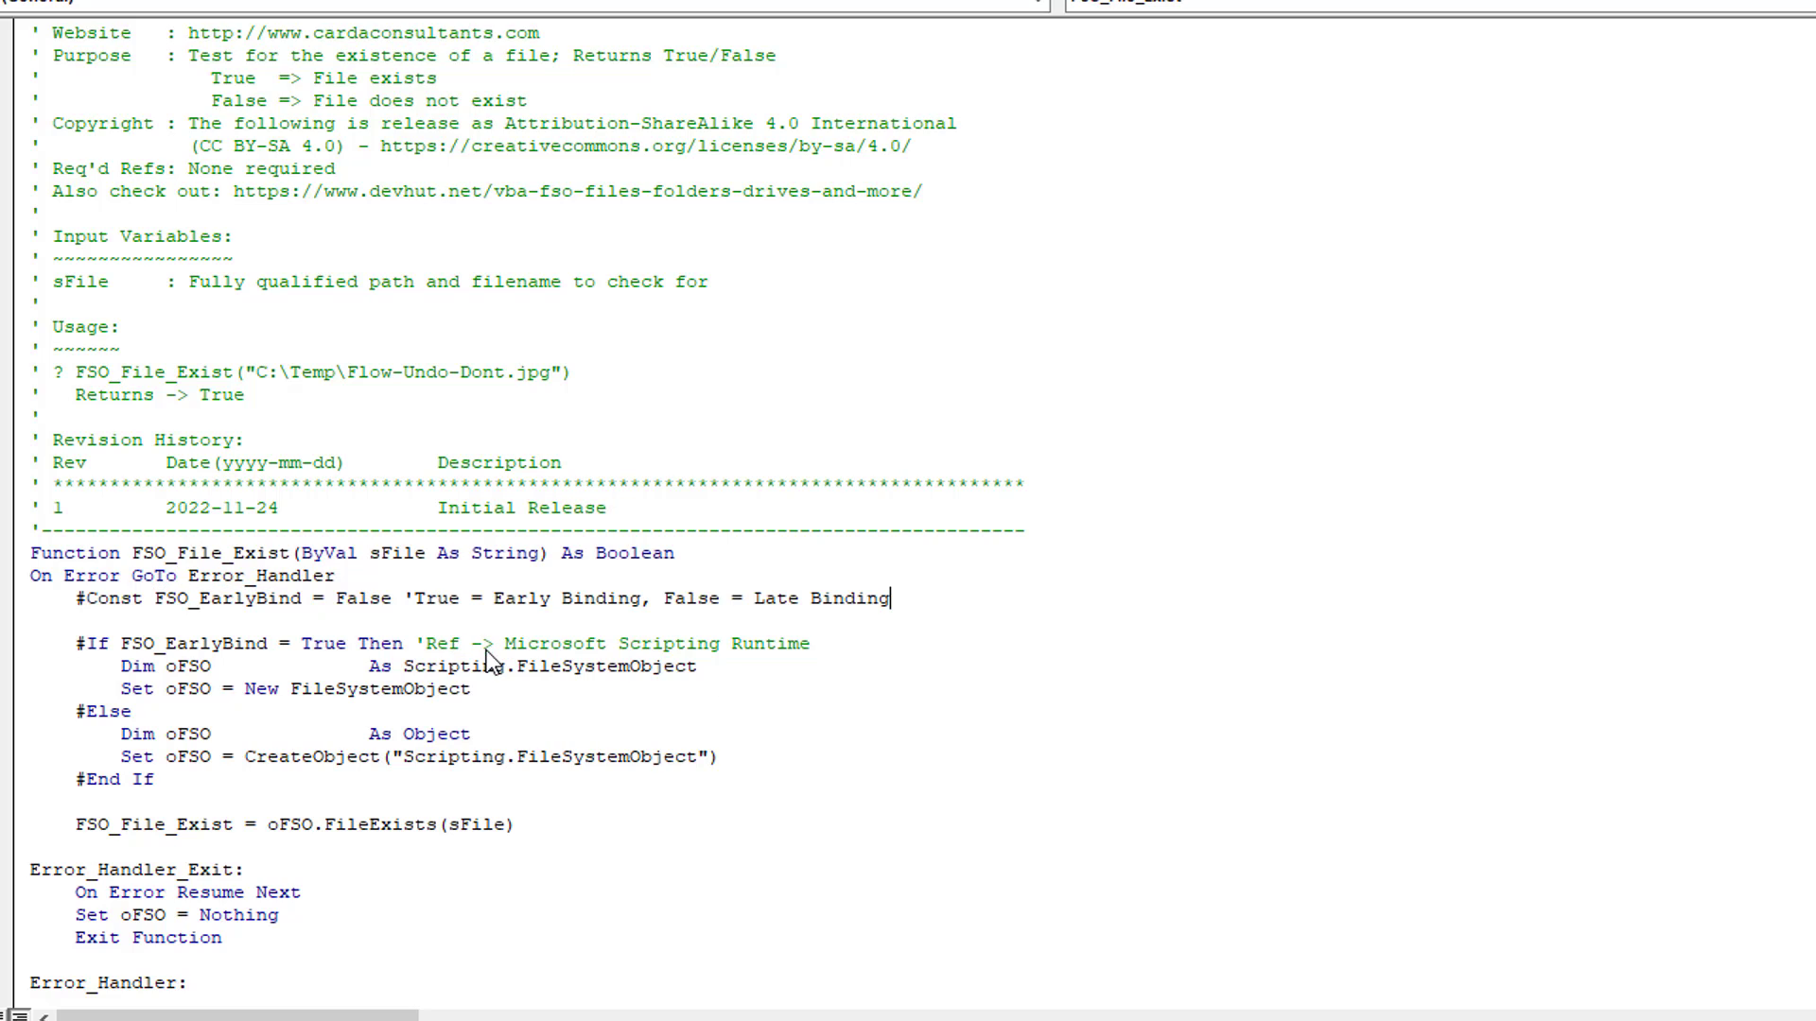
pyautogui.moveTo(434, 610)
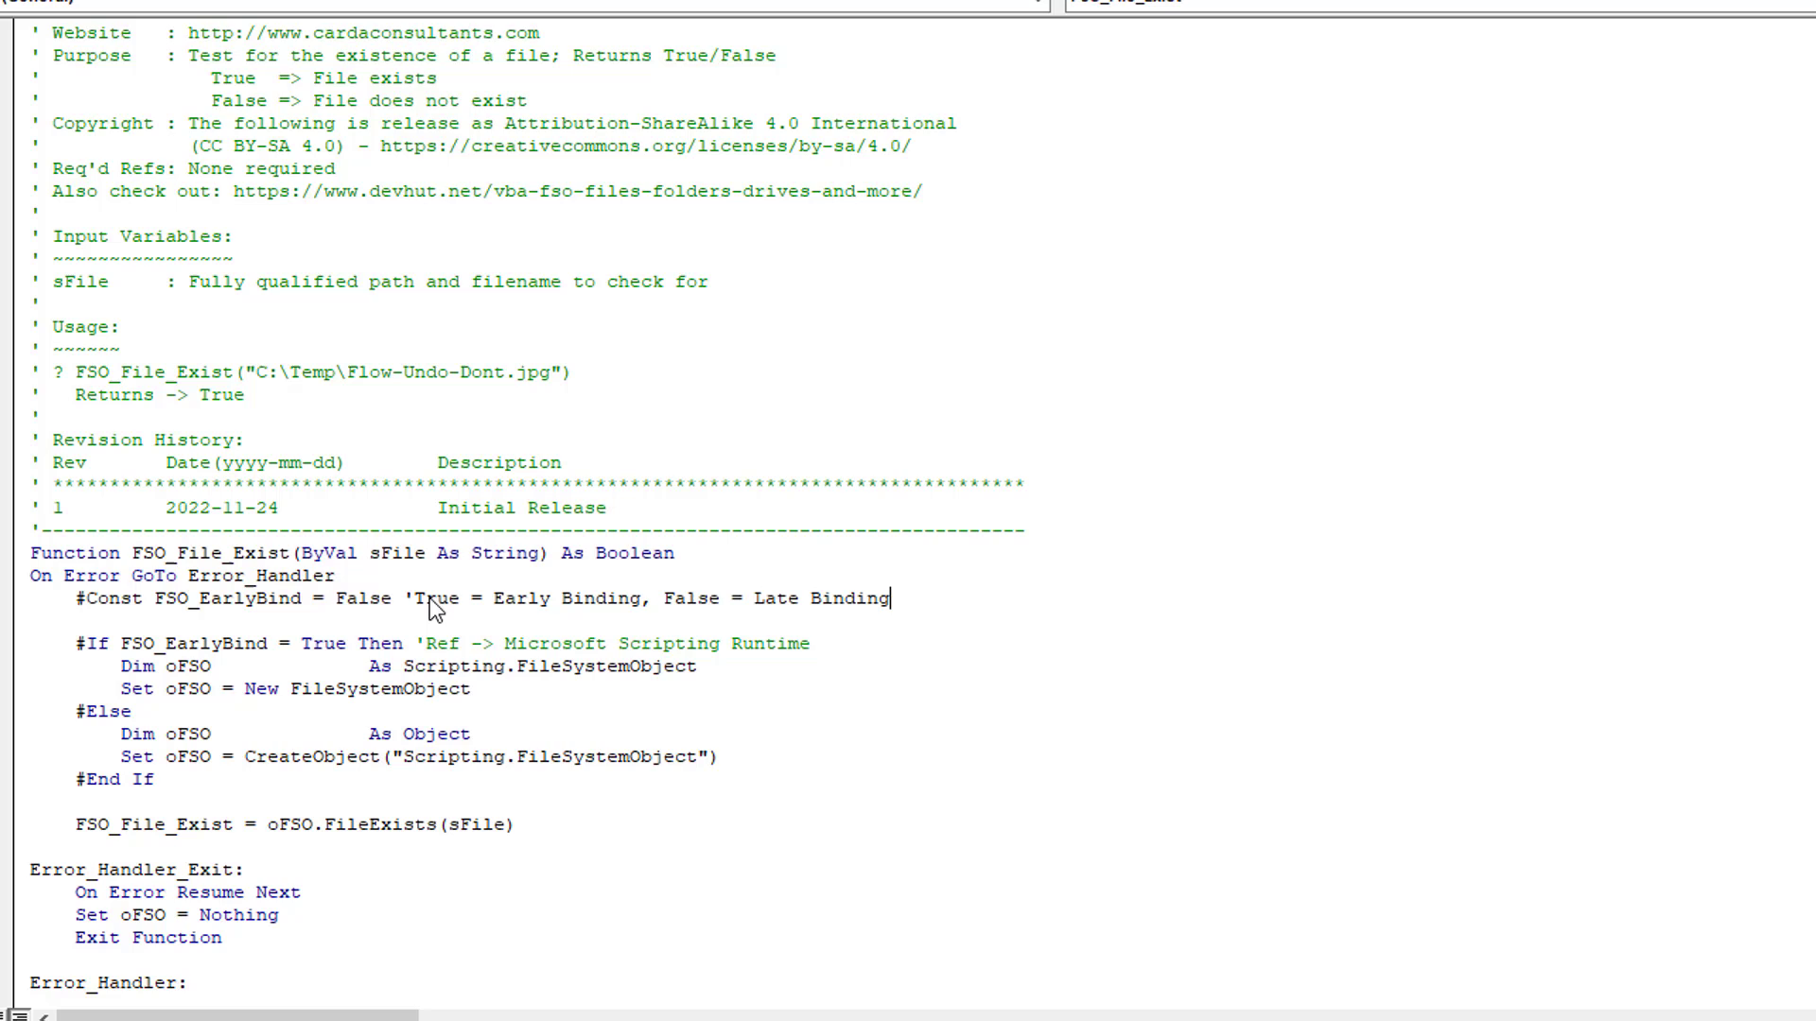
pyautogui.moveTo(581, 608)
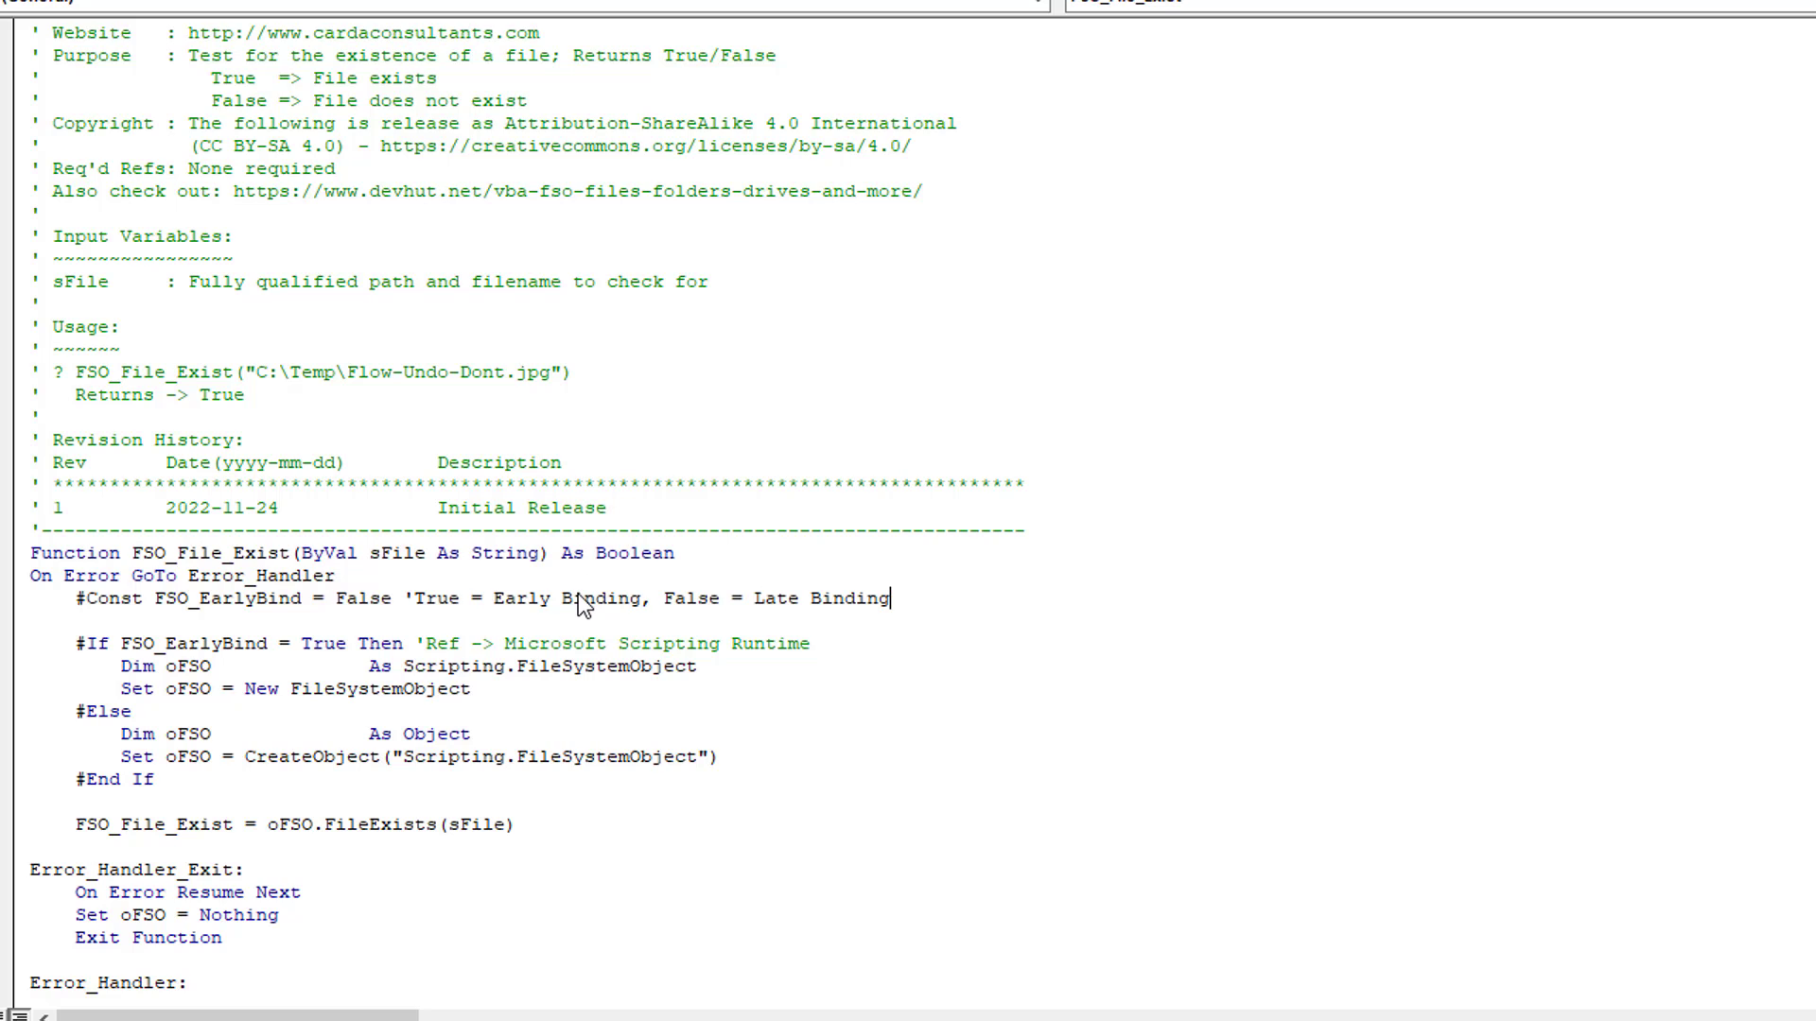
pyautogui.moveTo(865, 610)
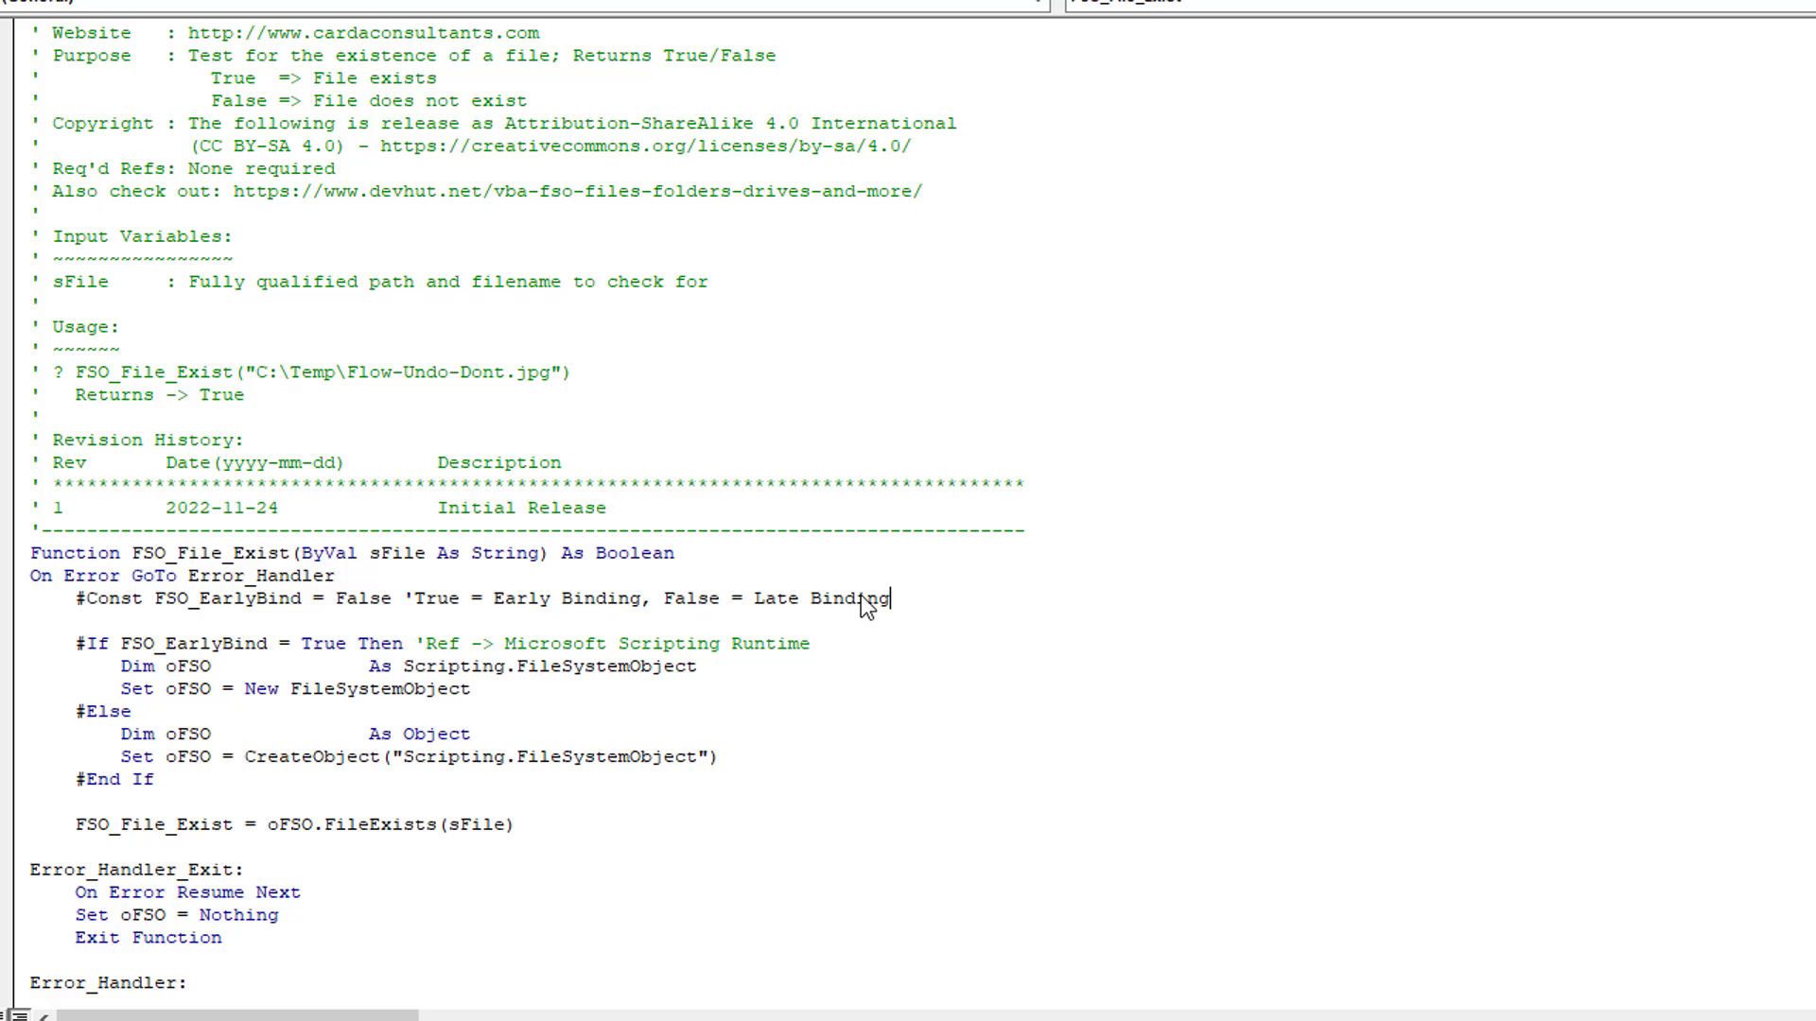
pyautogui.moveTo(252, 788)
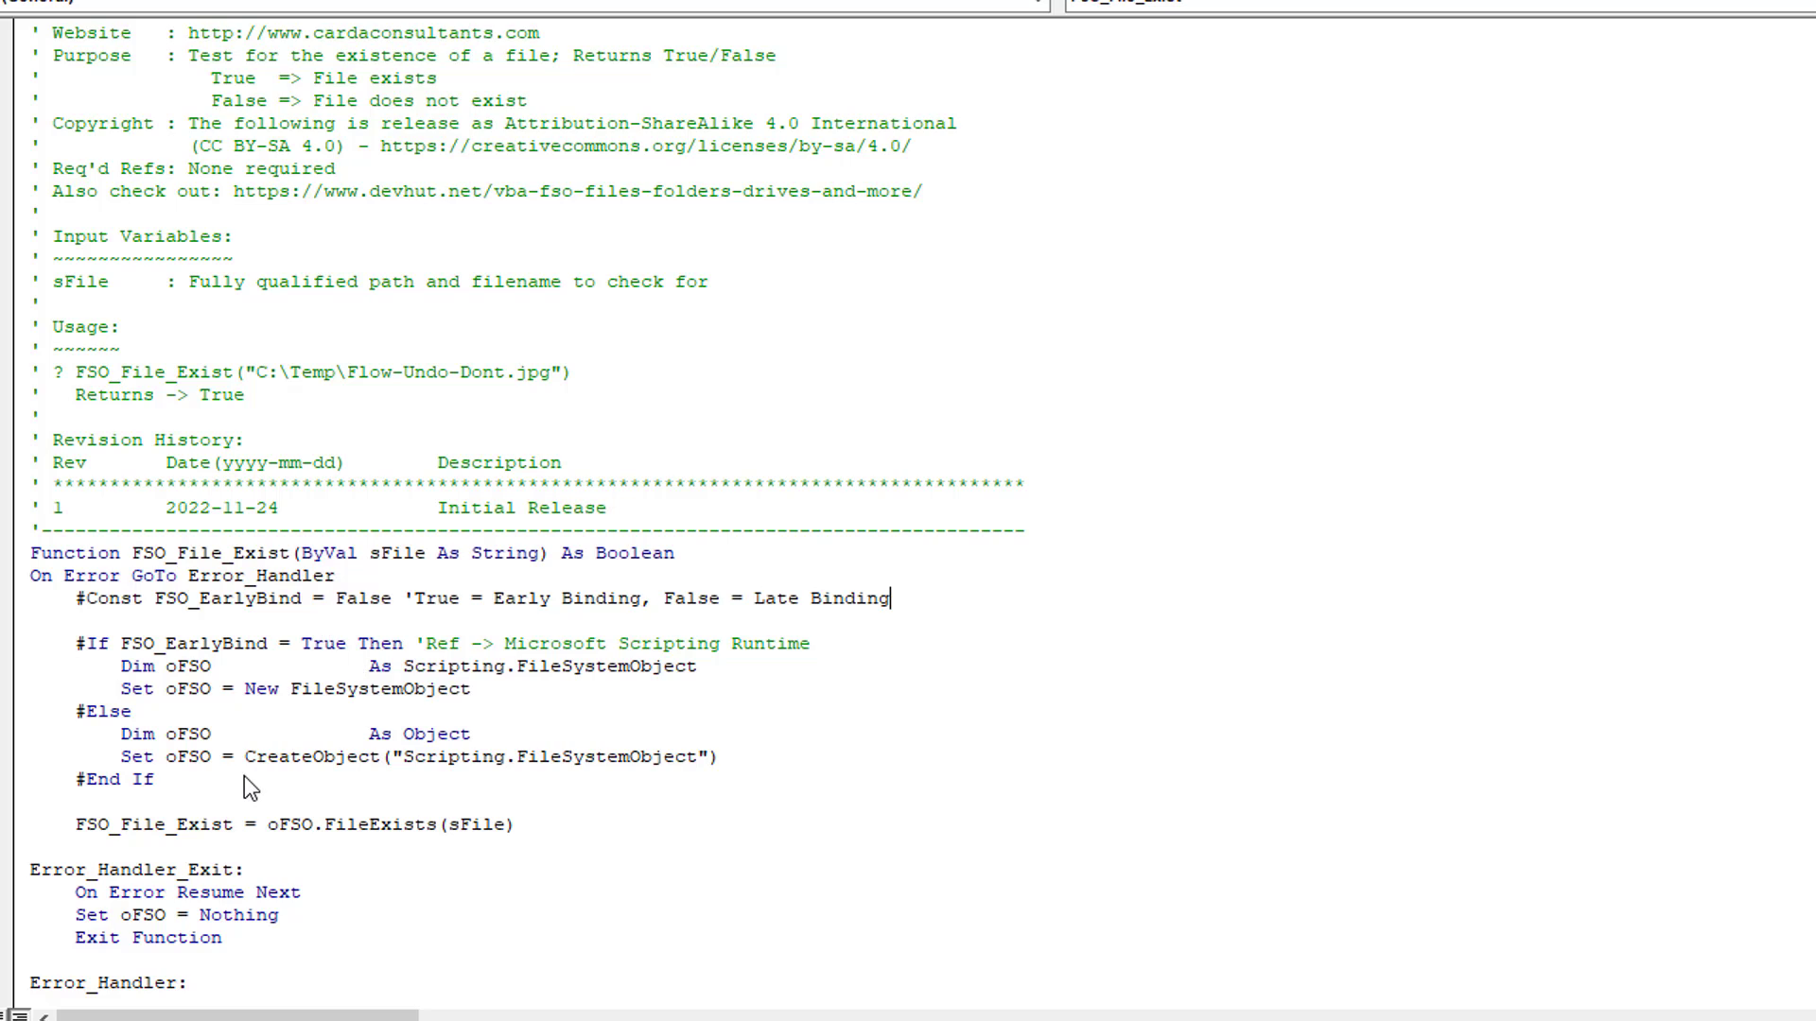
pyautogui.moveTo(236, 758)
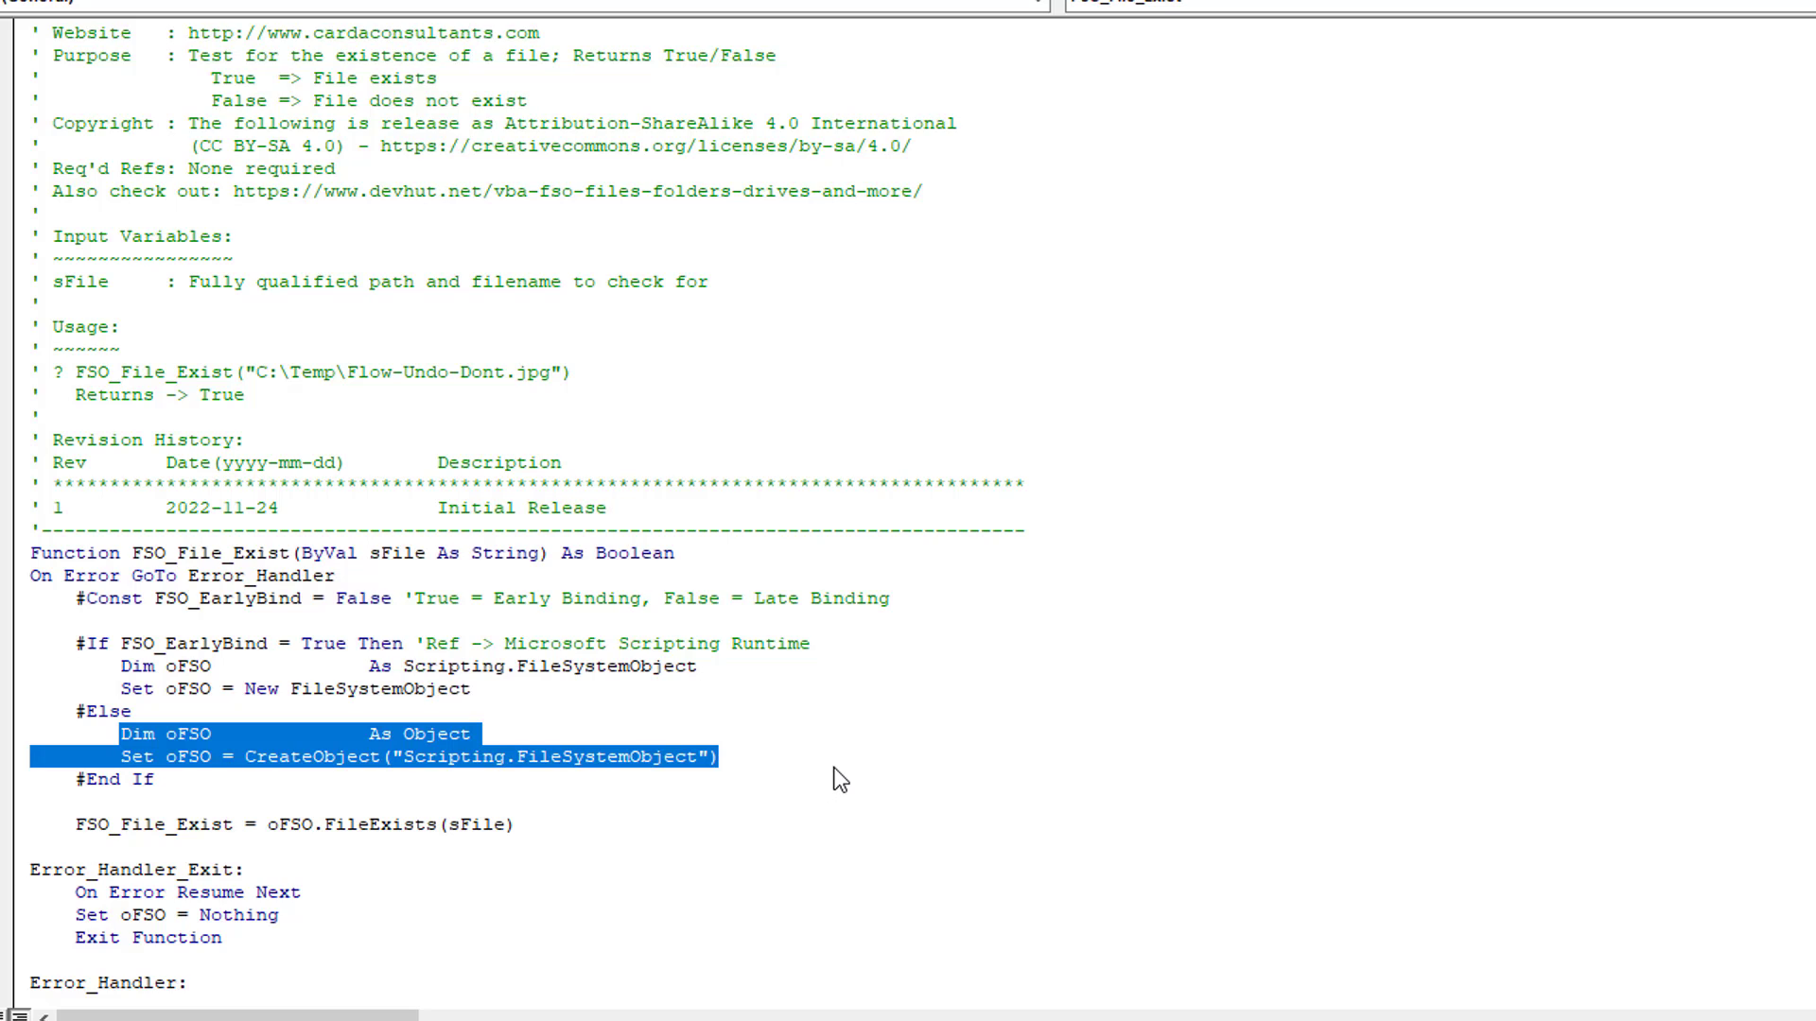
pyautogui.moveTo(618, 813)
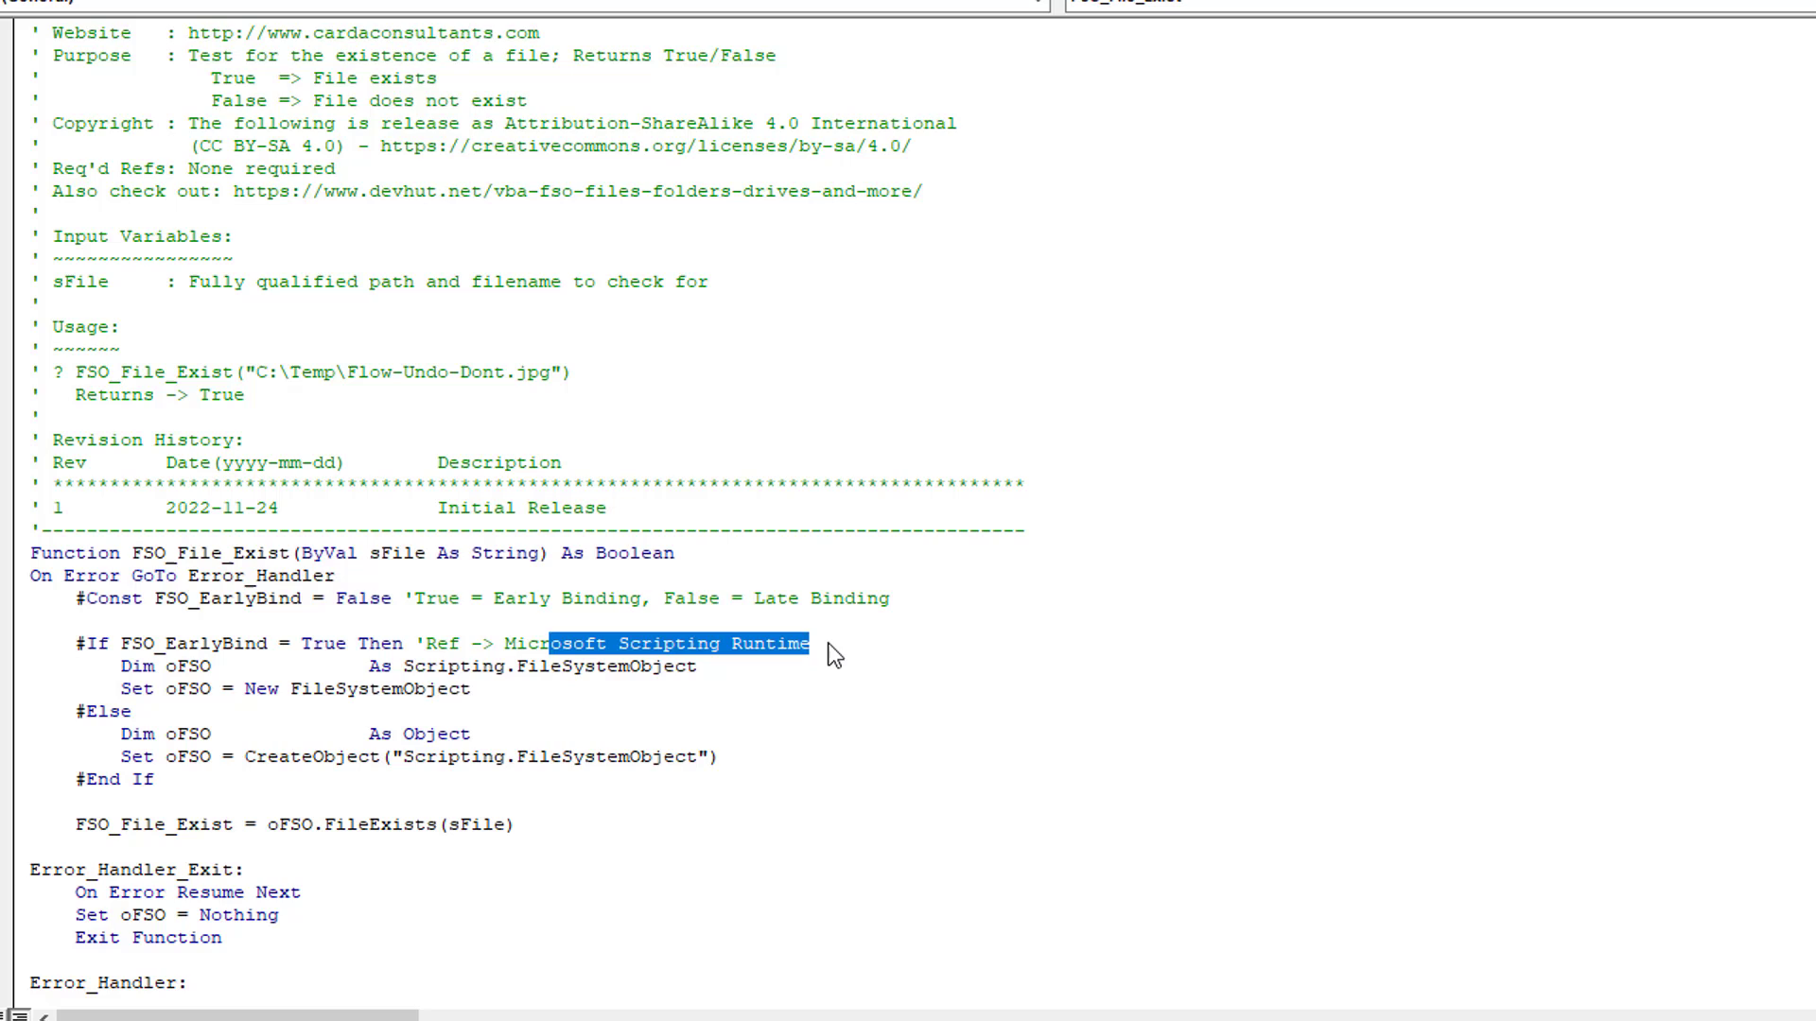
pyautogui.moveTo(223, 808)
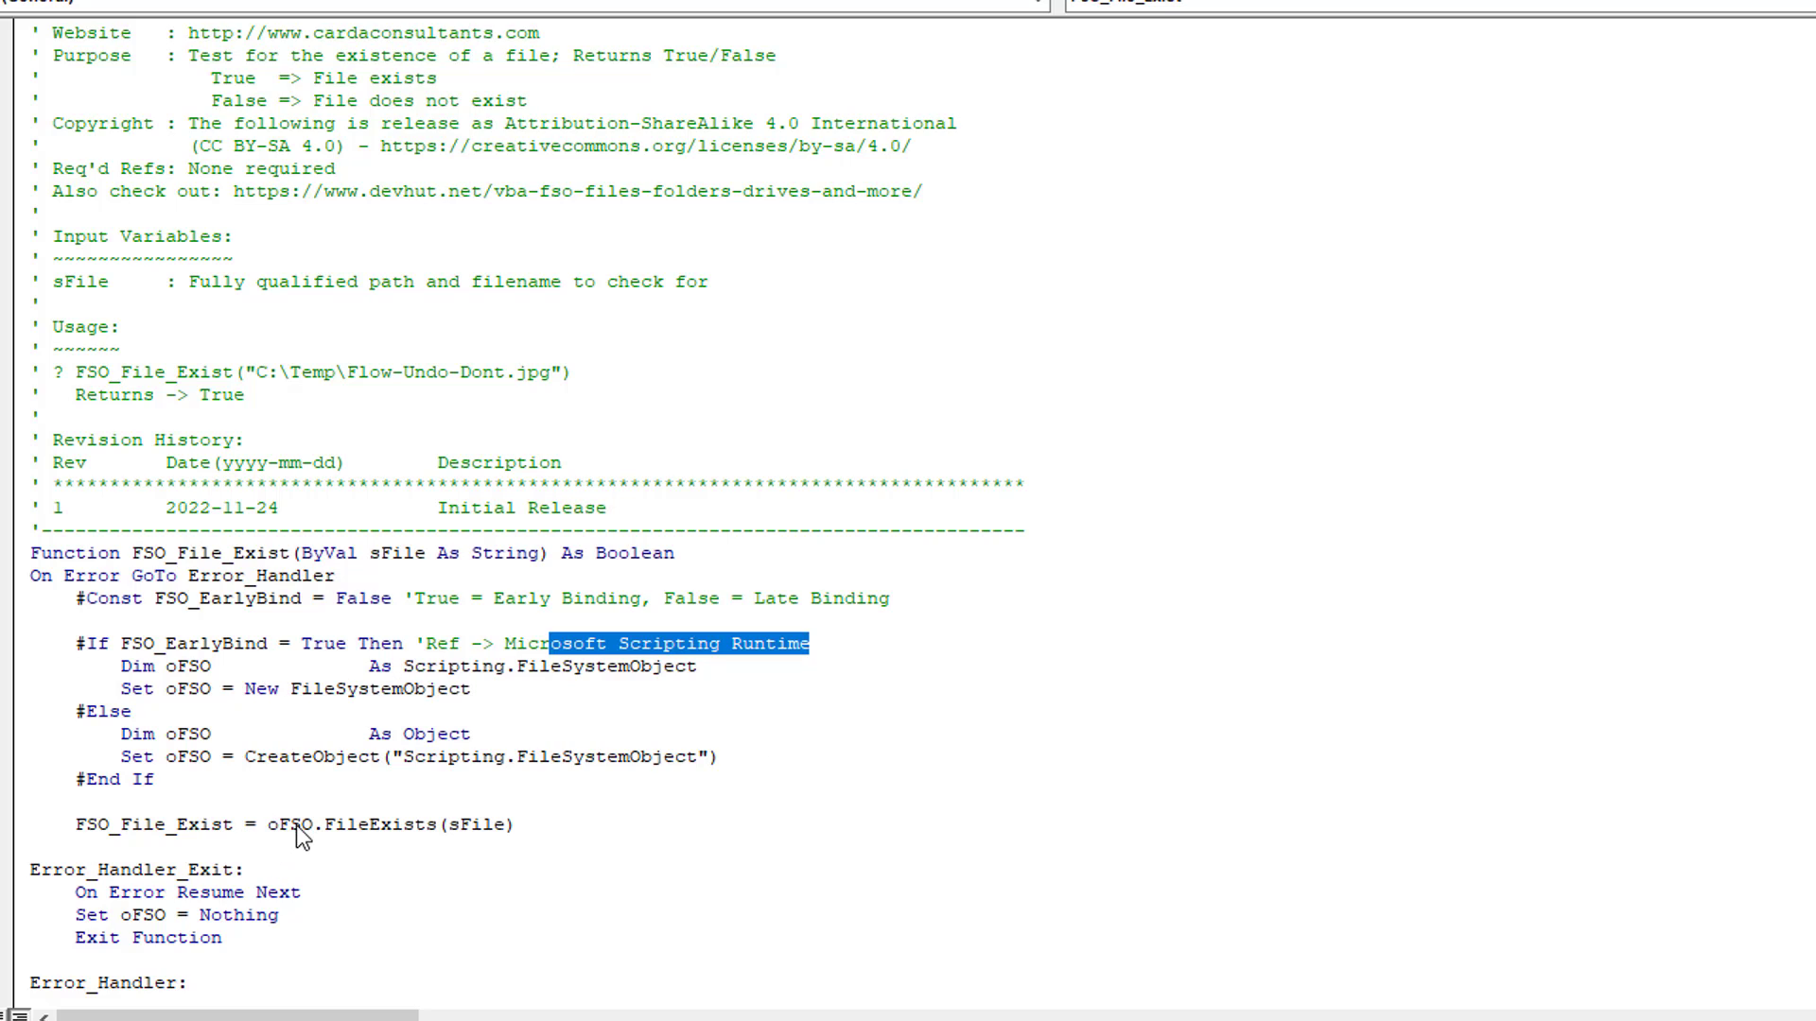
pyautogui.moveTo(386, 836)
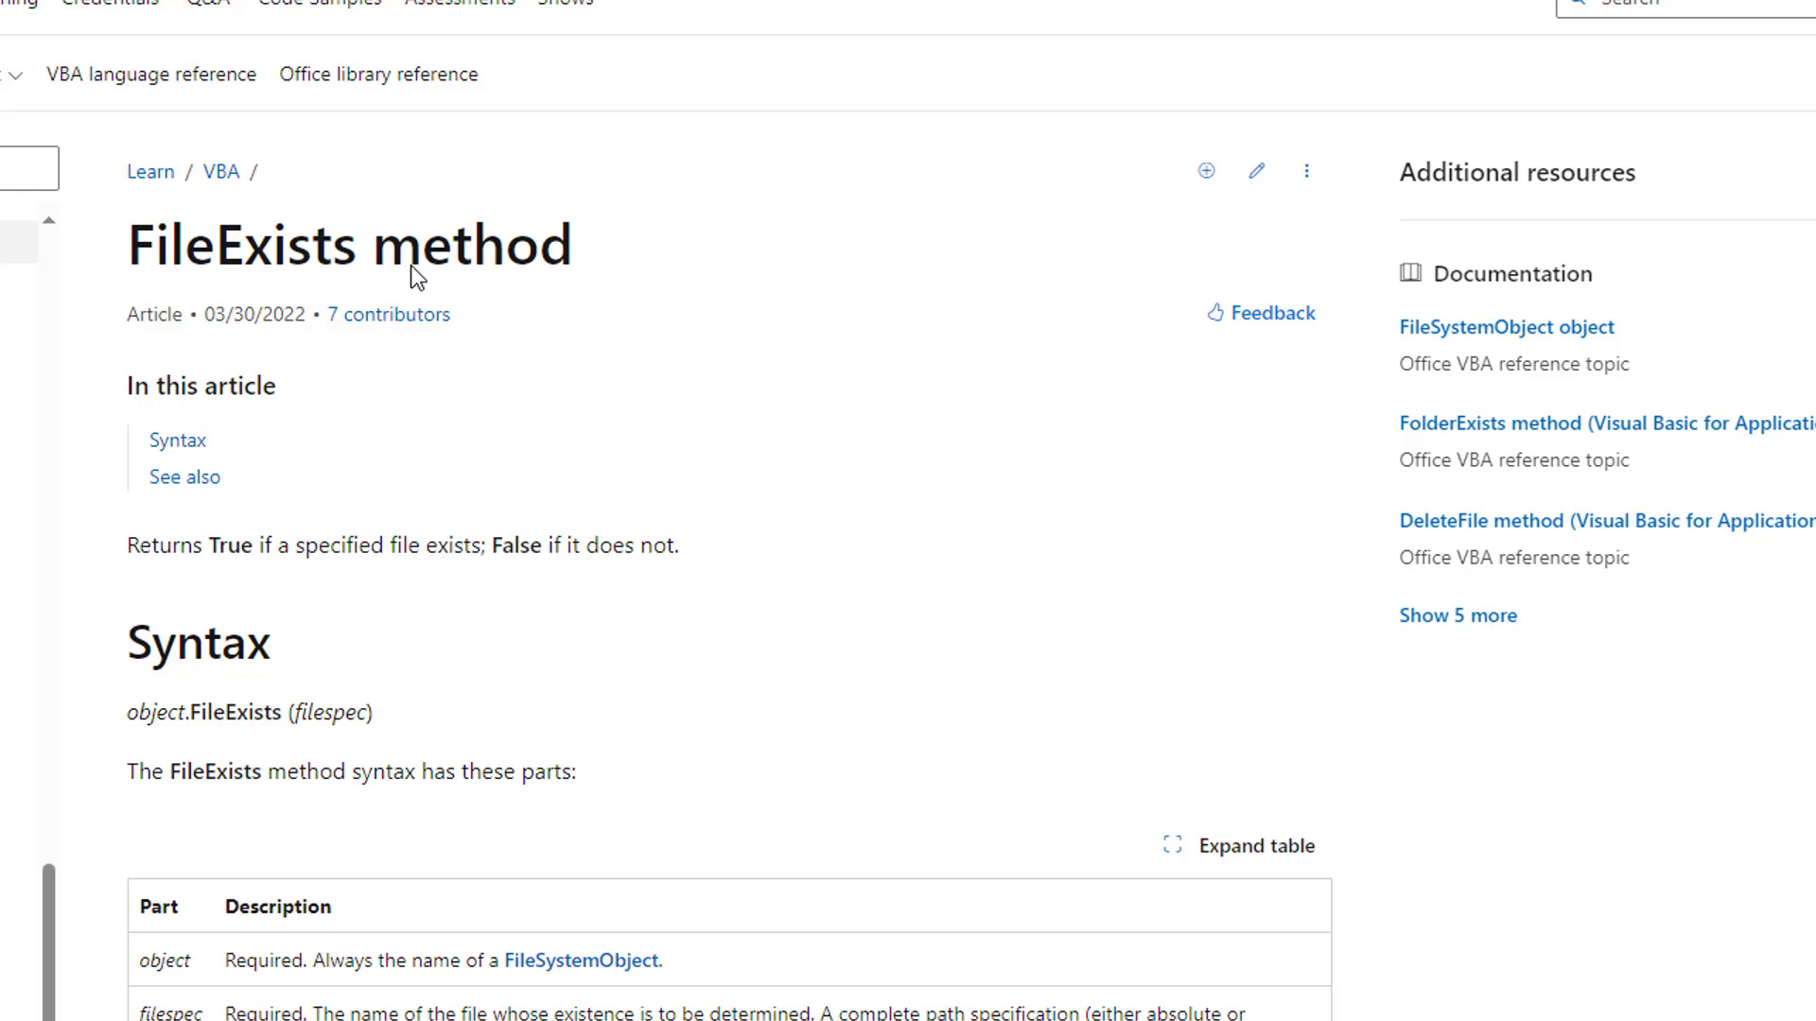
pyautogui.moveTo(303, 593)
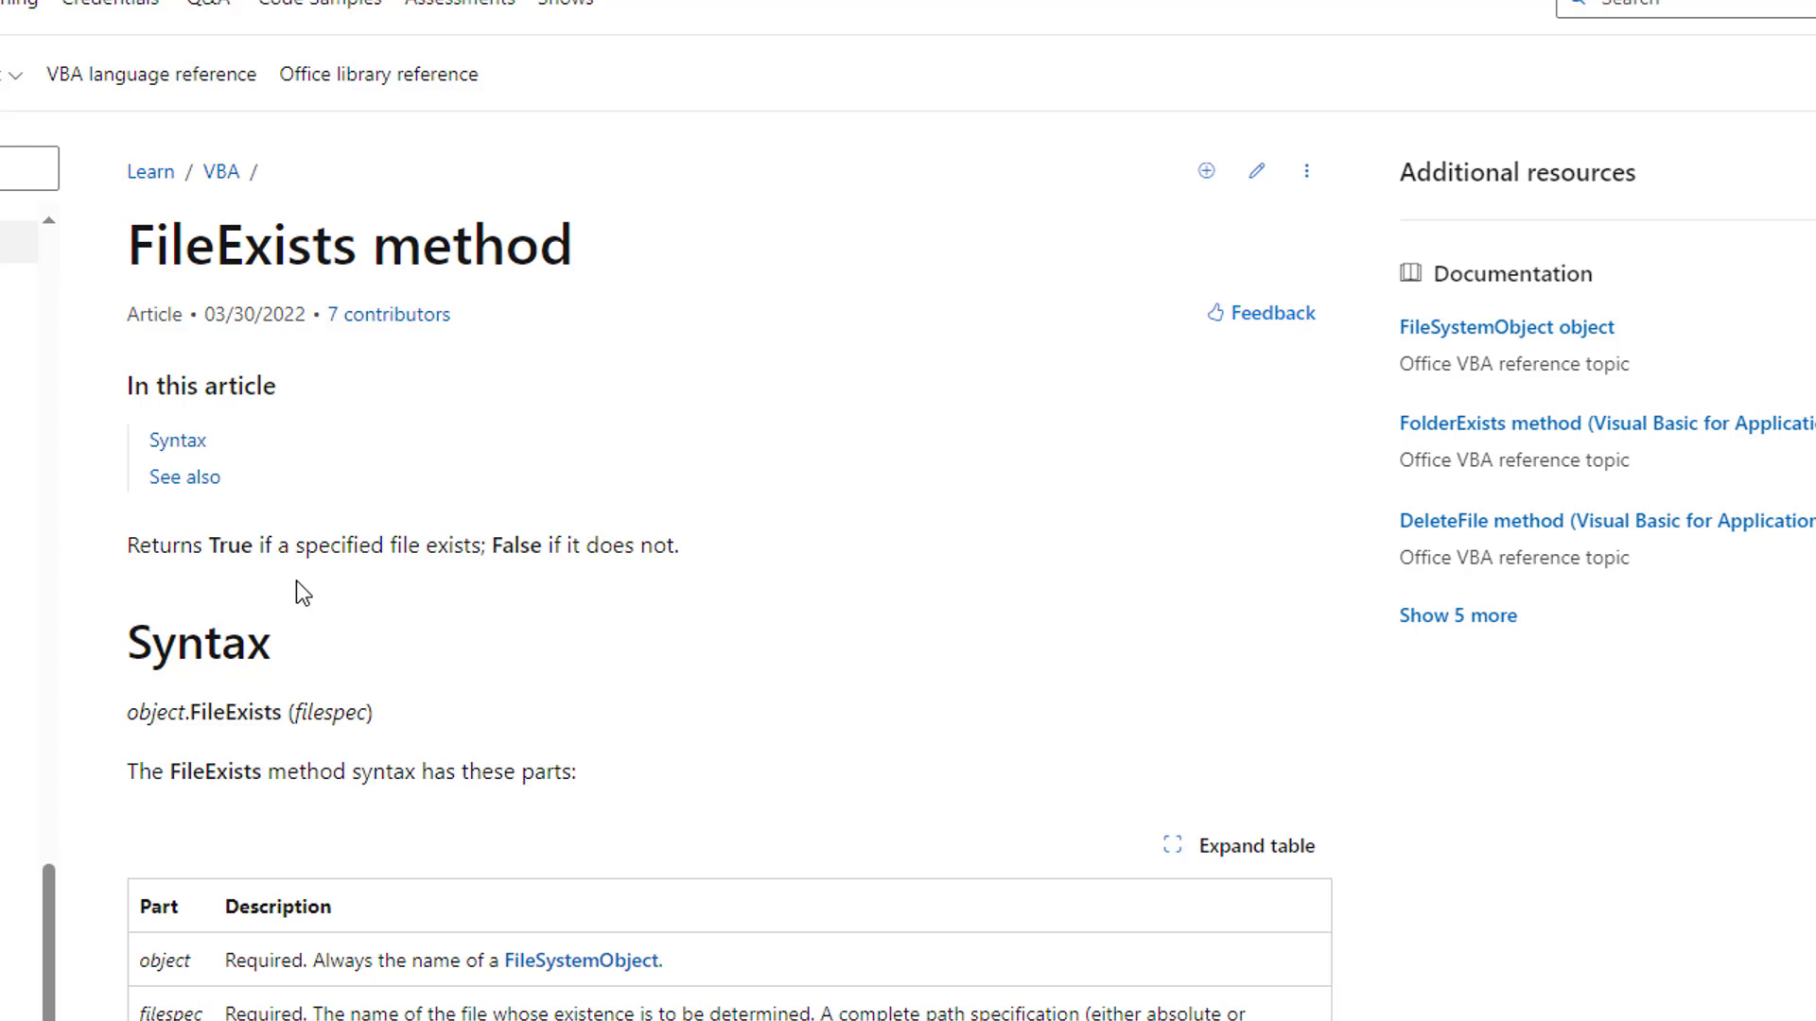
pyautogui.moveTo(450, 559)
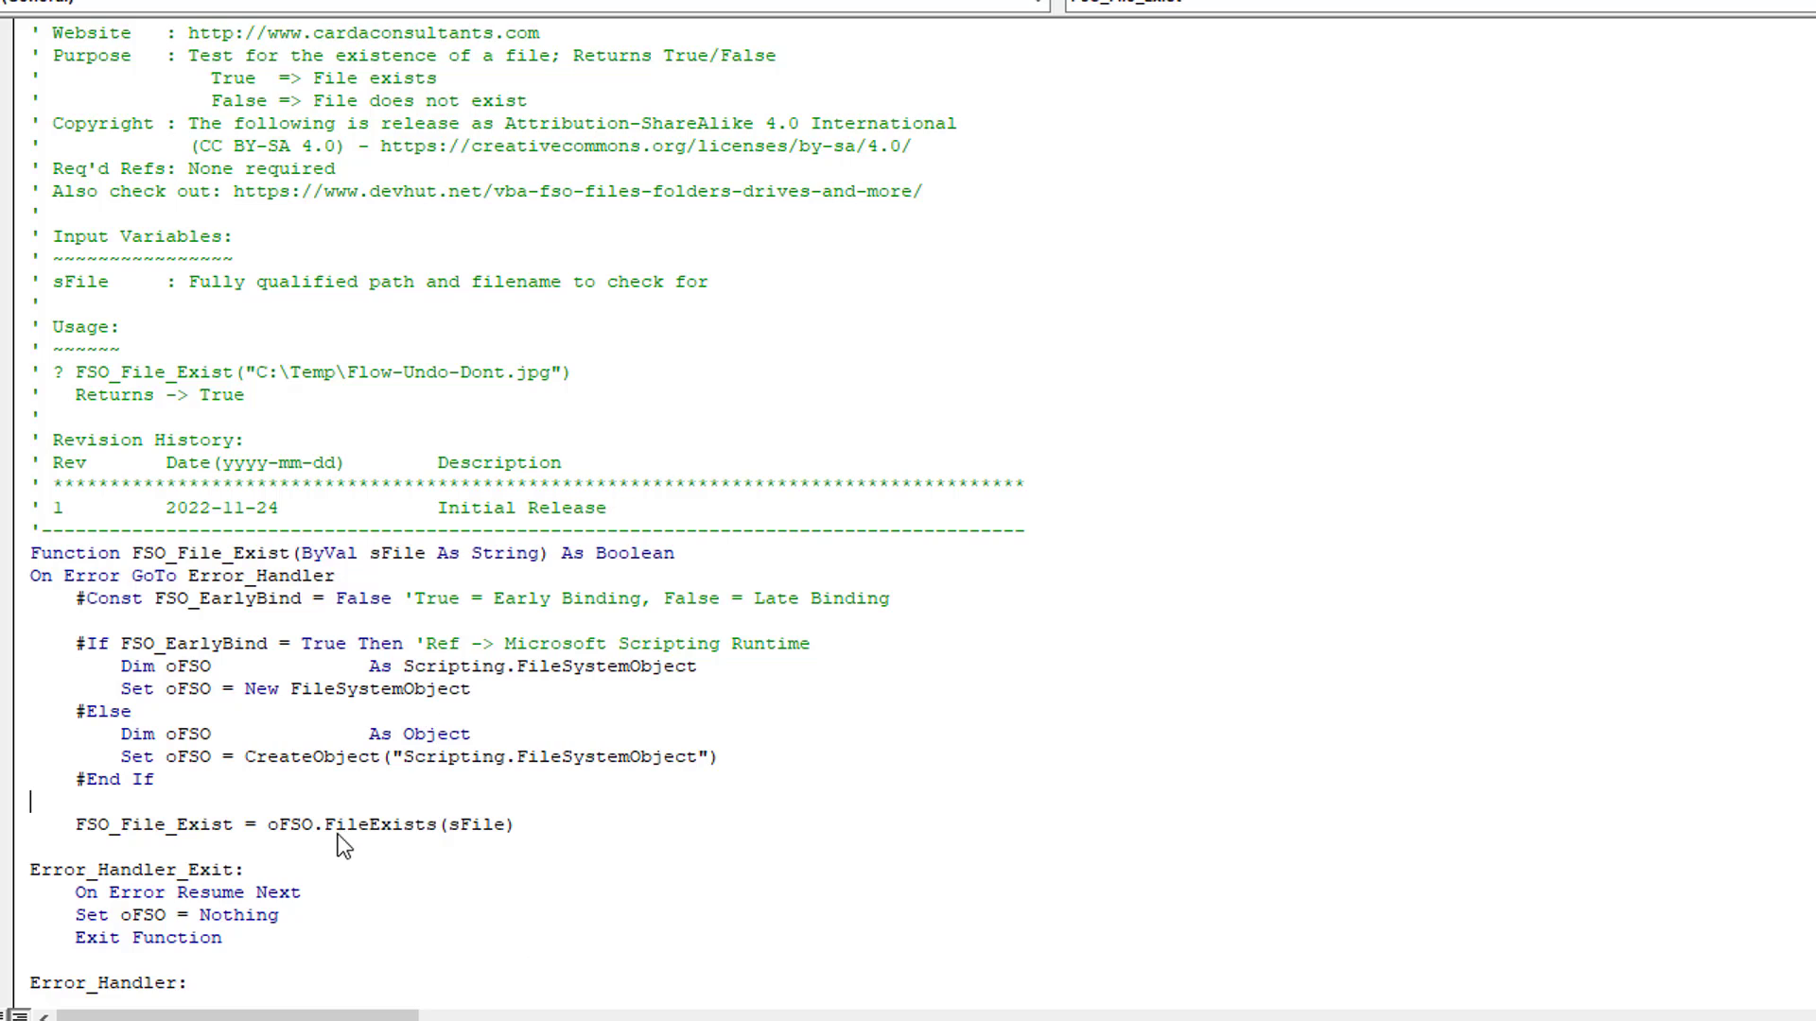
# - Highlight the #Const to #End If declaration block, then scroll down to Error_Handler
pyautogui.moveTo(263, 823); pyautogui.dragTo(522, 823)
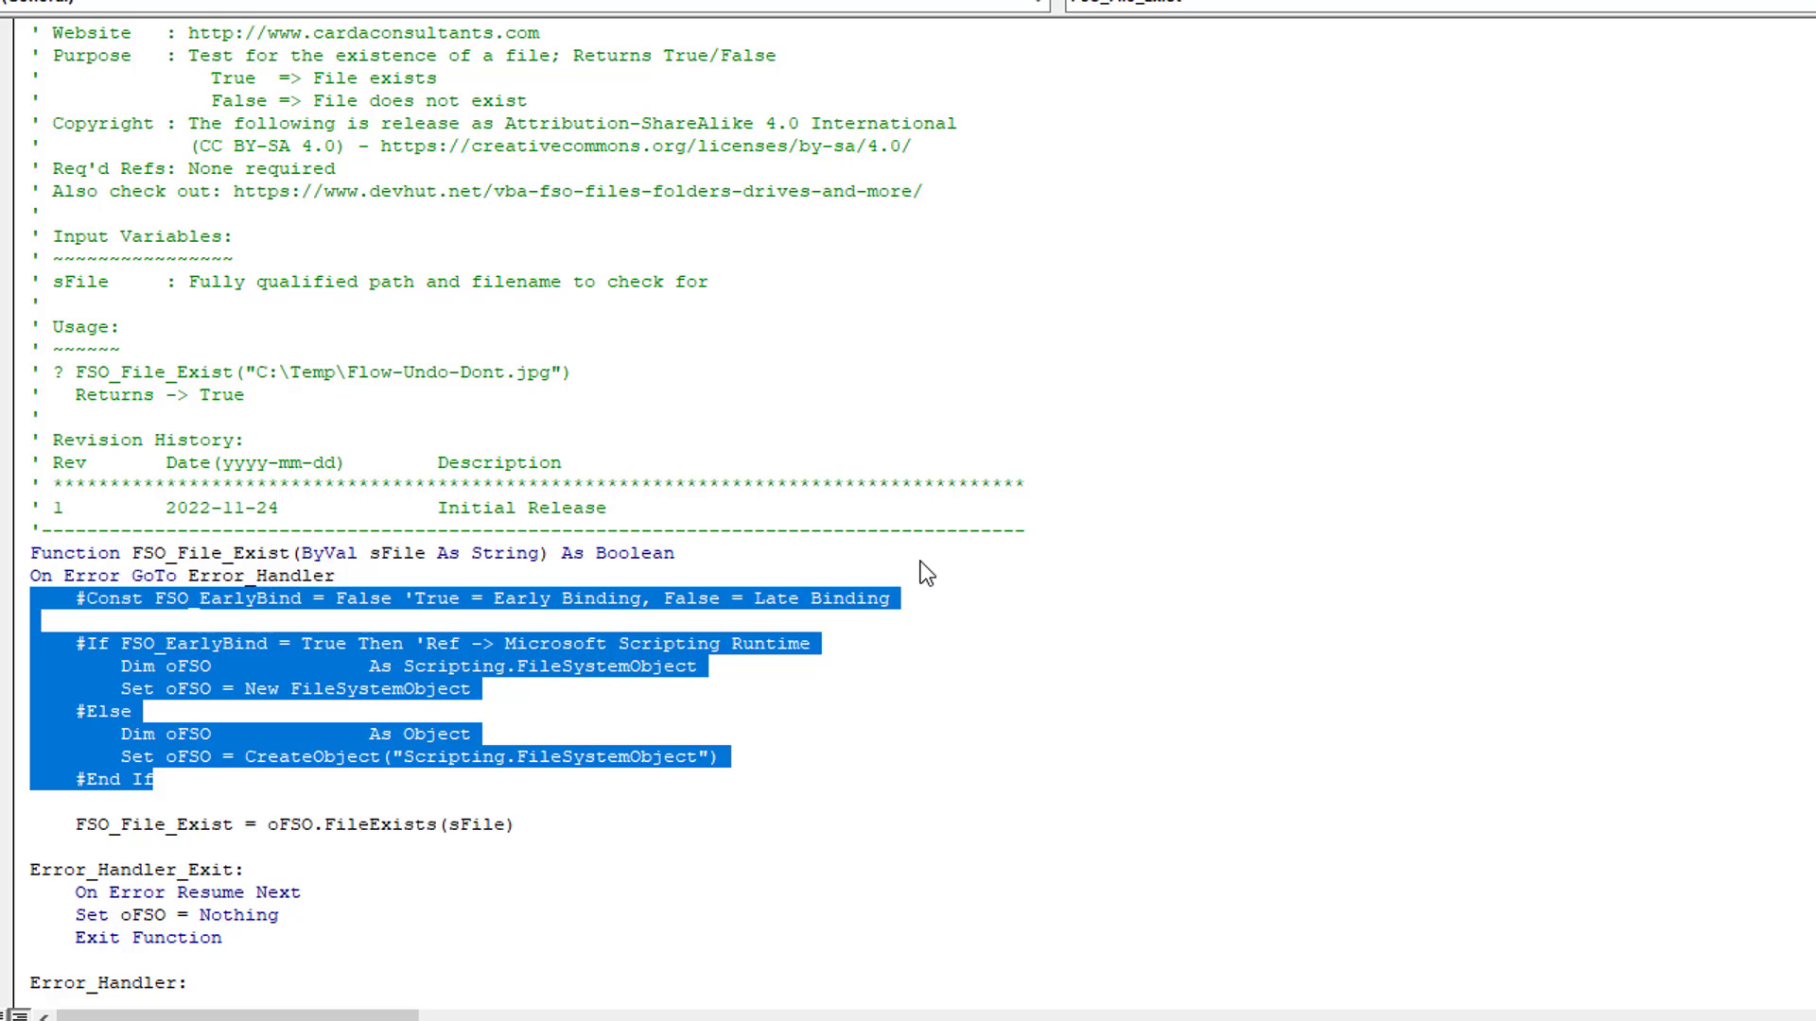
pyautogui.moveTo(963, 605)
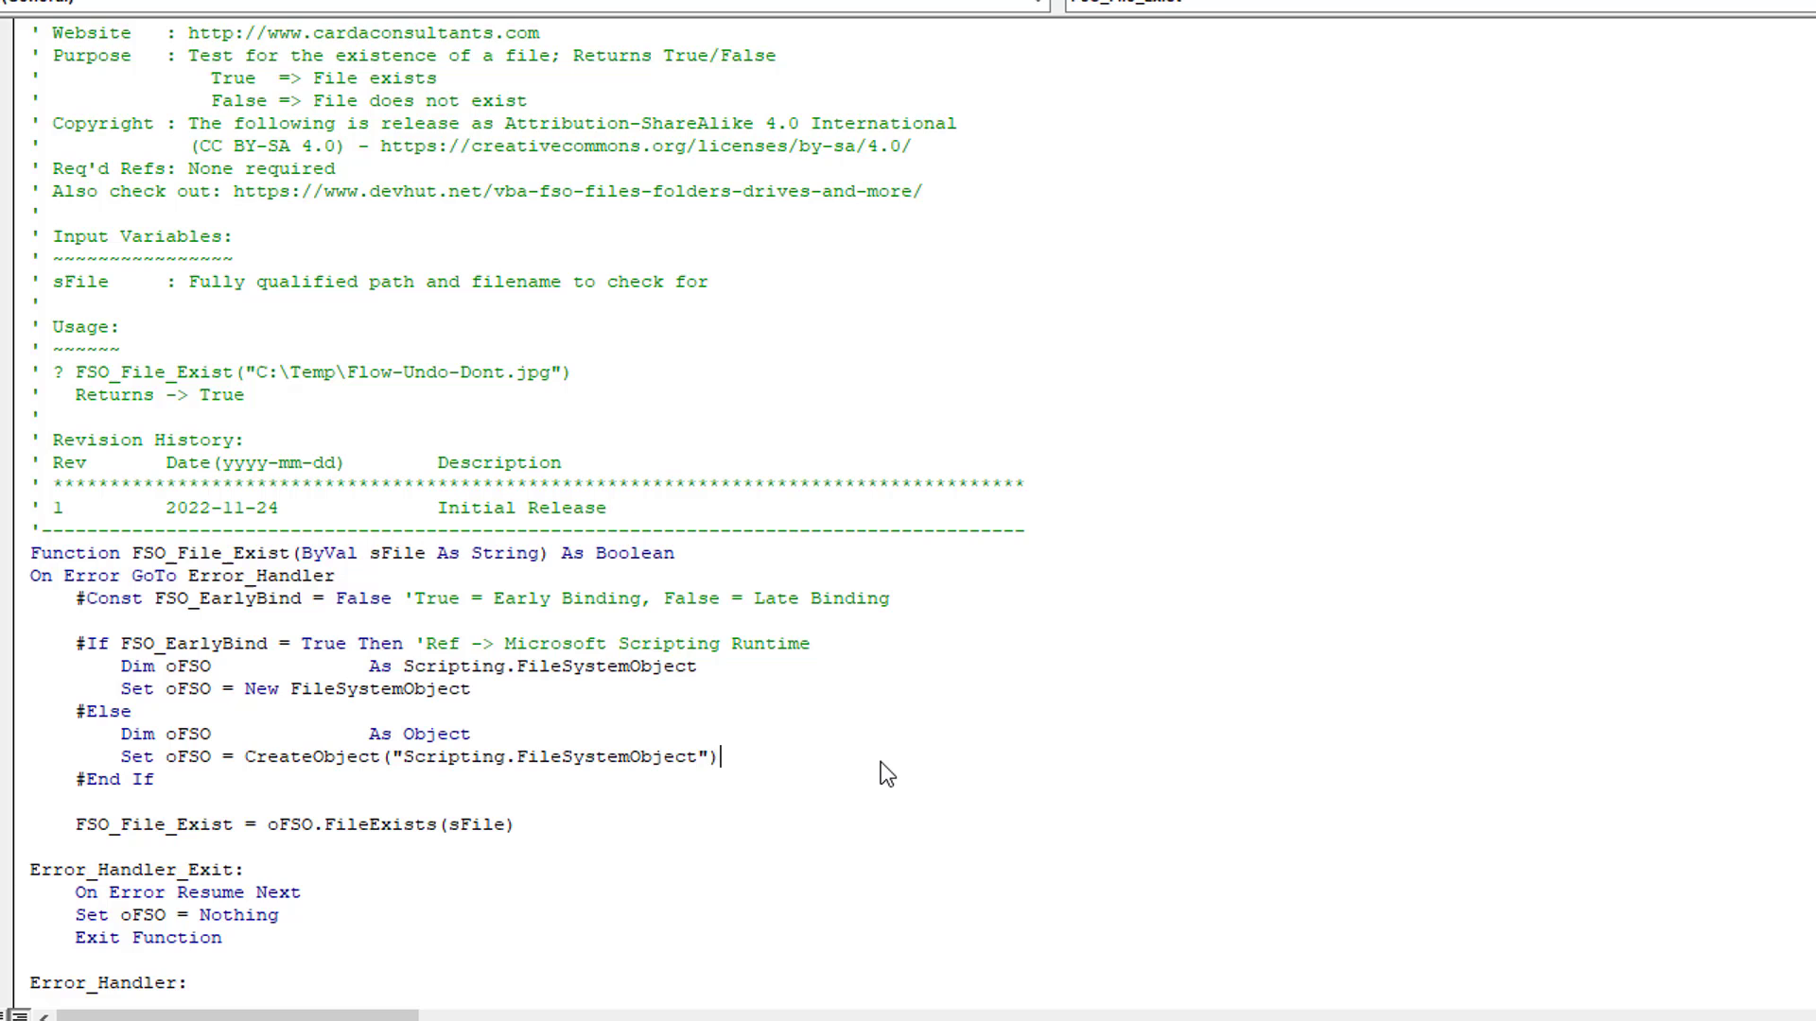
pyautogui.scroll(-3)
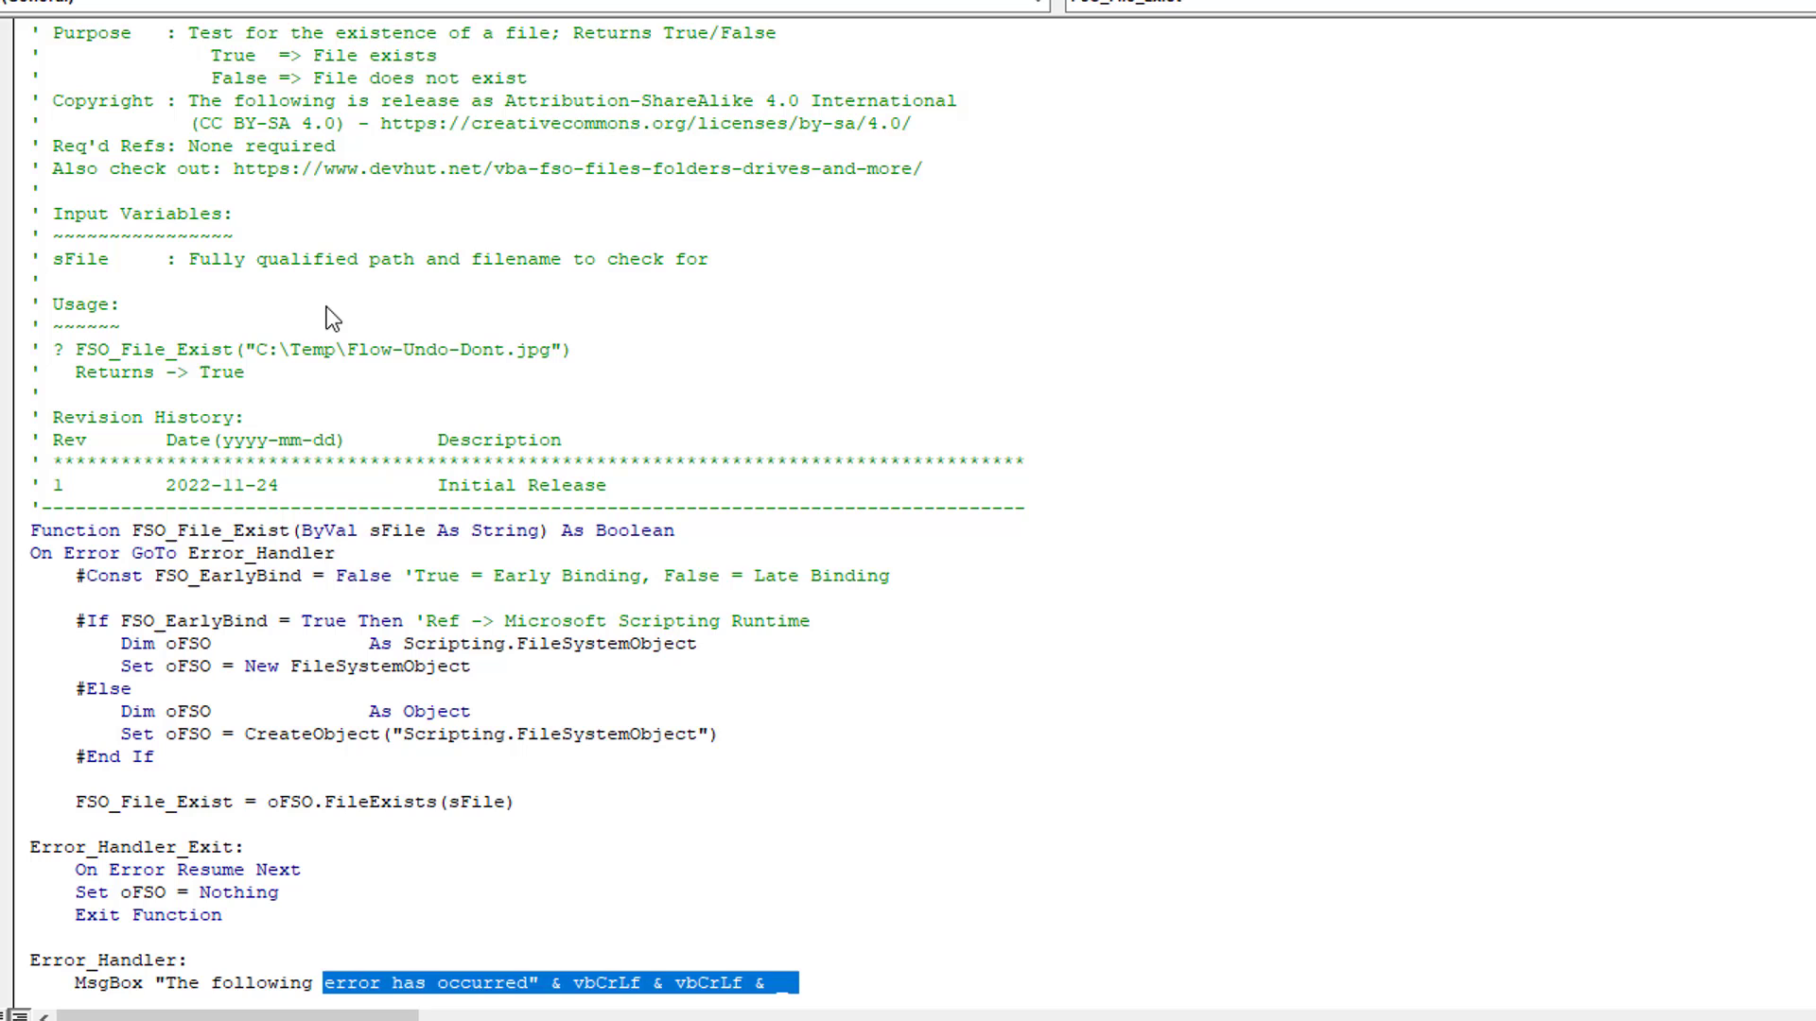
pyautogui.moveTo(258, 385)
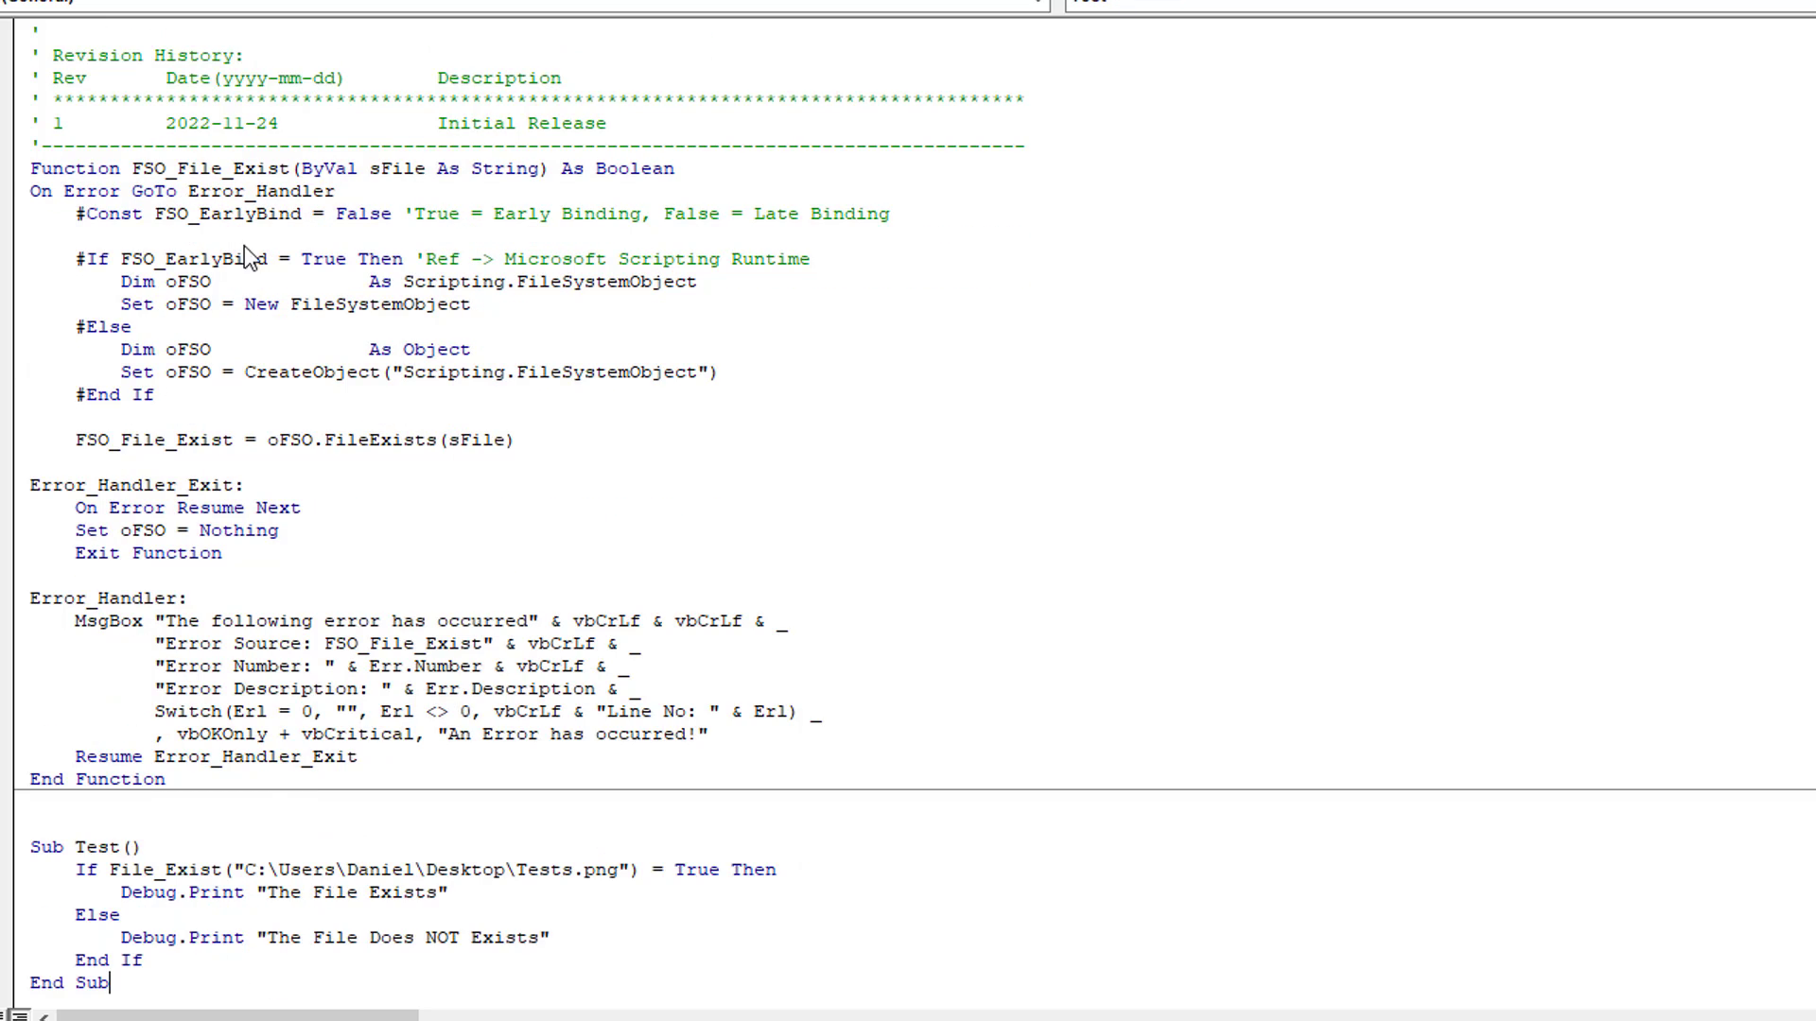
# - Make Sub Test call FSO_File_Exist on Test.png and run it, printing 'The File Exists'
pyautogui.doubleClick(210, 168)
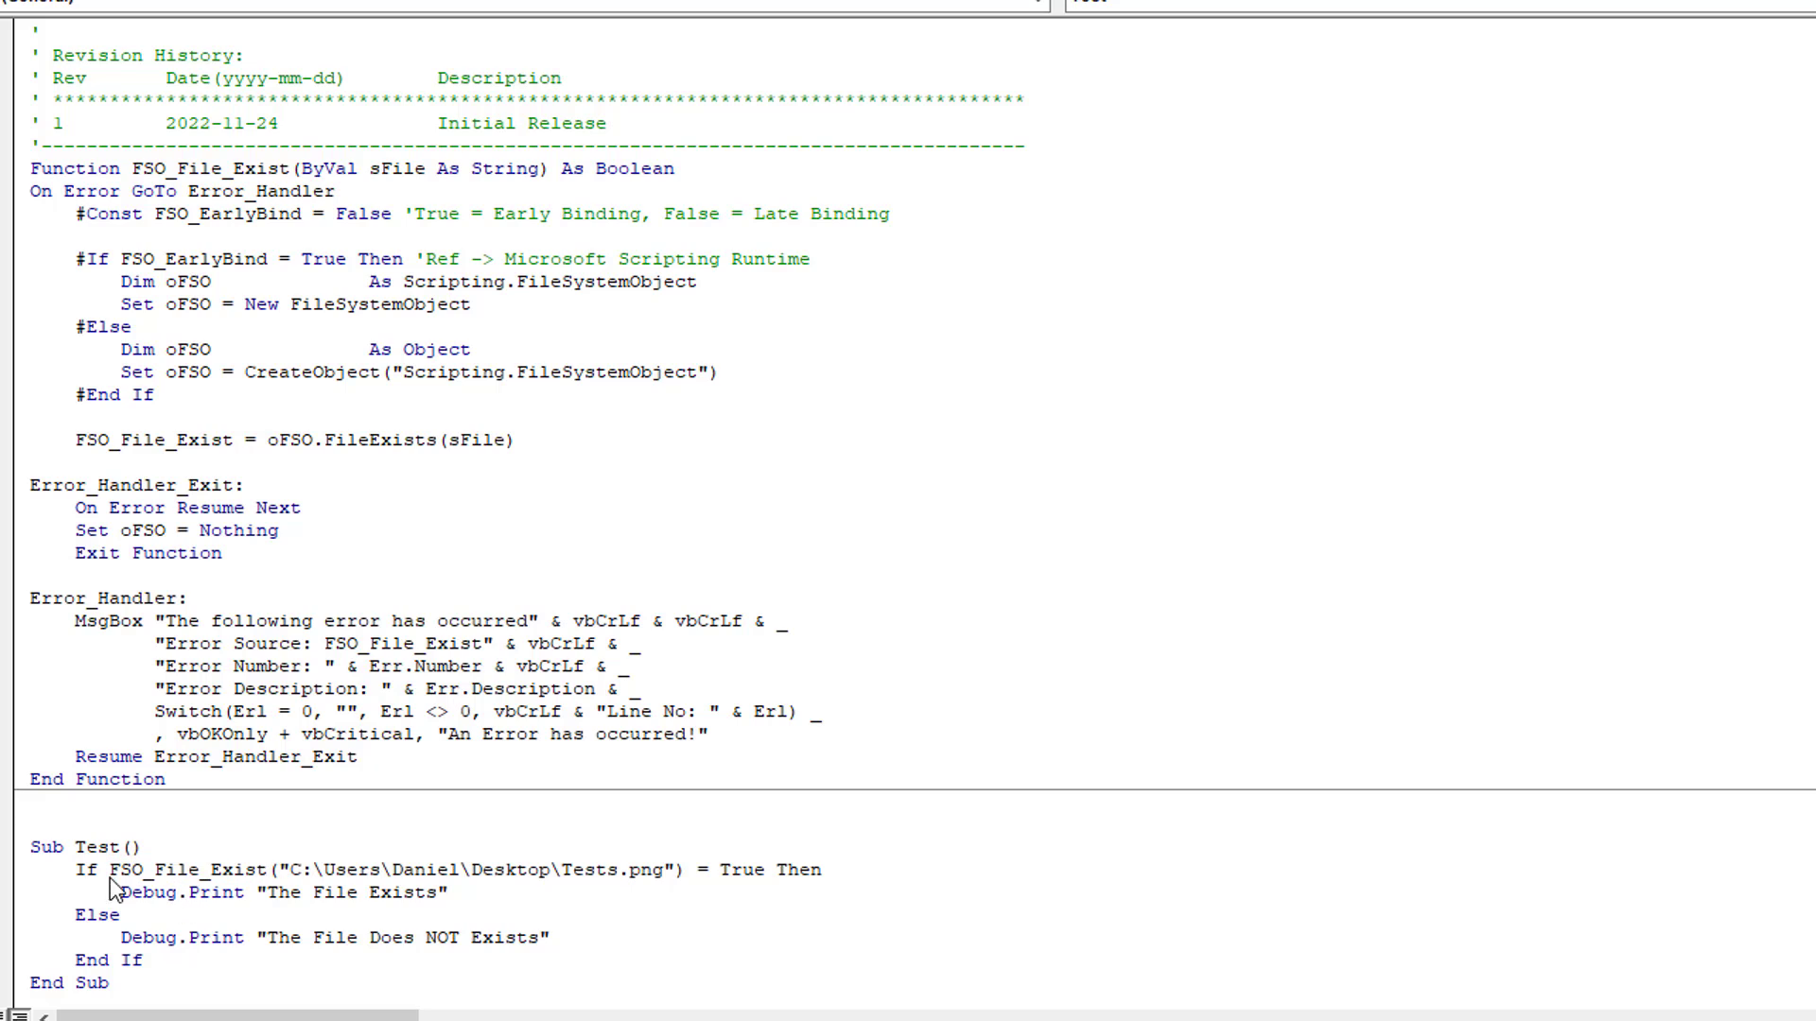
pyautogui.click(268, 870)
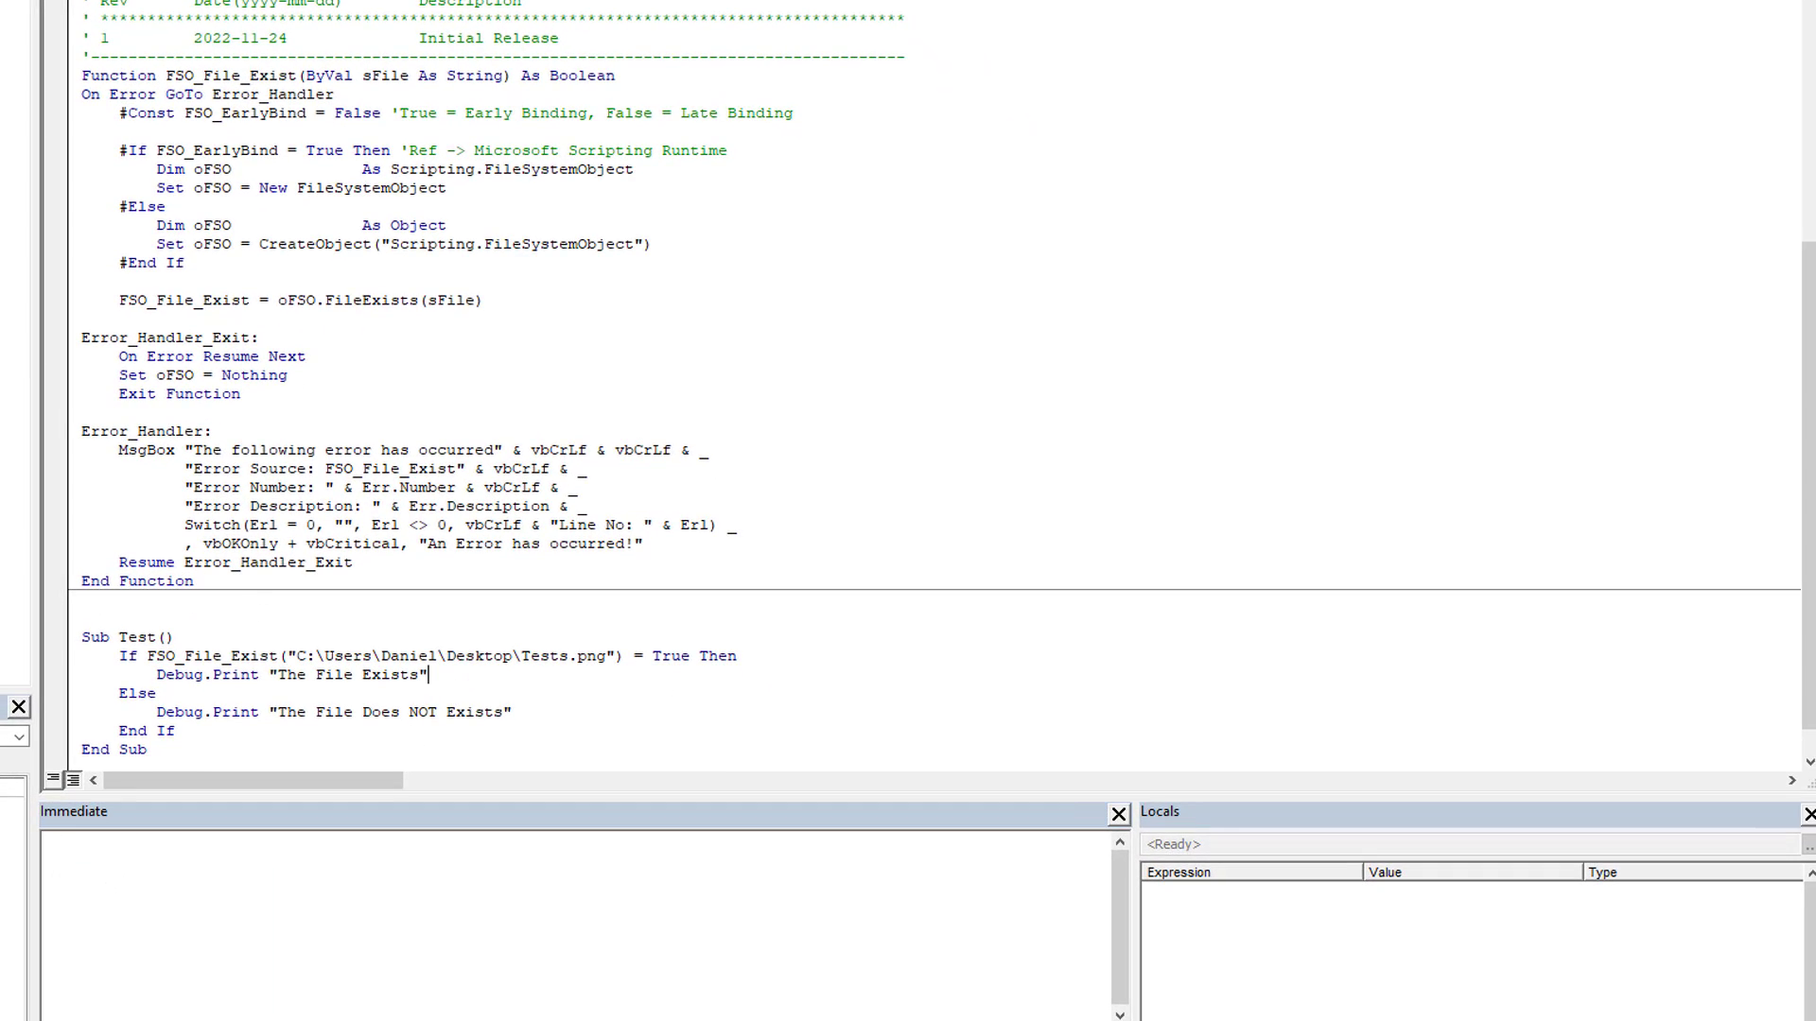
pyautogui.press('F5')
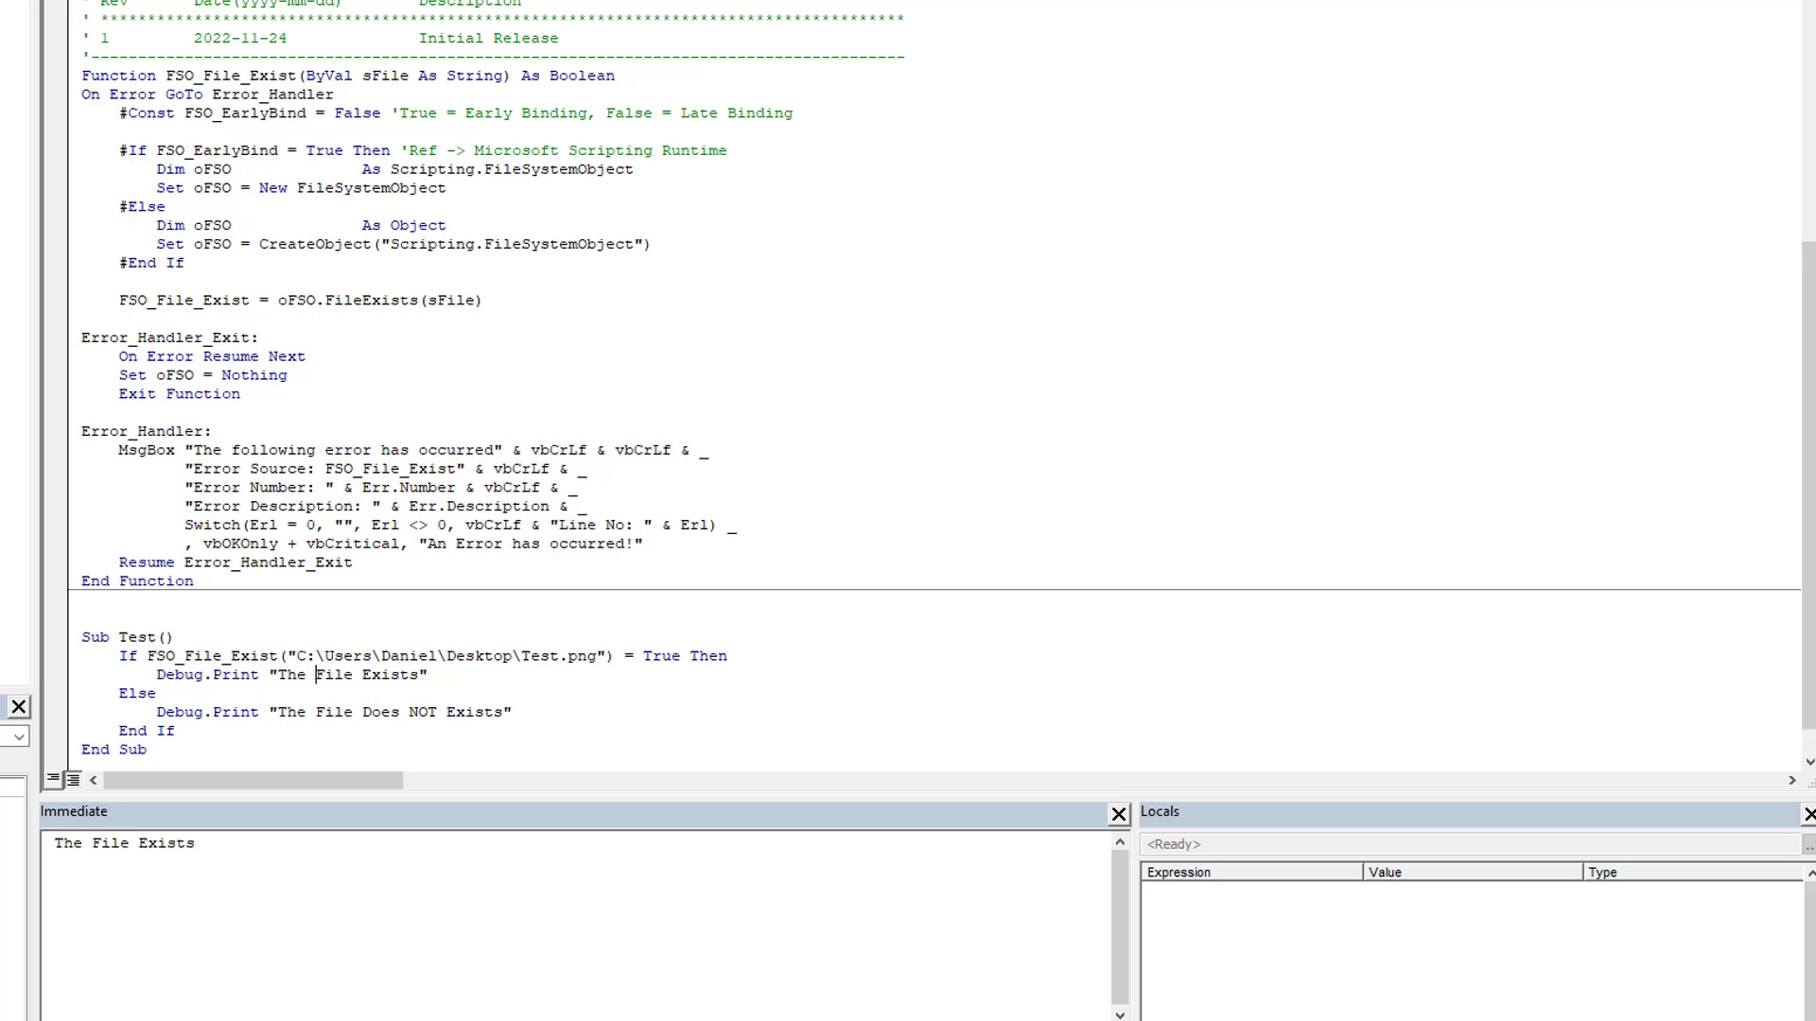
pyautogui.tripleClick(123, 842)
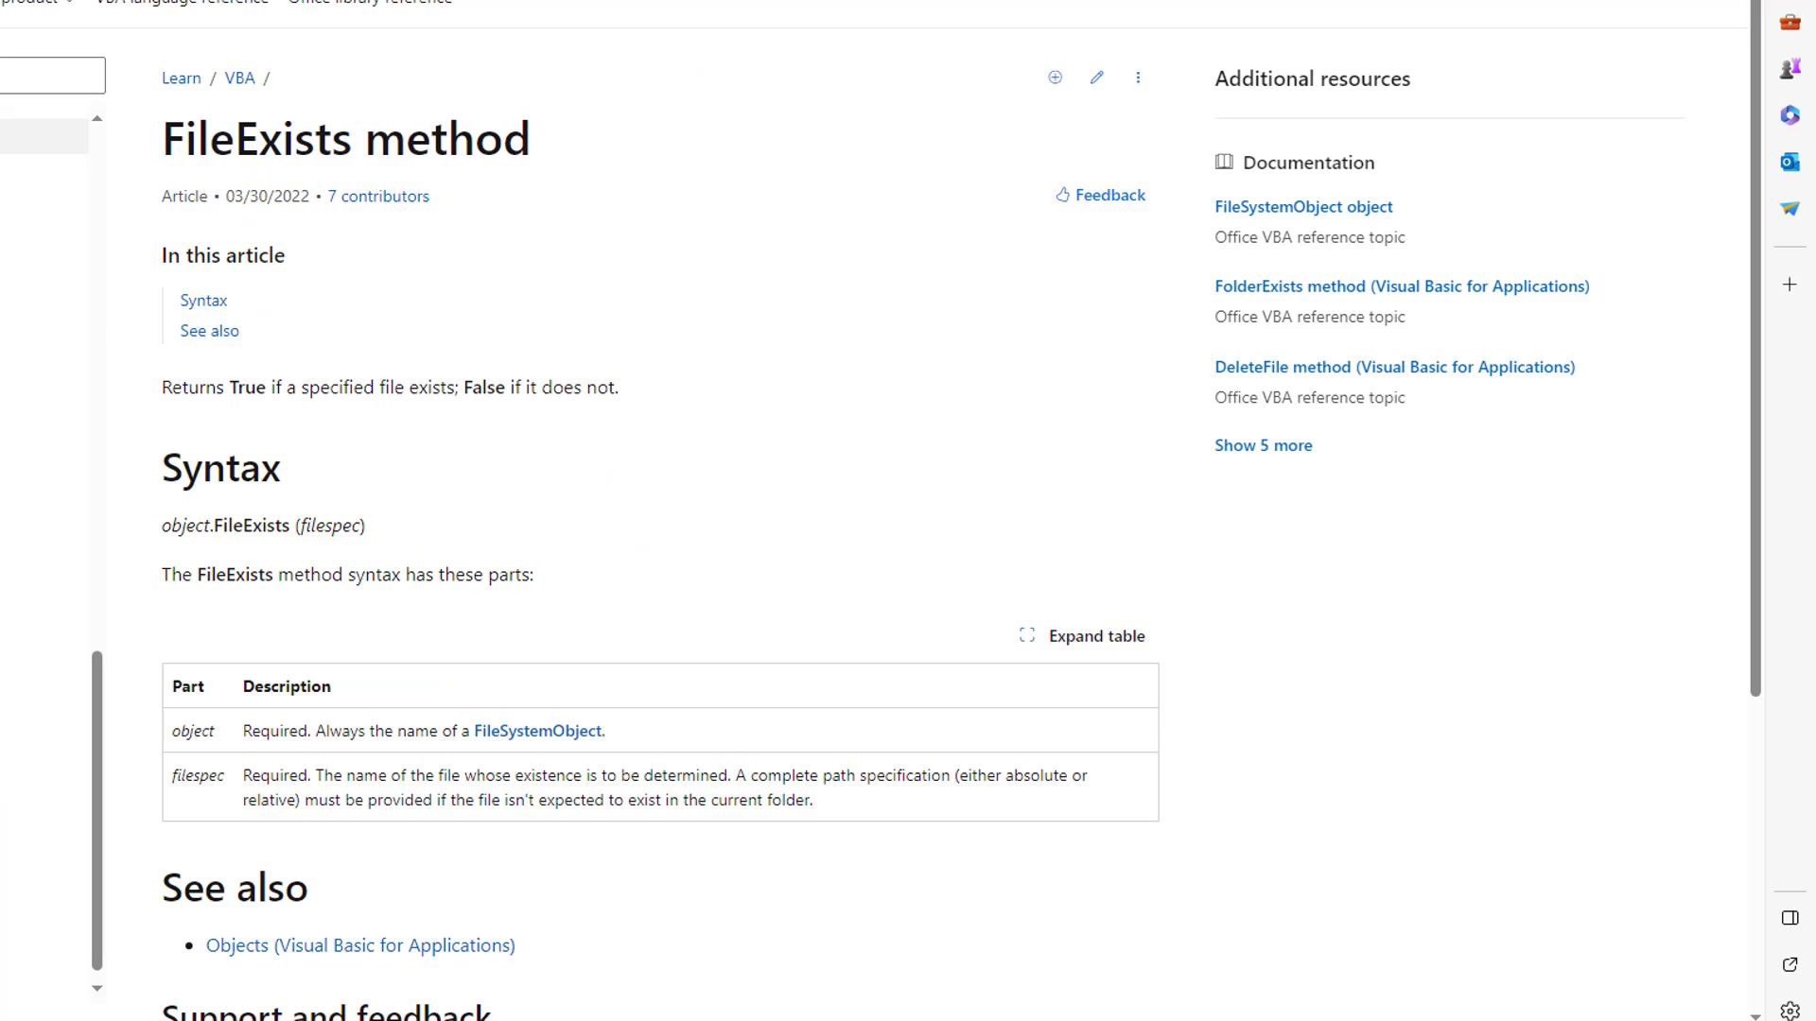
# - Copy the FSO self-healing oFSO code from the Self-Healing Object Variables article
pyautogui.click(458, 16)
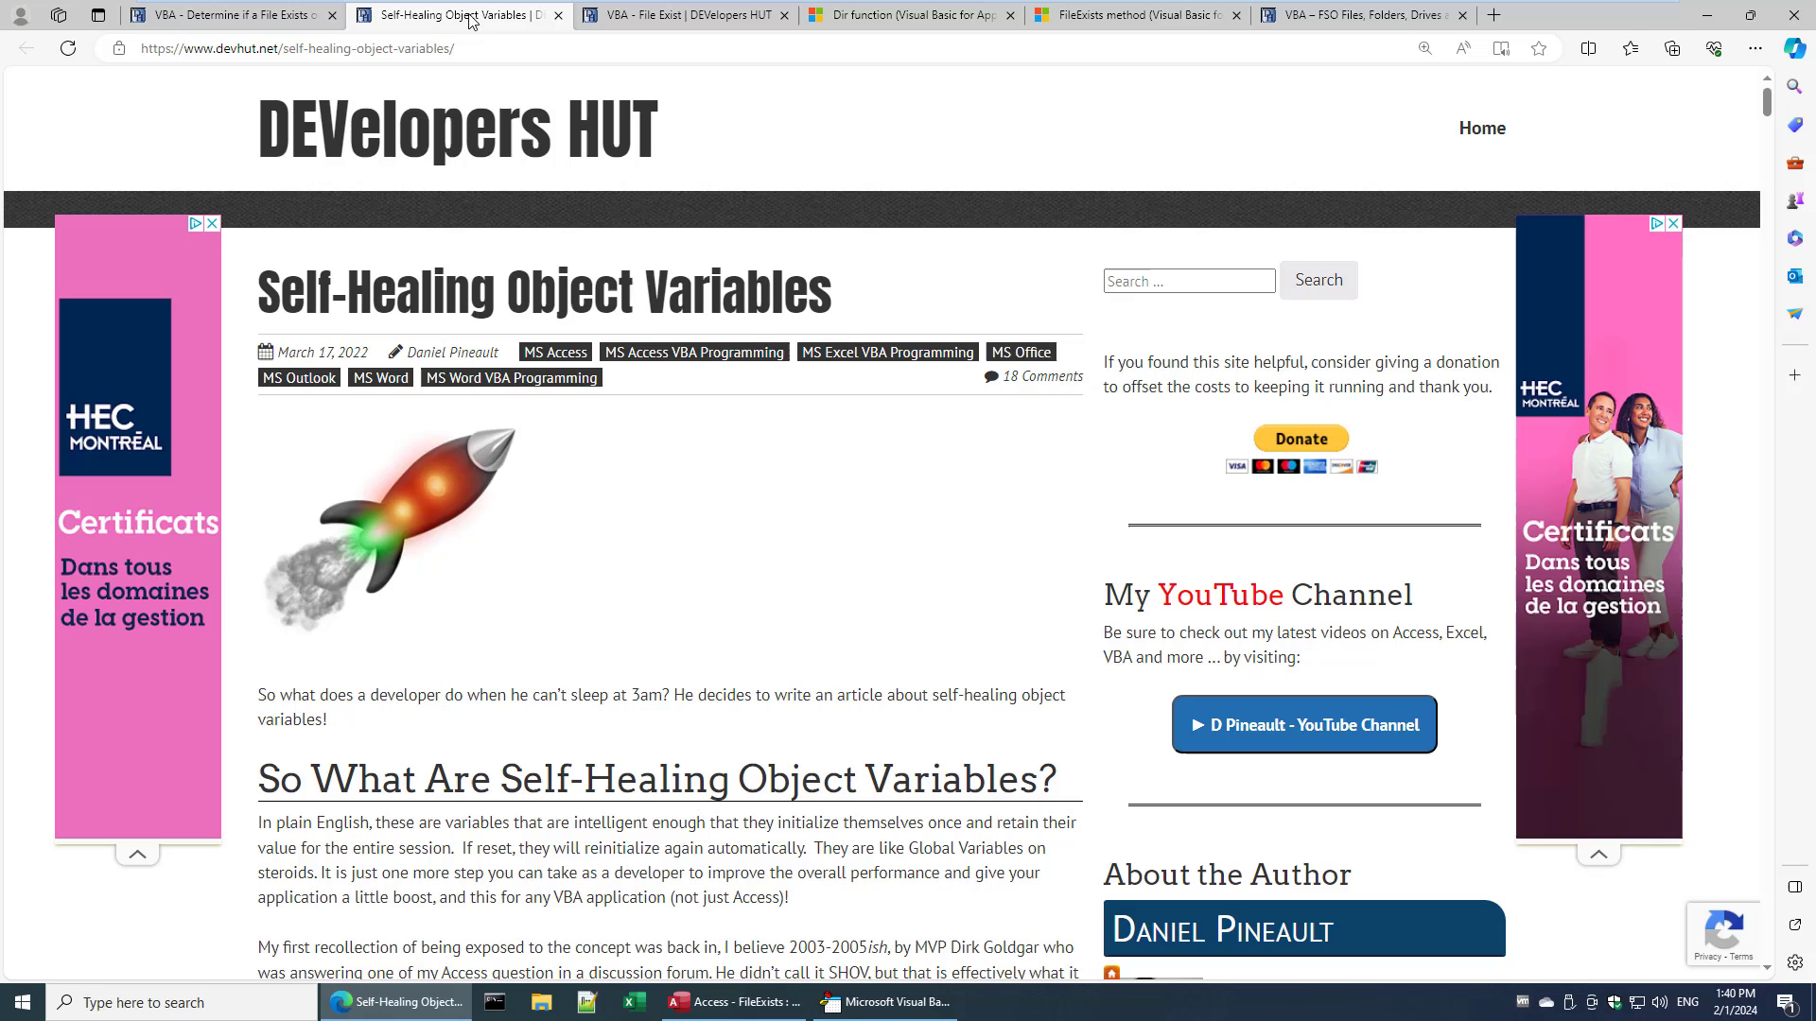
pyautogui.scroll(-3)
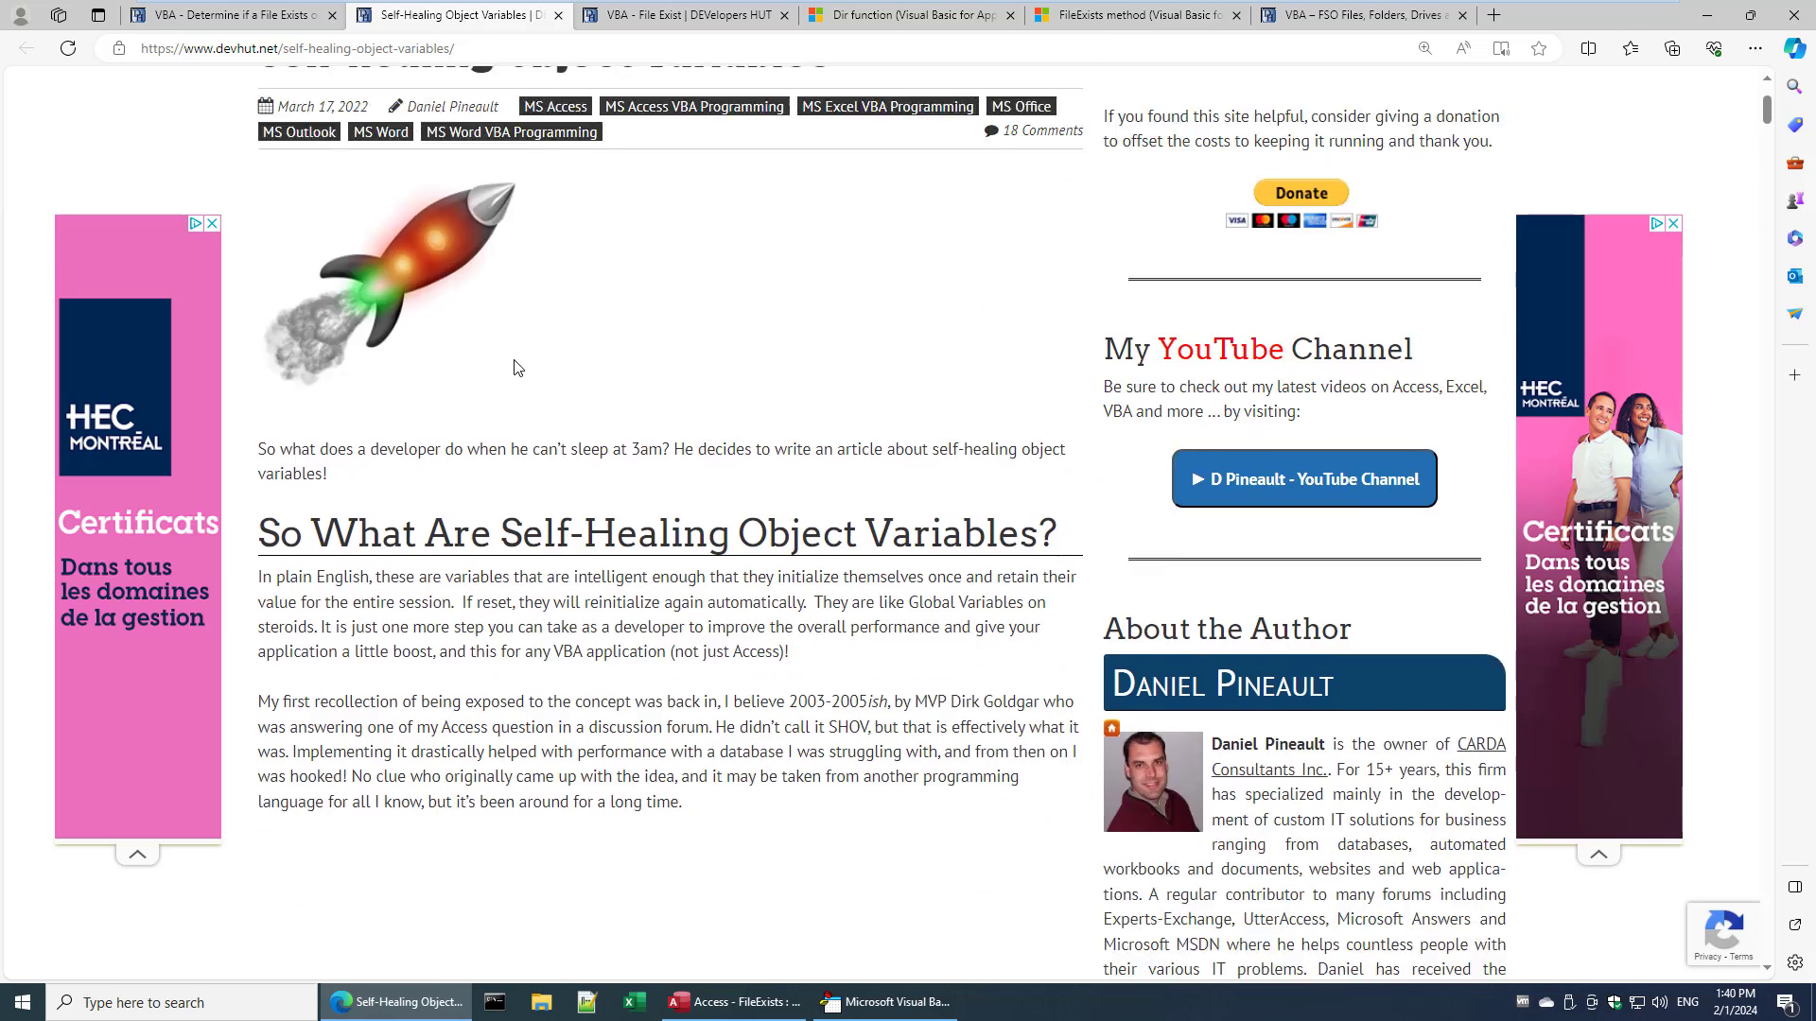
pyautogui.scroll(-3)
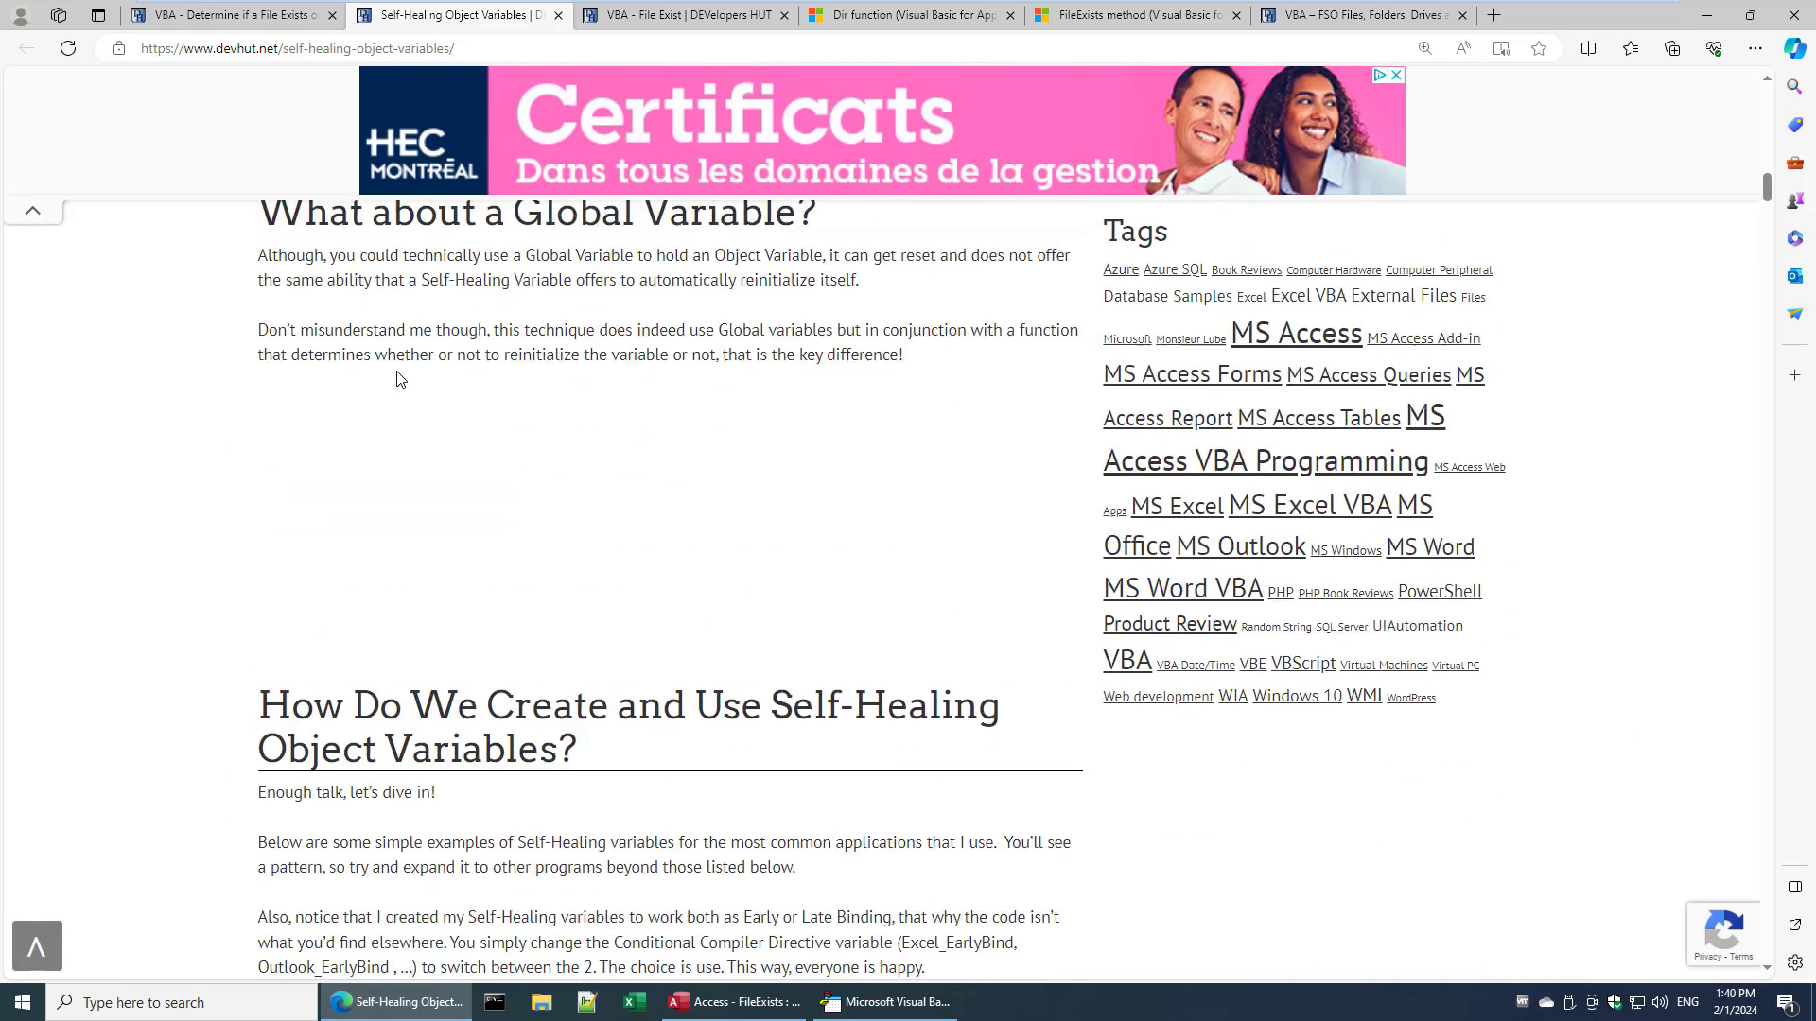
pyautogui.scroll(-3)
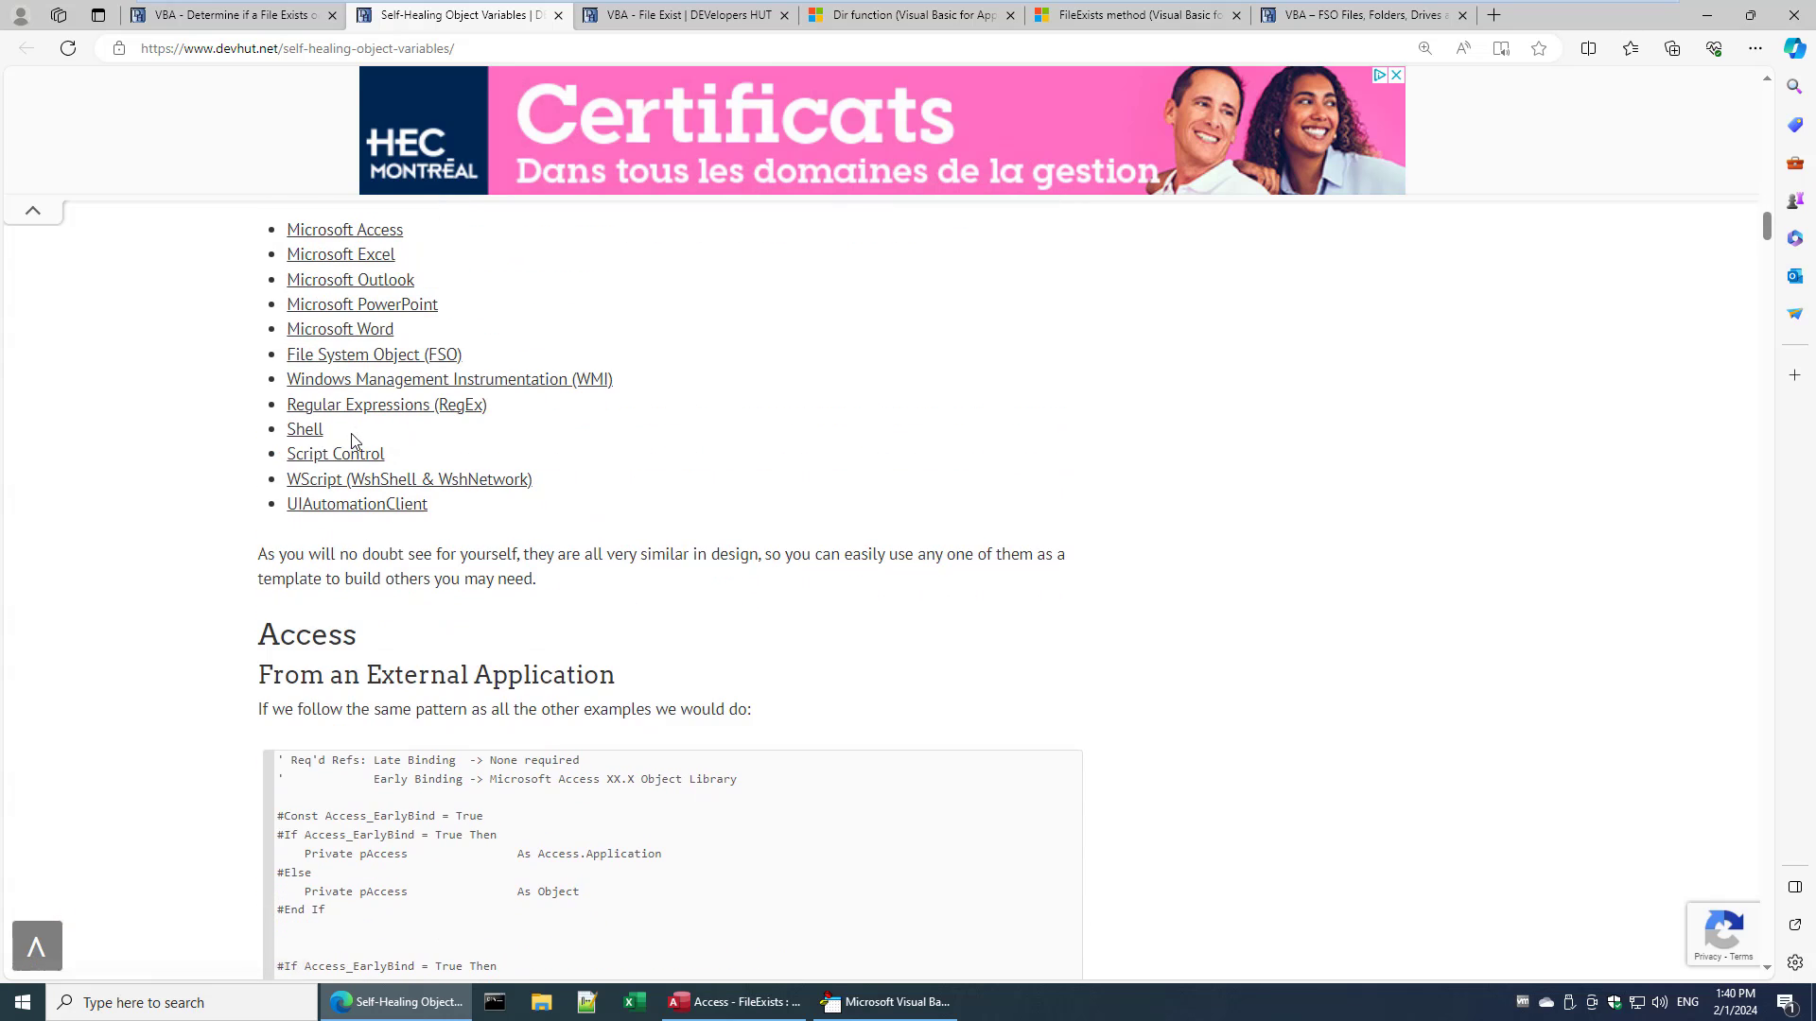
pyautogui.scroll(-3)
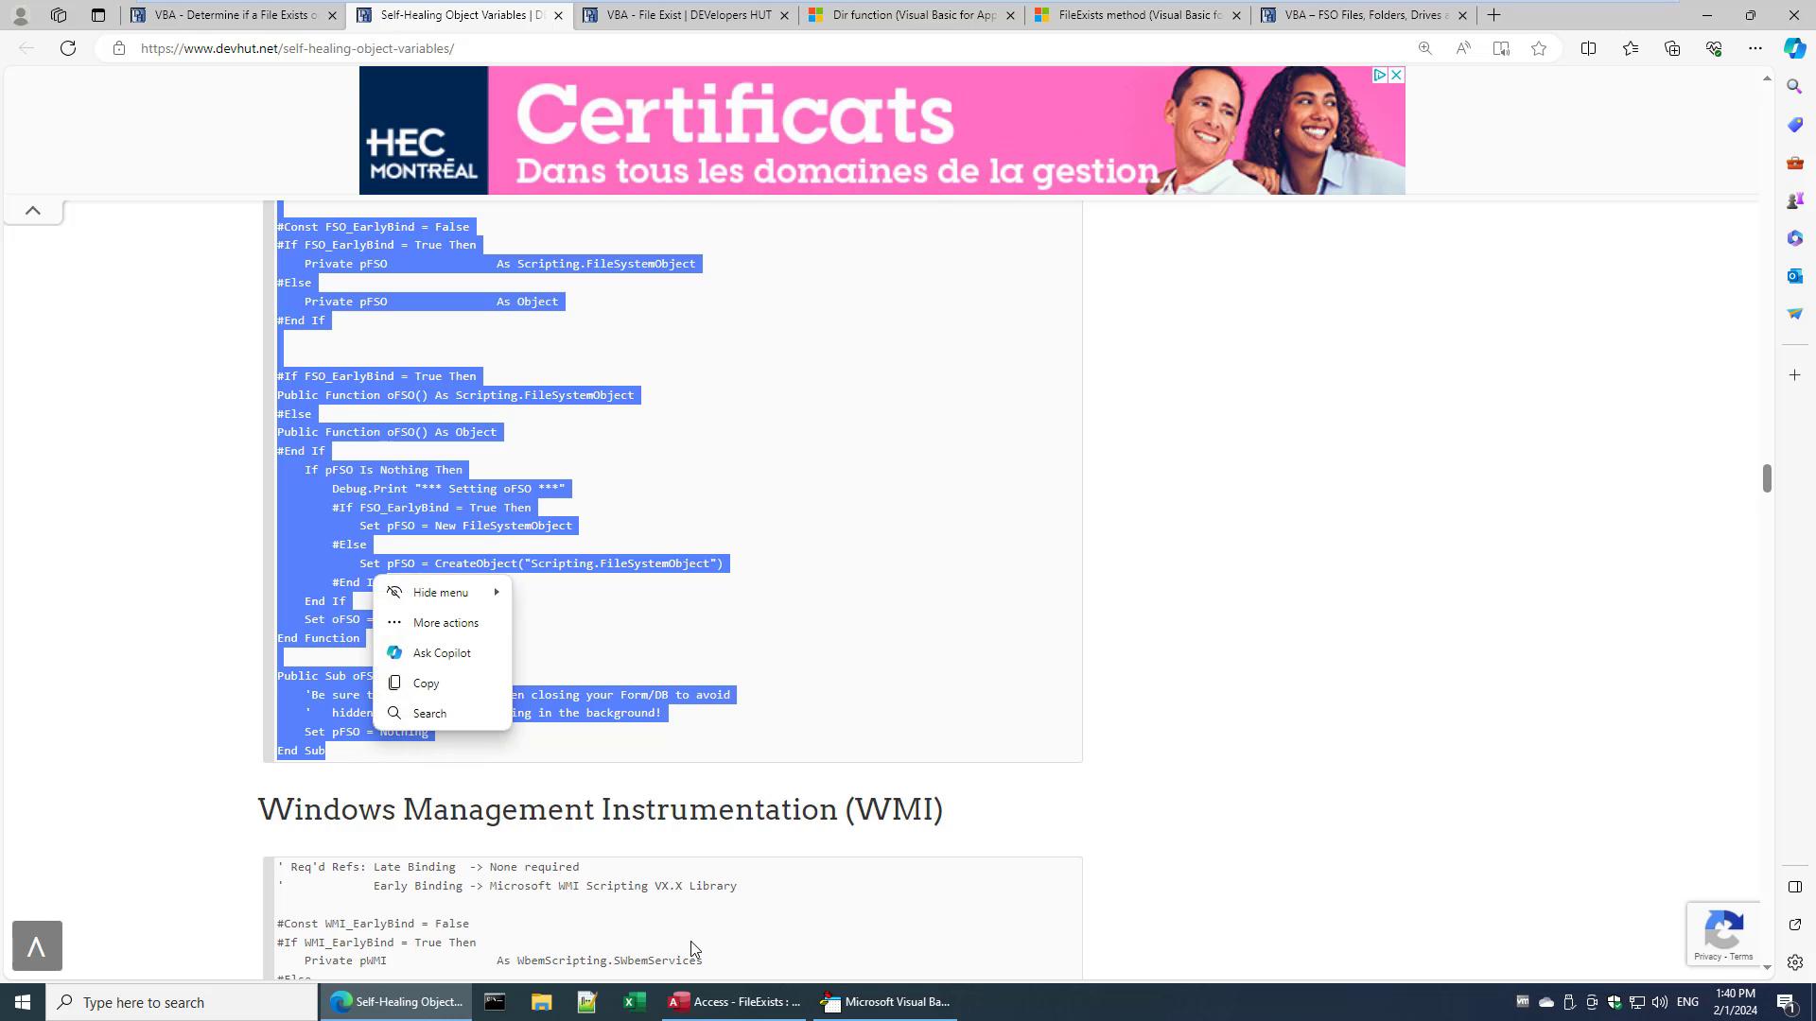
pyautogui.click(883, 1002)
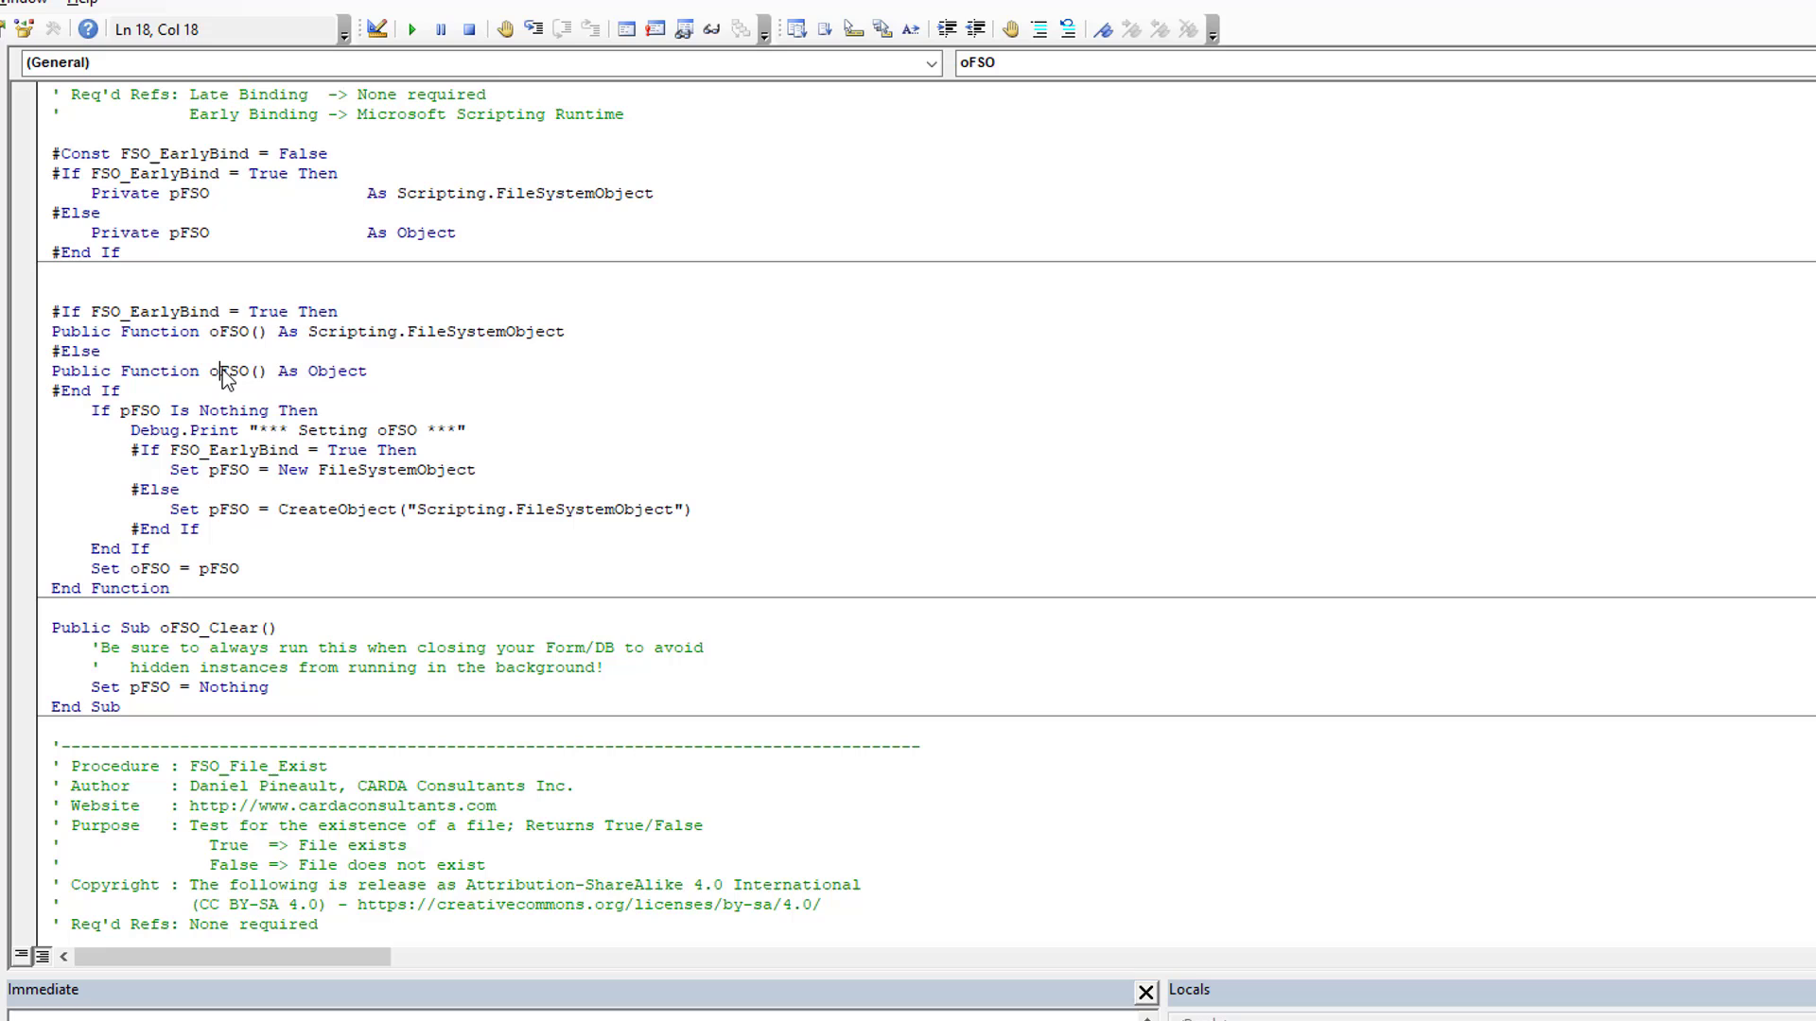
# - Comment out FSO_File_Exist's local Dim/Set oFSO block so it uses the shared oFSO
pyautogui.doubleClick(228, 371)
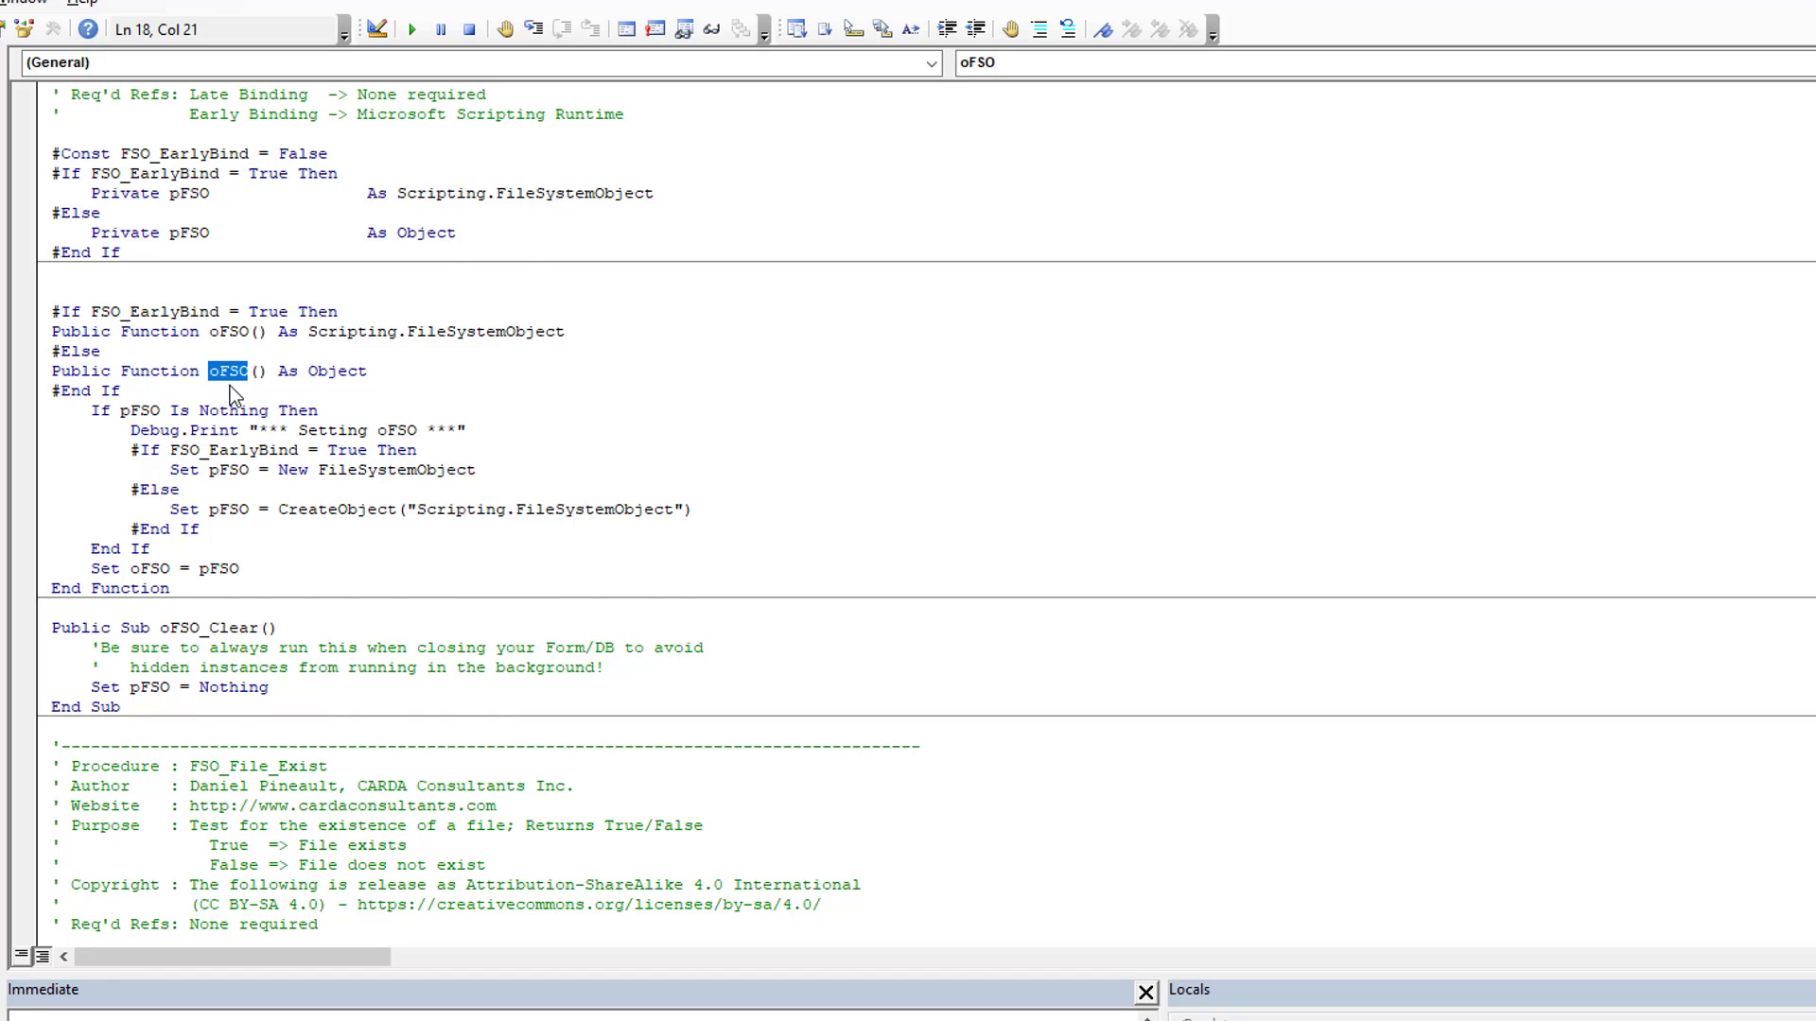
pyautogui.scroll(-3)
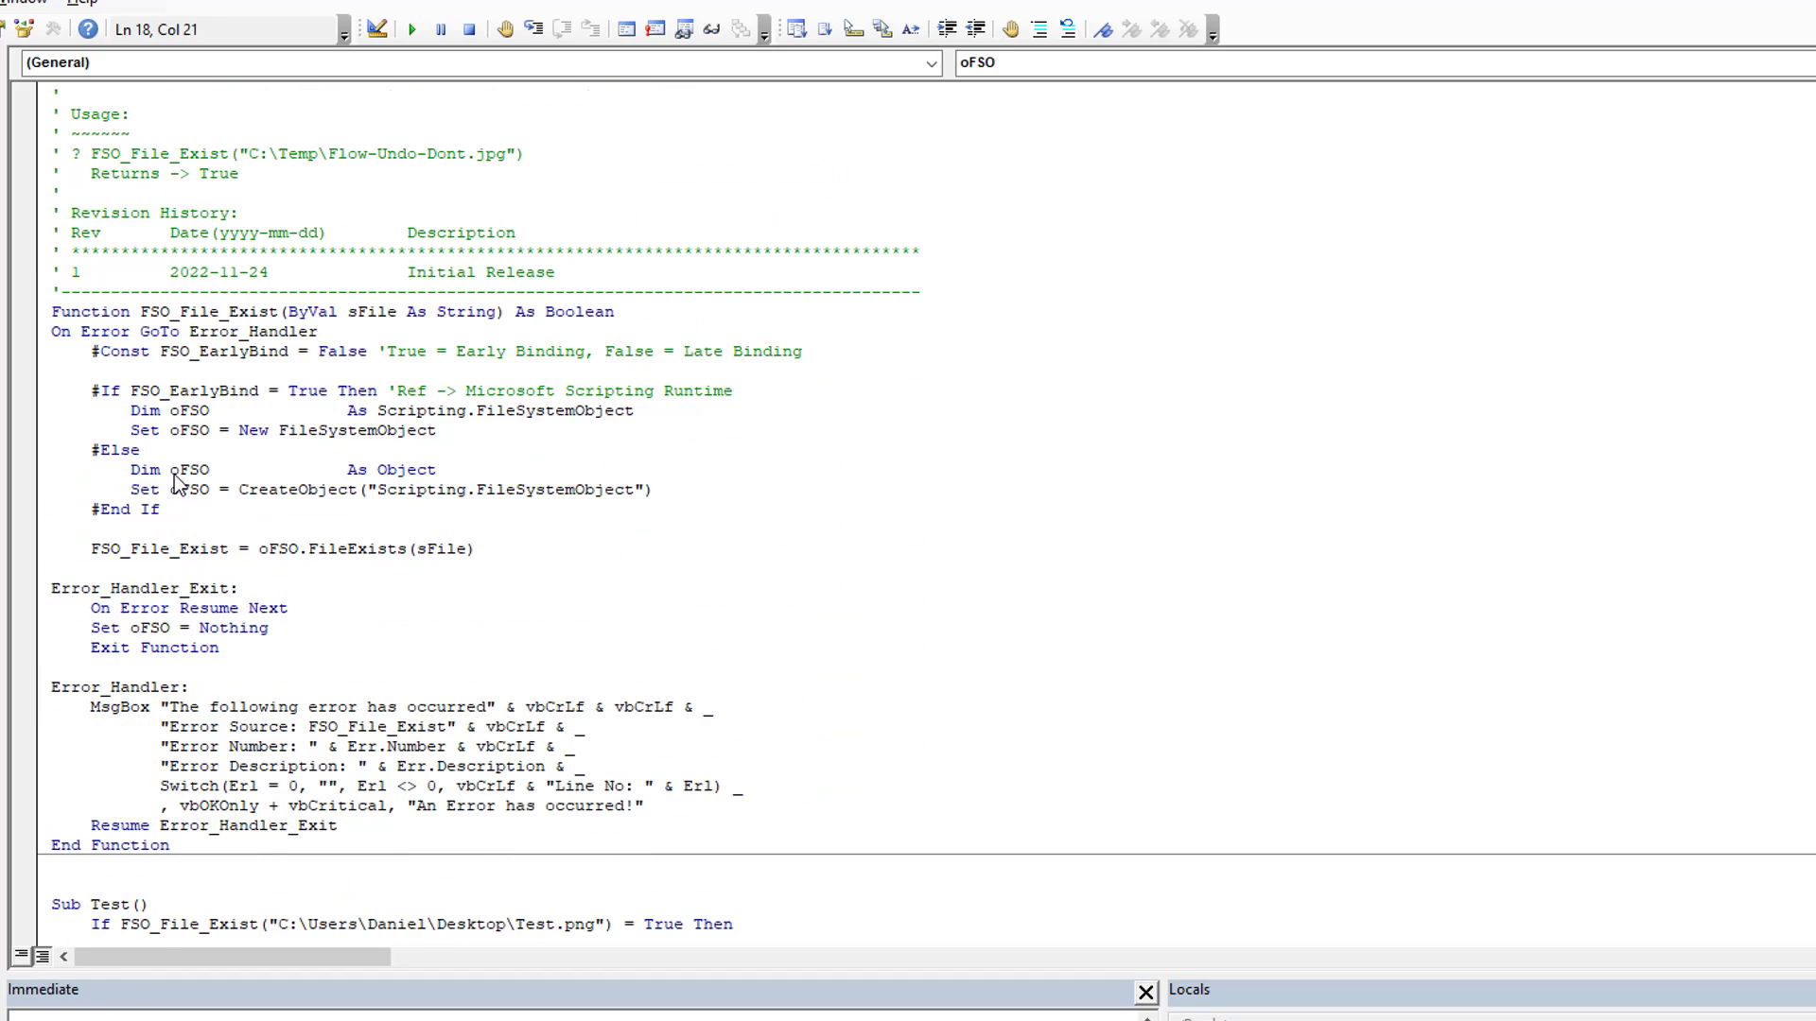
pyautogui.moveTo(92, 351); pyautogui.dragTo(161, 510)
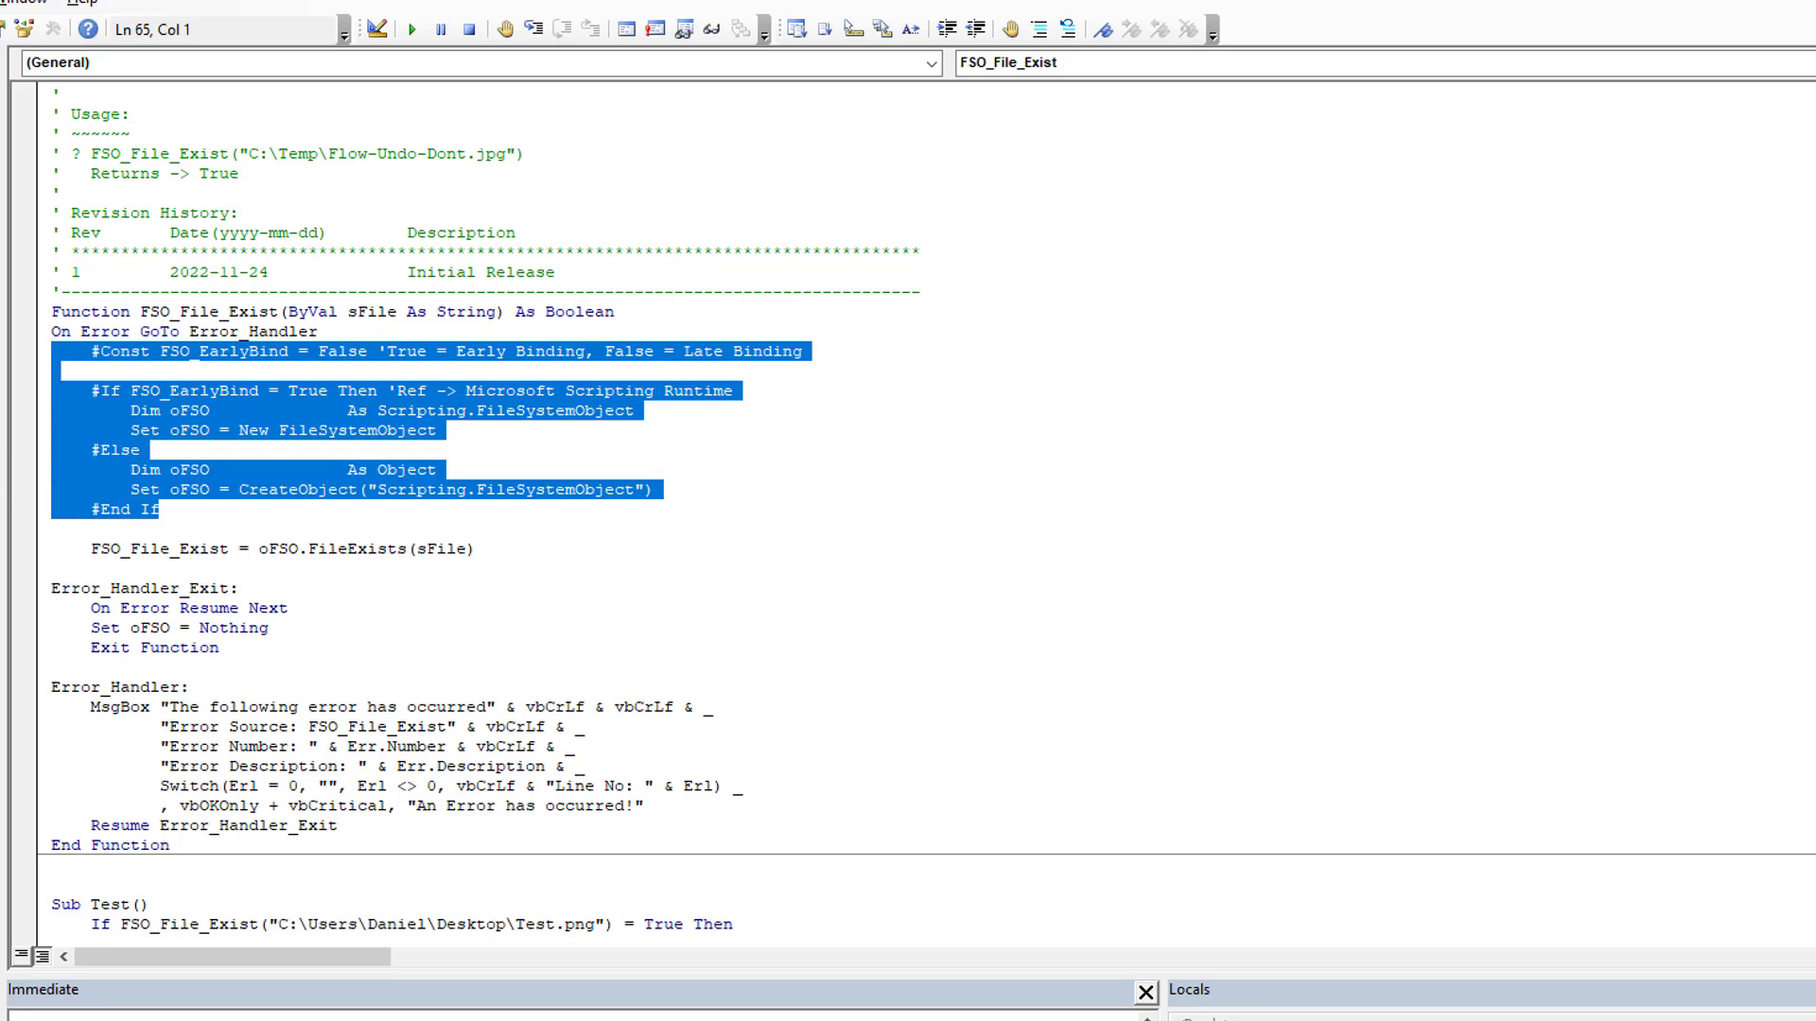
pyautogui.click(1037, 29)
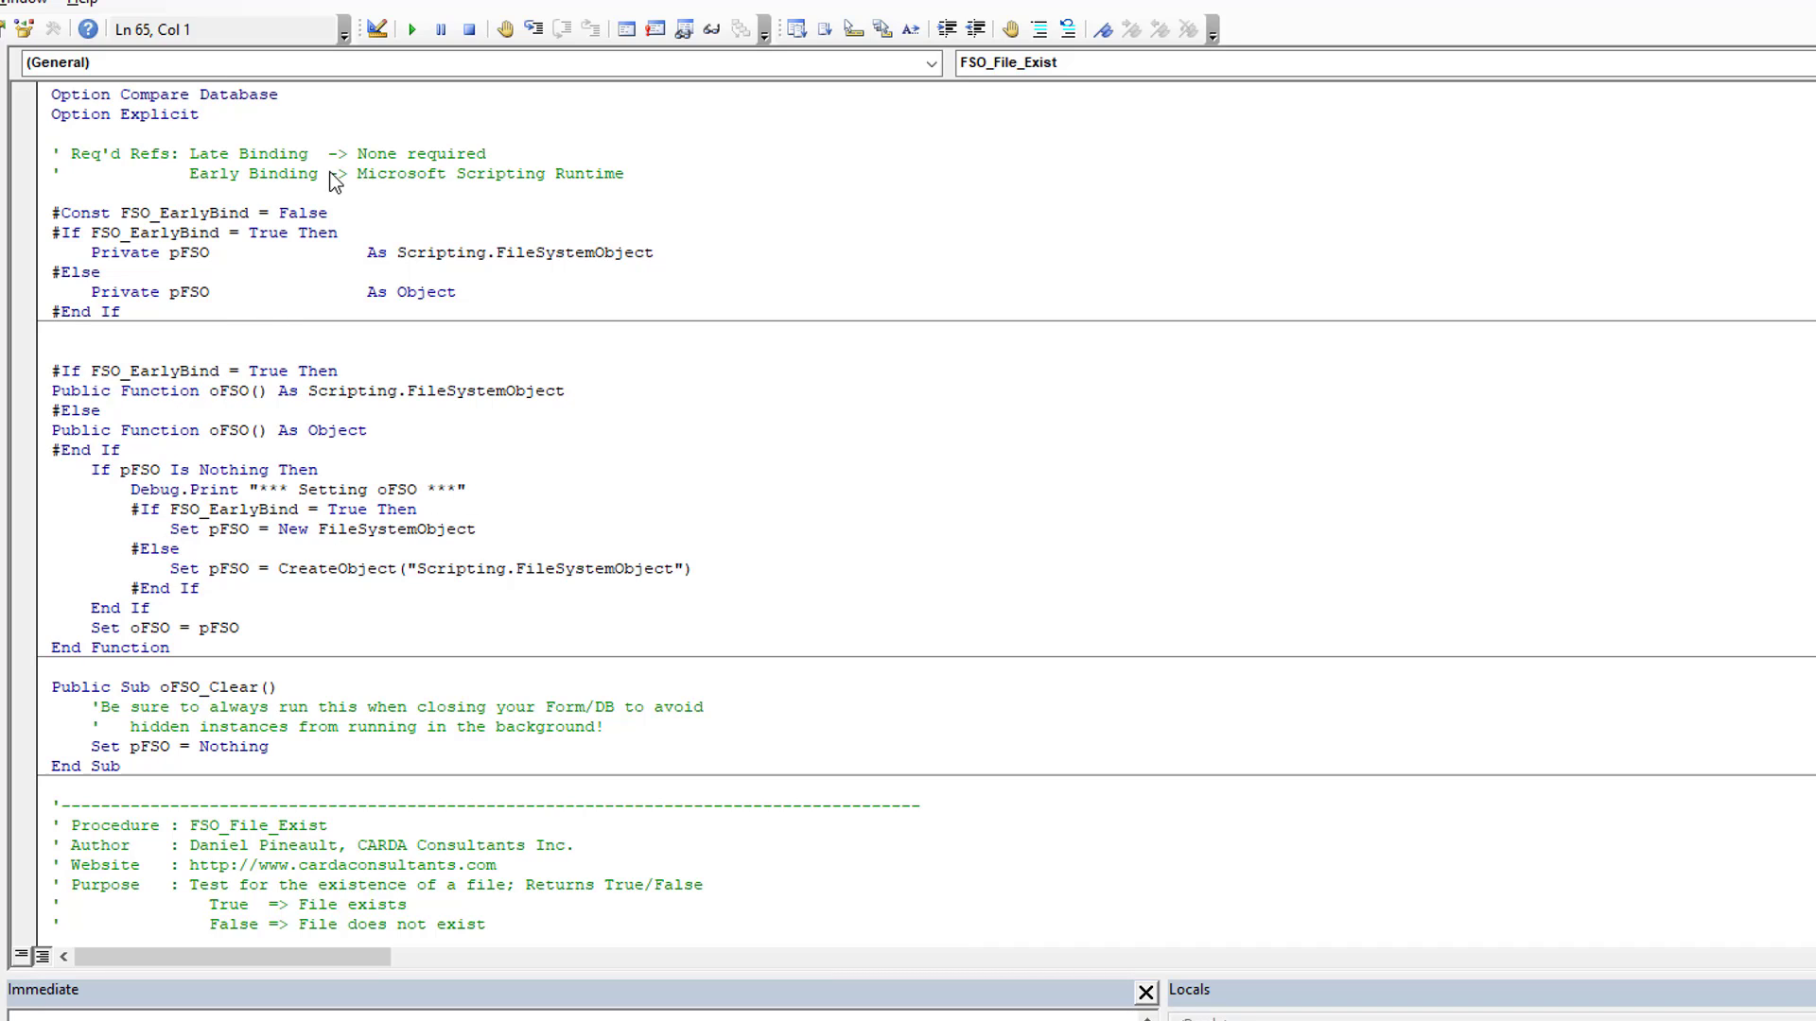
pyautogui.moveTo(122, 687)
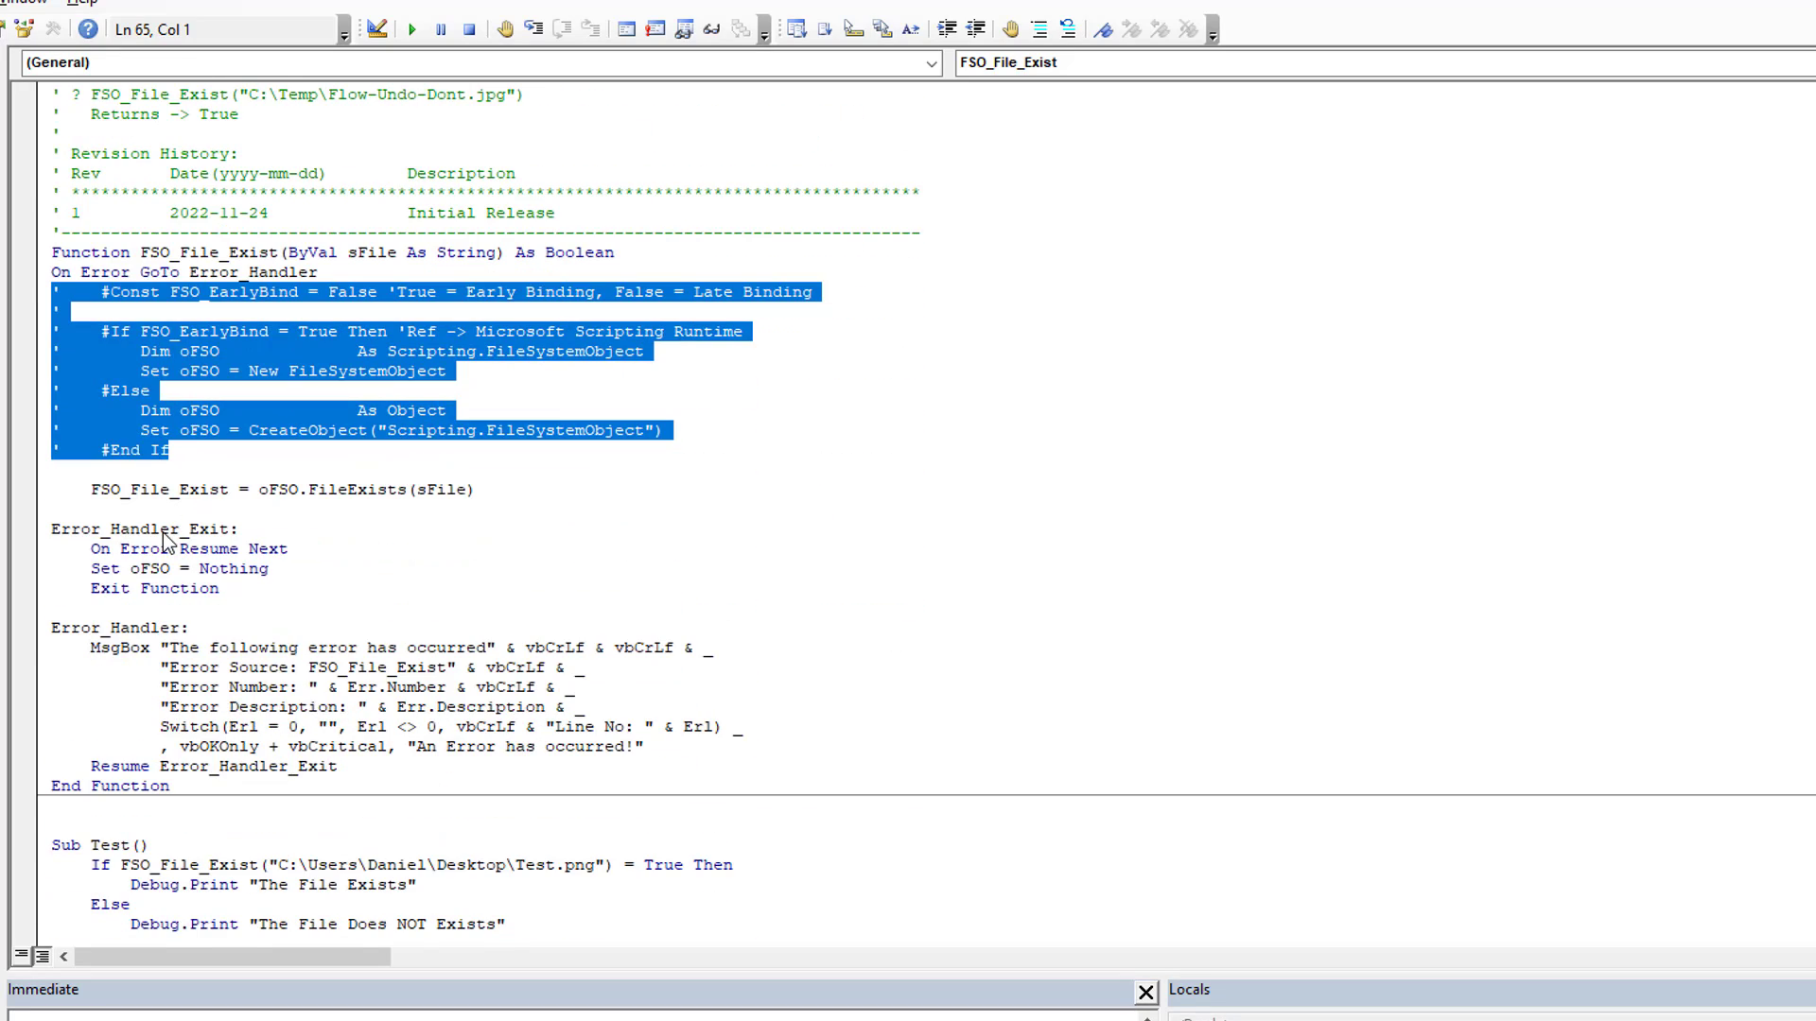
pyautogui.doubleClick(278, 489)
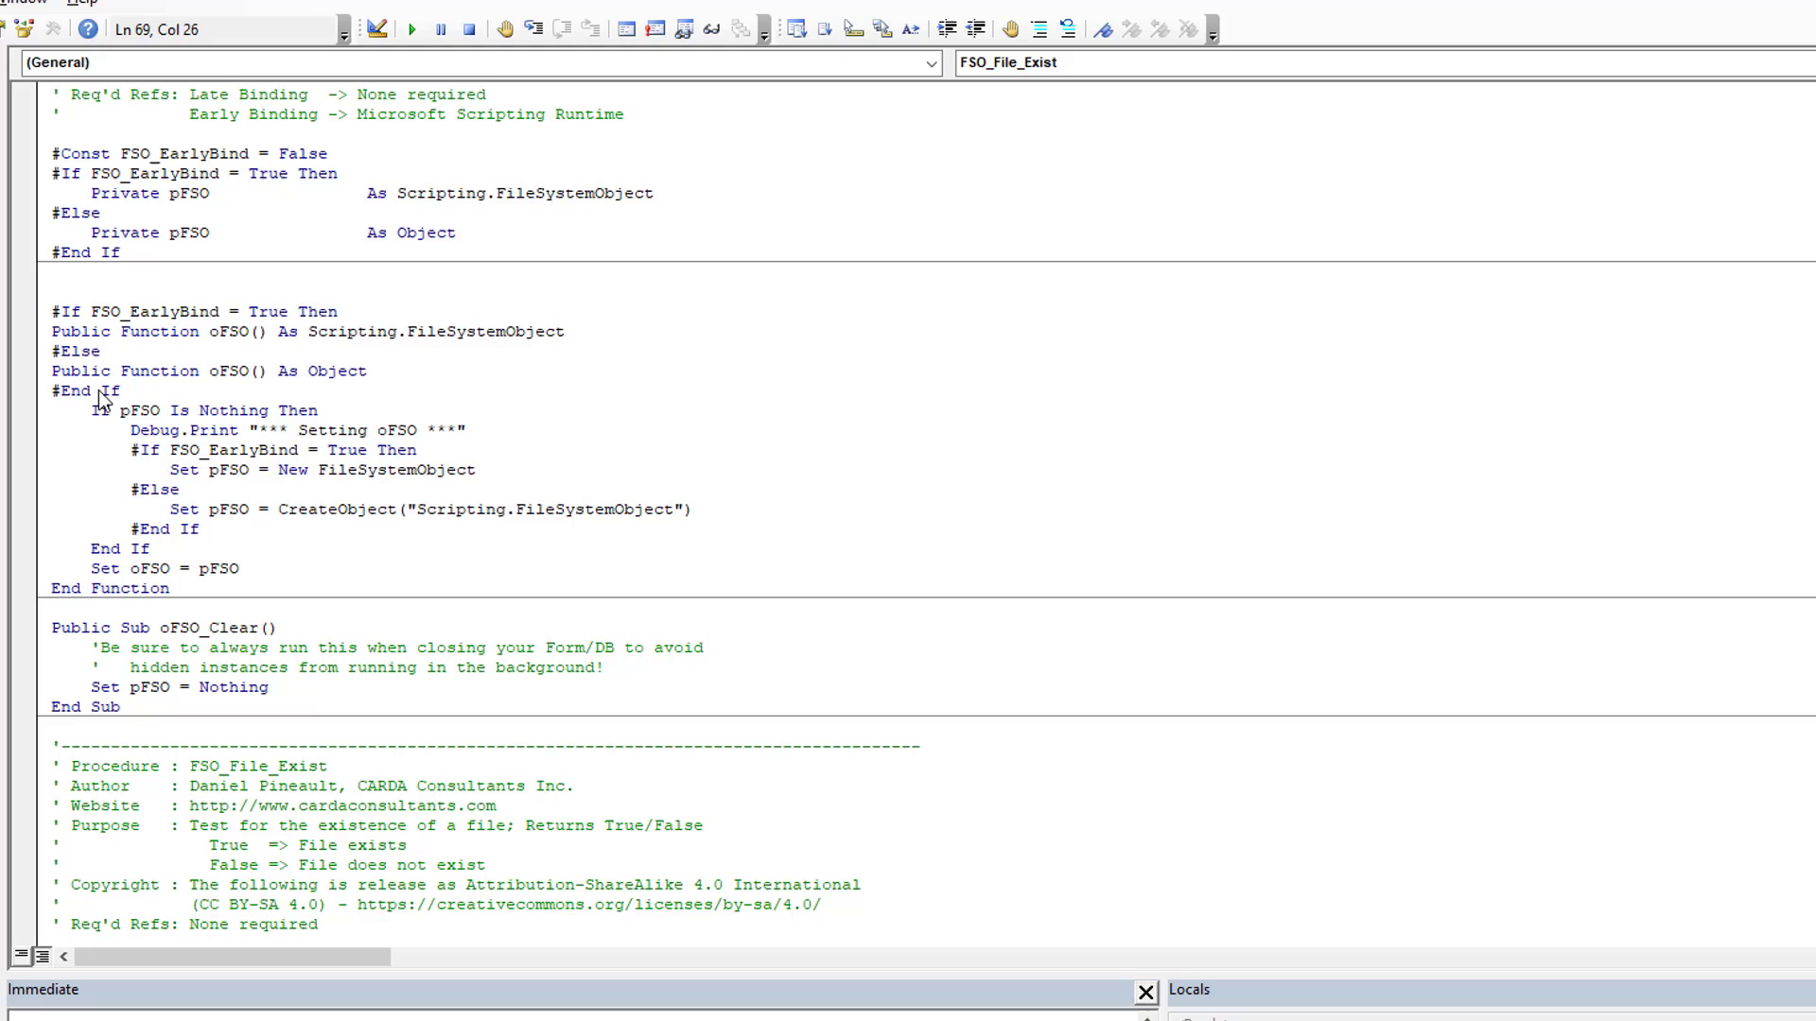
pyautogui.moveTo(270, 438)
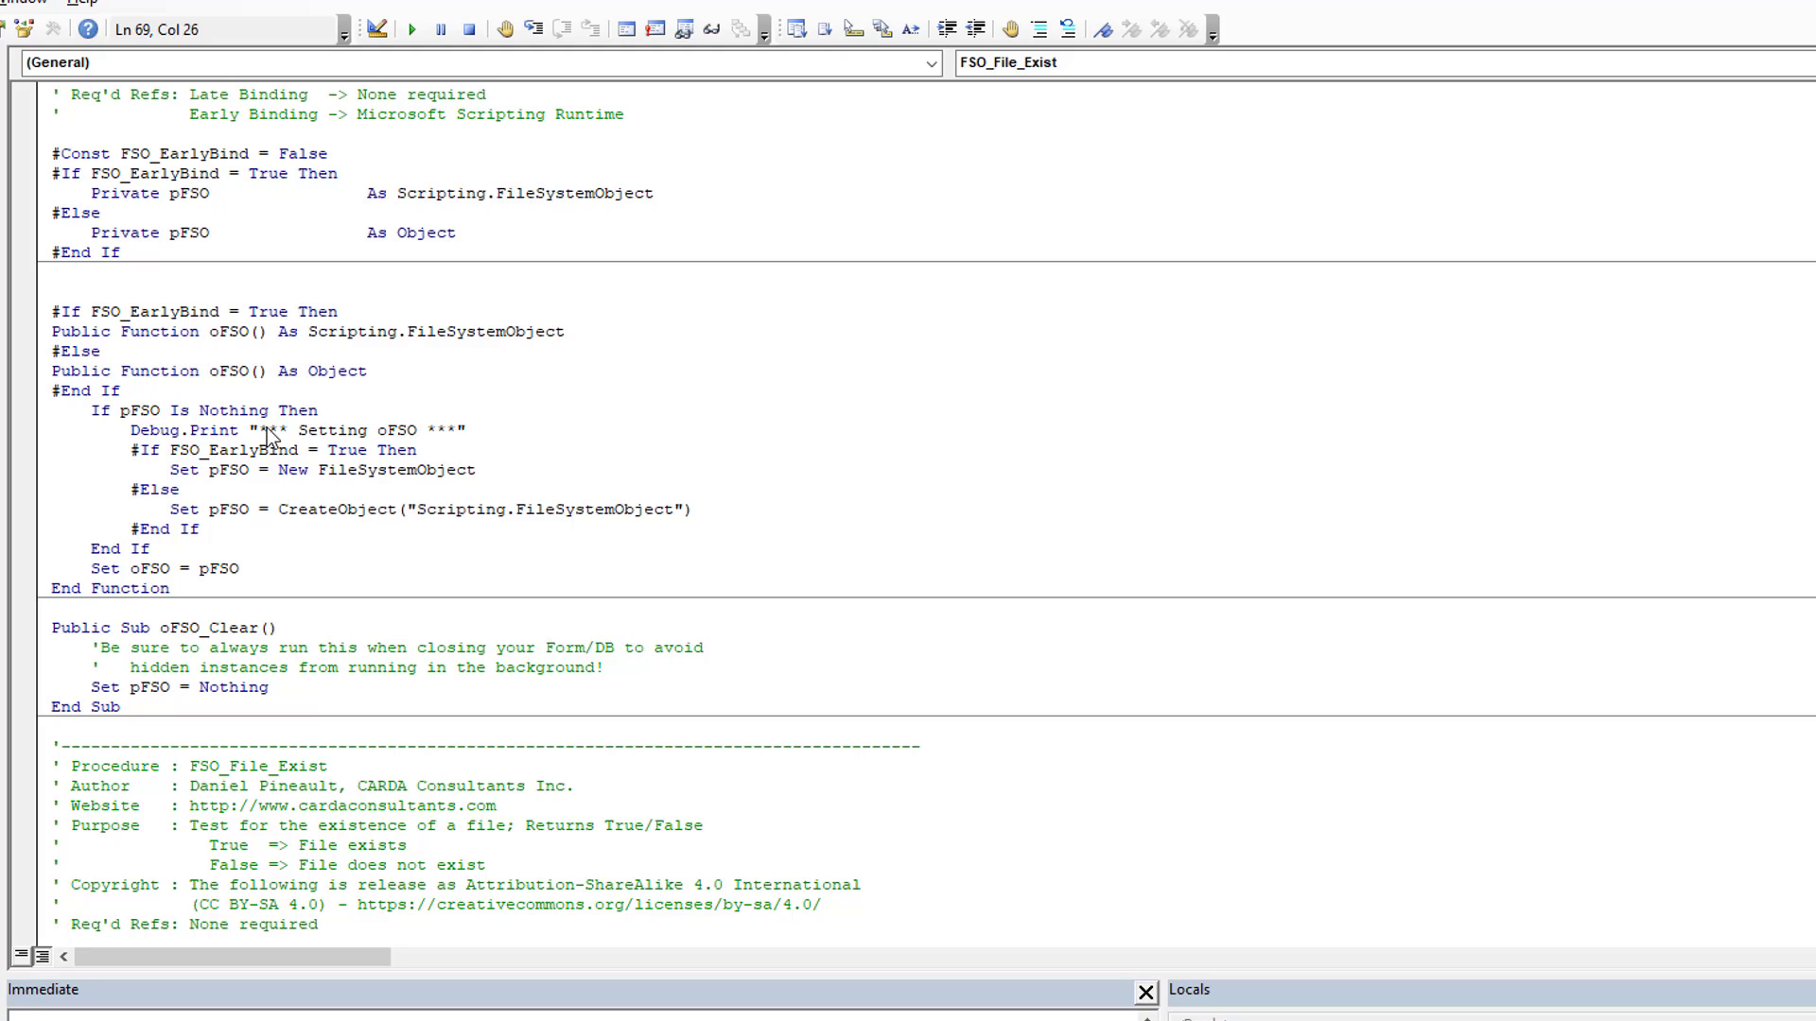
pyautogui.moveTo(154, 414)
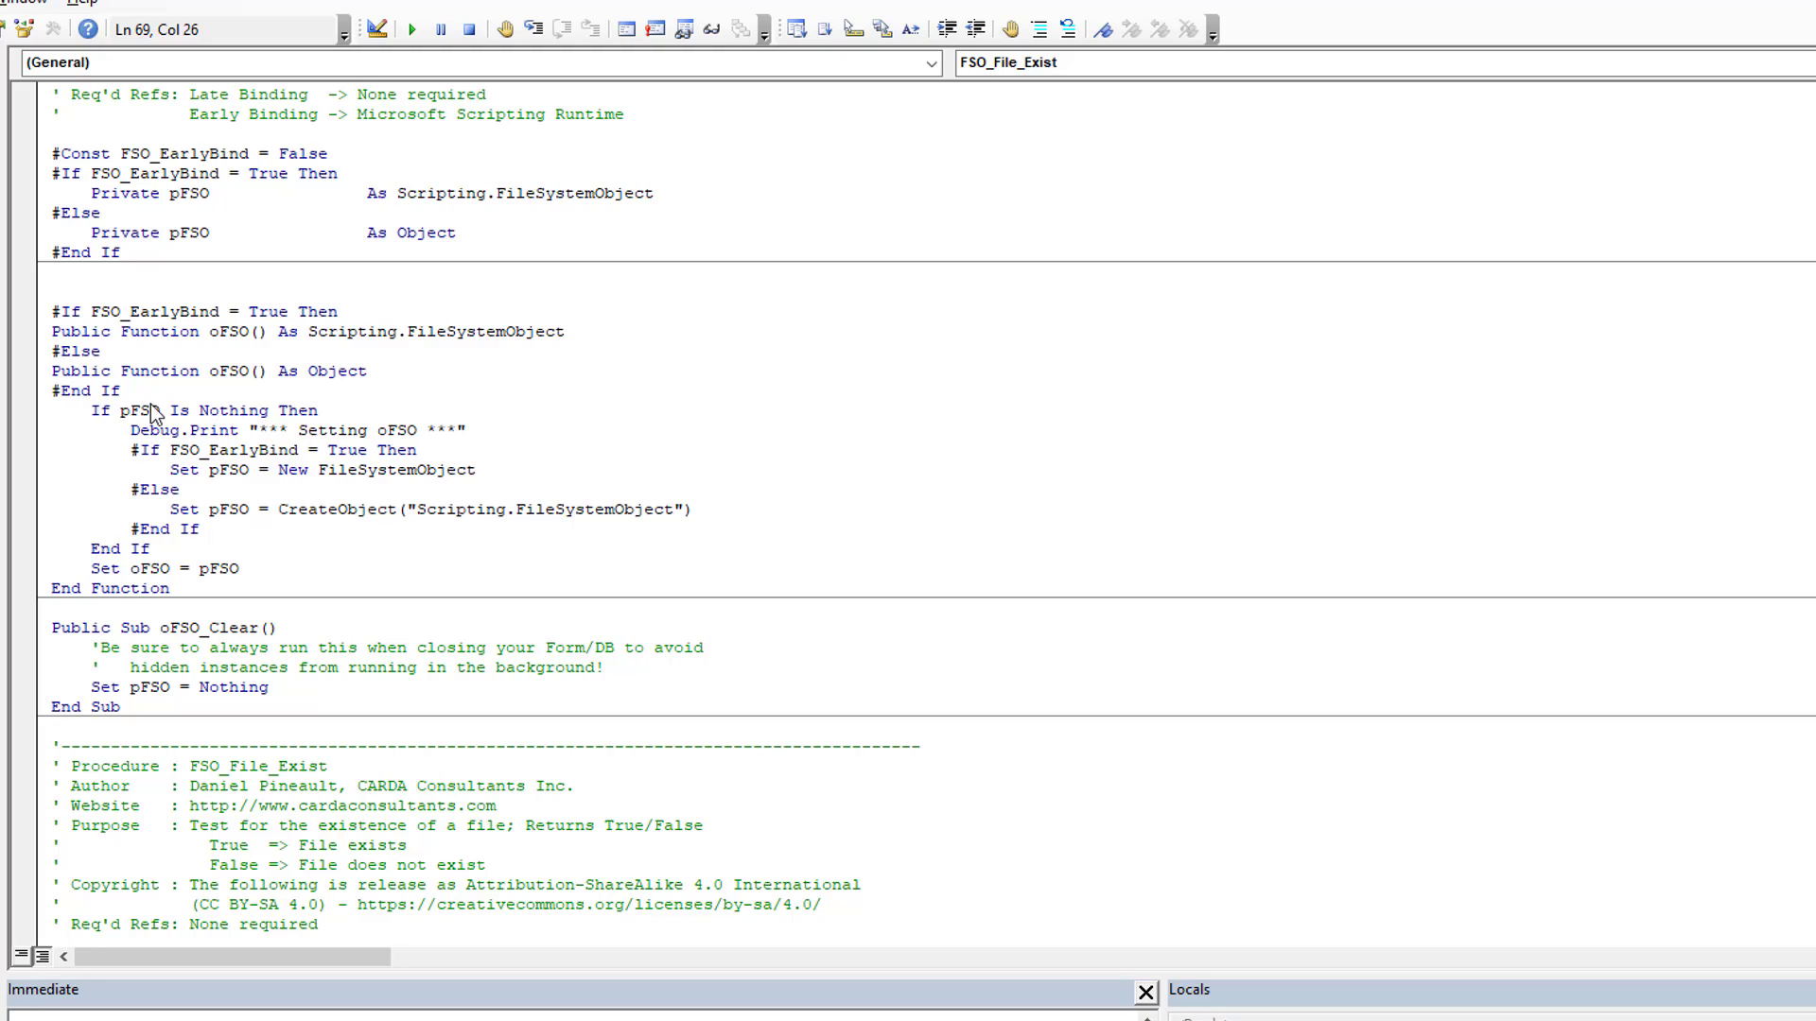
pyautogui.moveTo(220, 466)
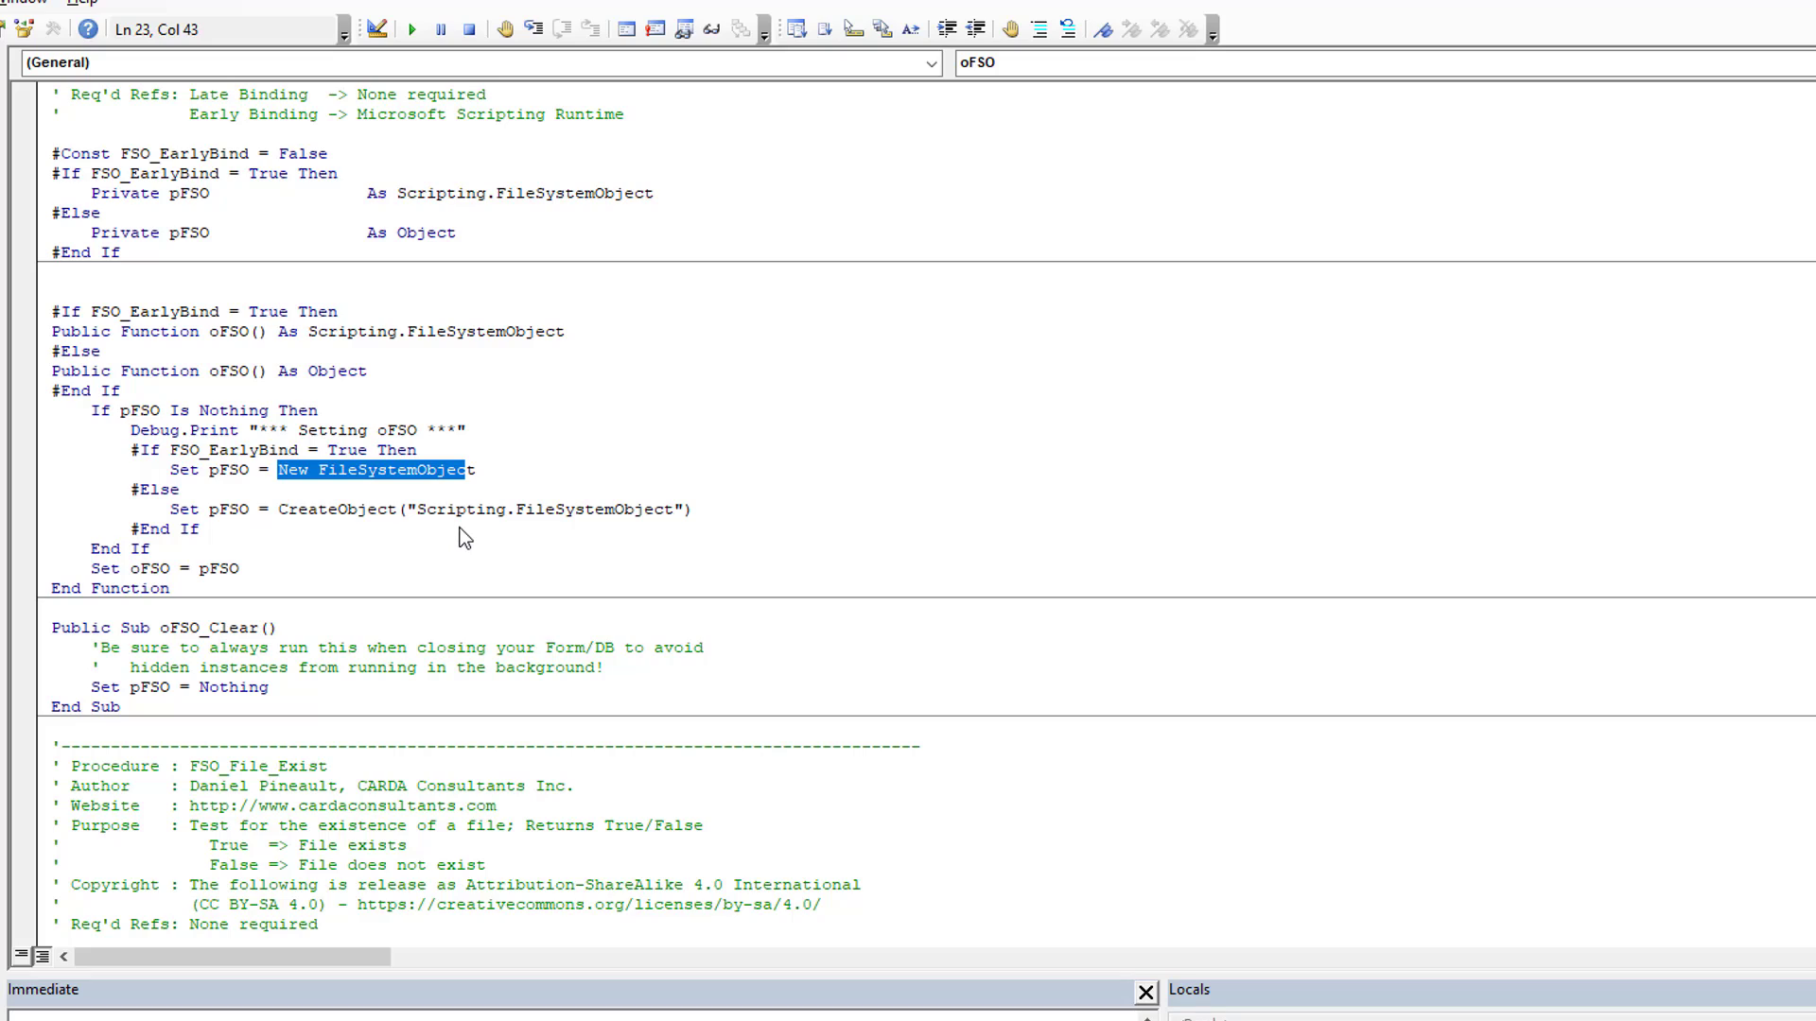
pyautogui.moveTo(365, 486)
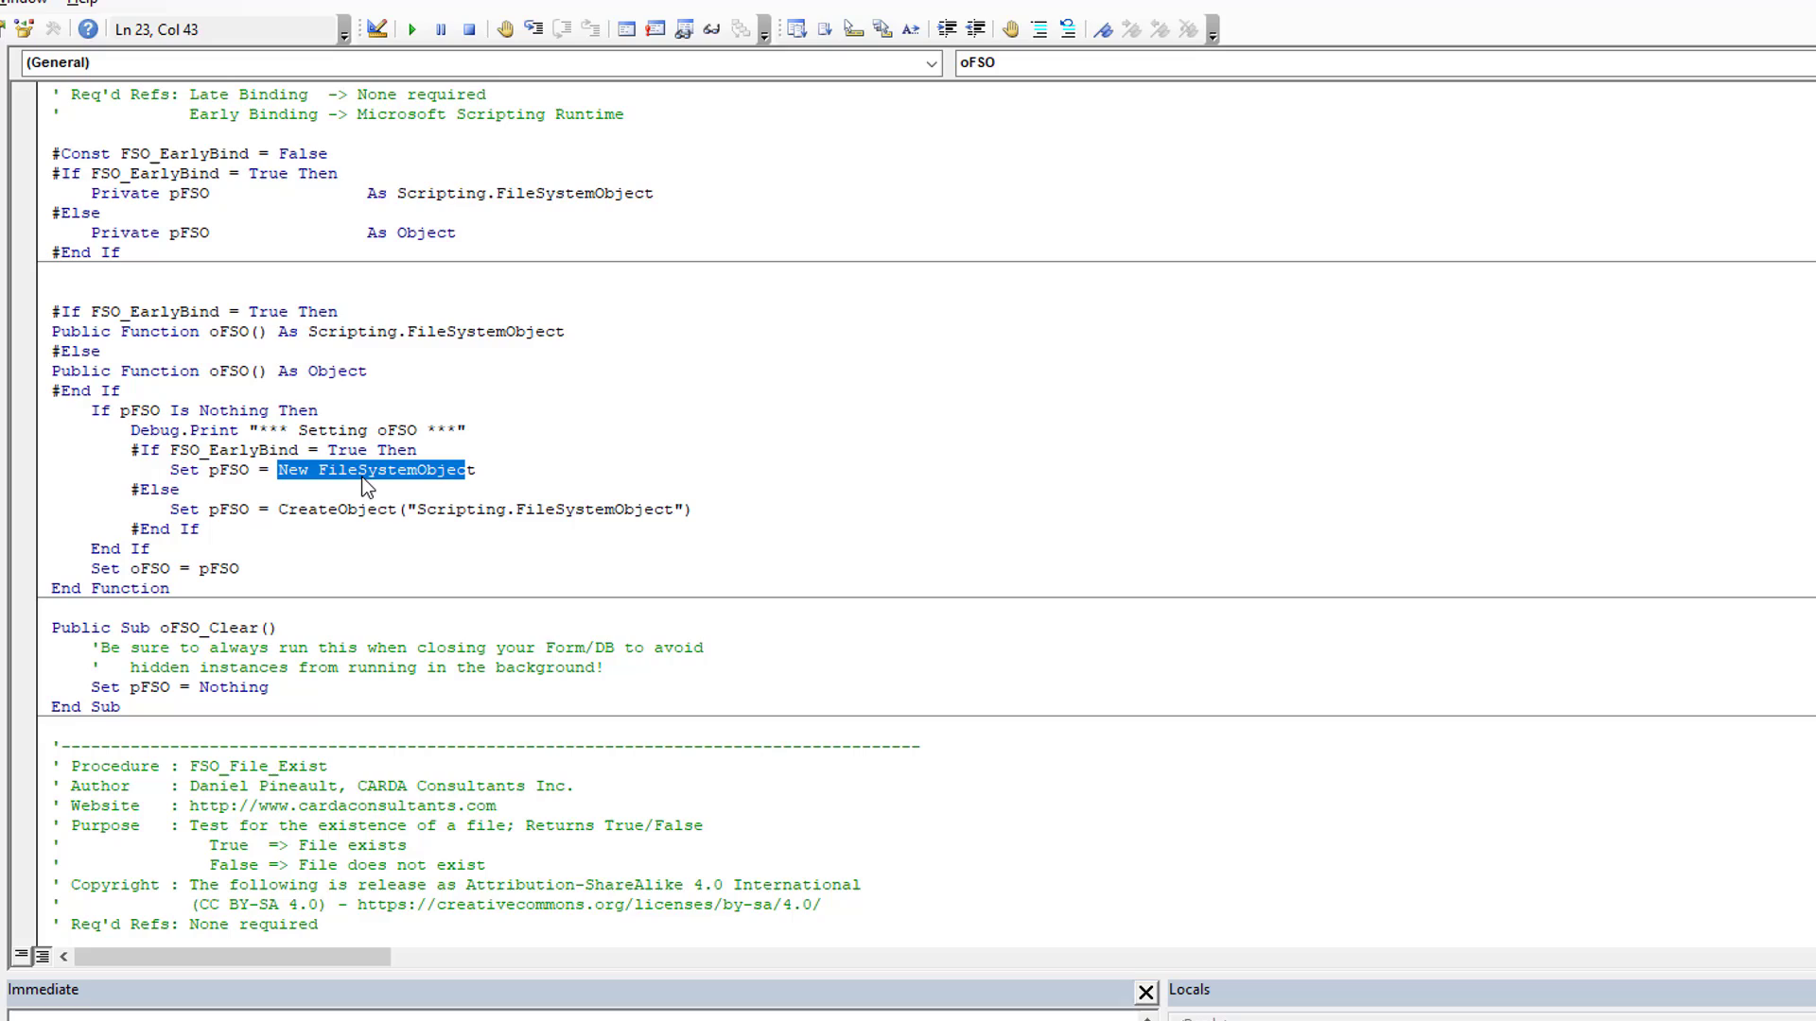
pyautogui.moveTo(352, 408)
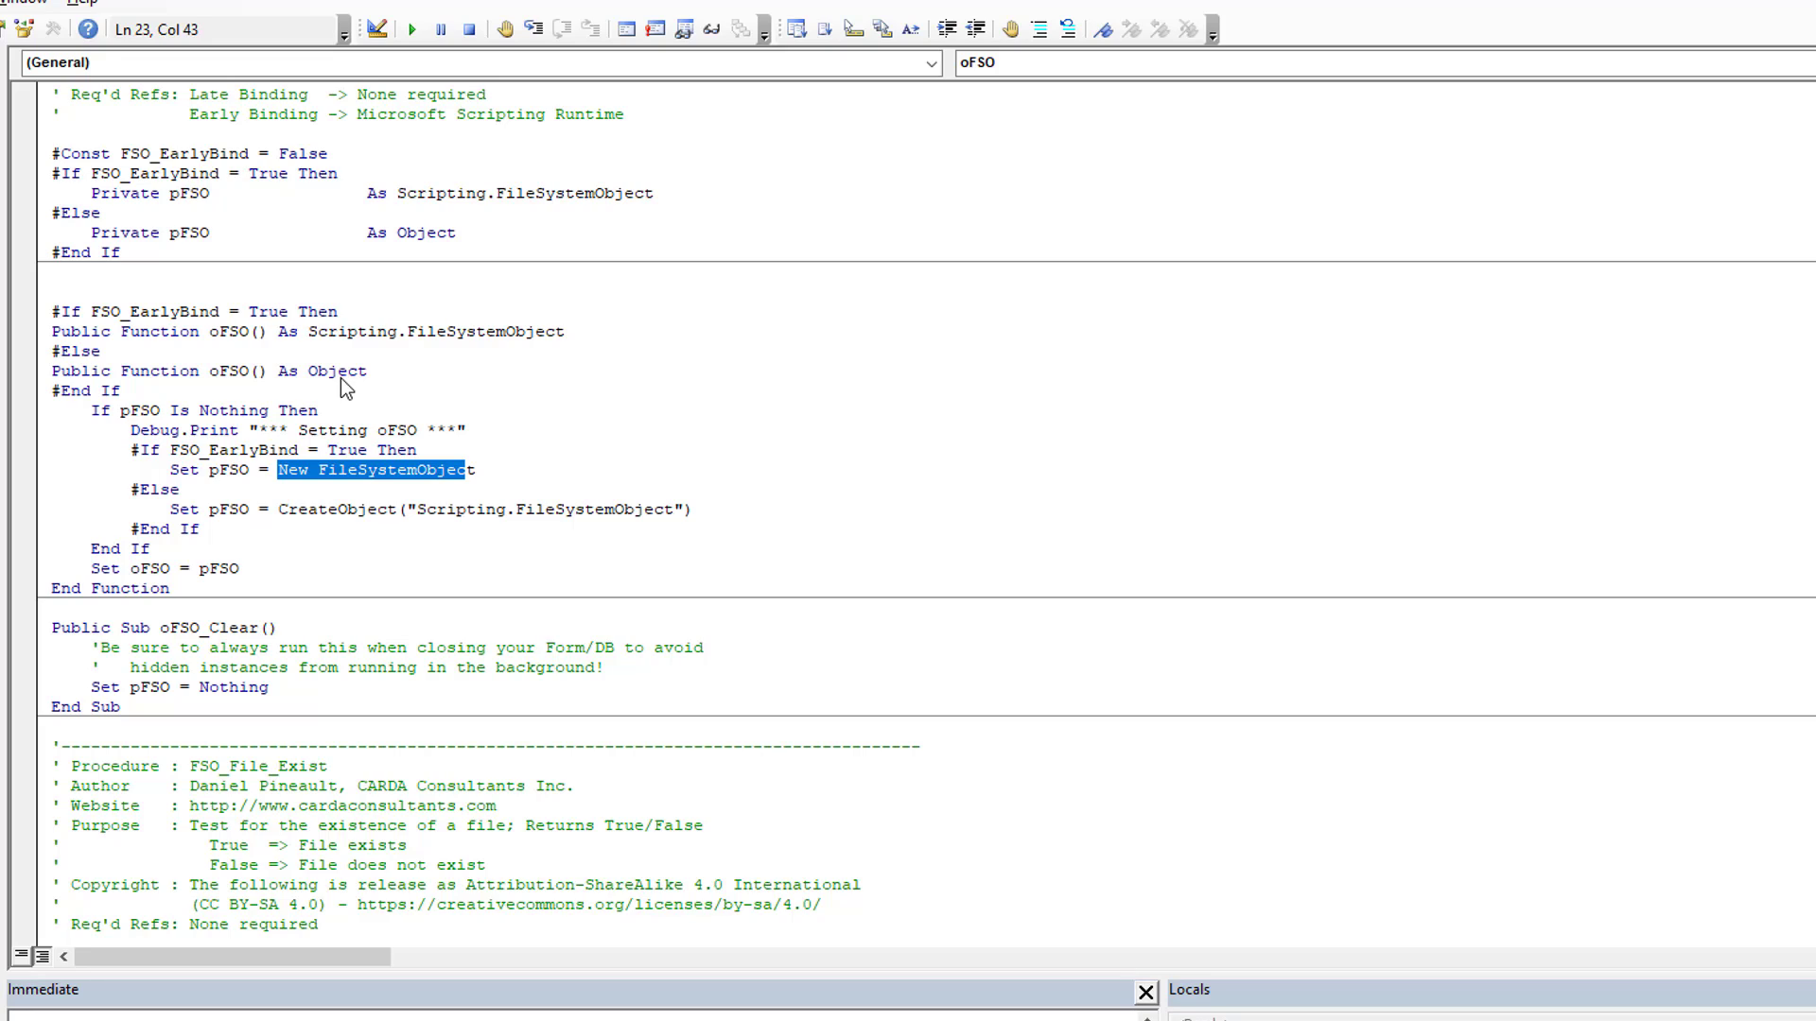
pyautogui.moveTo(229, 337)
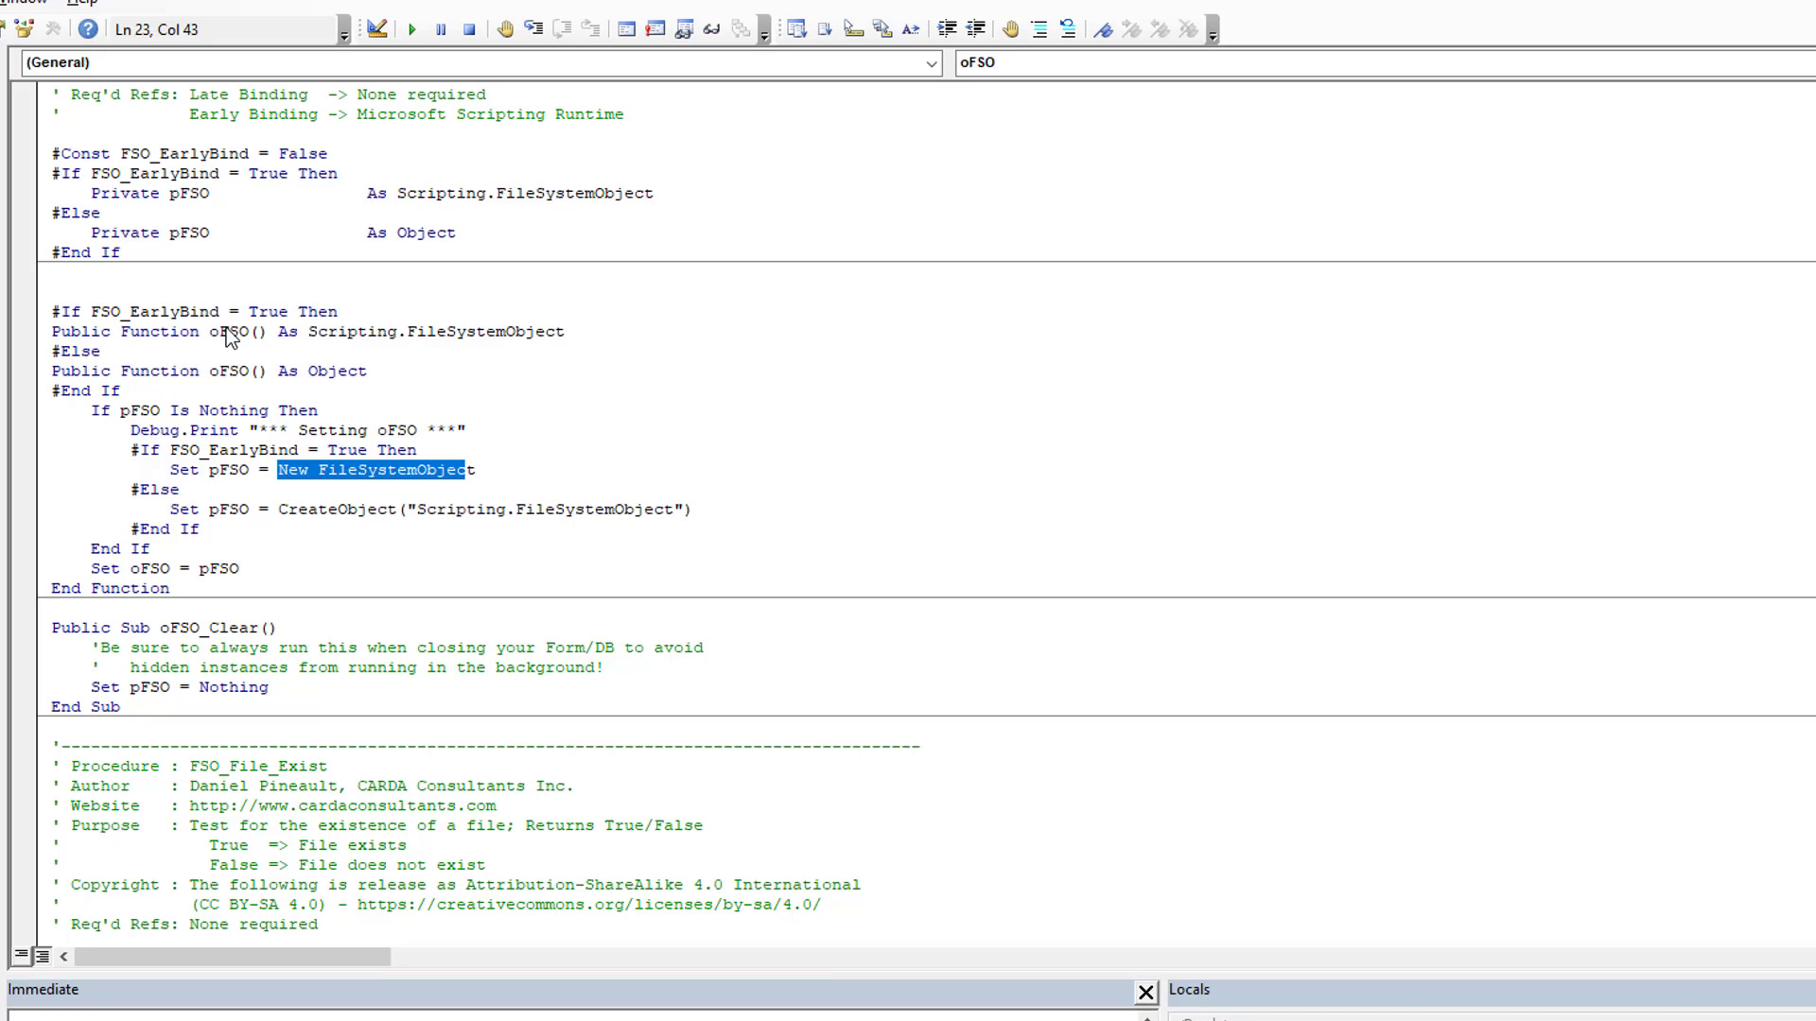
pyautogui.scroll(-3)
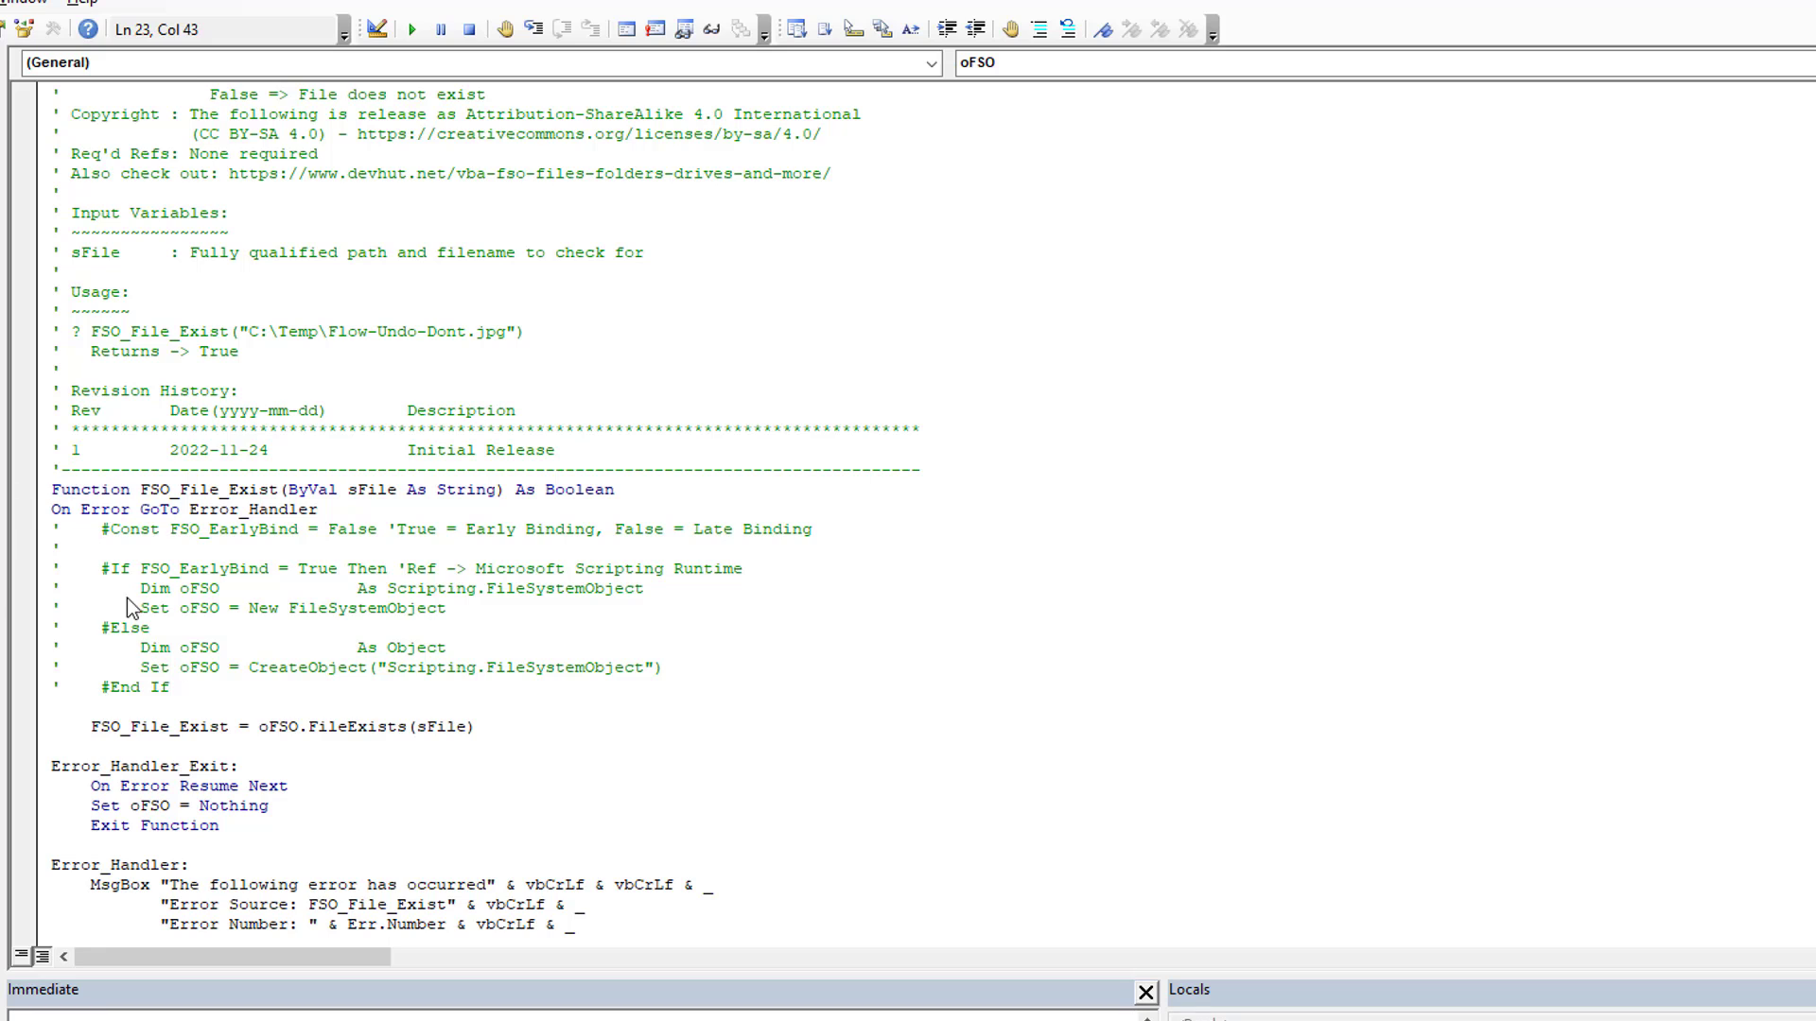
# - Rerun Test several times; '*** Setting oFSO ***' prints once, 'The File Exists' four times
pyautogui.scroll(-3)
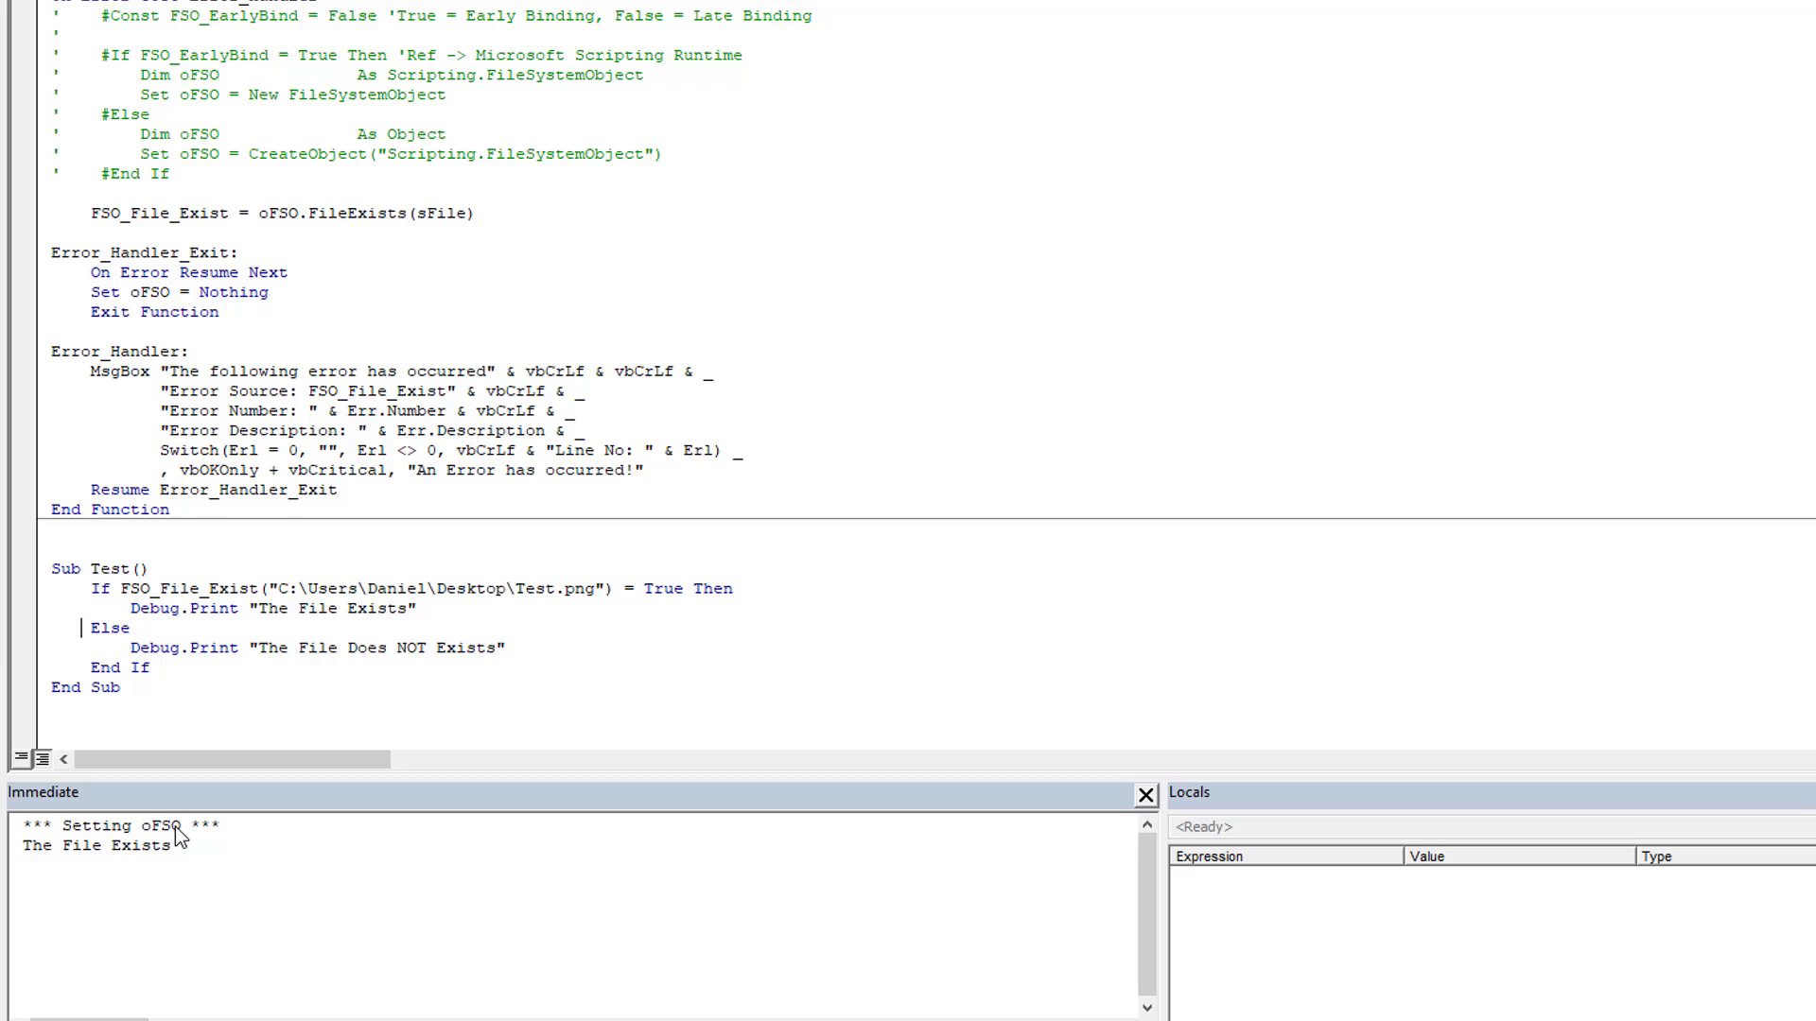
pyautogui.moveTo(124, 846)
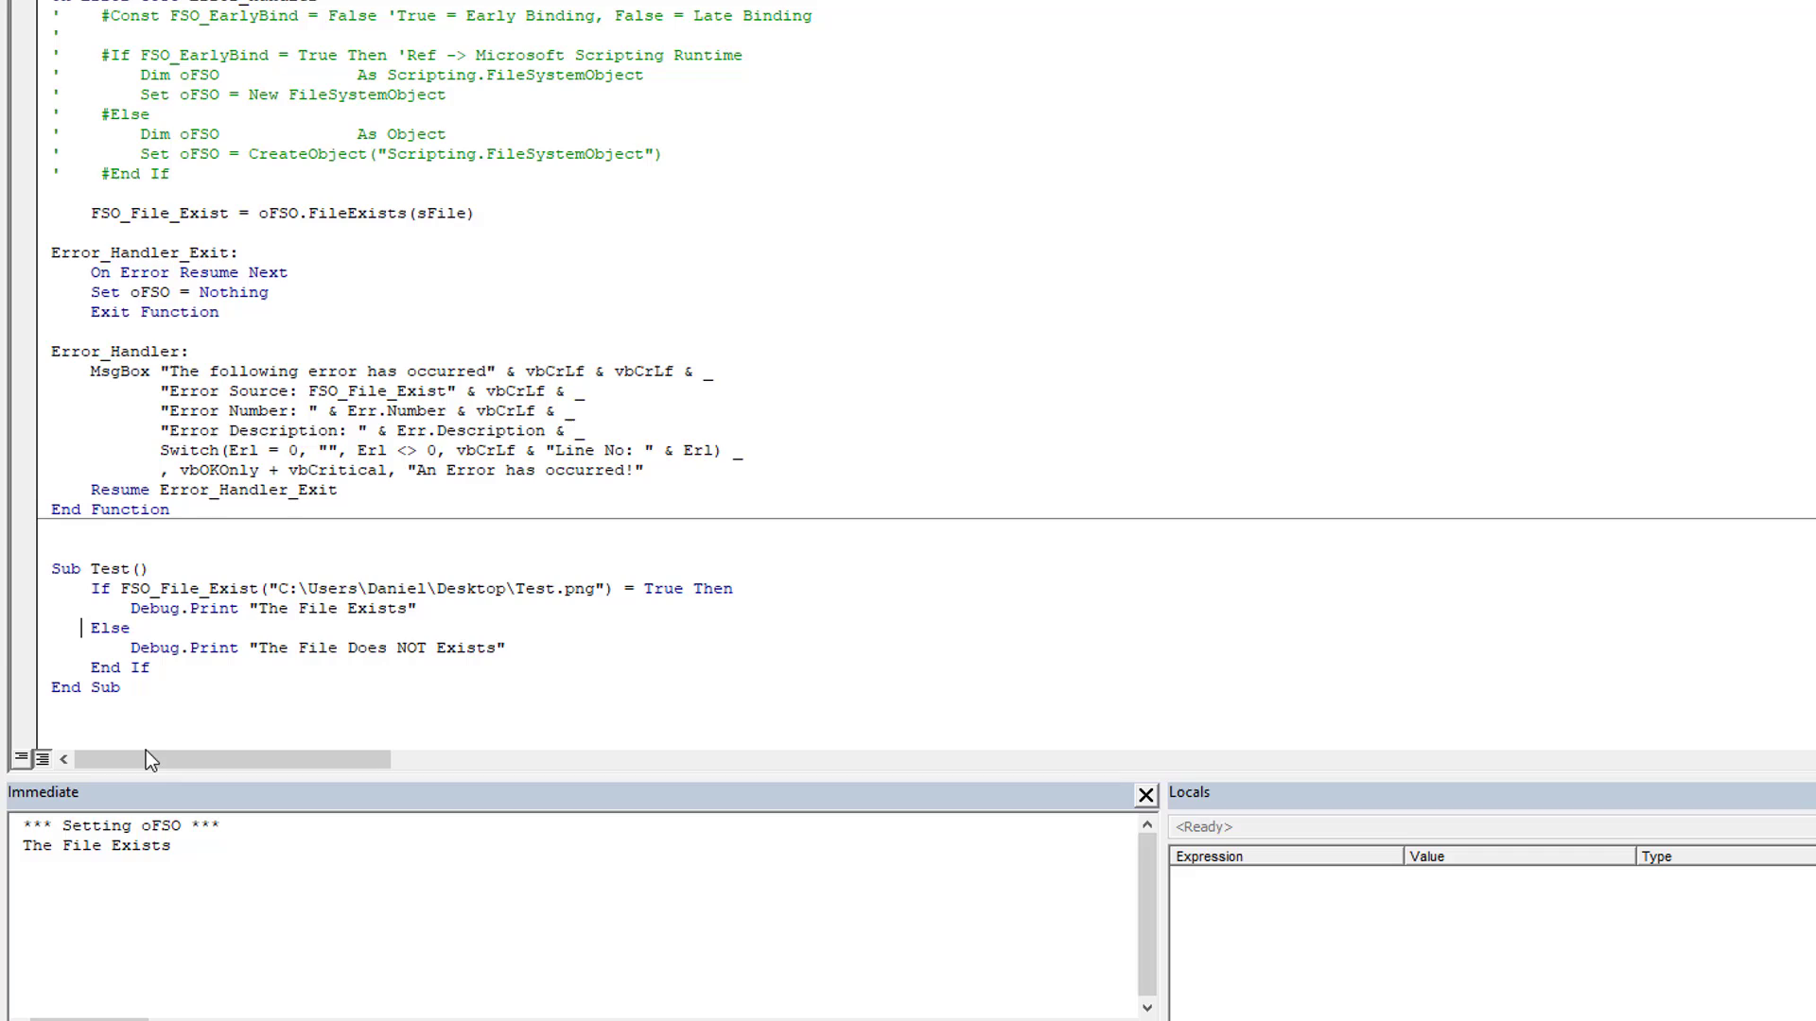
pyautogui.press('F5')
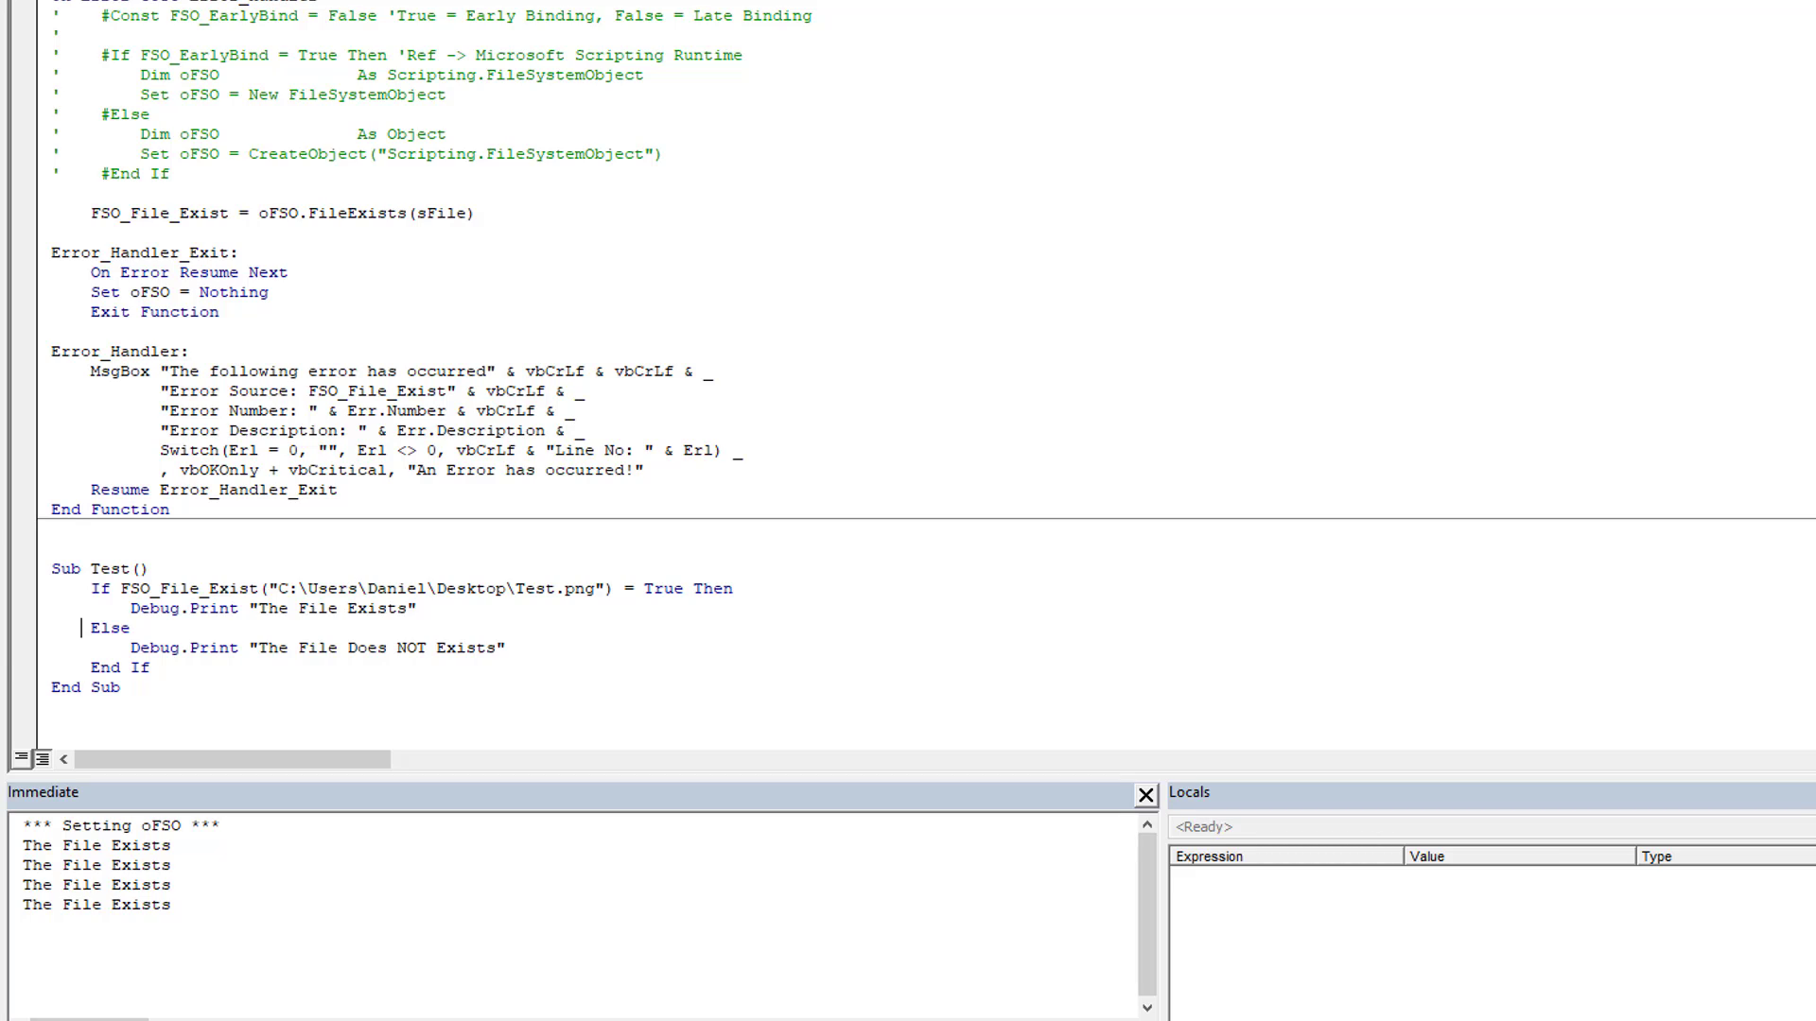
pyautogui.moveTo(1549, 373)
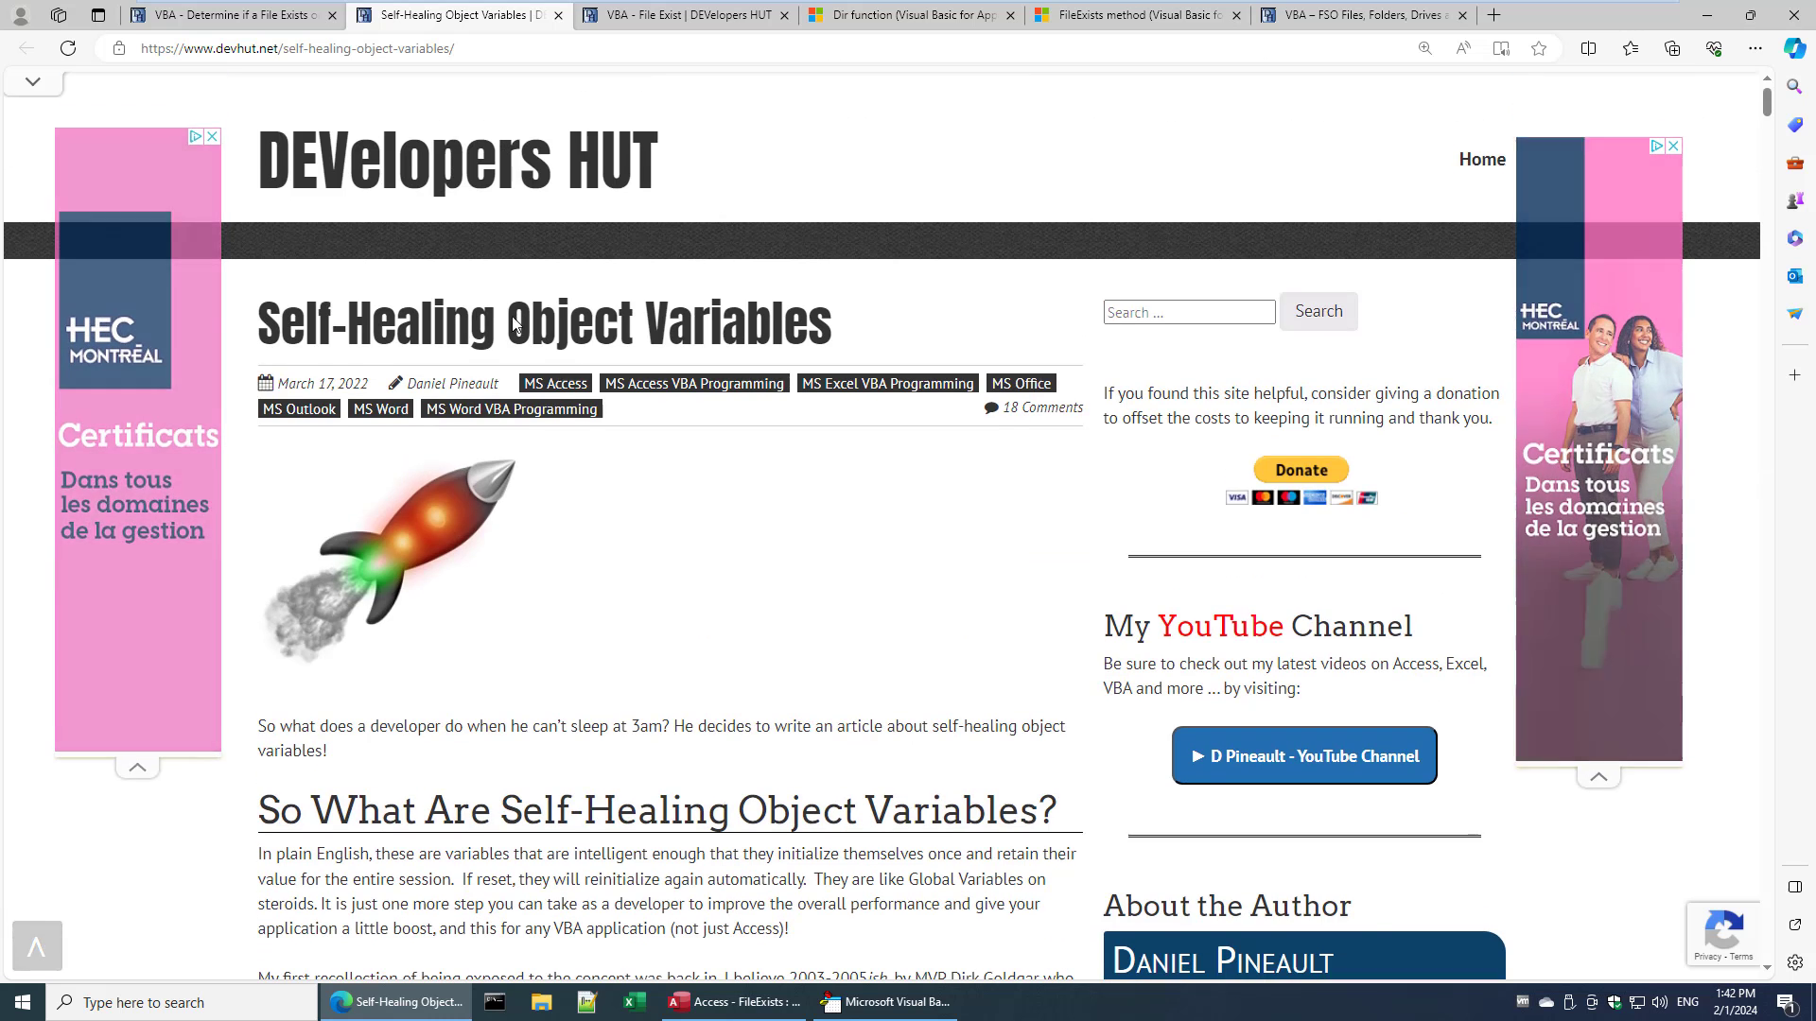
# - Scroll the Self-Healing Object Variables article down to its twelve example applications
pyautogui.scroll(-3)
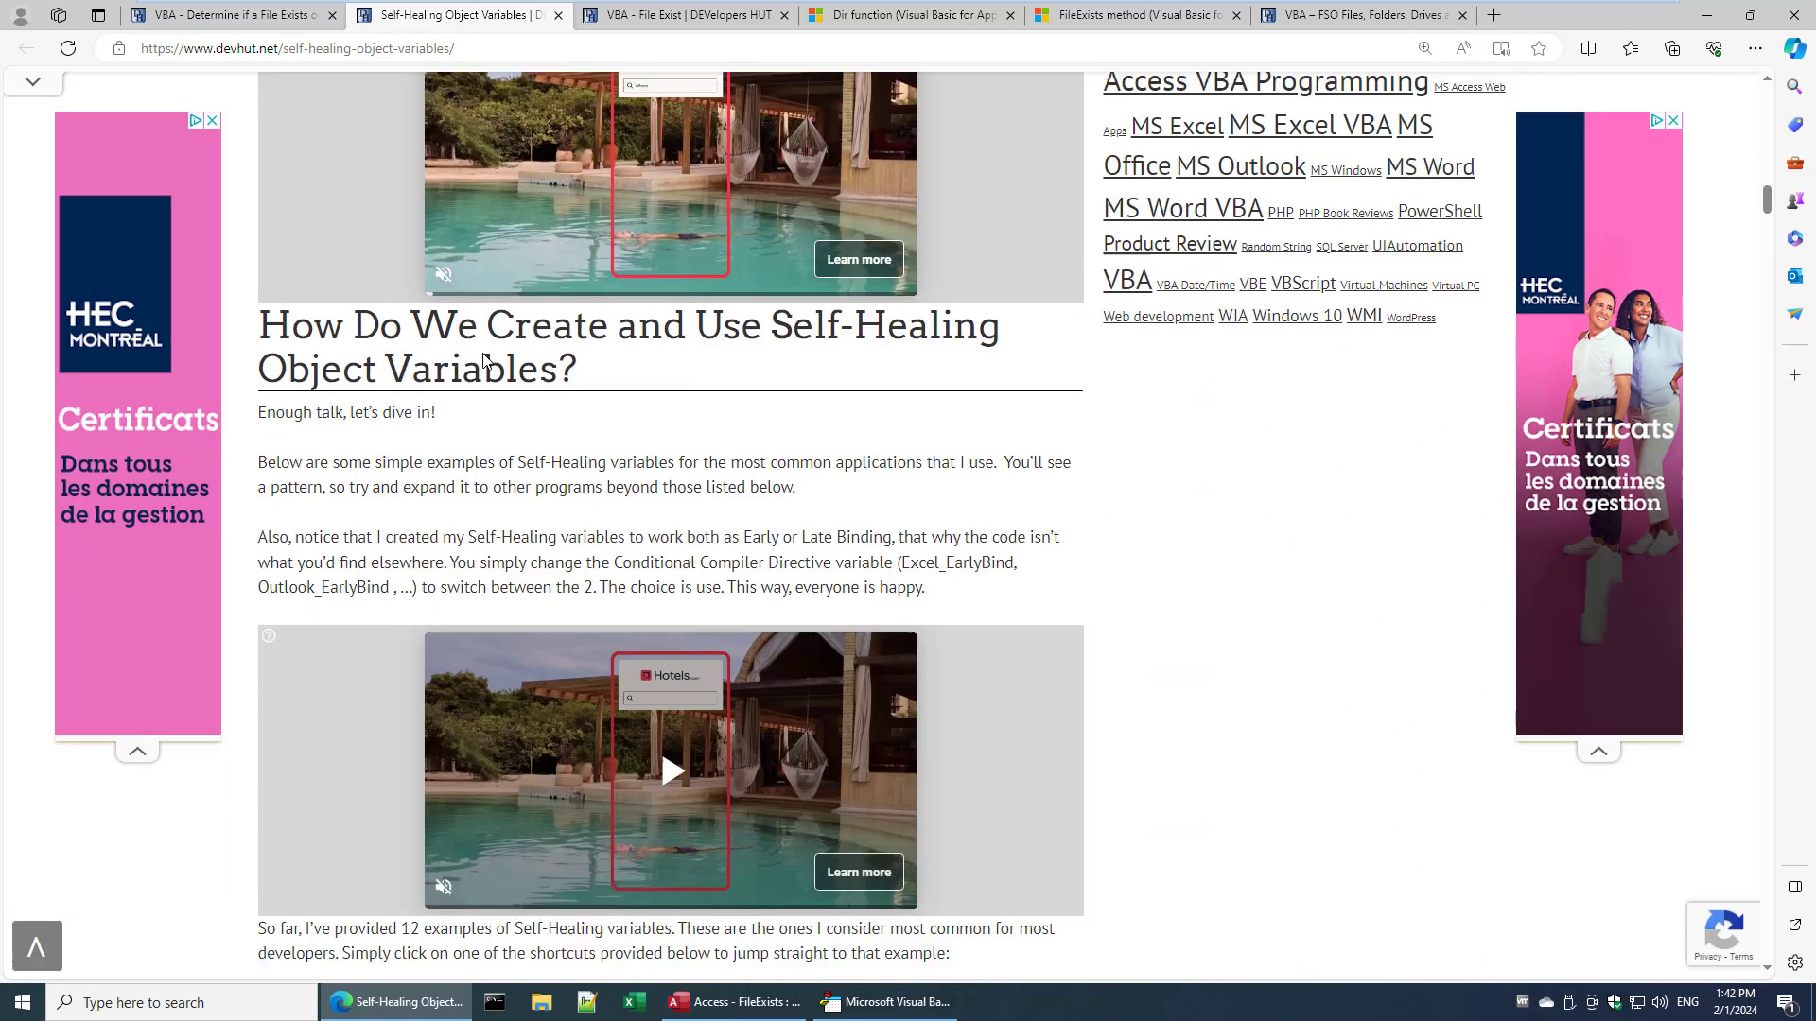
pyautogui.scroll(-3)
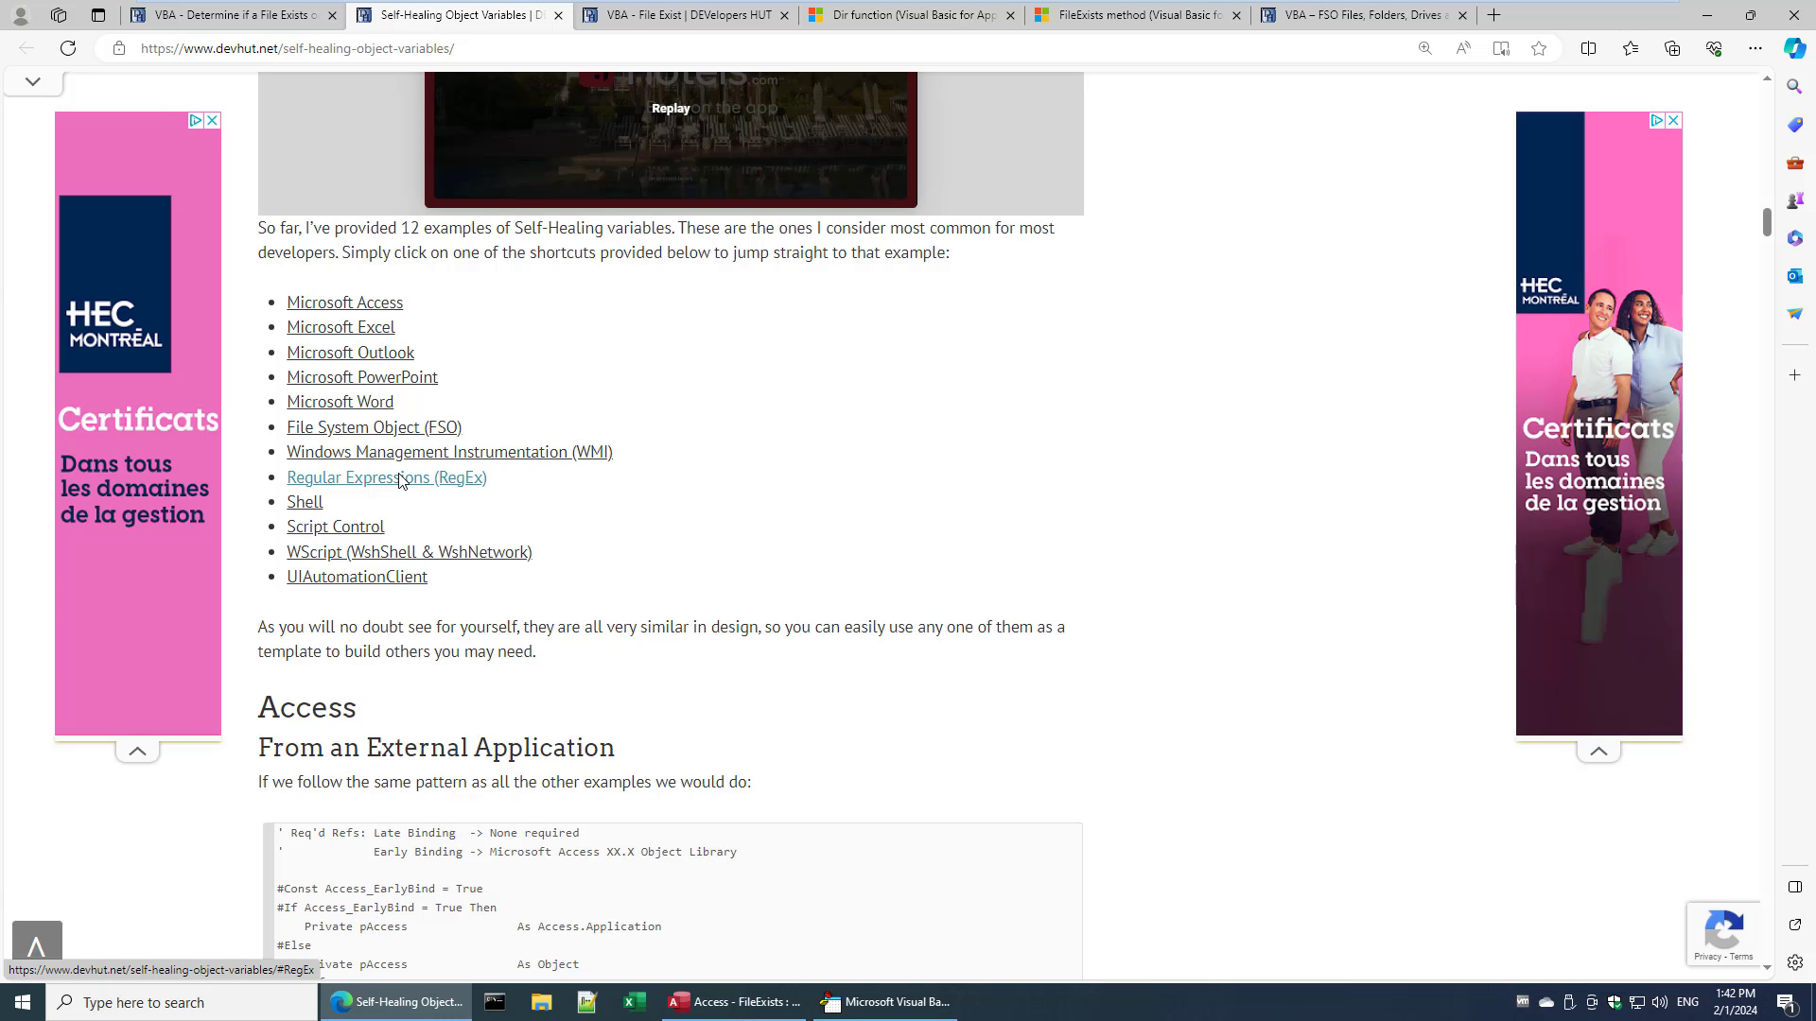
# - Open the VBA – FSO Files, Folders, Drives article and scroll through its Drives and Files procedures
pyautogui.click(1355, 15)
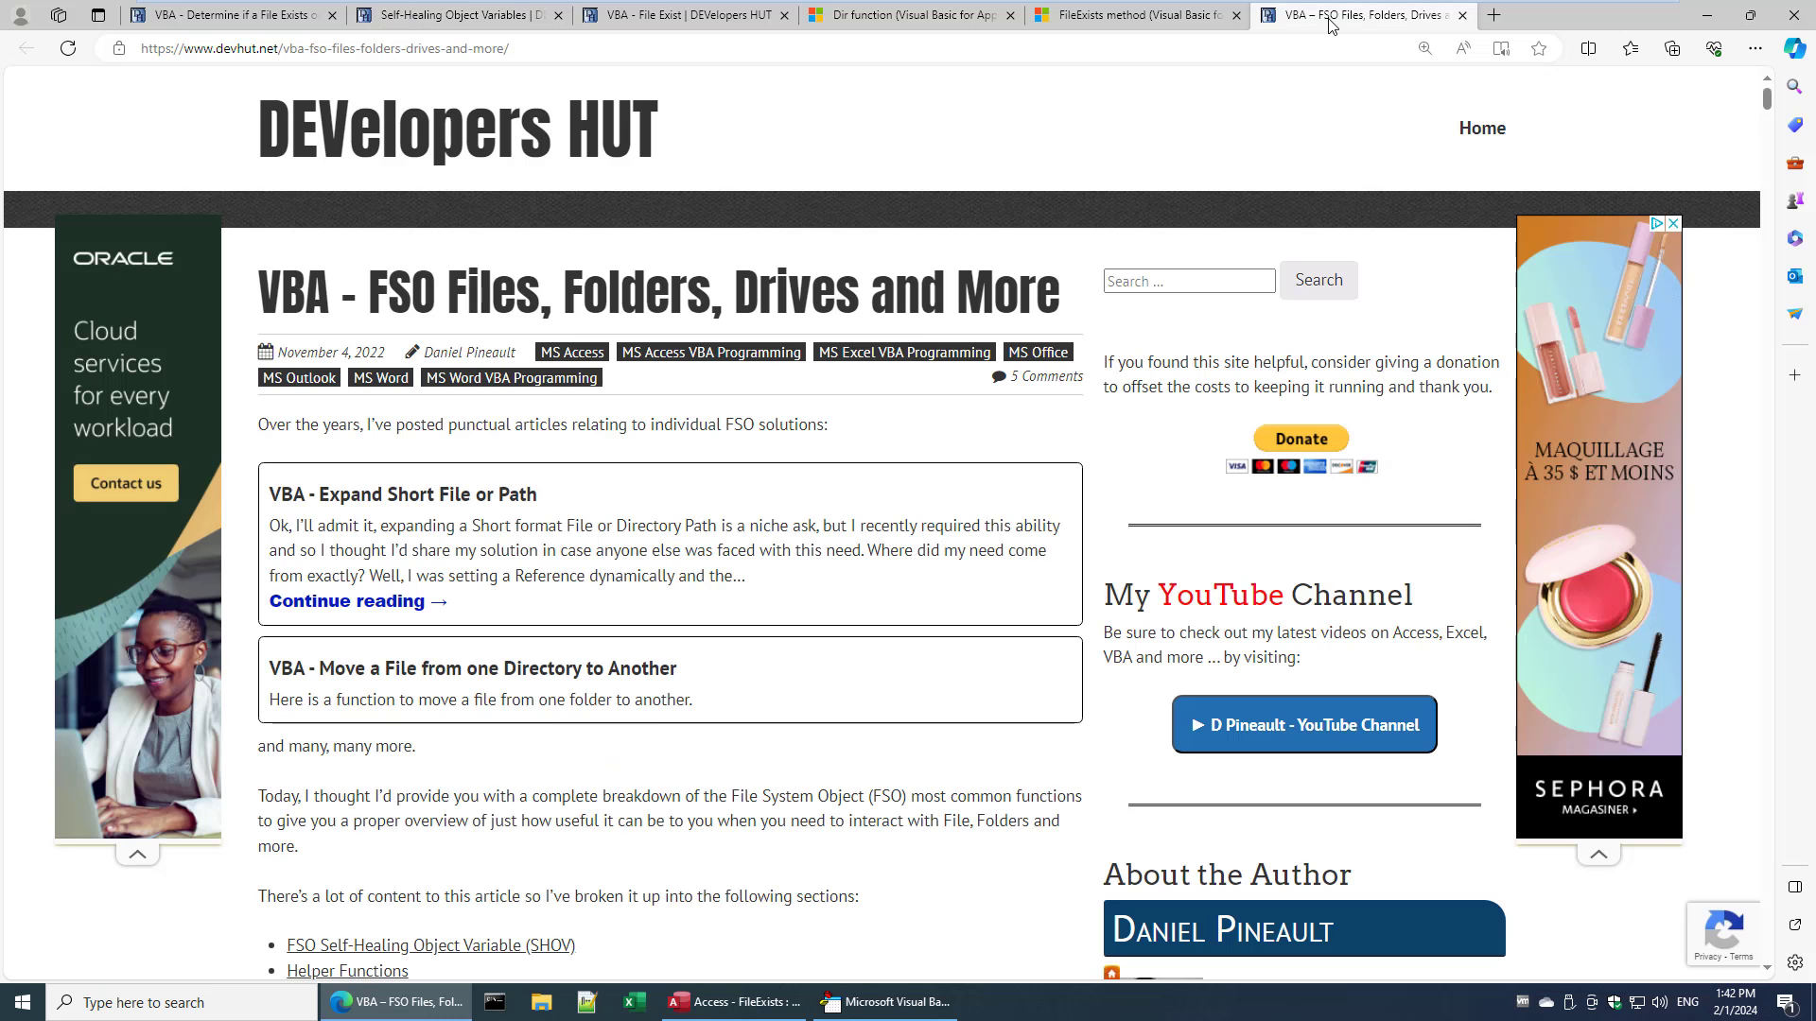
pyautogui.moveTo(652, 392)
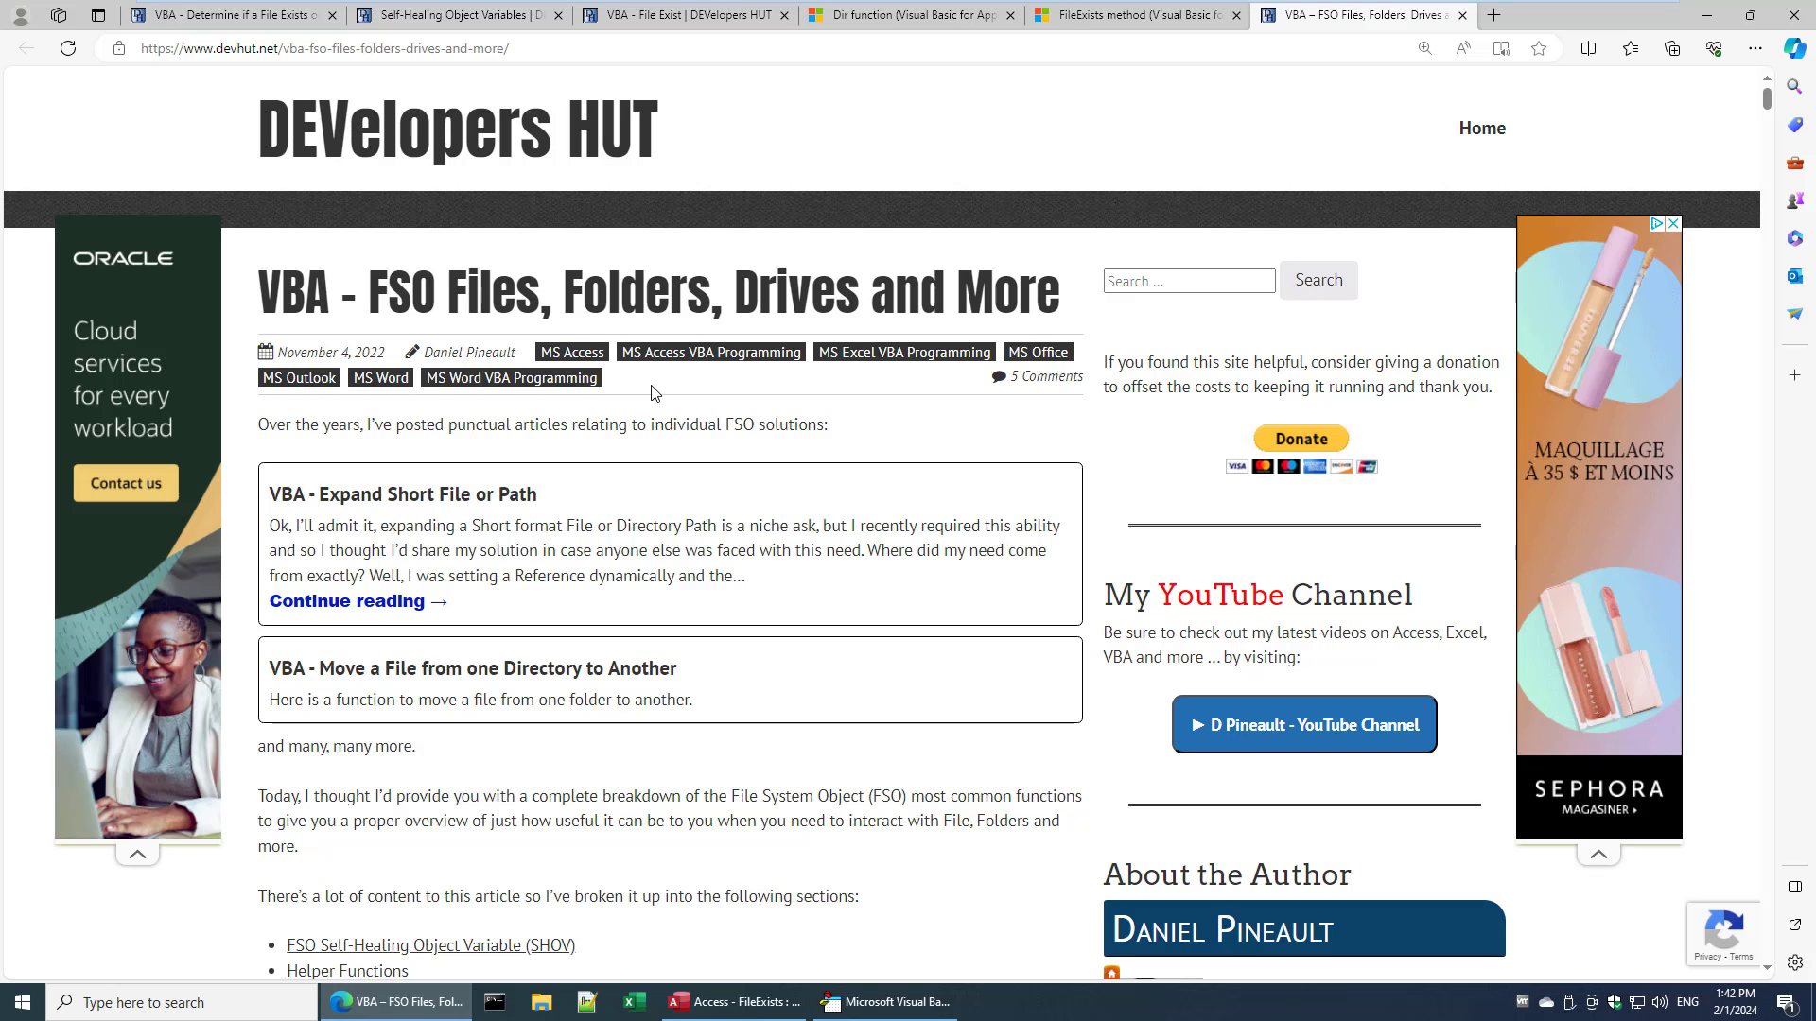
pyautogui.scroll(-3)
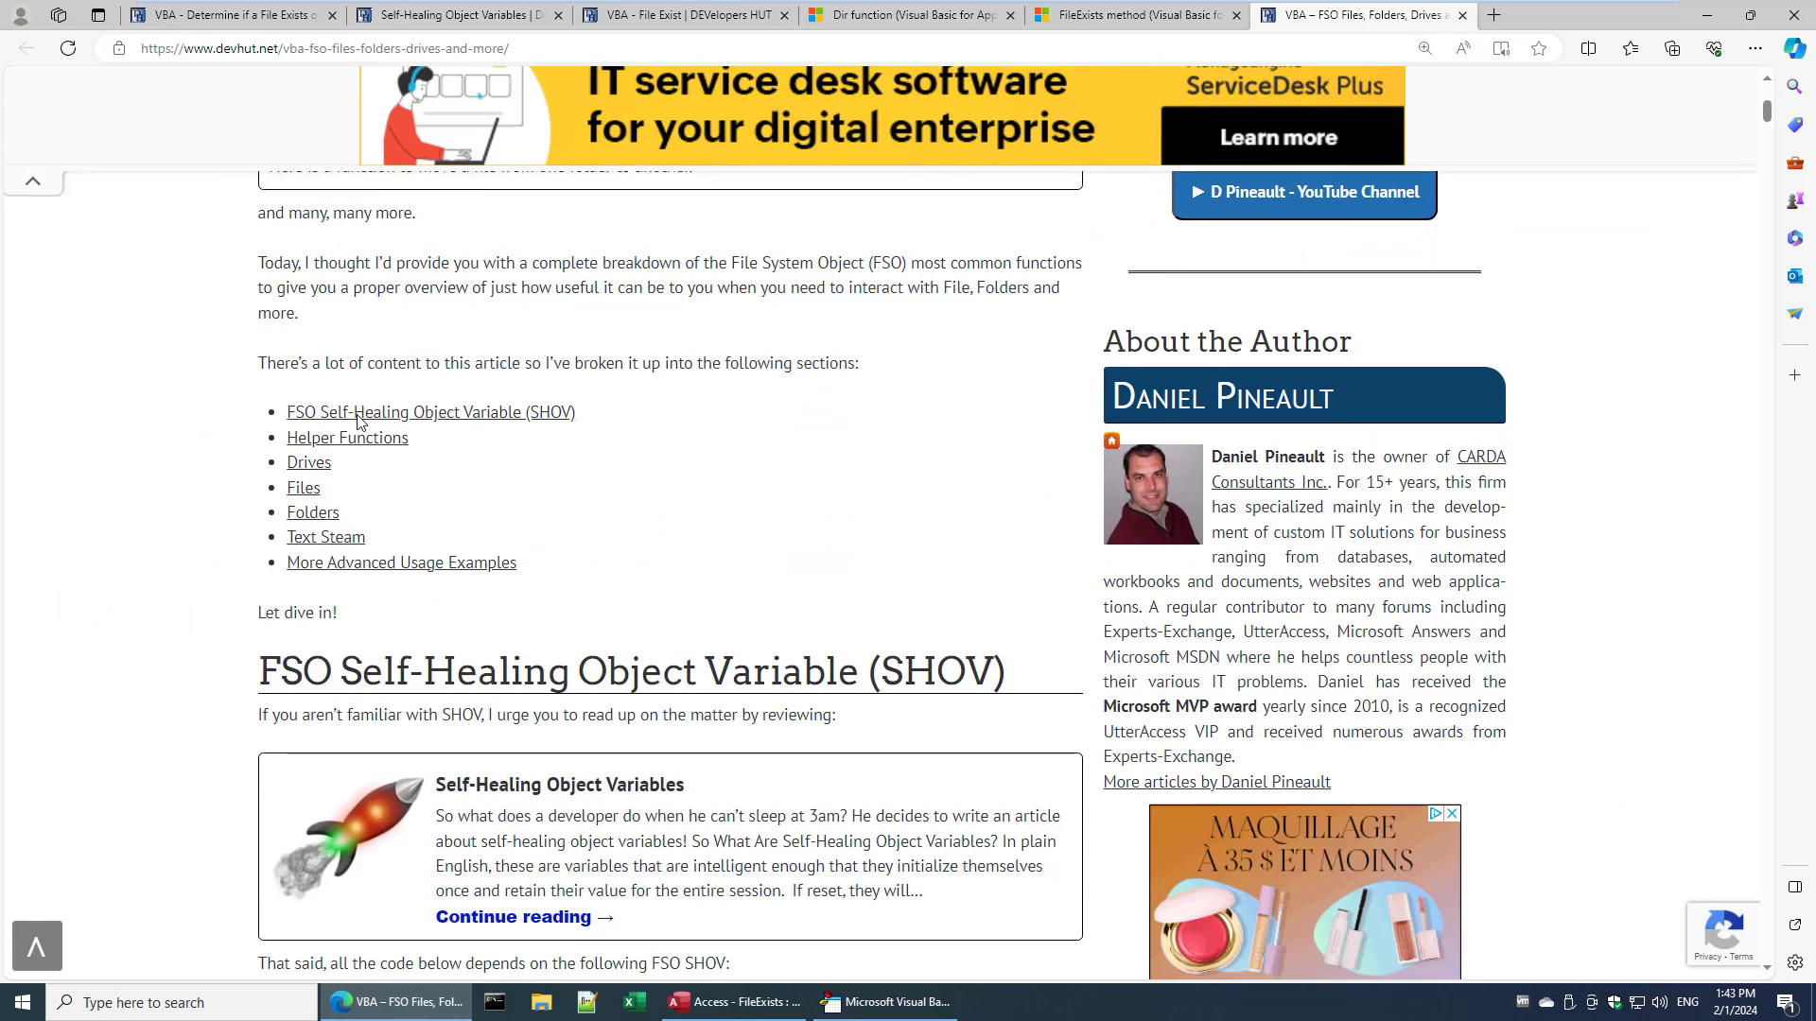
pyautogui.scroll(-3)
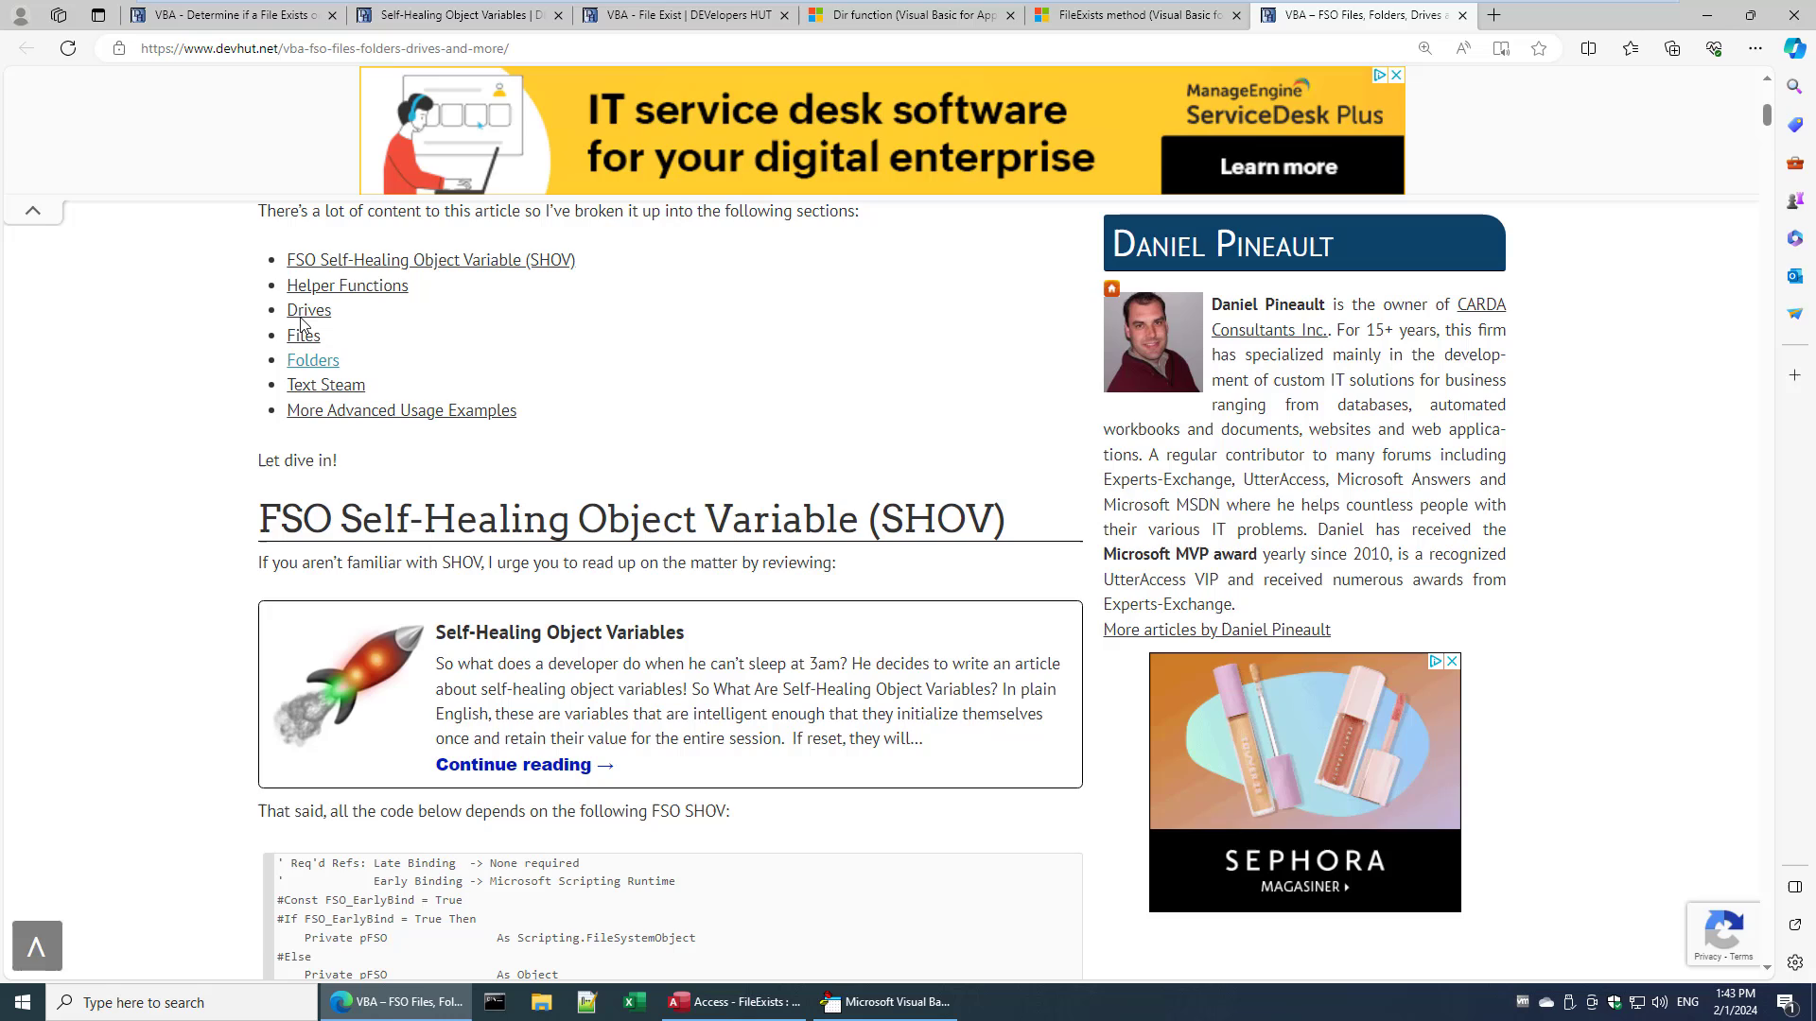
pyautogui.moveTo(308, 310)
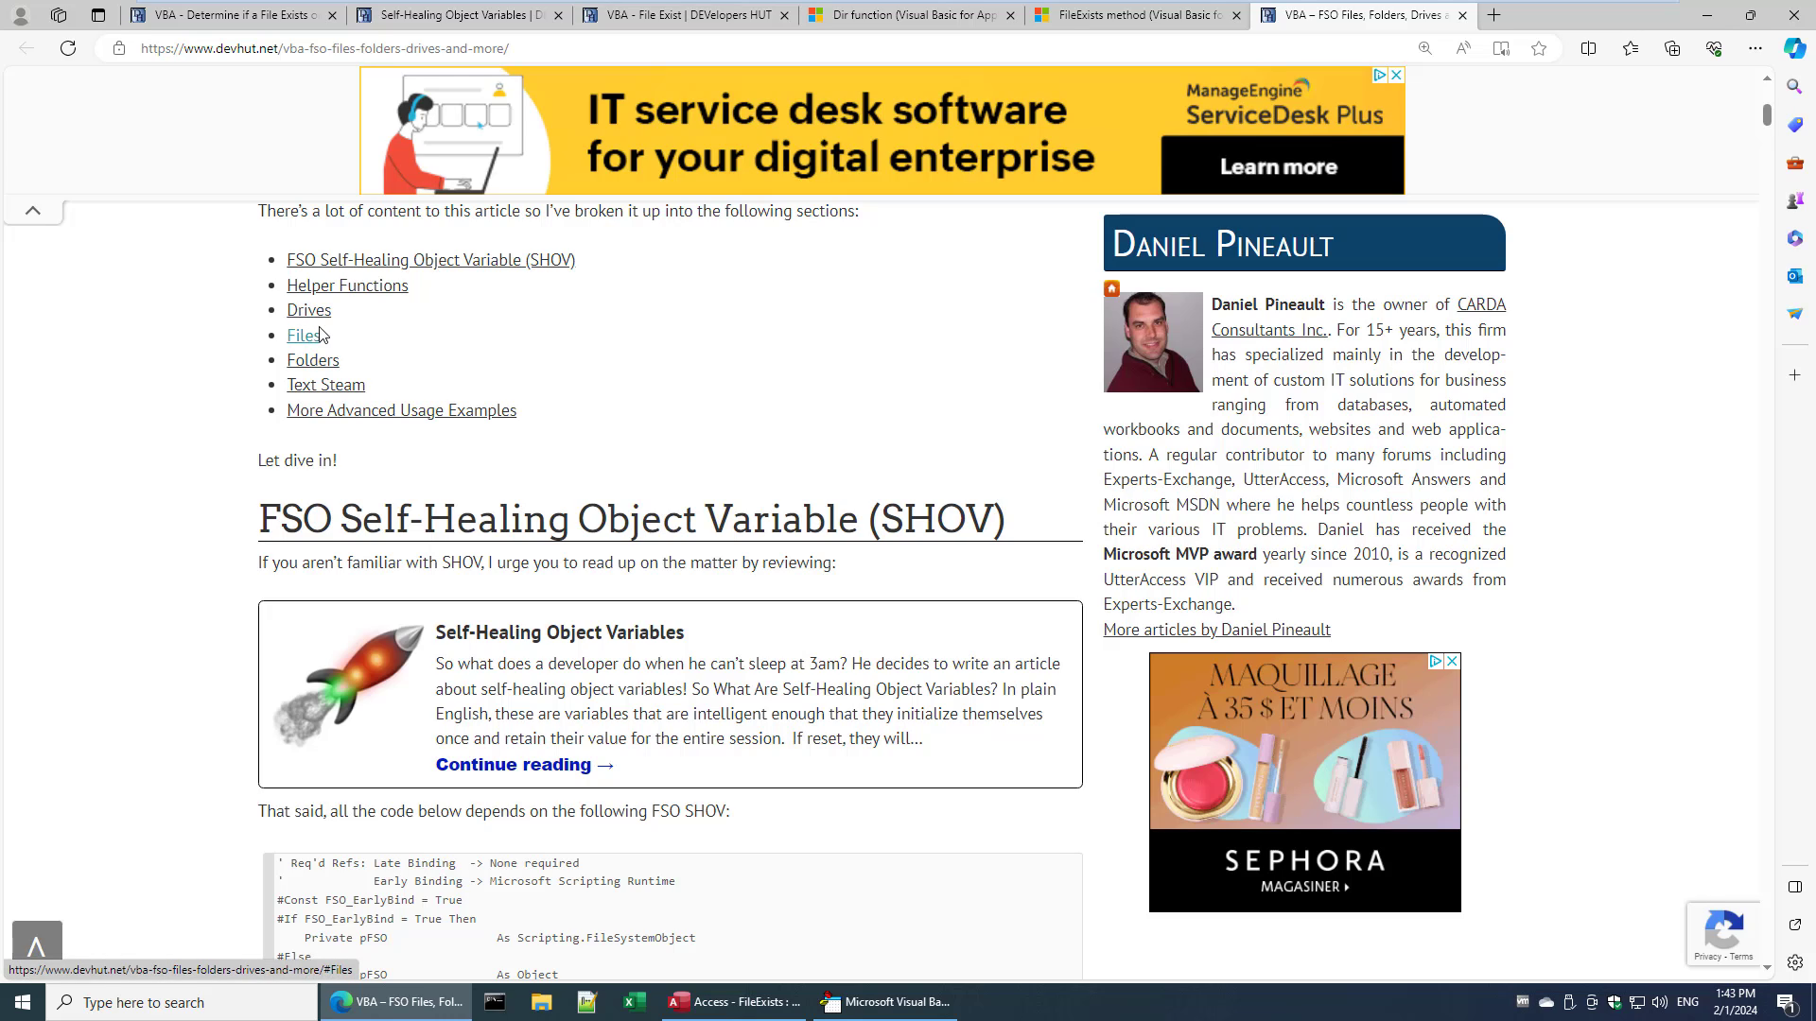
pyautogui.moveTo(401, 410)
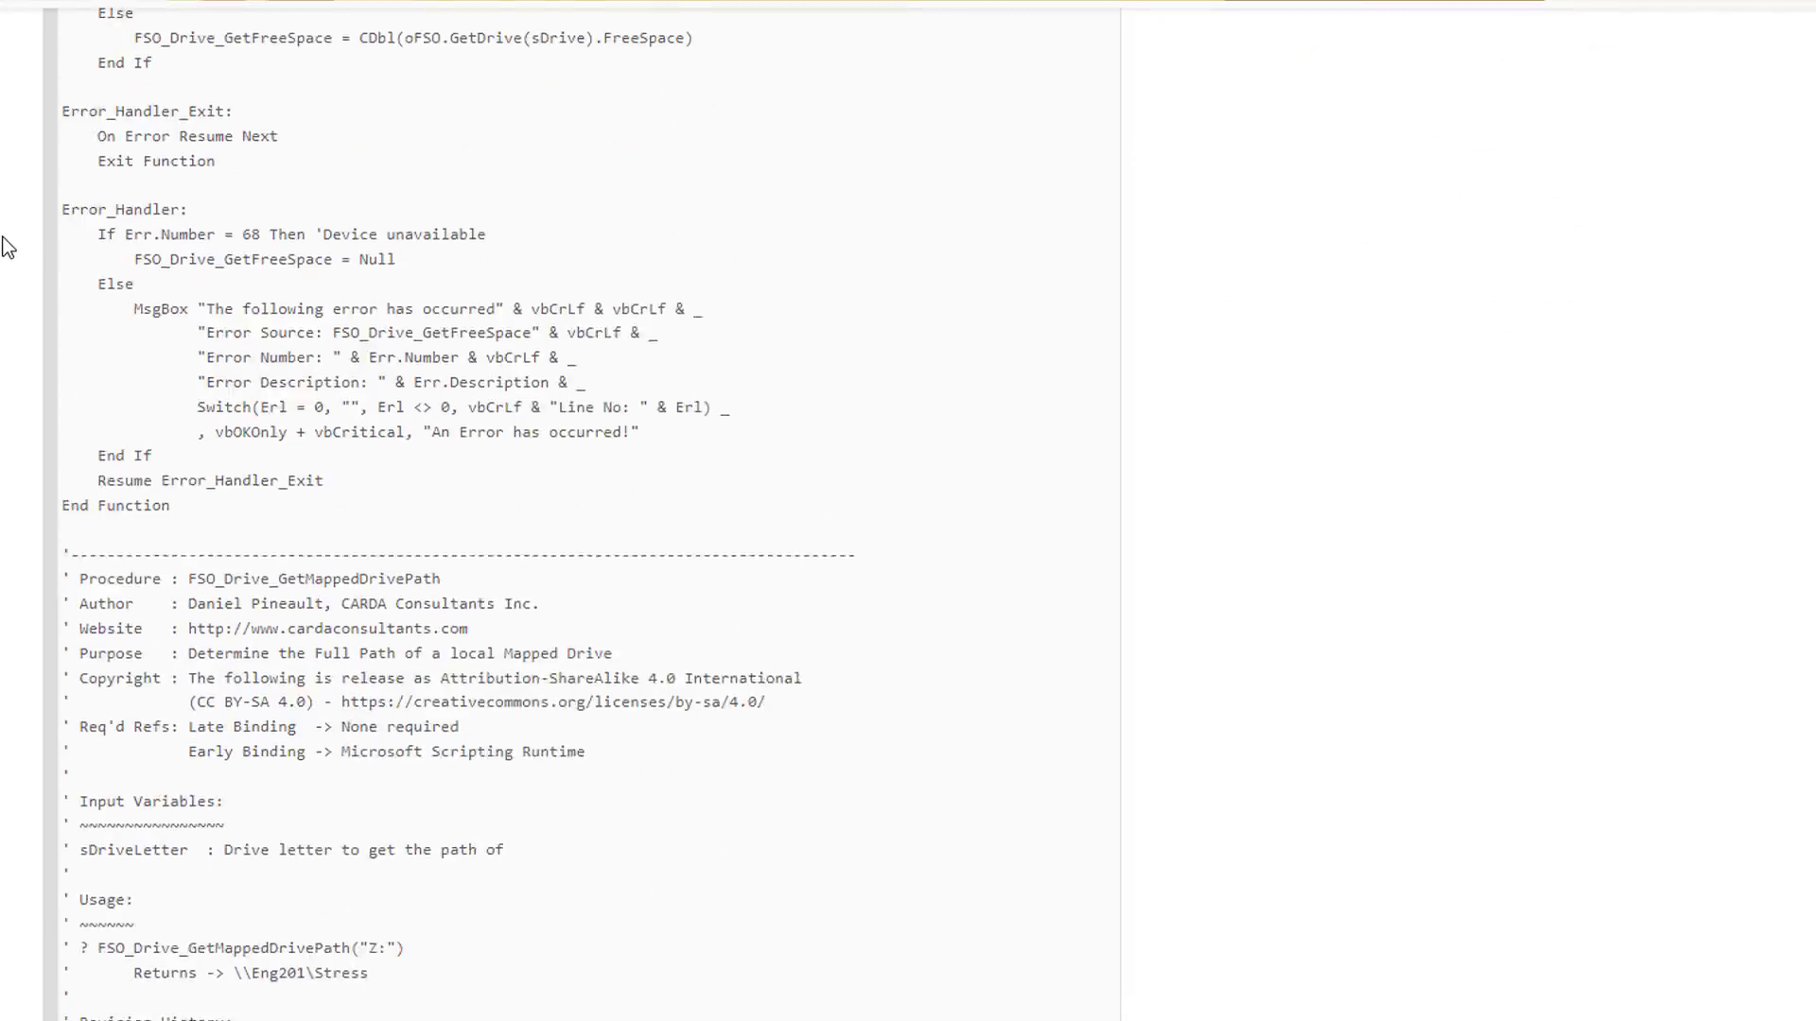
pyautogui.scroll(-3)
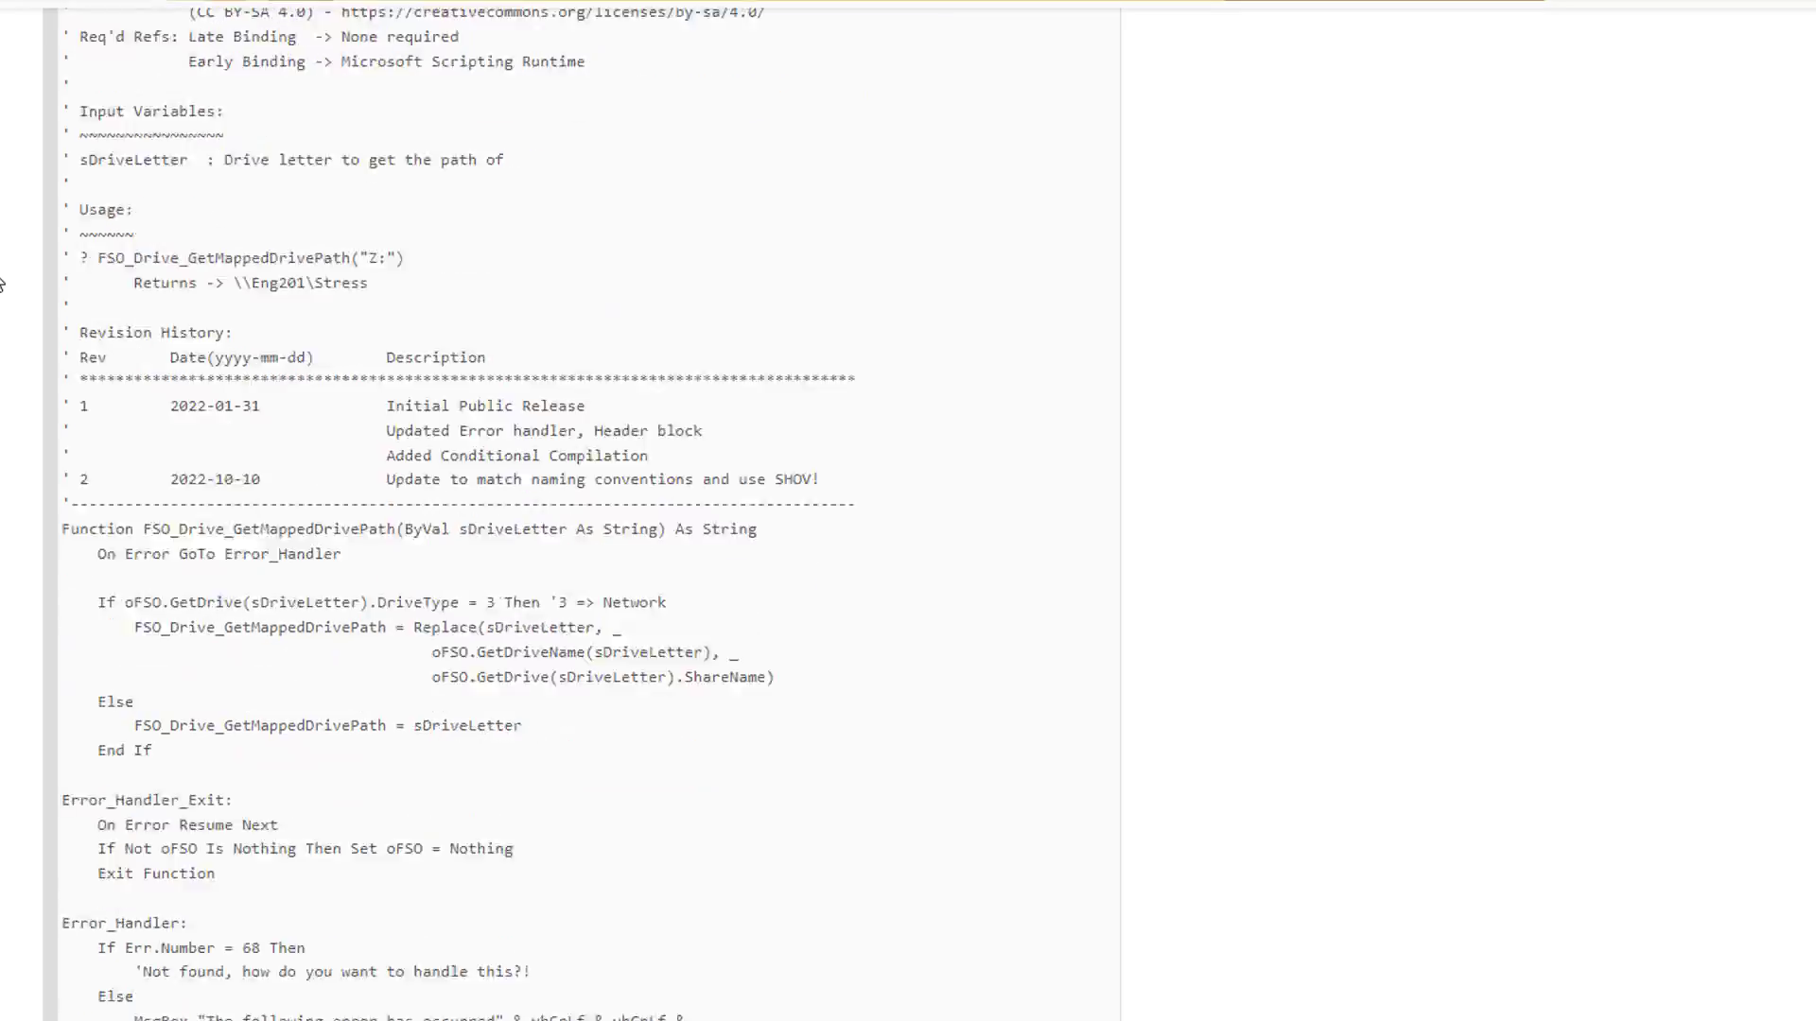
pyautogui.scroll(-3)
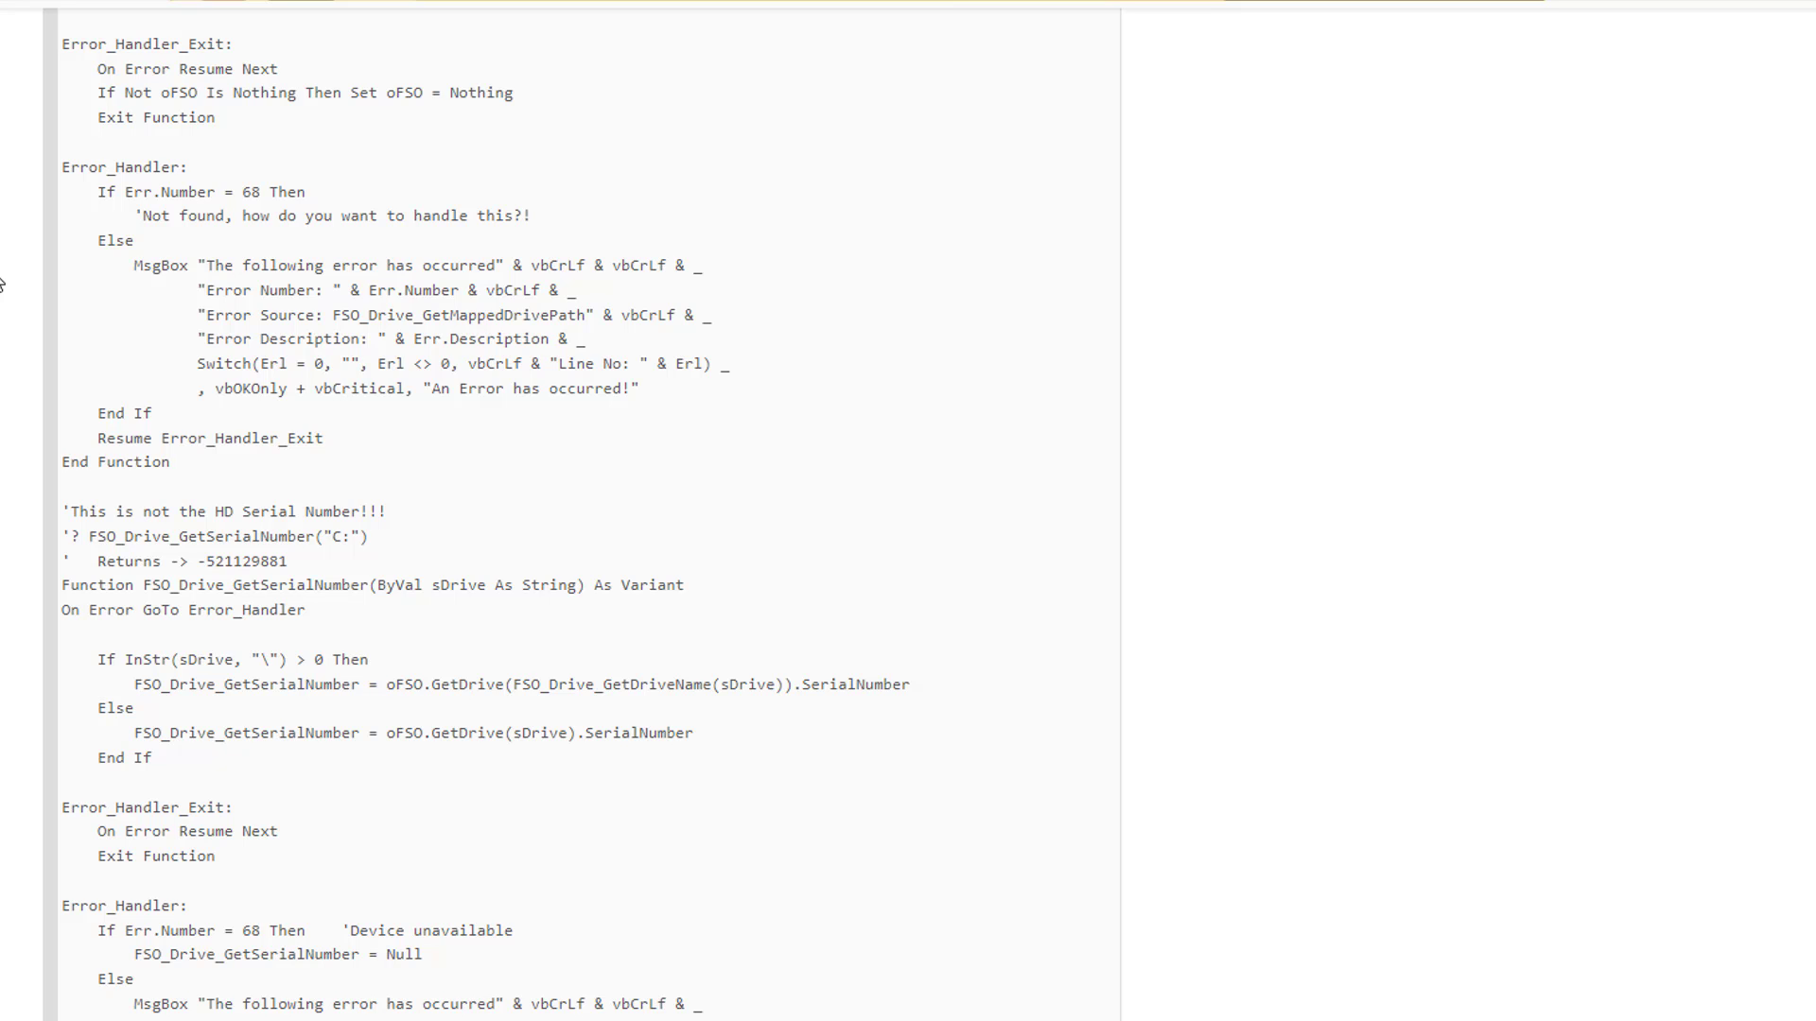
pyautogui.scroll(-3)
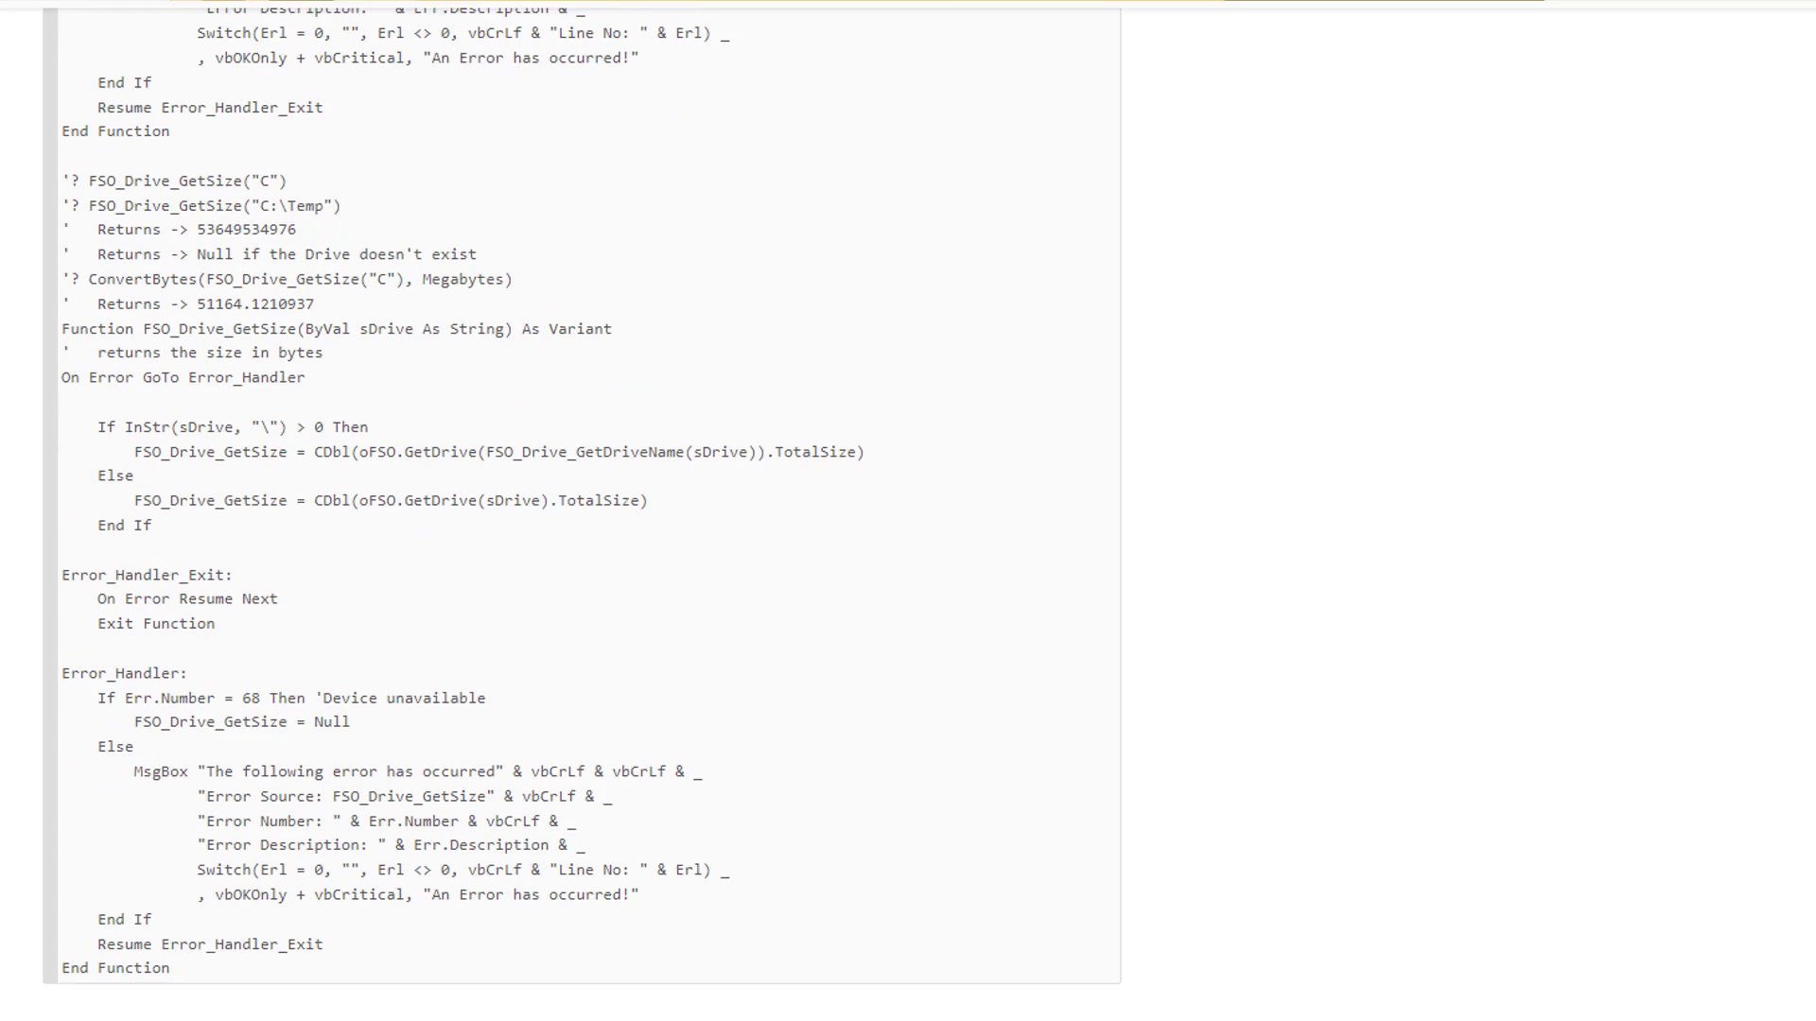
pyautogui.scroll(-3)
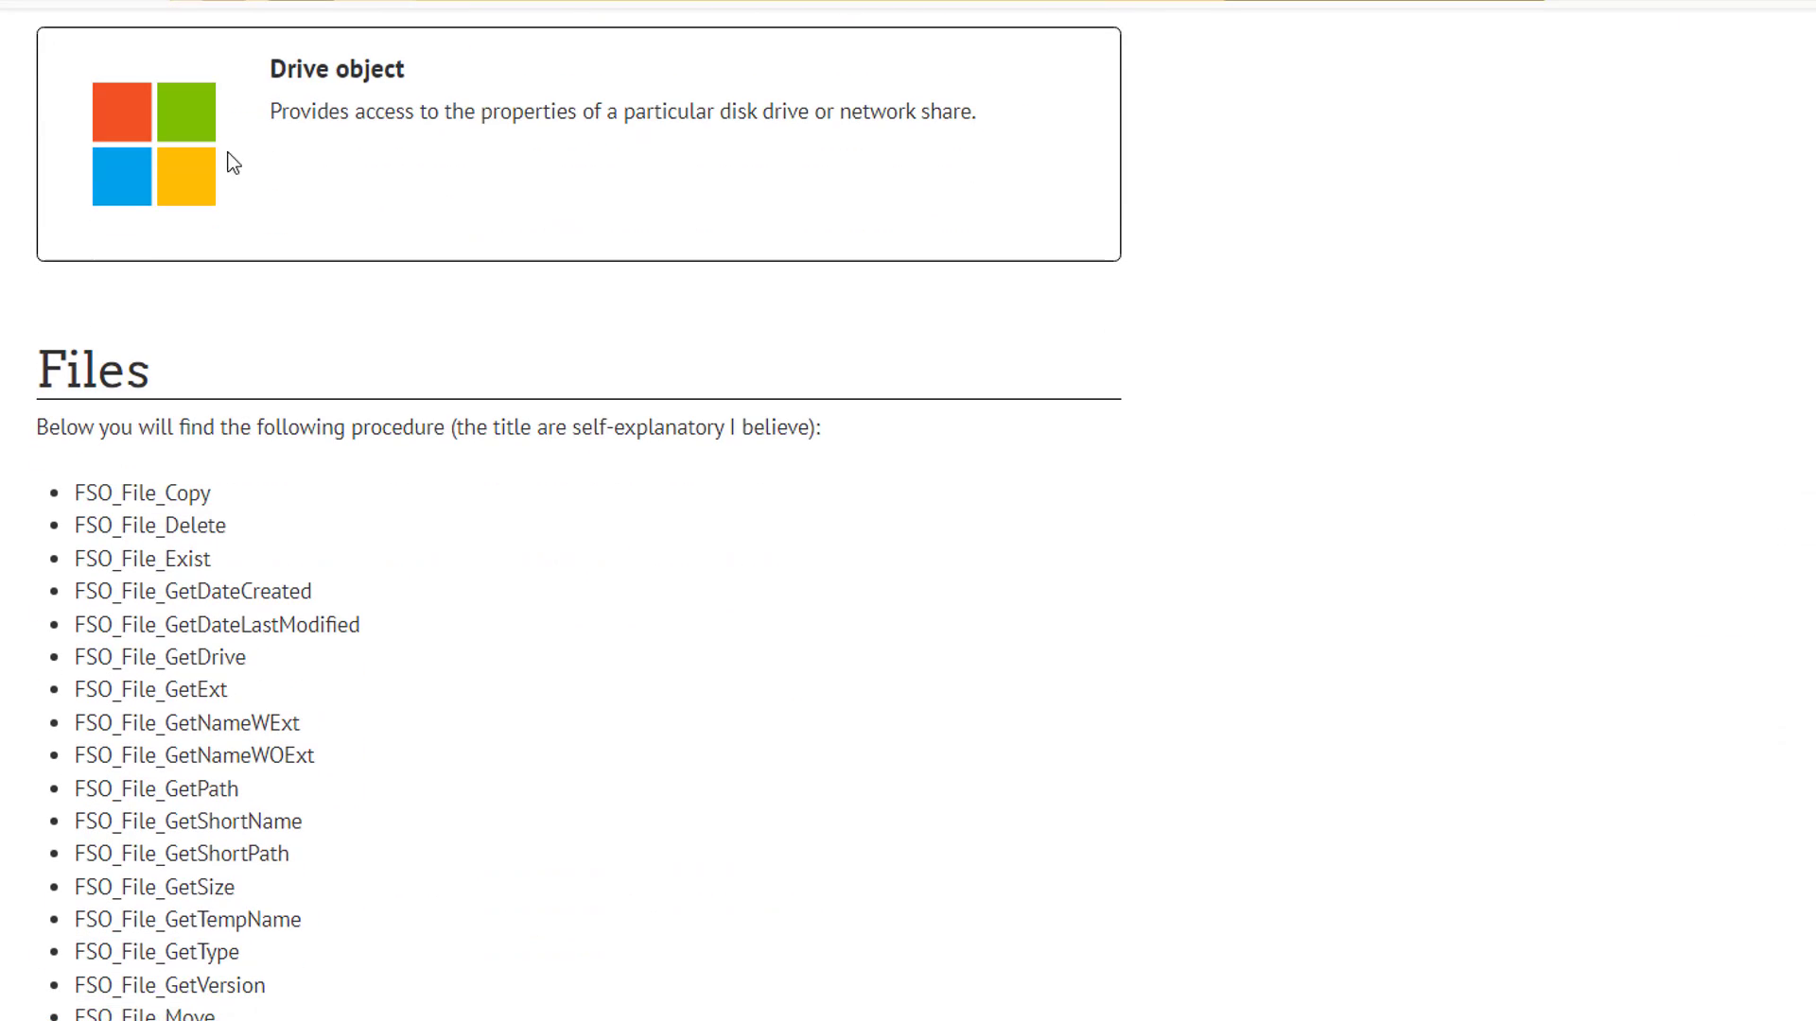
pyautogui.moveTo(449, 198)
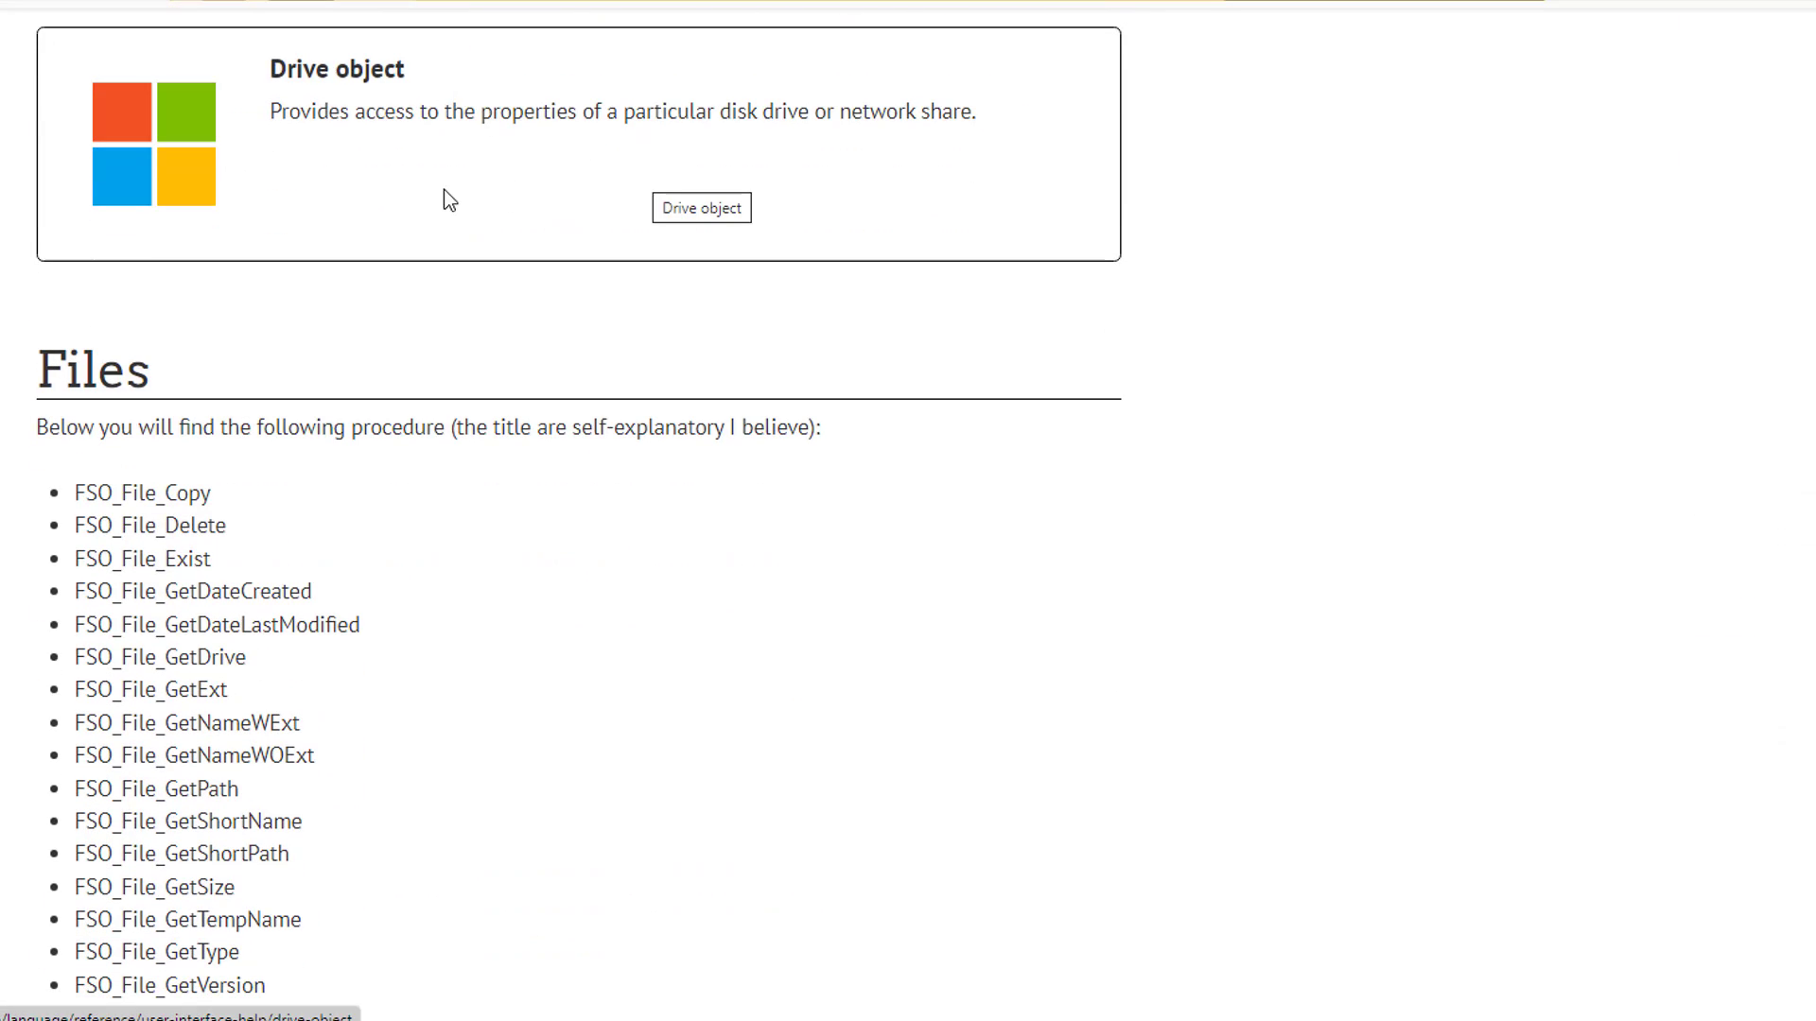
pyautogui.scroll(-3)
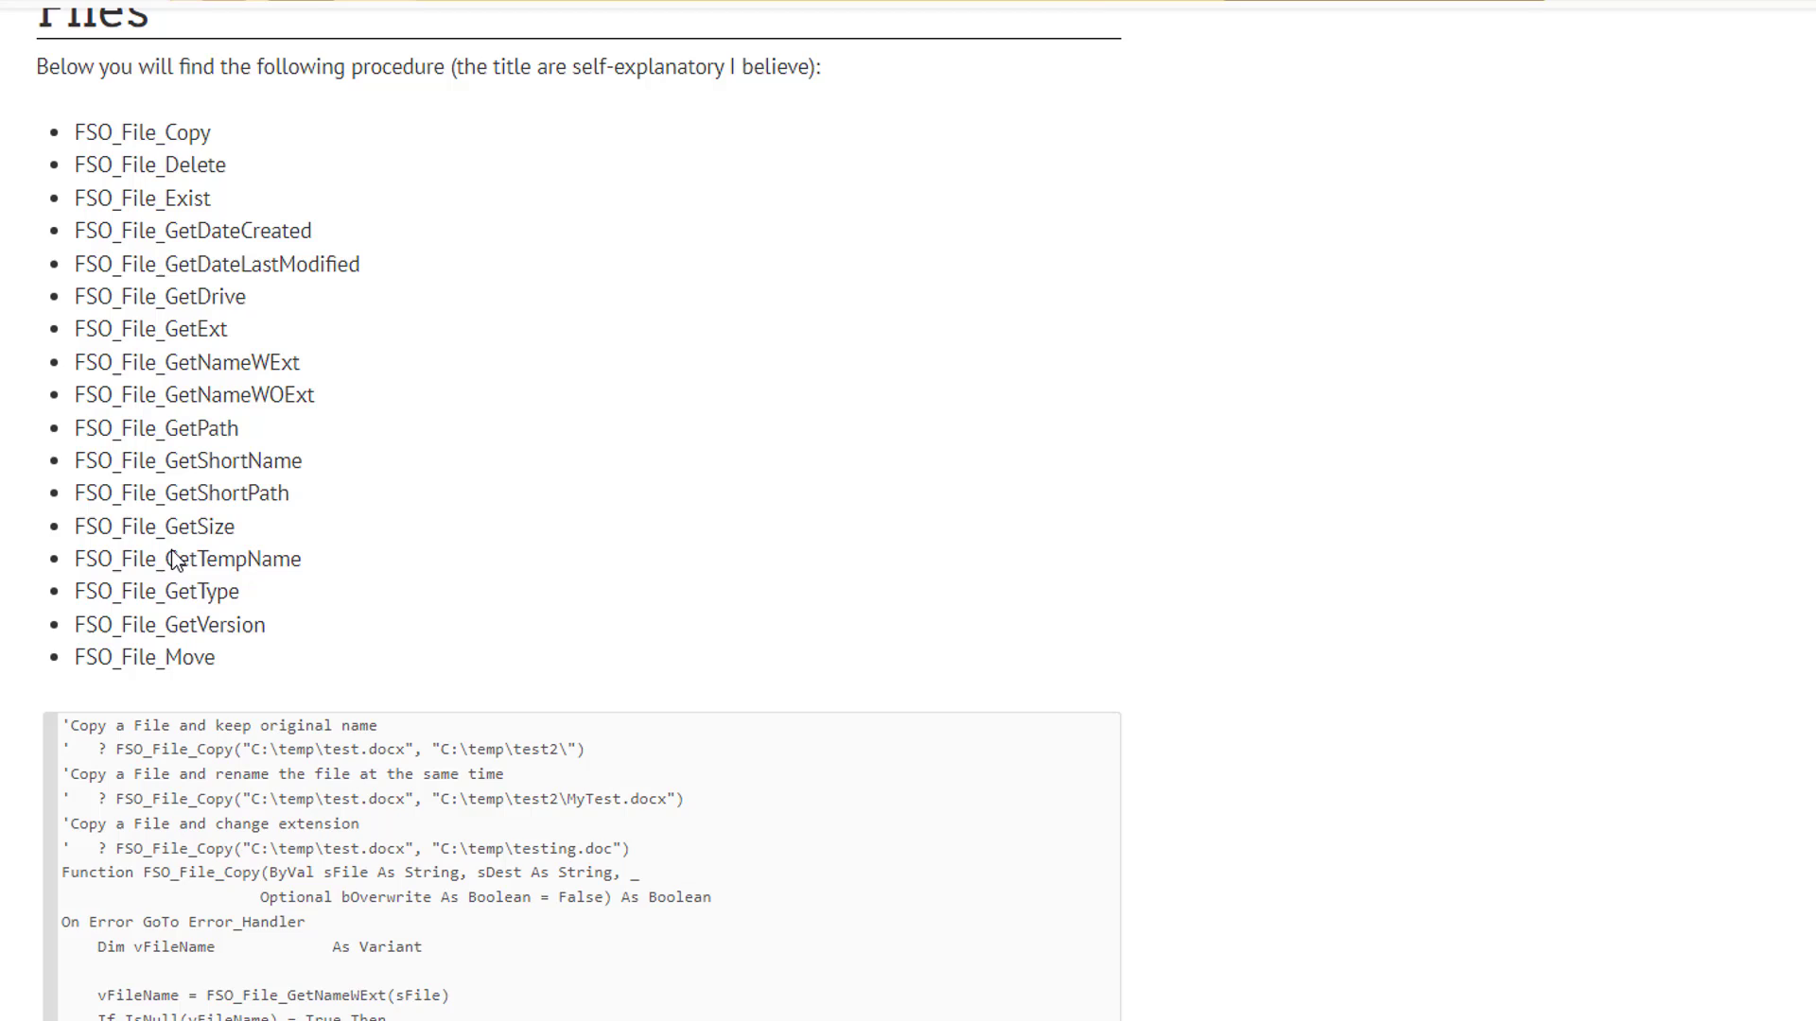
pyautogui.moveTo(180, 695)
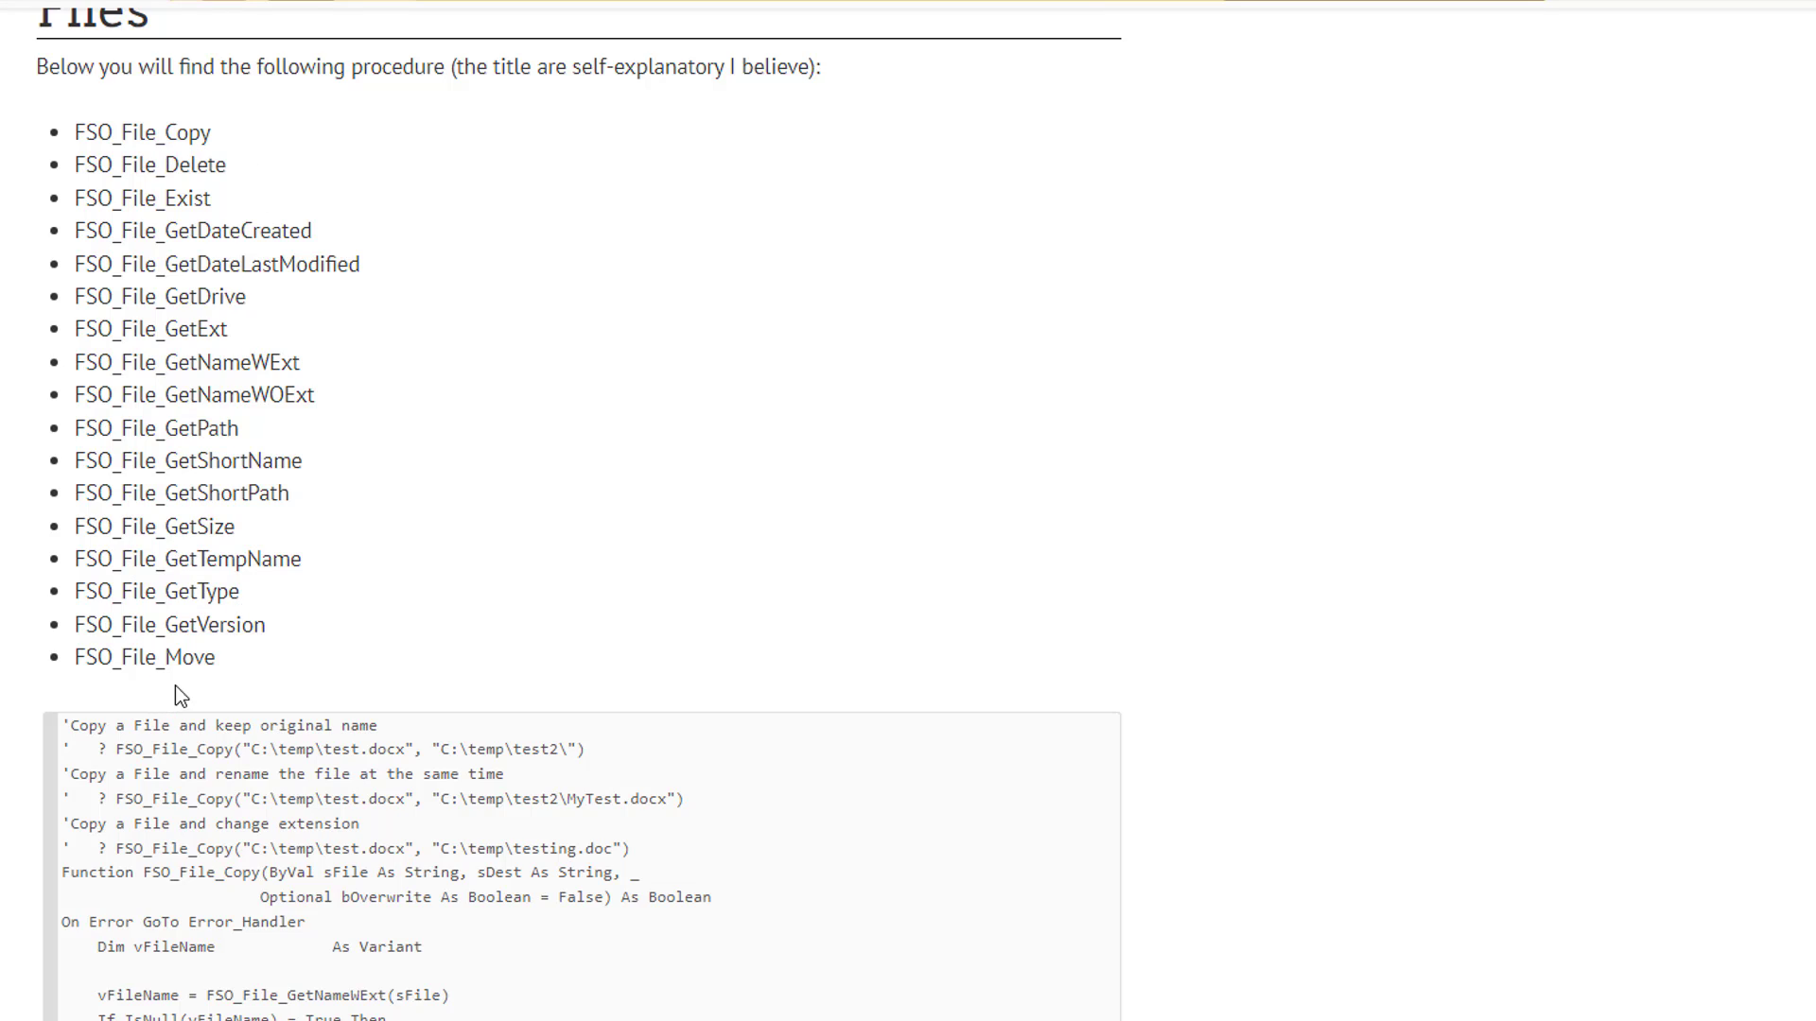
pyautogui.moveTo(416, 512)
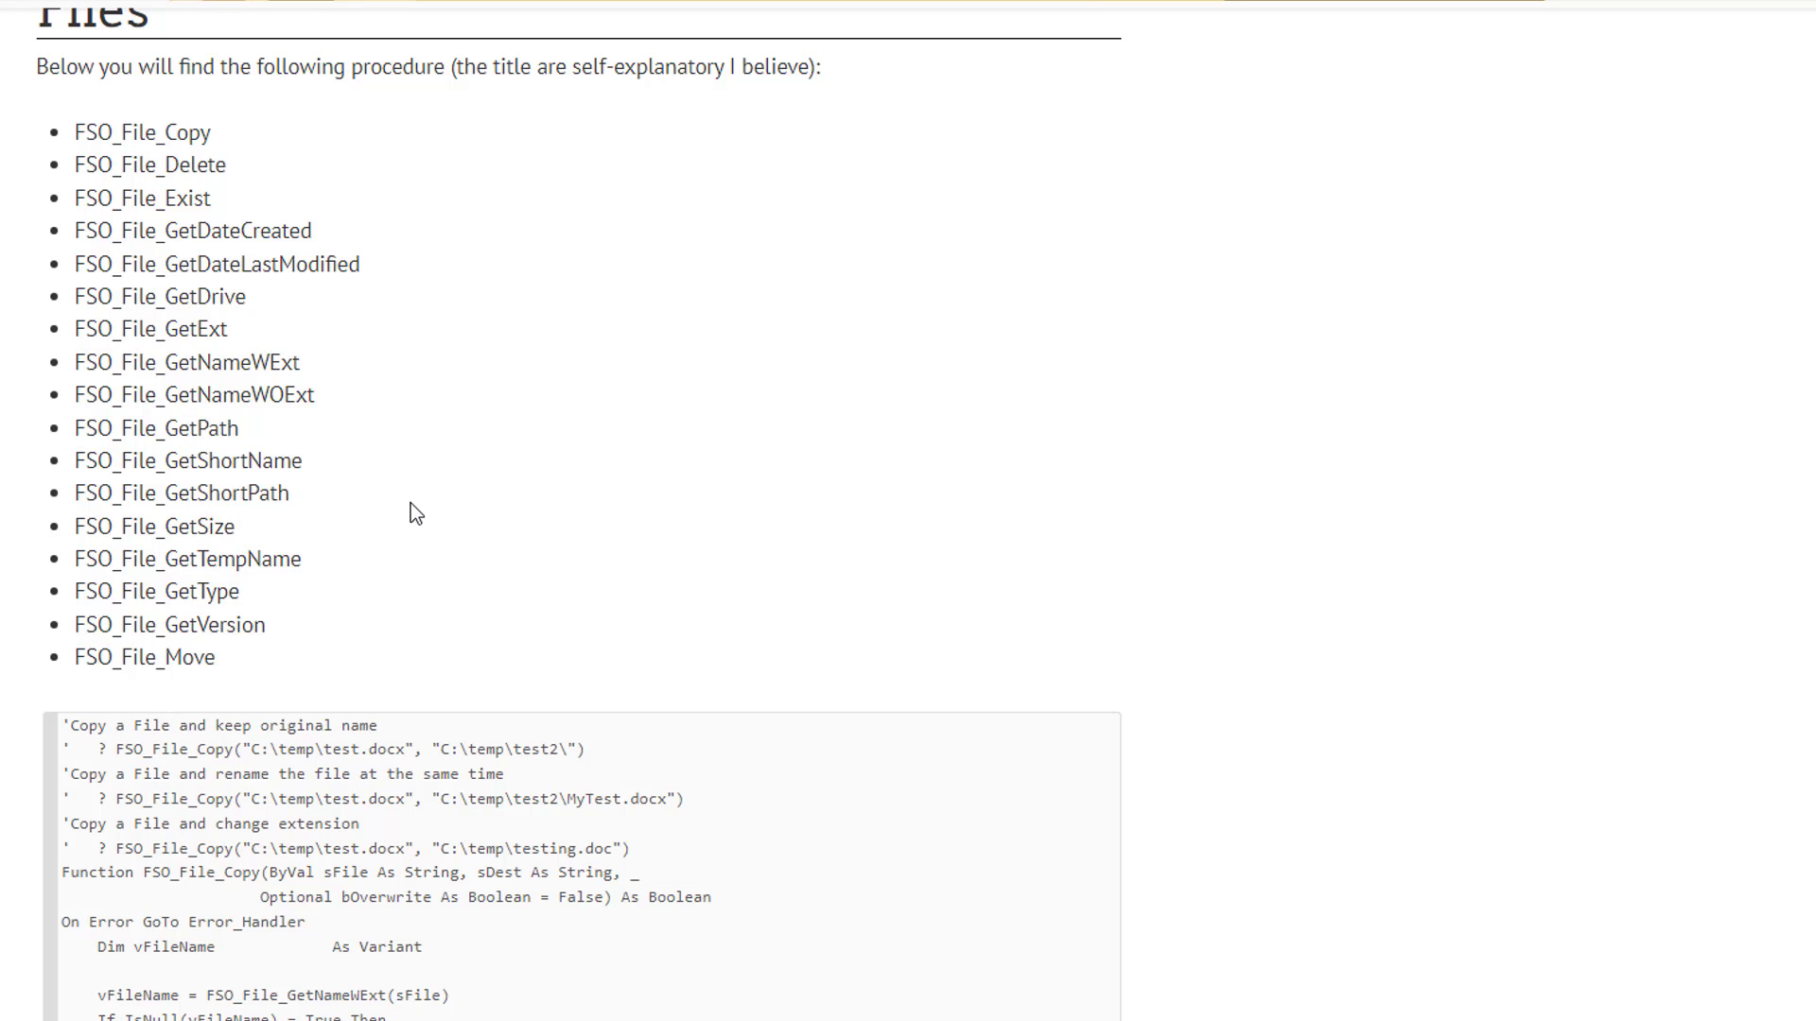
pyautogui.scroll(-3)
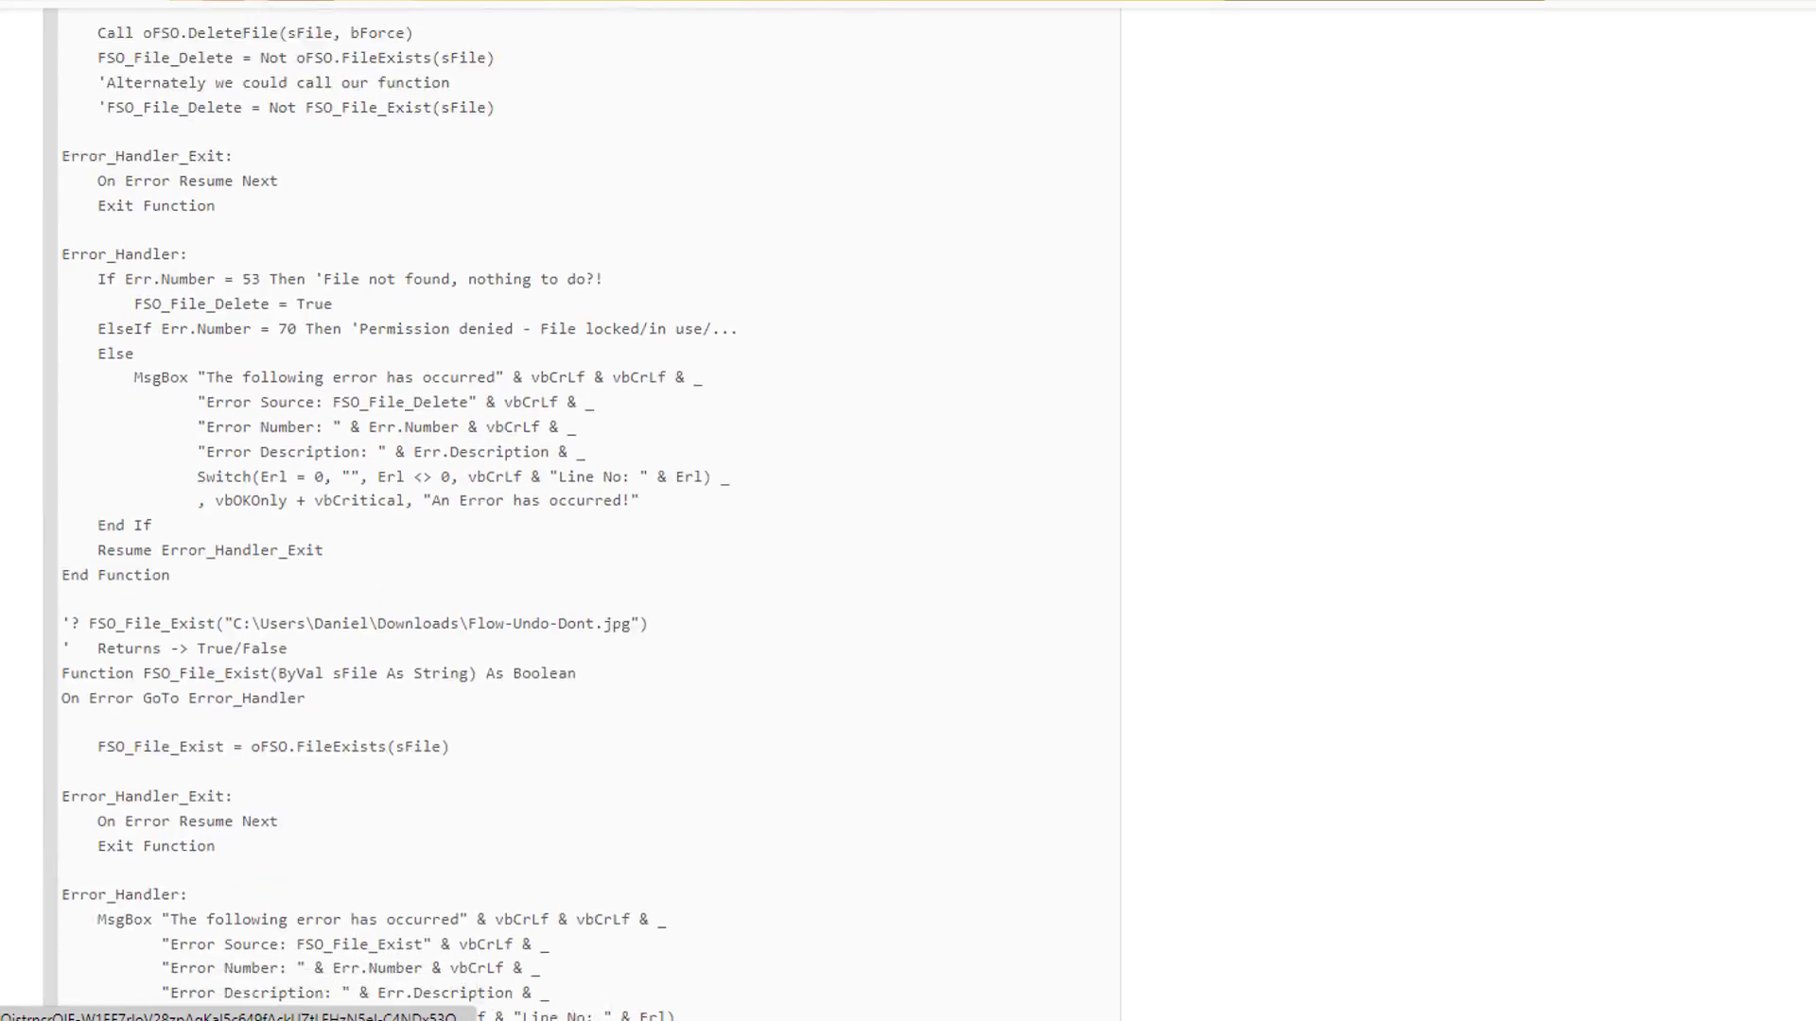
pyautogui.scroll(-3)
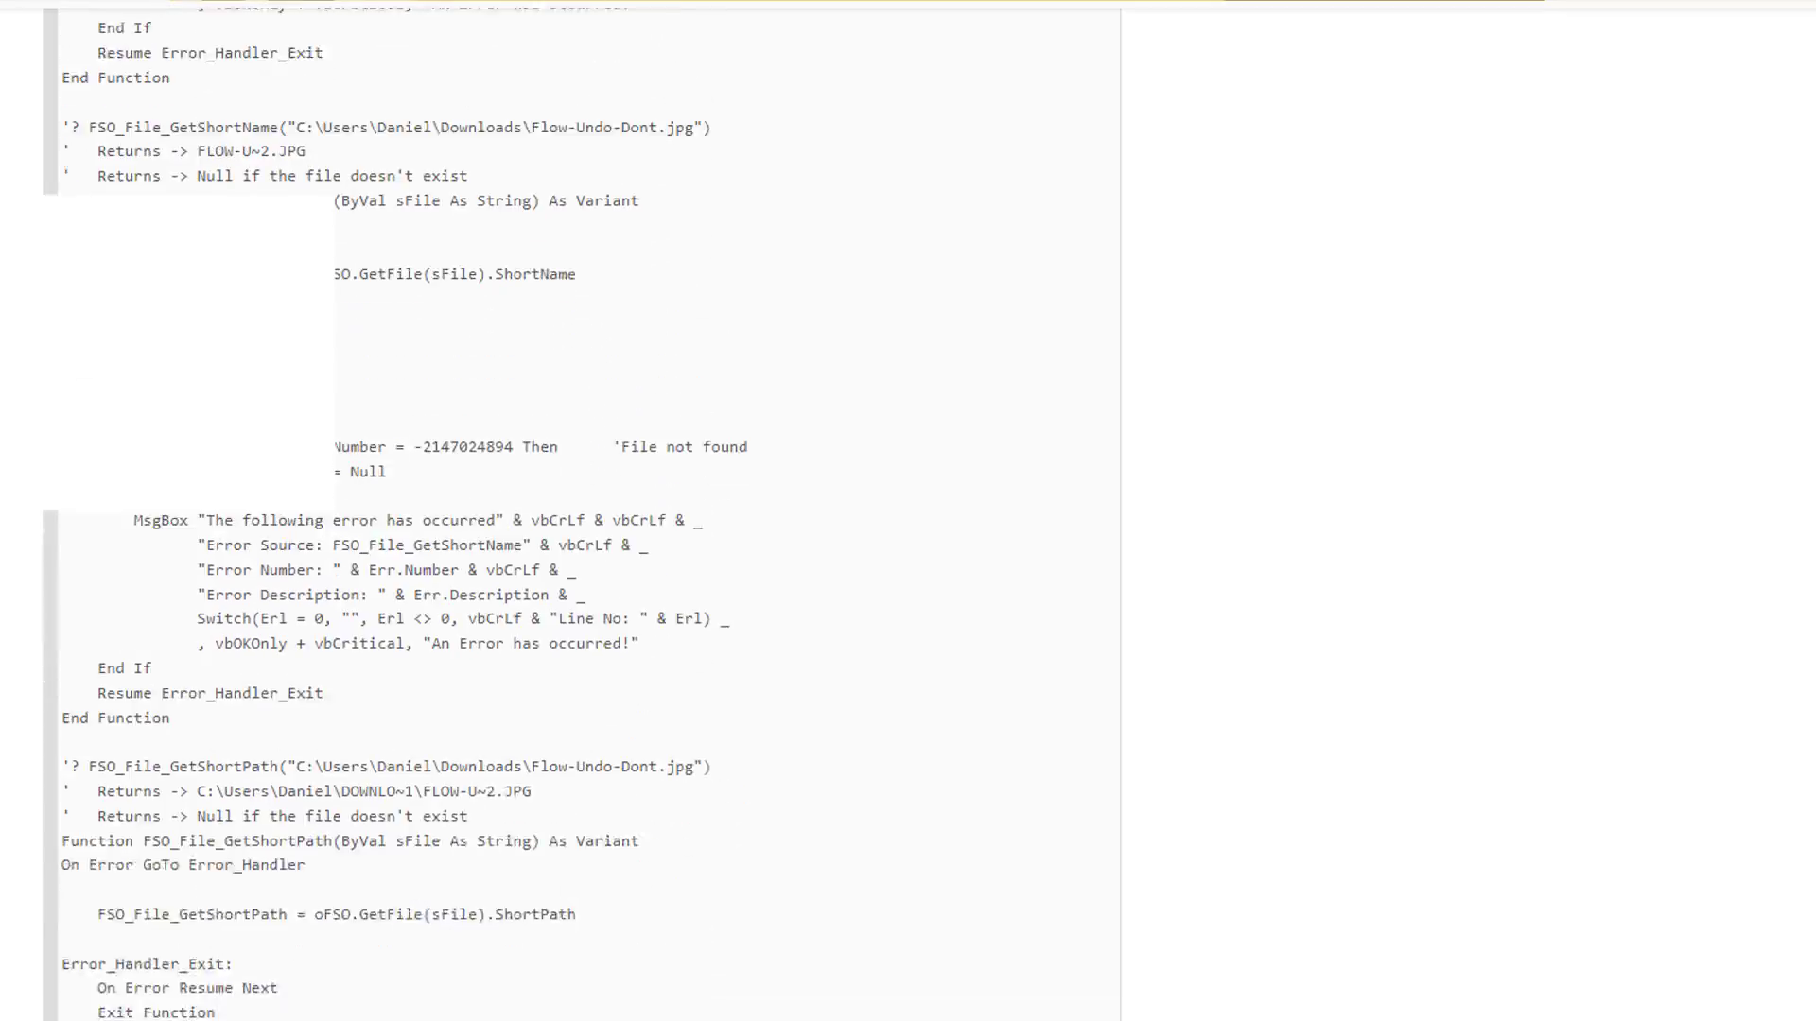
pyautogui.scroll(-3)
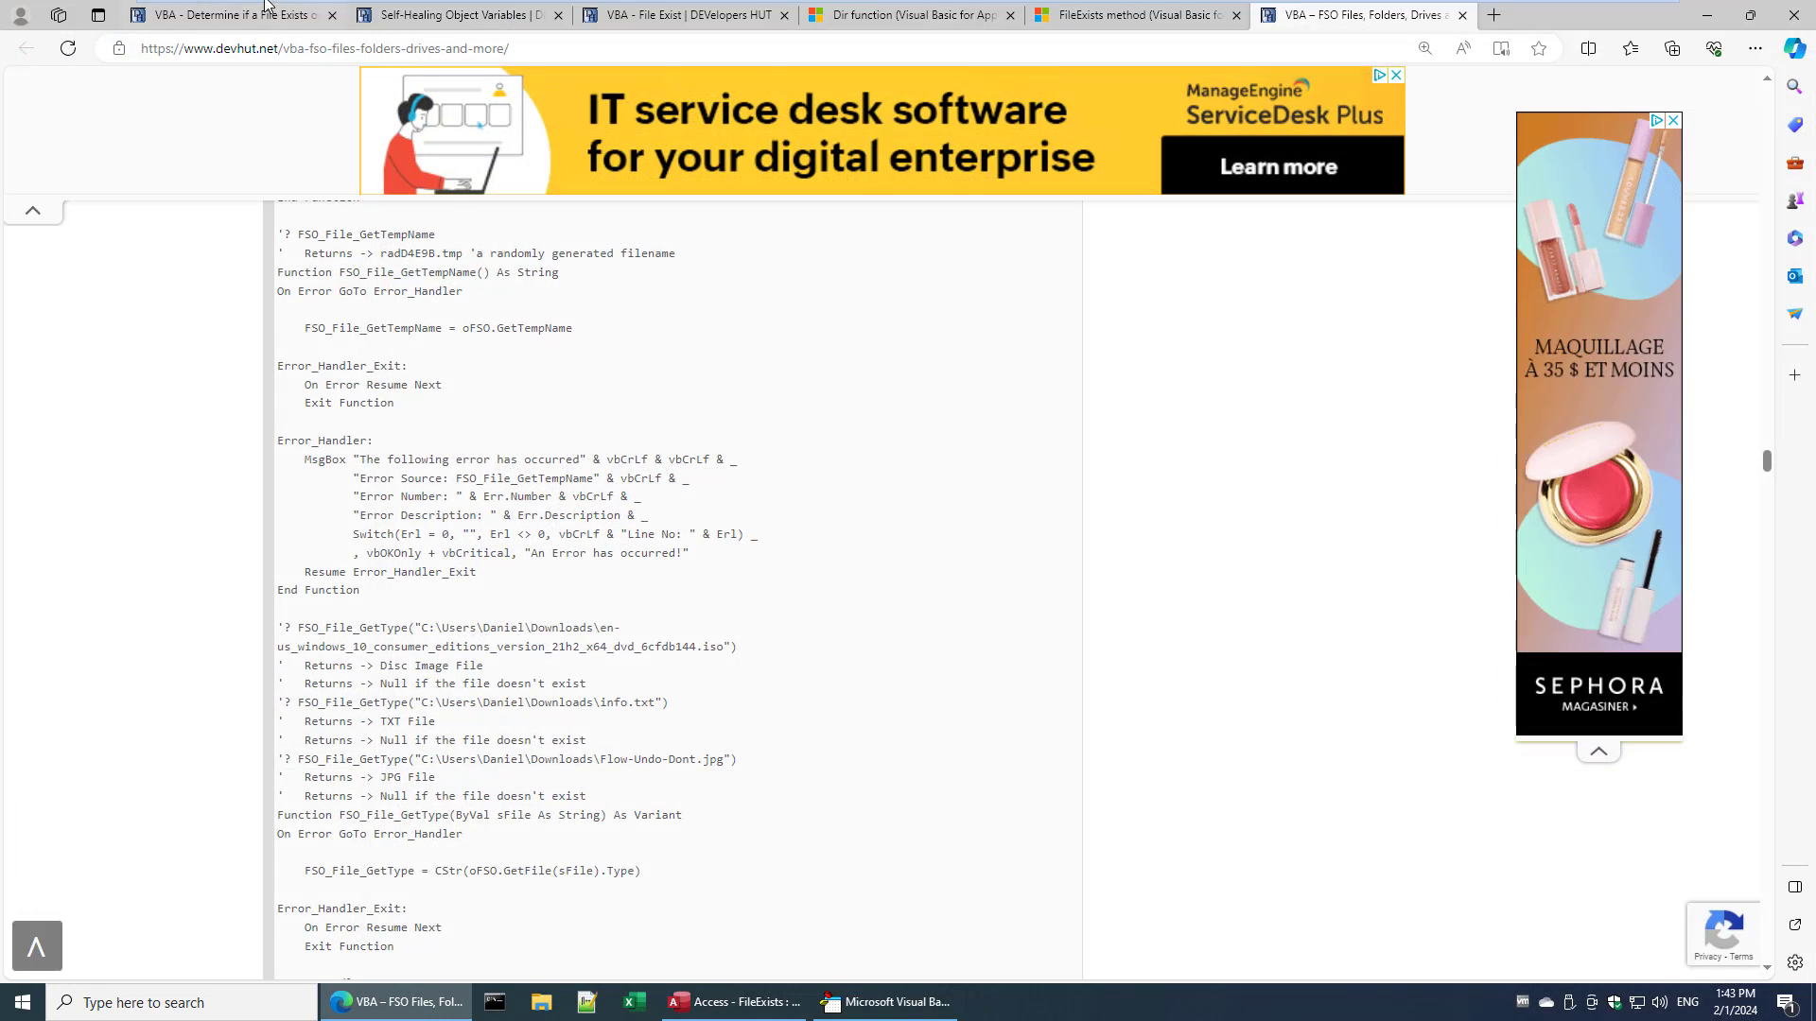
# - Show the Determine if a File Exists article's File_Exist code and Usage Example
pyautogui.click(232, 15)
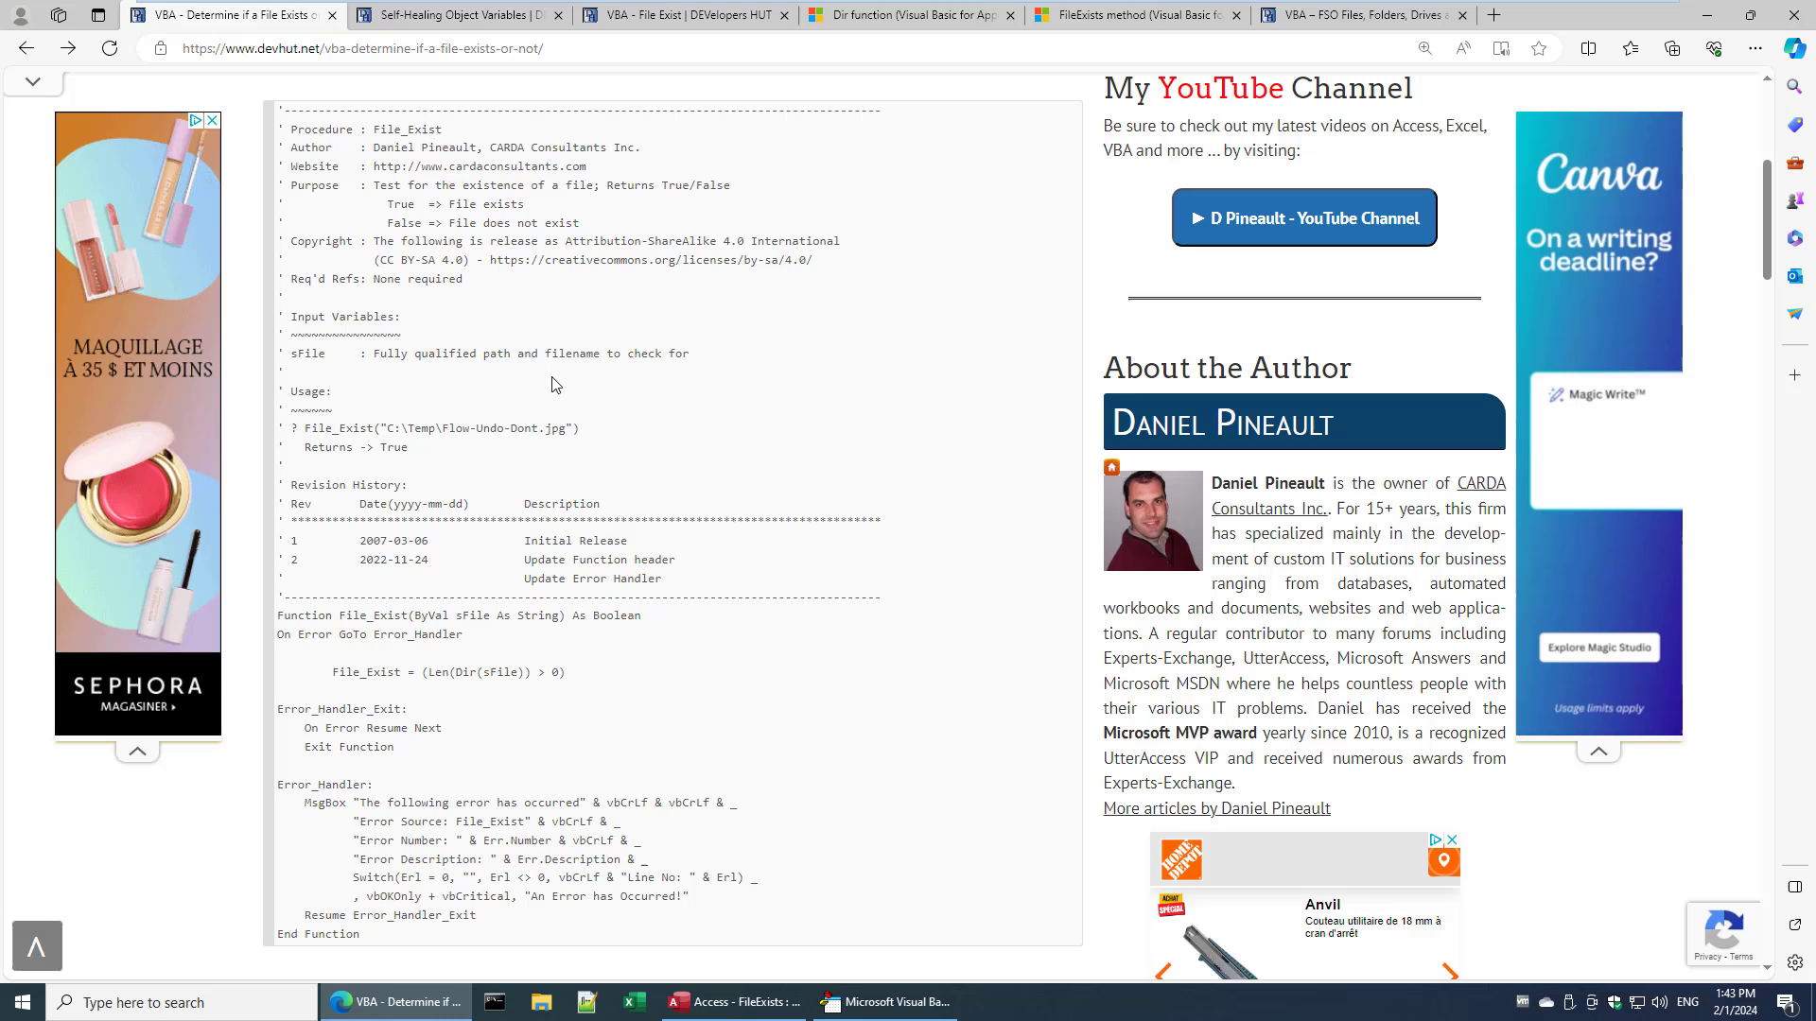
pyautogui.moveTo(551, 394)
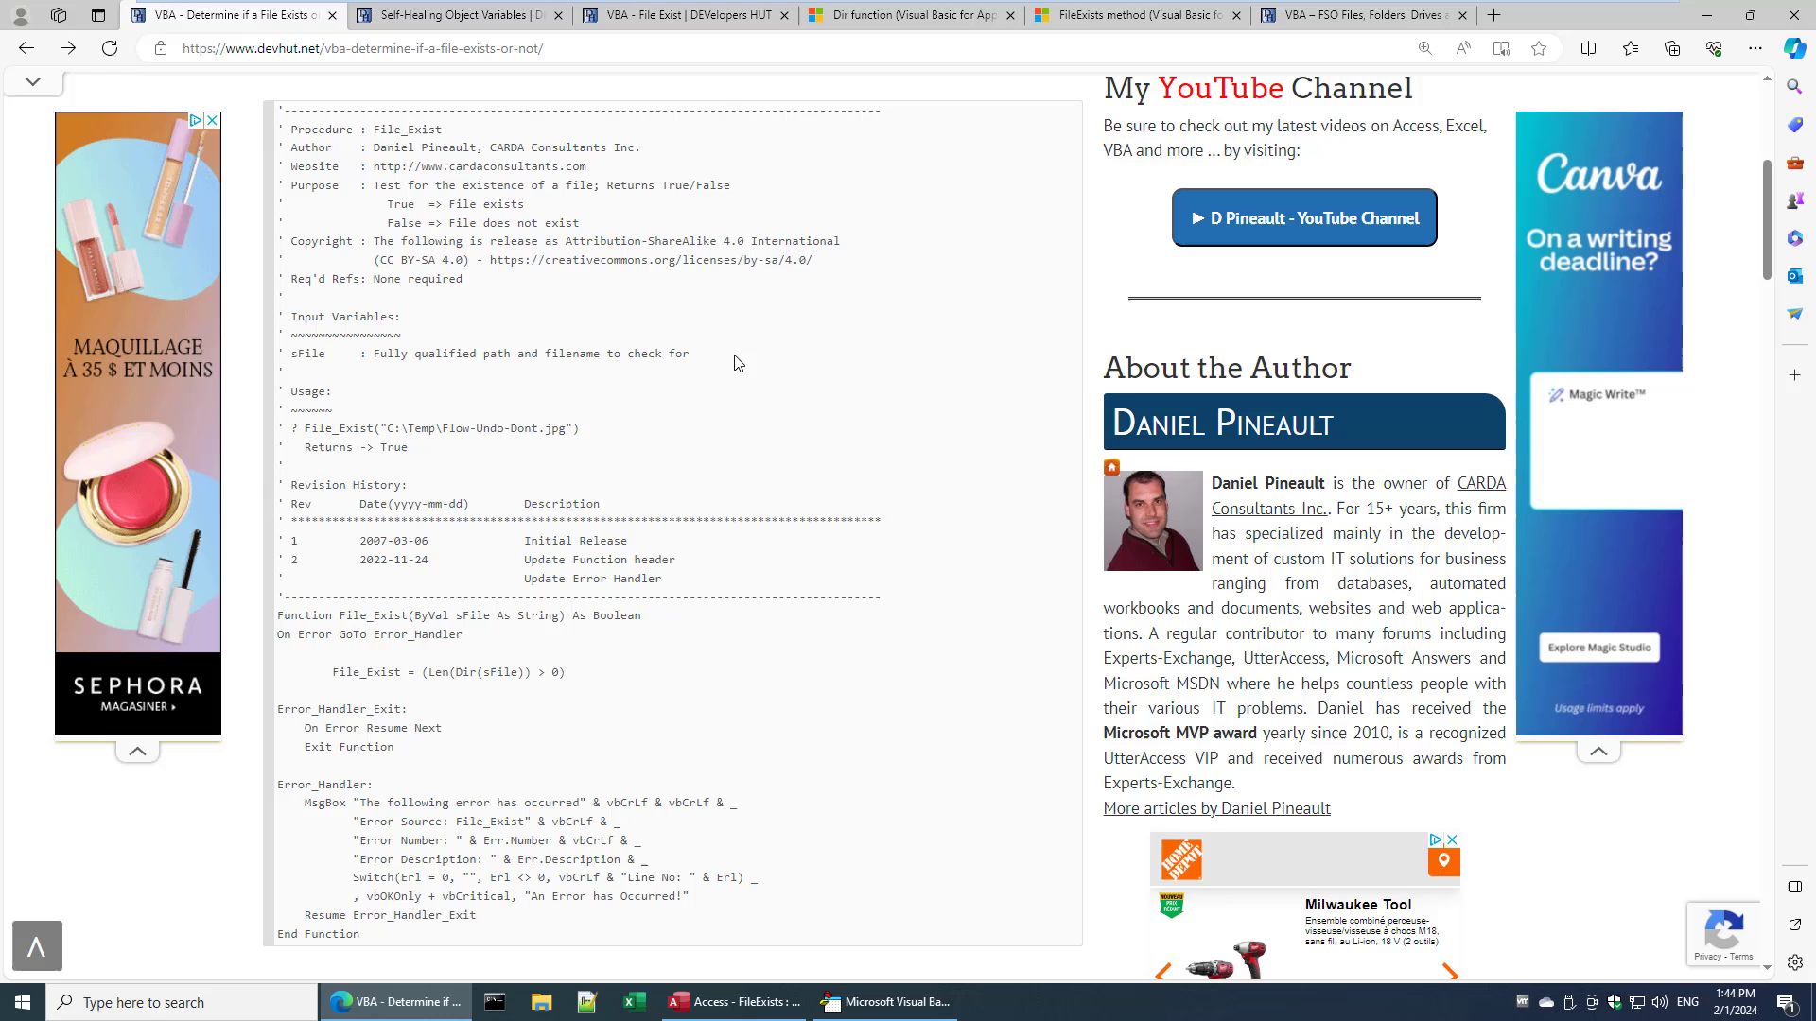
pyautogui.scroll(-3)
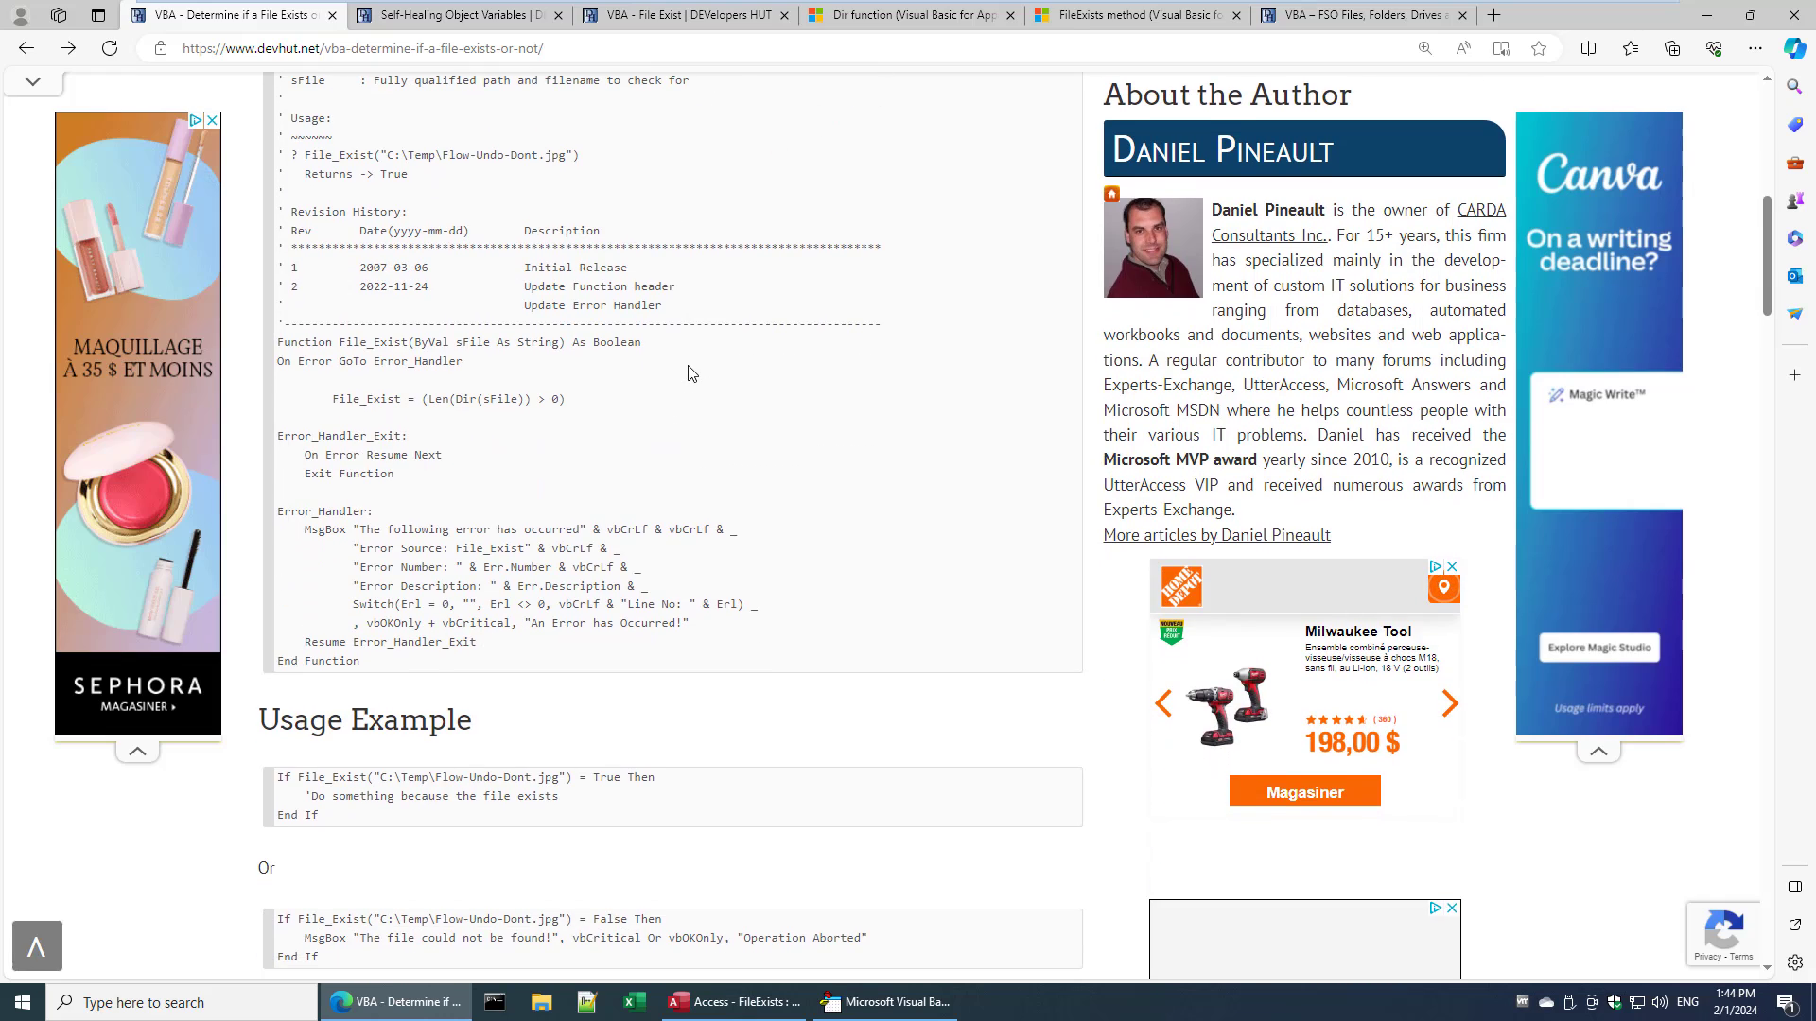